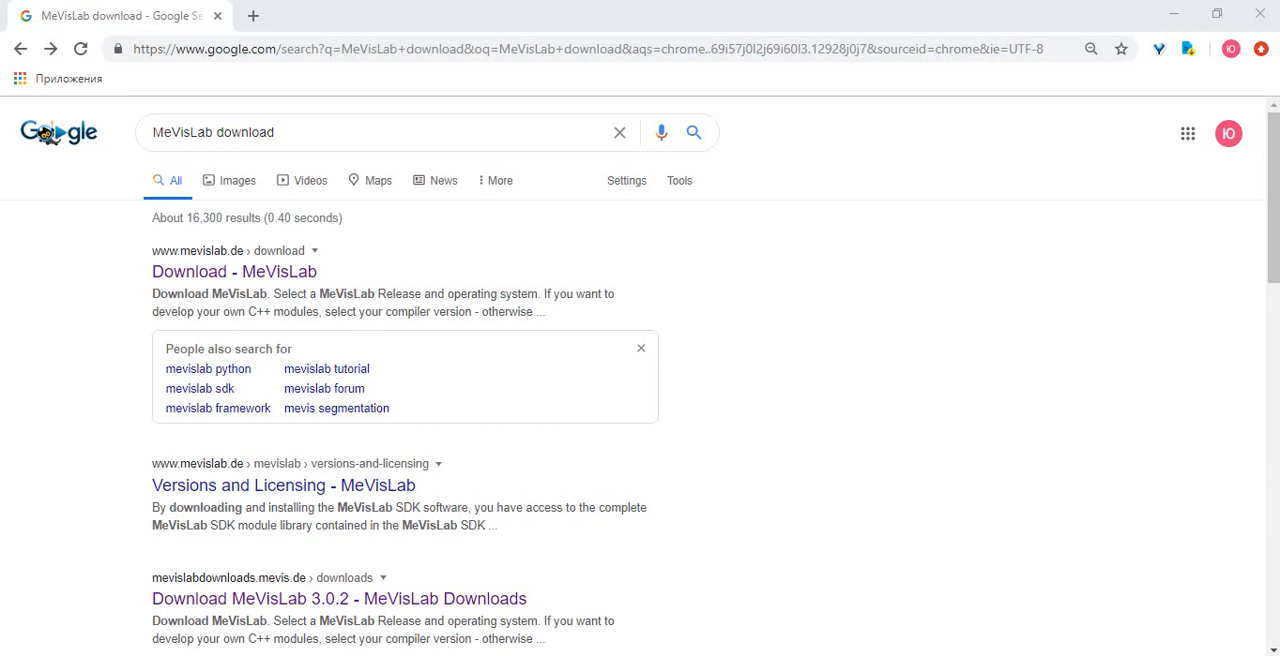
pyautogui.moveTo(496, 182)
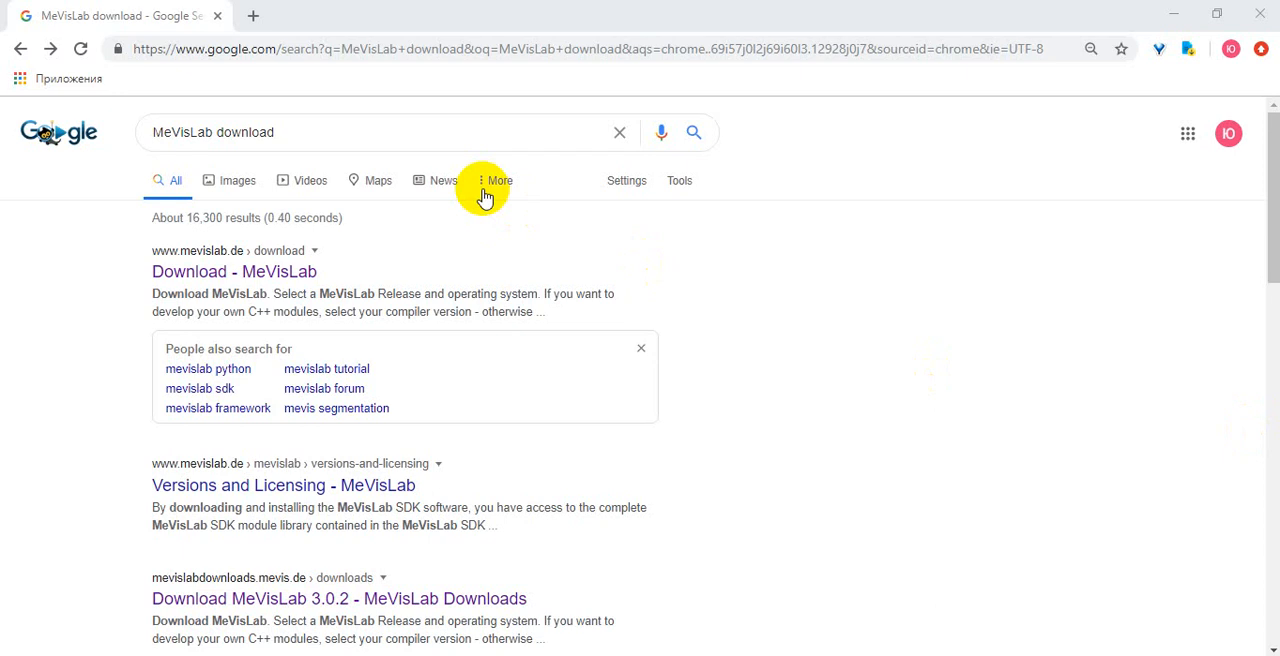
pyautogui.moveTo(496, 184)
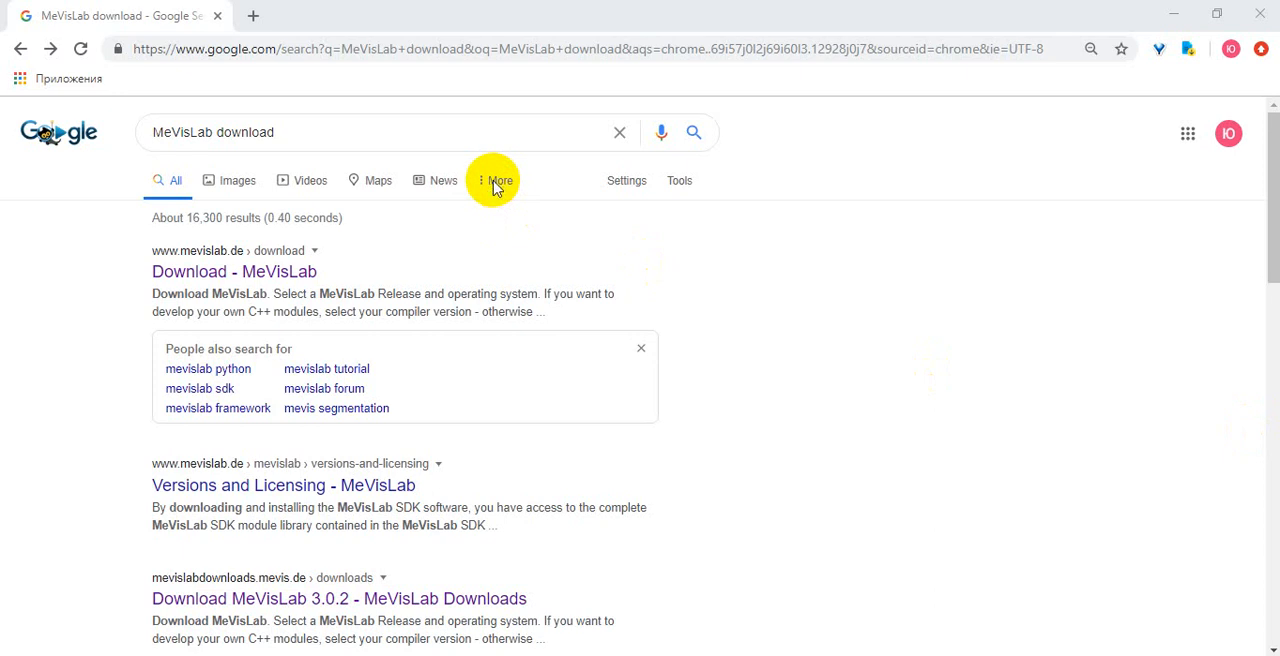
pyautogui.moveTo(598, 284)
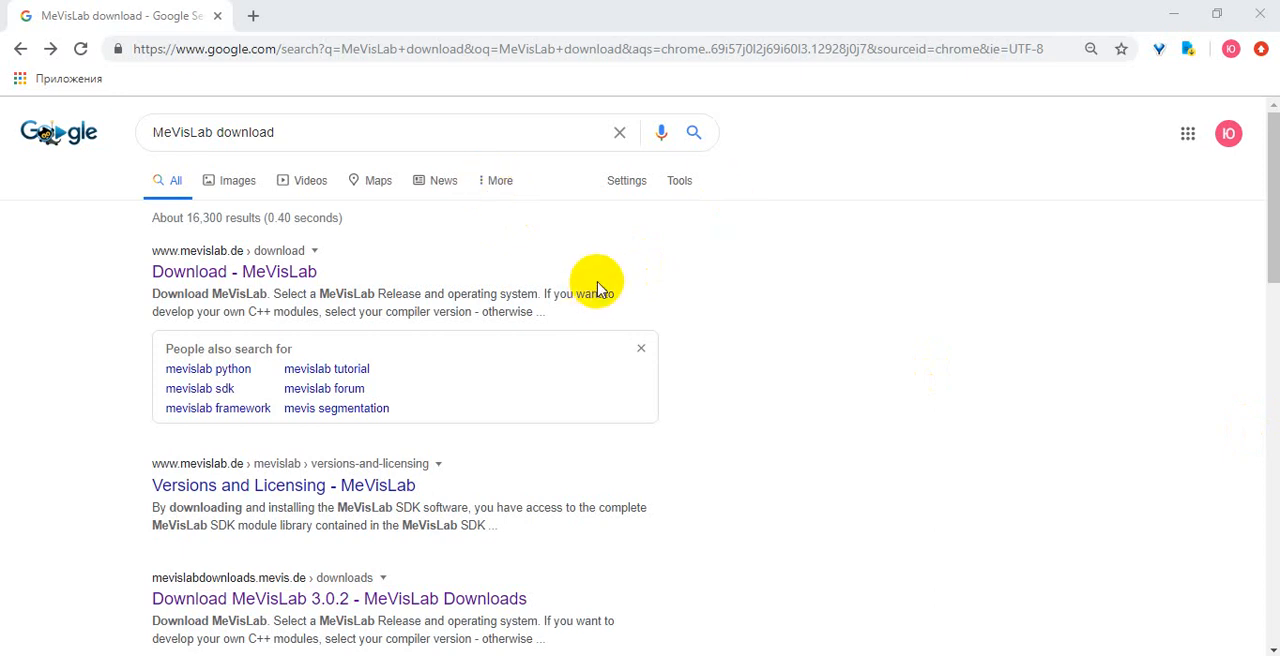
pyautogui.moveTo(276, 190)
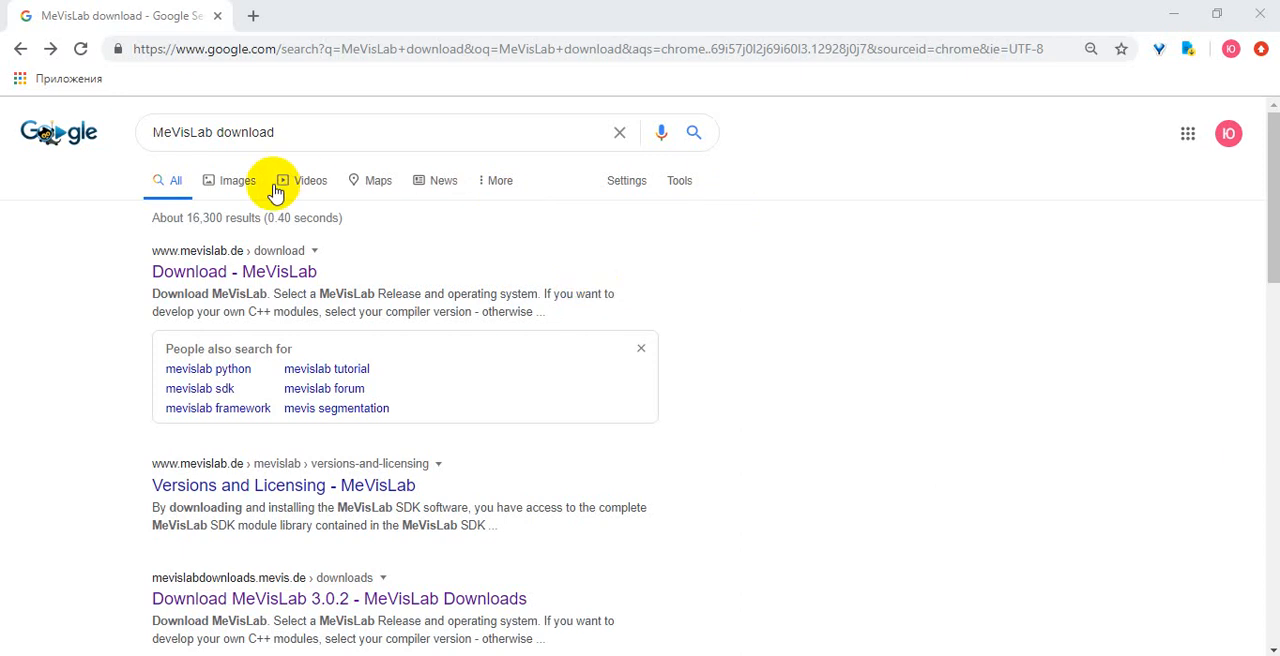
pyautogui.moveTo(188, 272)
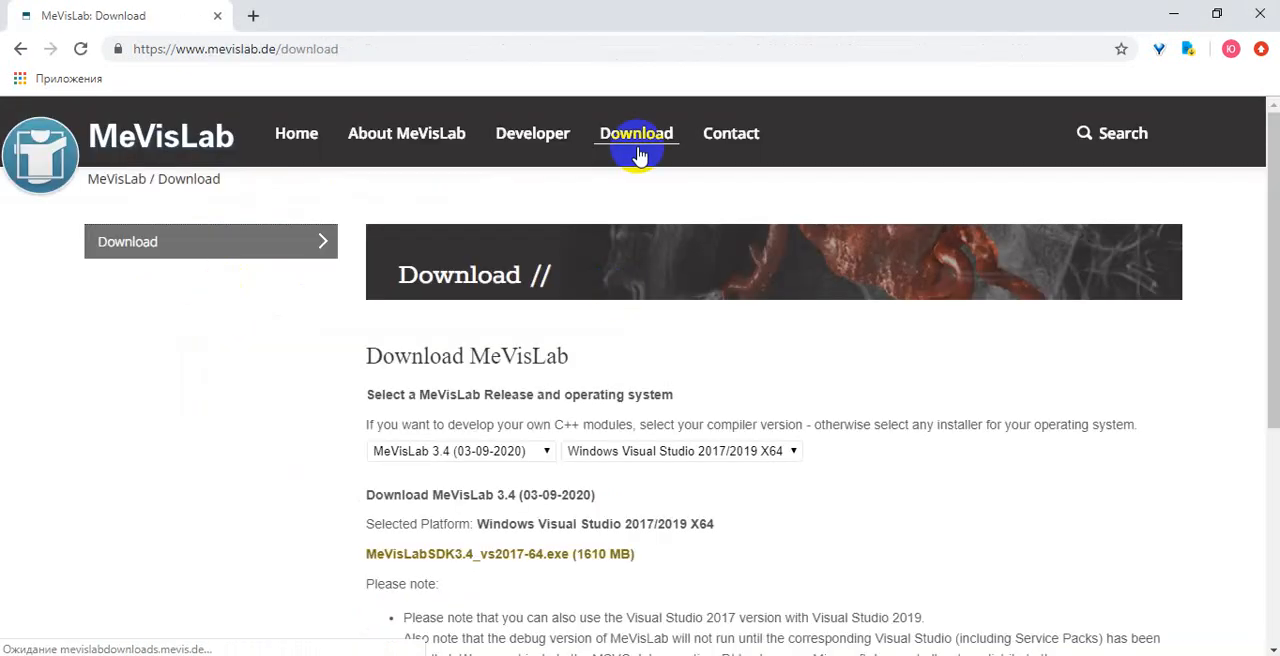
# Scroll the download page to the MeVisLab 3.4 Windows VS2017/2019 X64 installer.
pyautogui.scroll(-3)
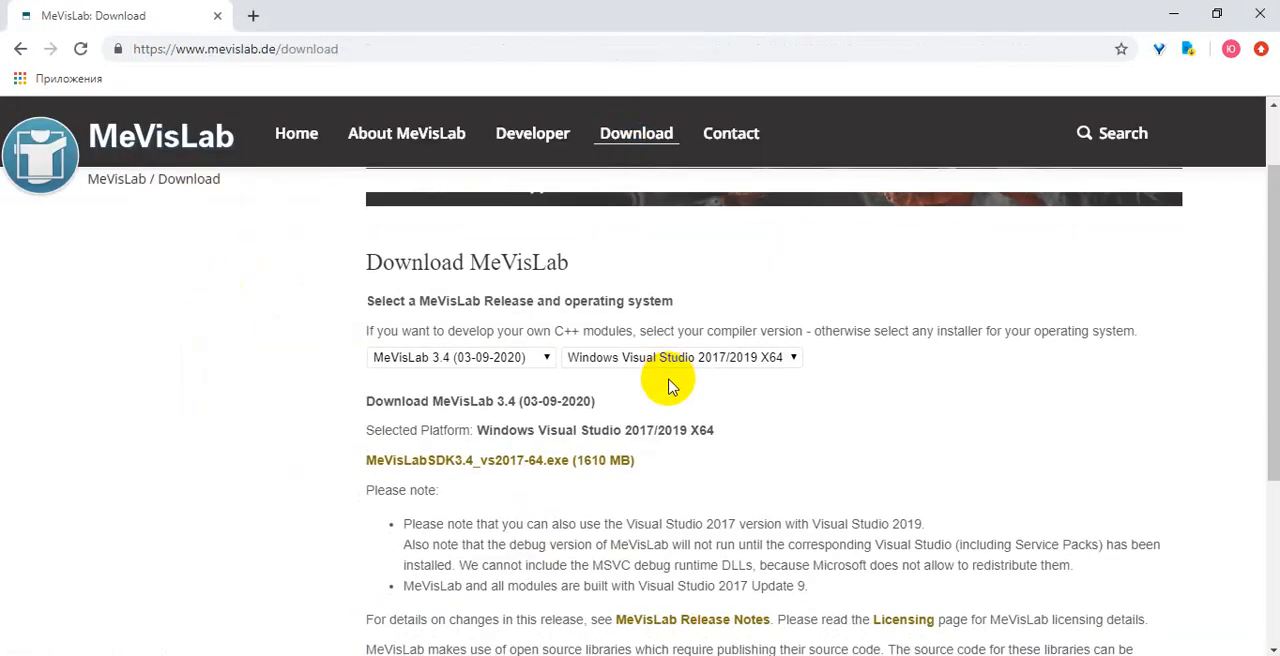
pyautogui.moveTo(800, 378)
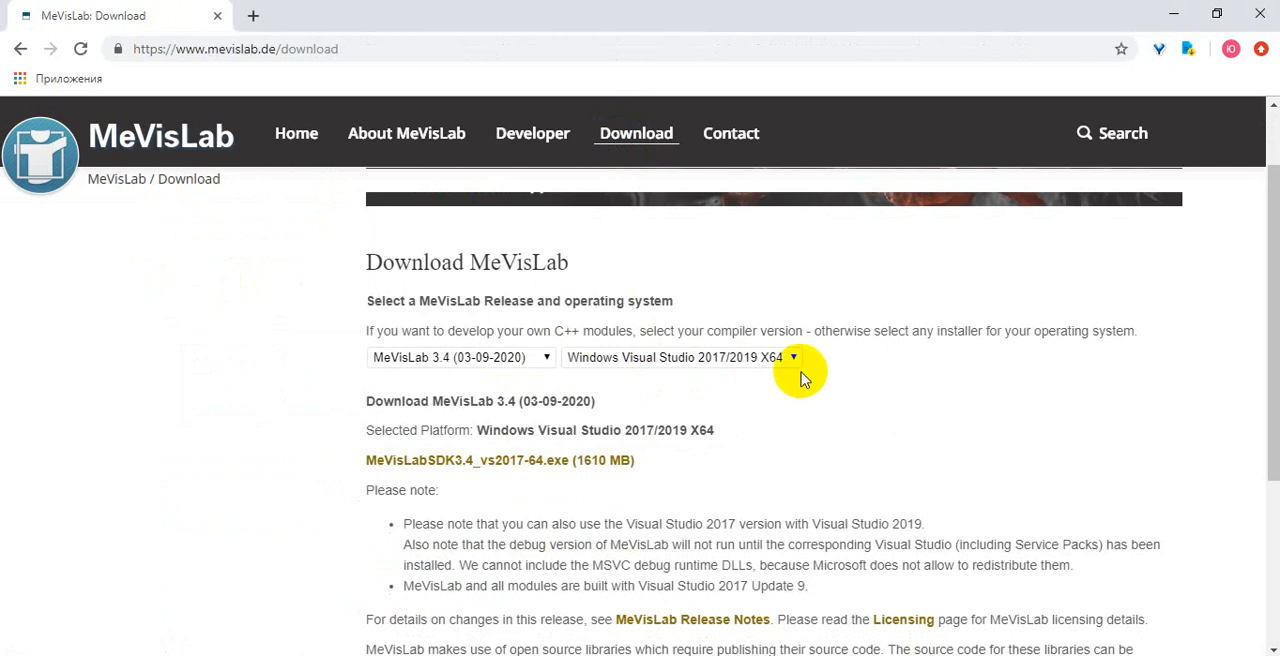
pyautogui.moveTo(636, 392)
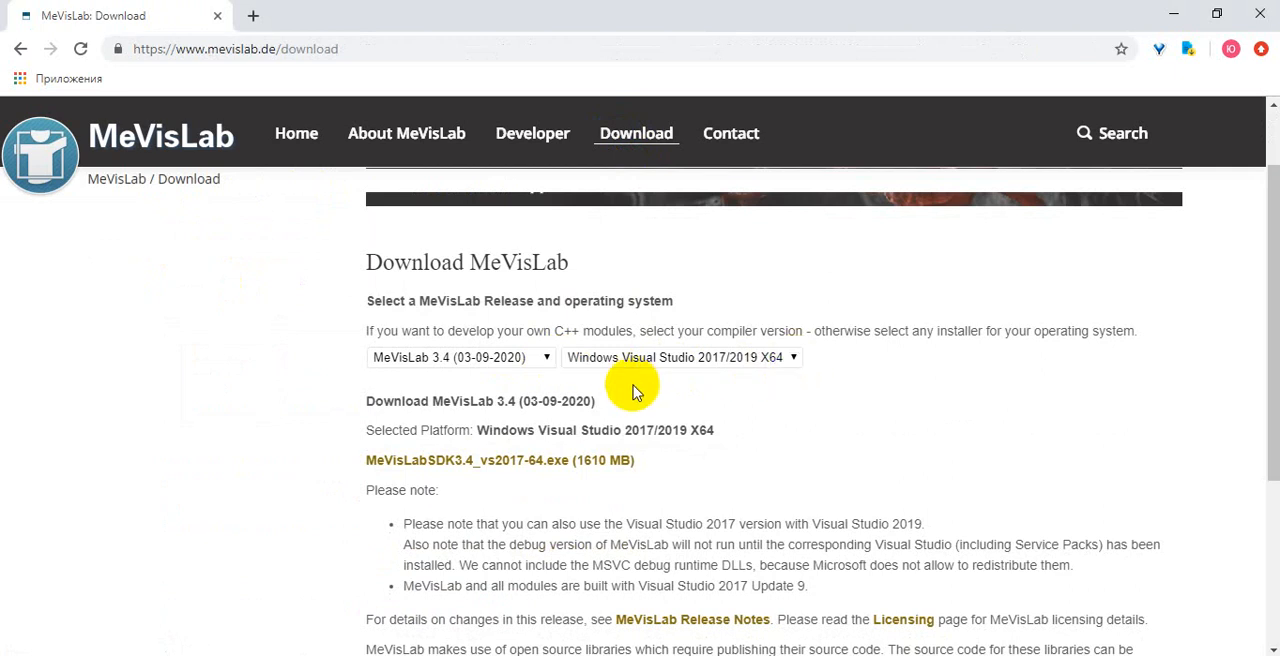
pyautogui.scroll(-3)
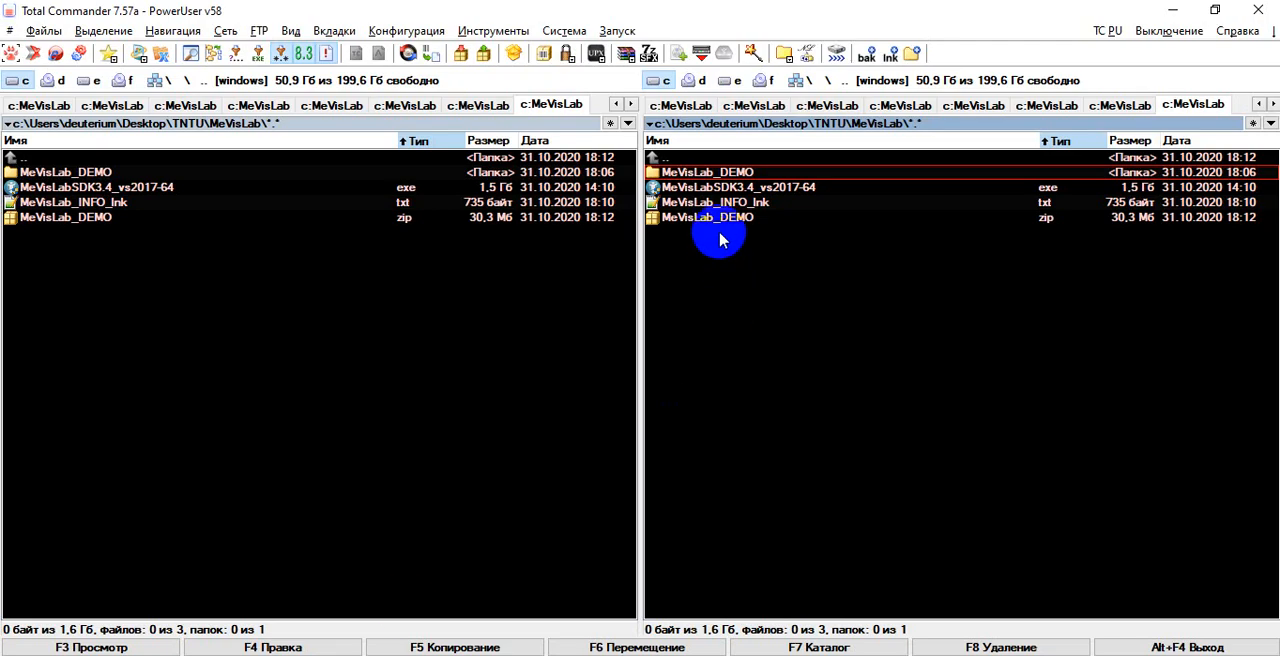
pyautogui.moveTo(816, 186)
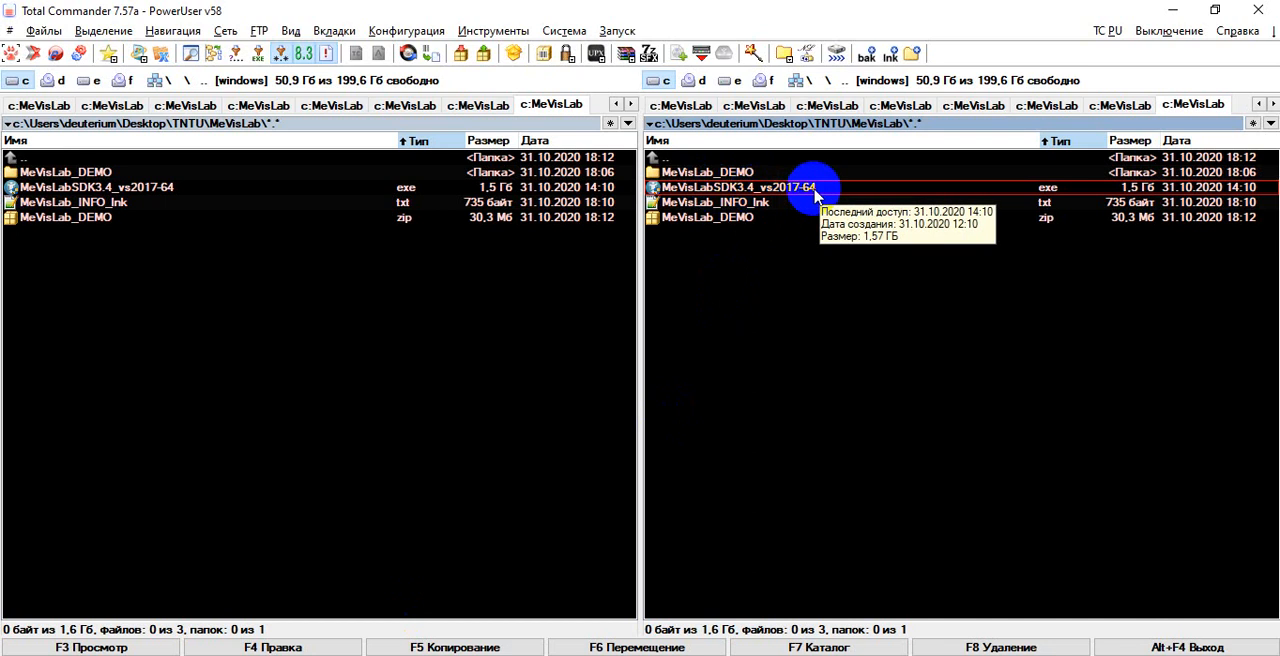
pyautogui.moveTo(816, 318)
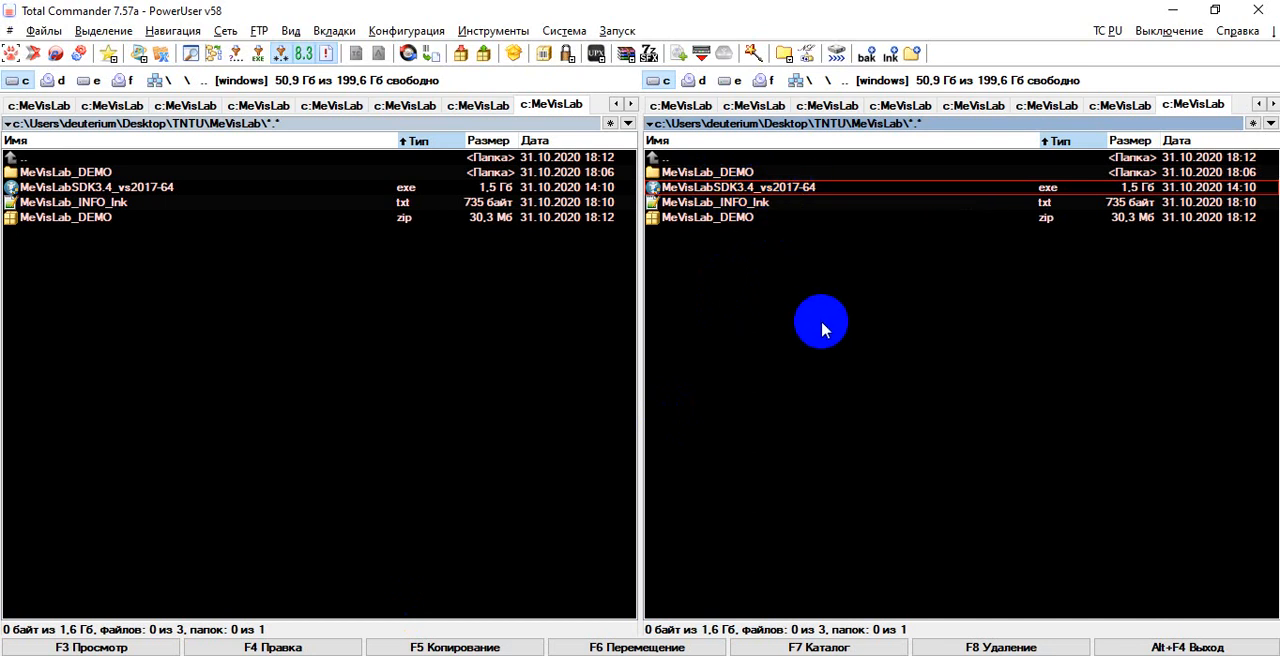
pyautogui.moveTo(712, 304)
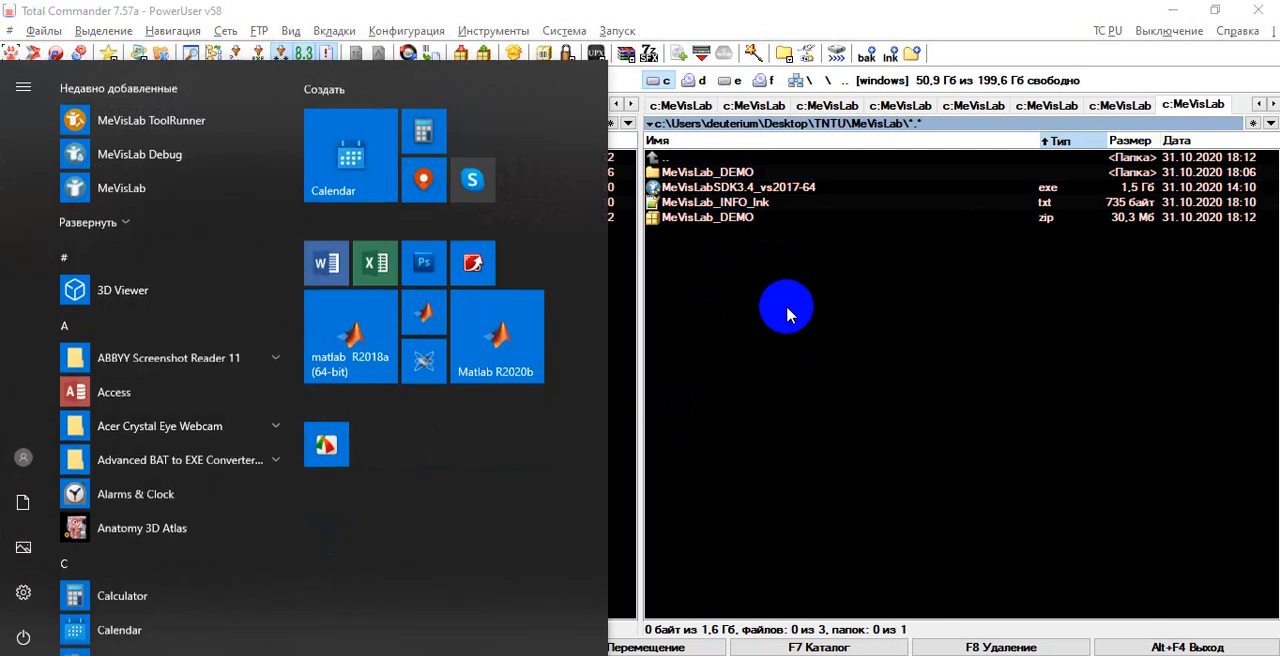
# Find MeVisLab in the Start menu search and start it.
pyautogui.write('mevi')
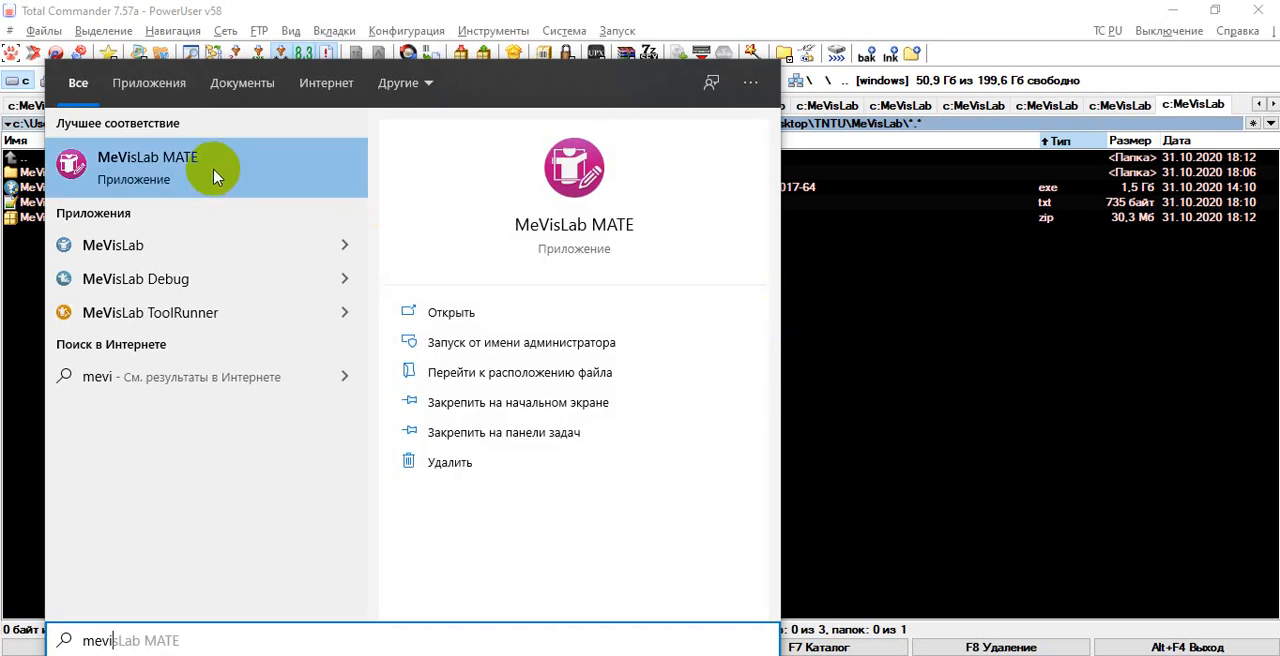
pyautogui.press('Backspace')
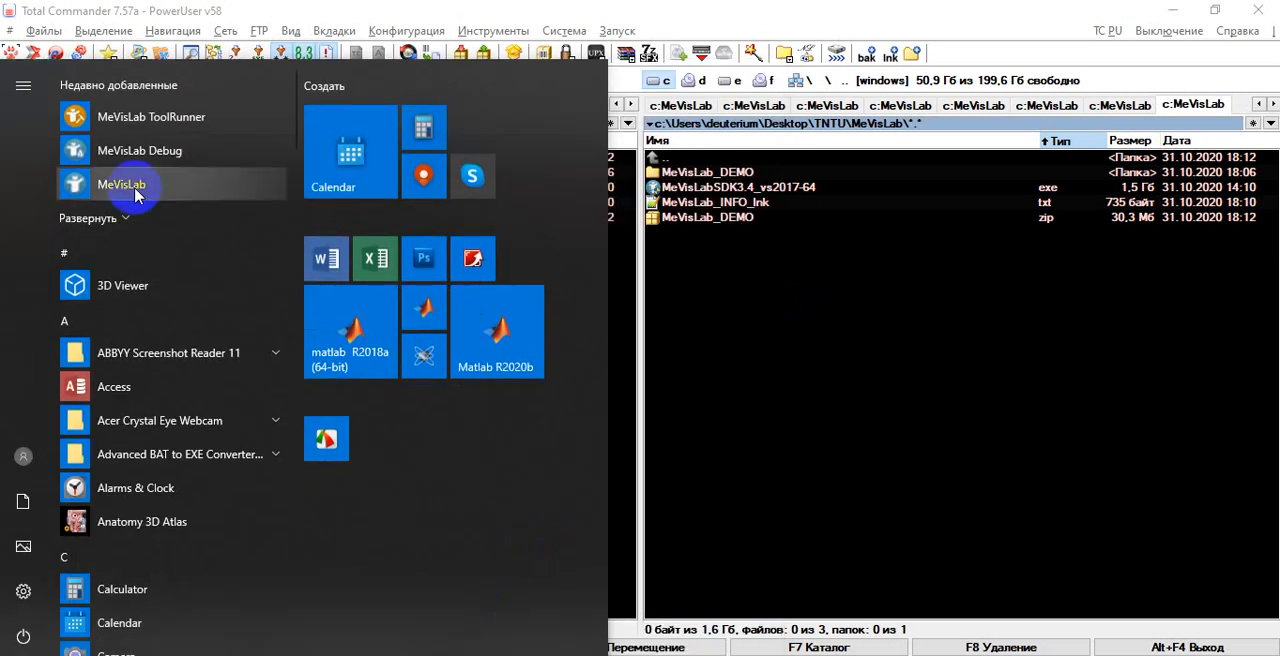
pyautogui.click(120, 184)
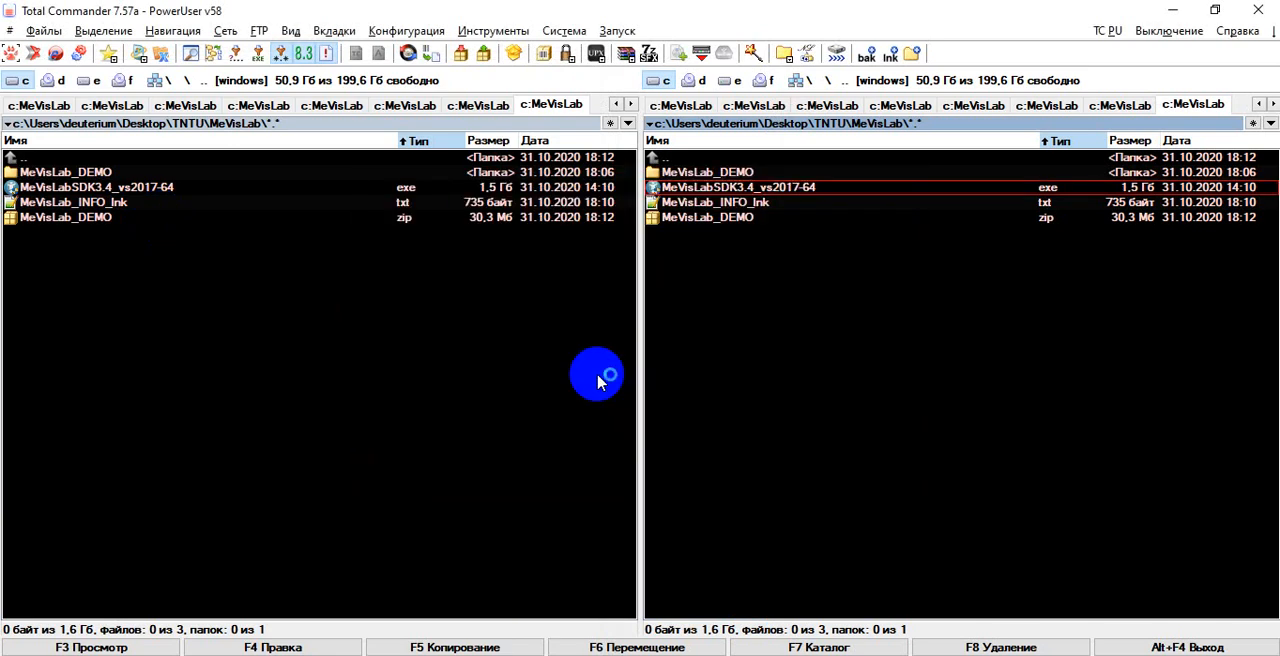
pyautogui.doubleClick(96, 186)
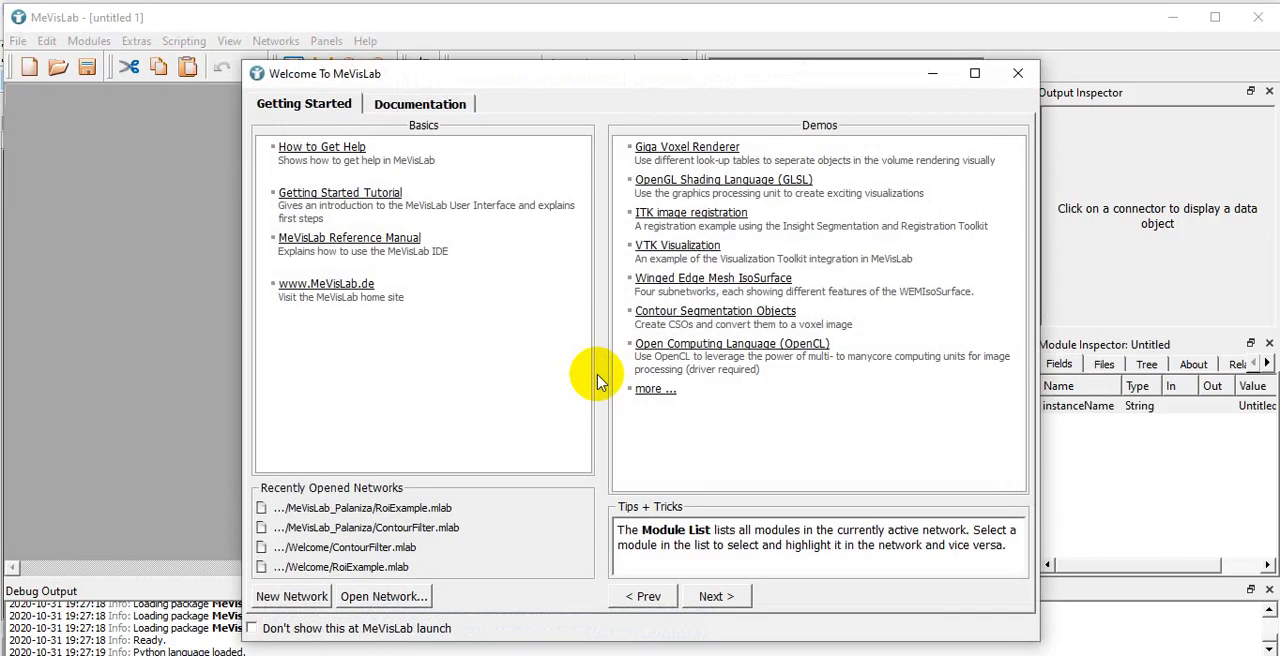
pyautogui.moveTo(870, 80)
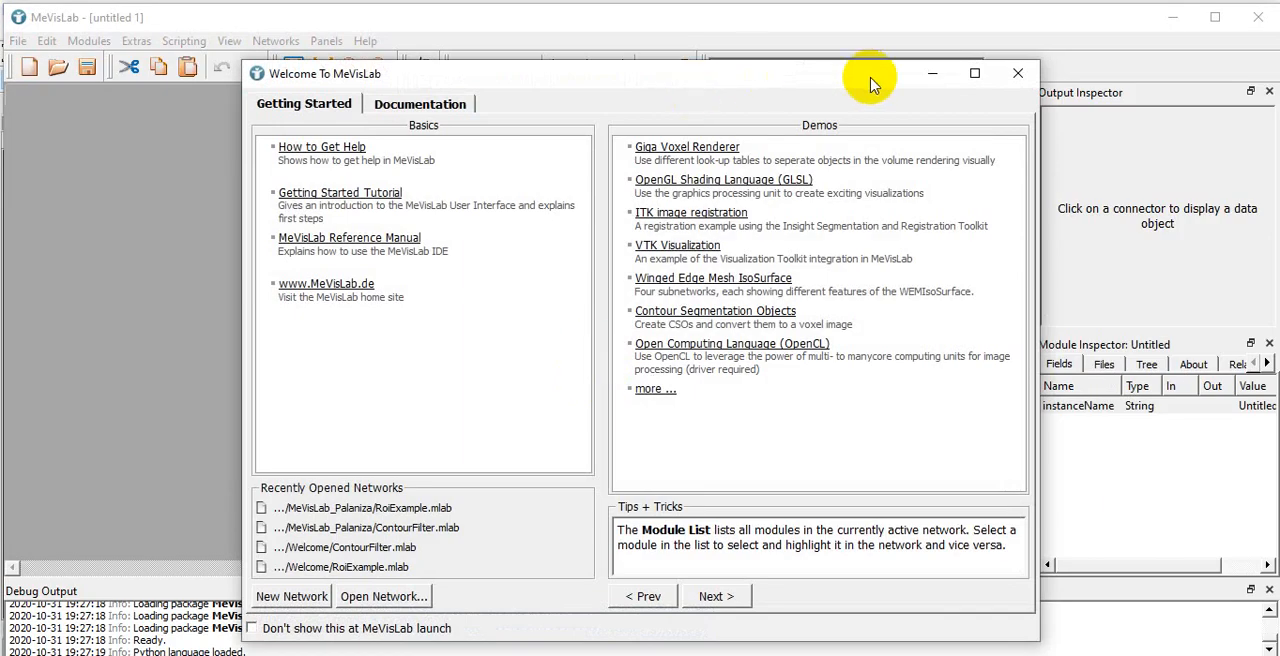
# Dismiss the Welcome To MeVisLab dialog and open the Help menu.
pyautogui.click(1018, 72)
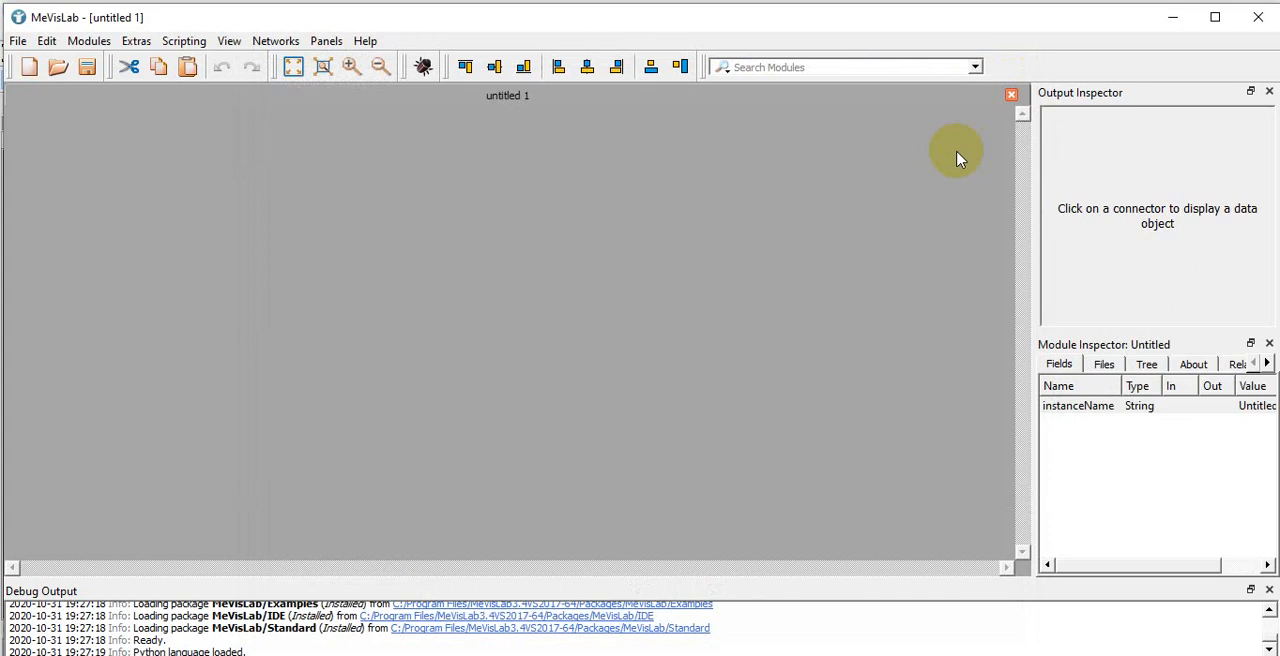
pyautogui.moveTo(864, 190)
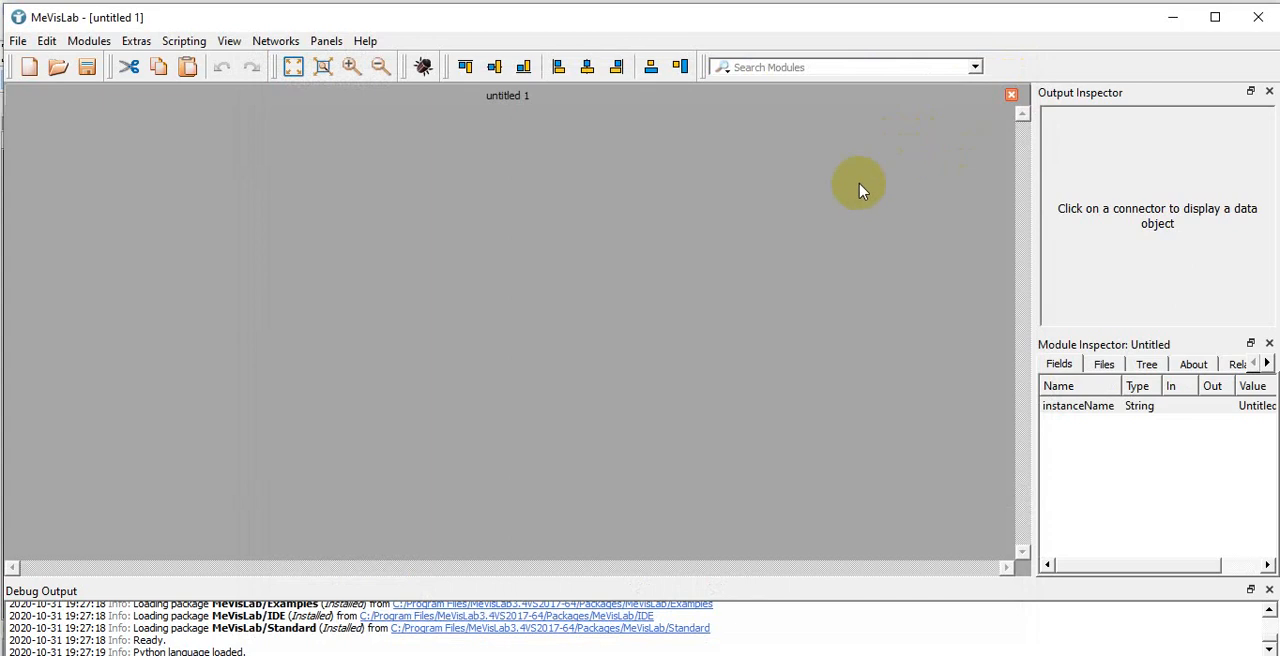
pyautogui.moveTo(798, 172)
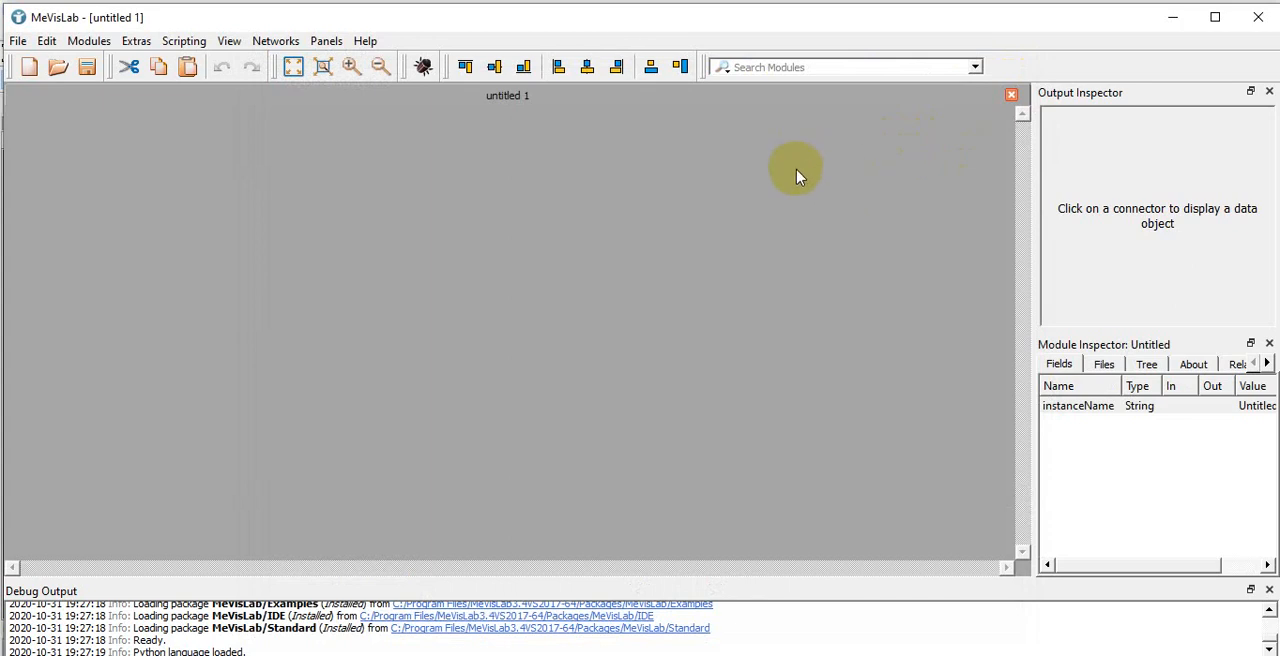
pyautogui.click(364, 40)
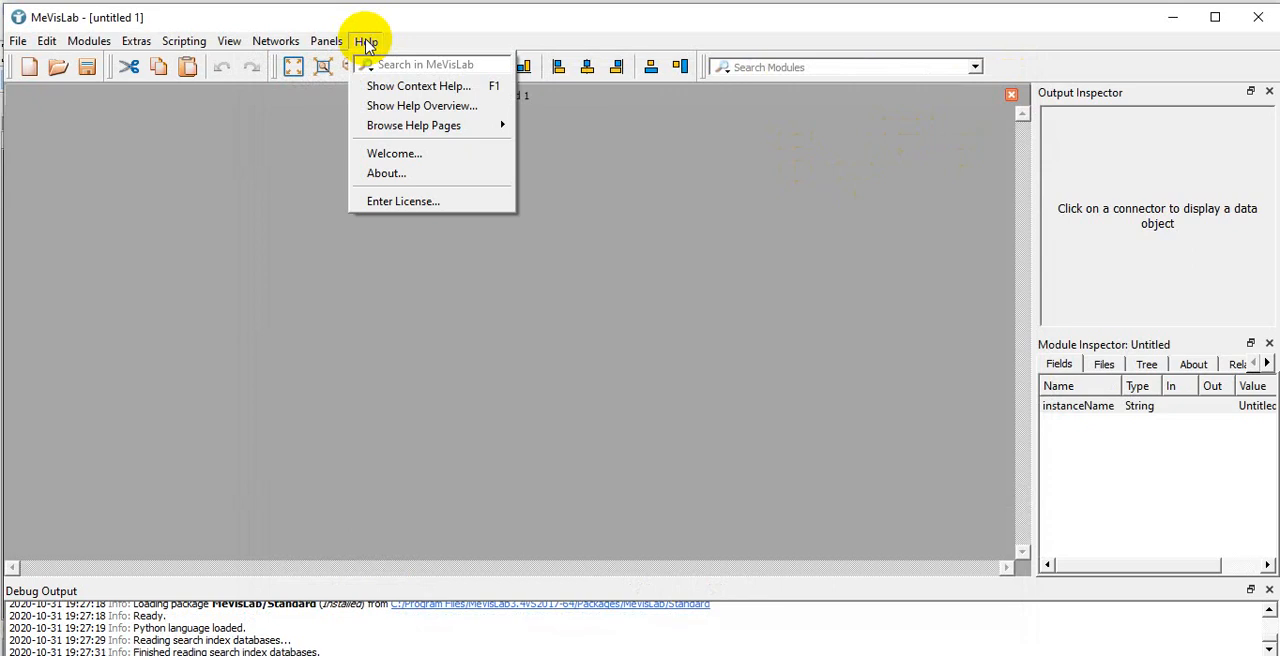
pyautogui.moveTo(390, 84)
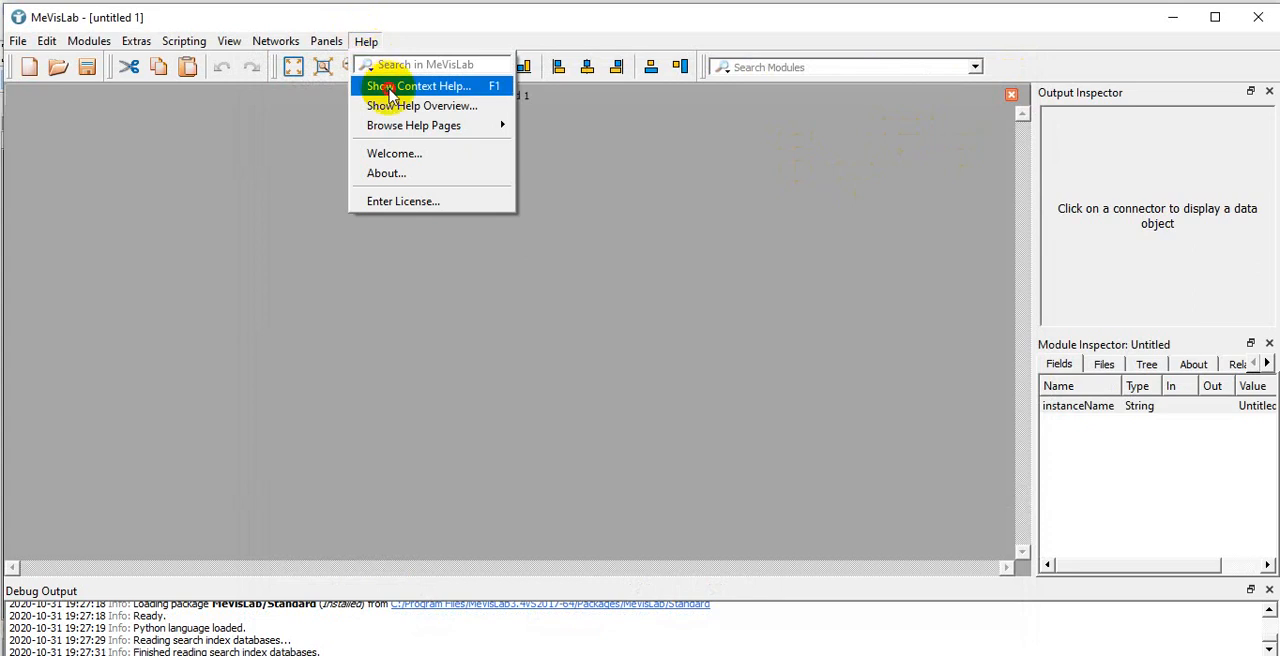
# Choose Show Help Overview to open the MeVisLab Help Resources page.
pyautogui.click(422, 104)
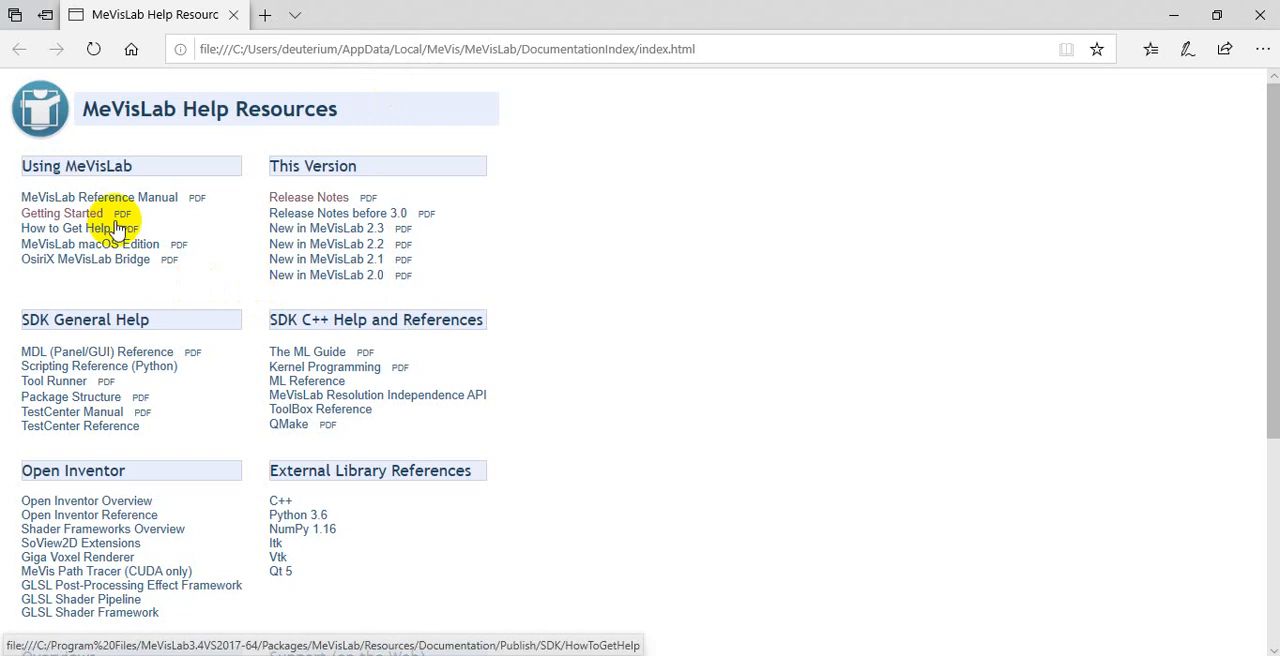
pyautogui.moveTo(62, 212)
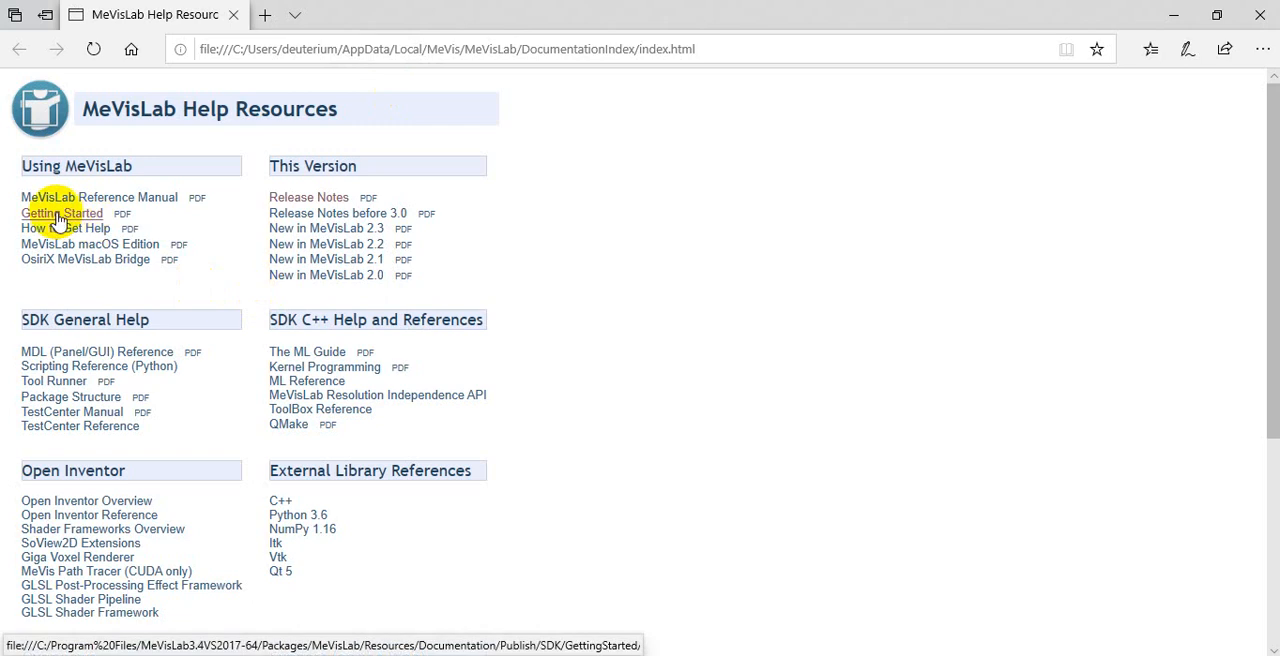
# Browse the Getting Started guide's contents down to the Contour Filter and Region of Interest chapters.
pyautogui.click(60, 212)
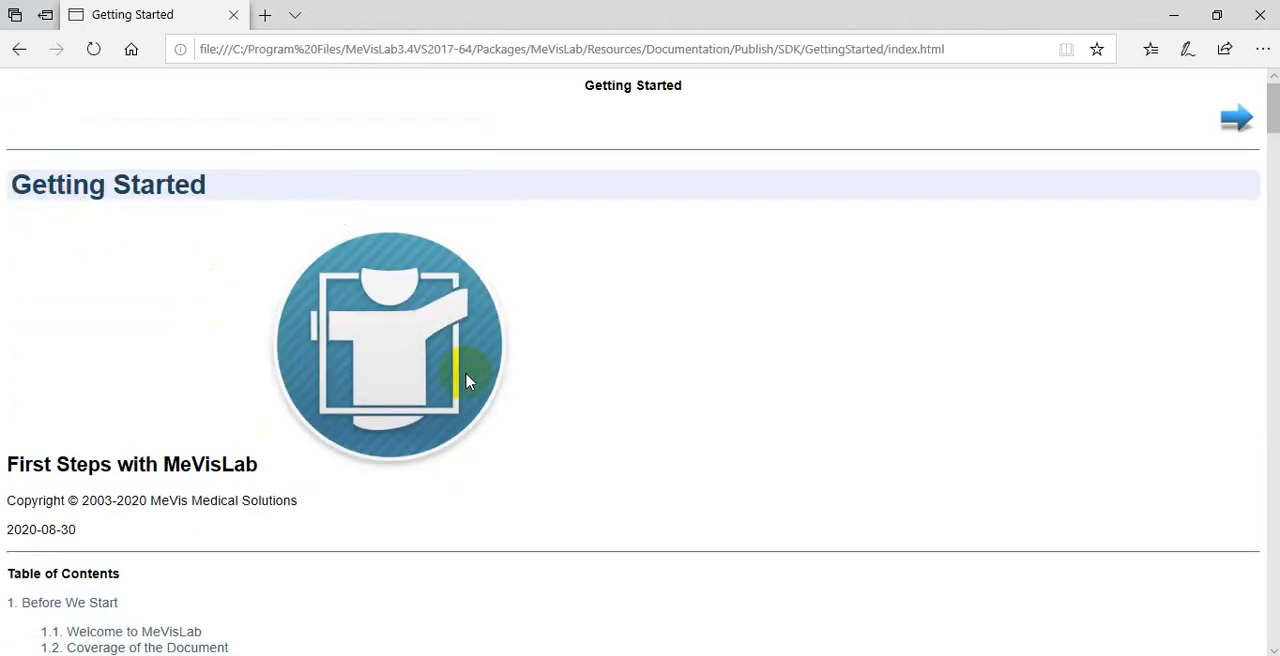
pyautogui.scroll(-3)
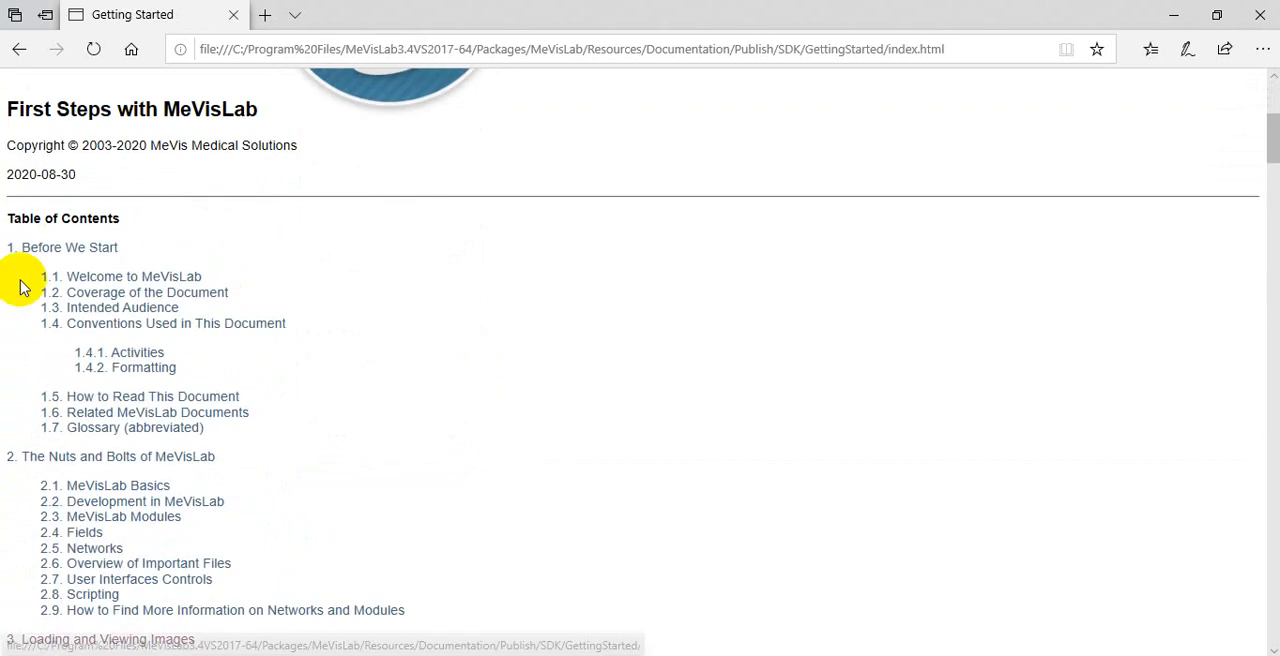
pyautogui.scroll(-3)
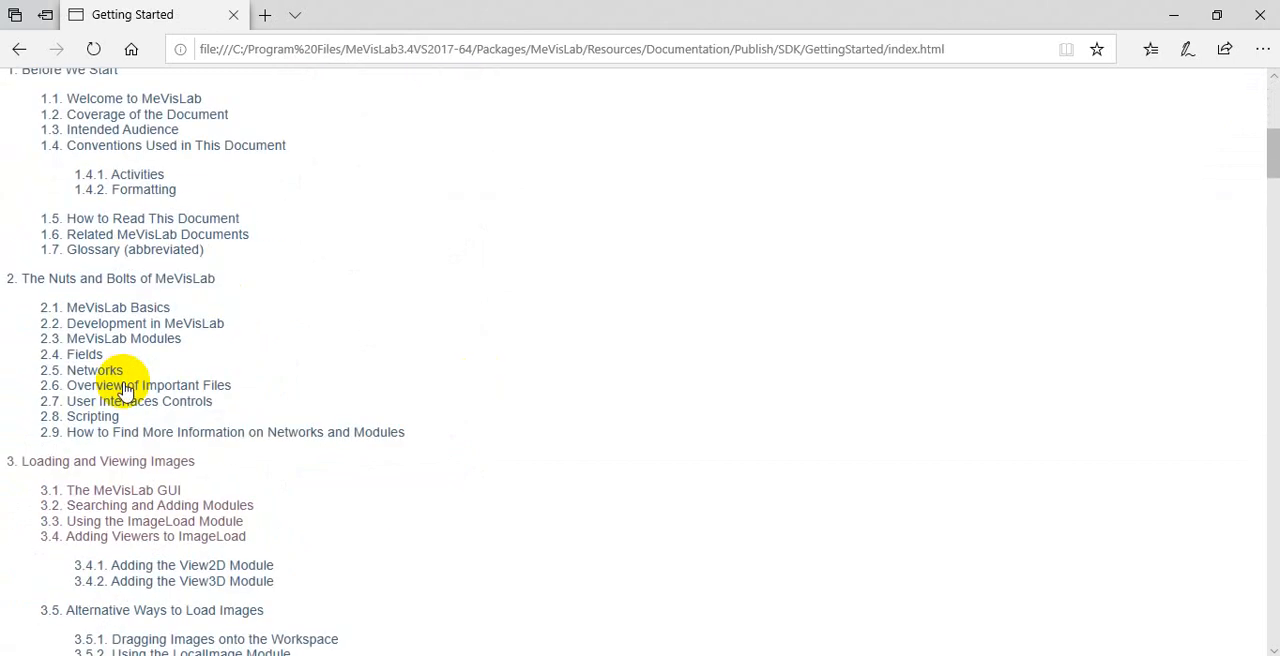
pyautogui.scroll(3)
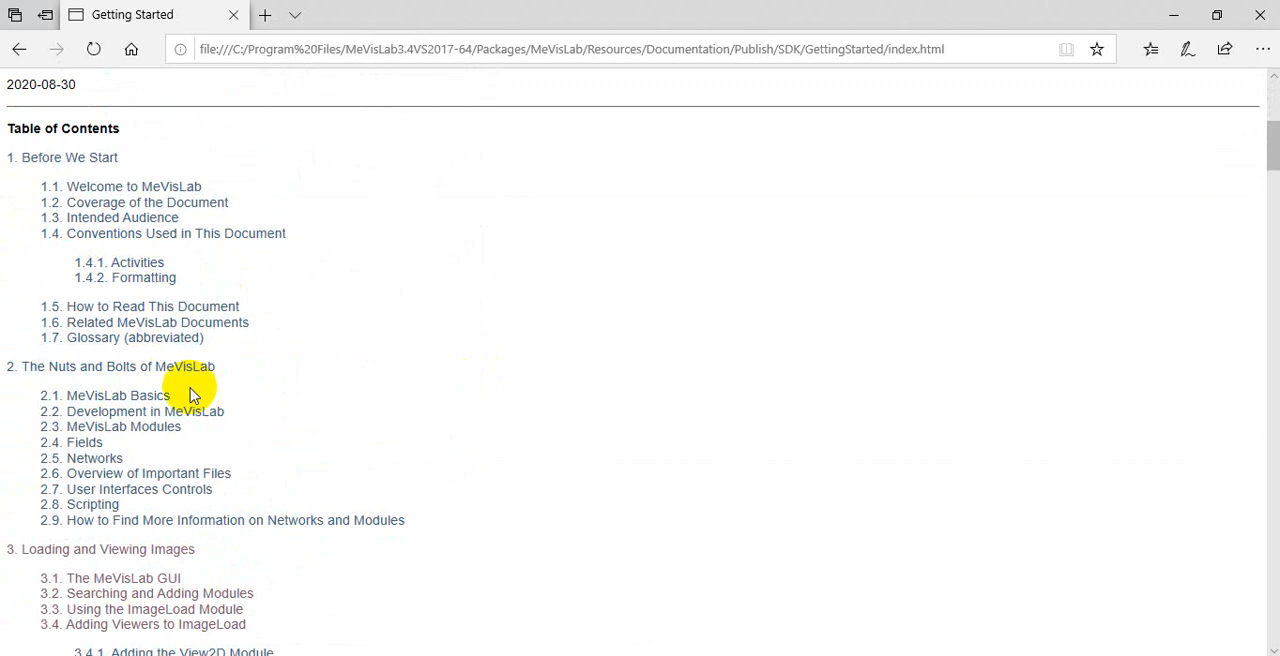
pyautogui.moveTo(340, 344)
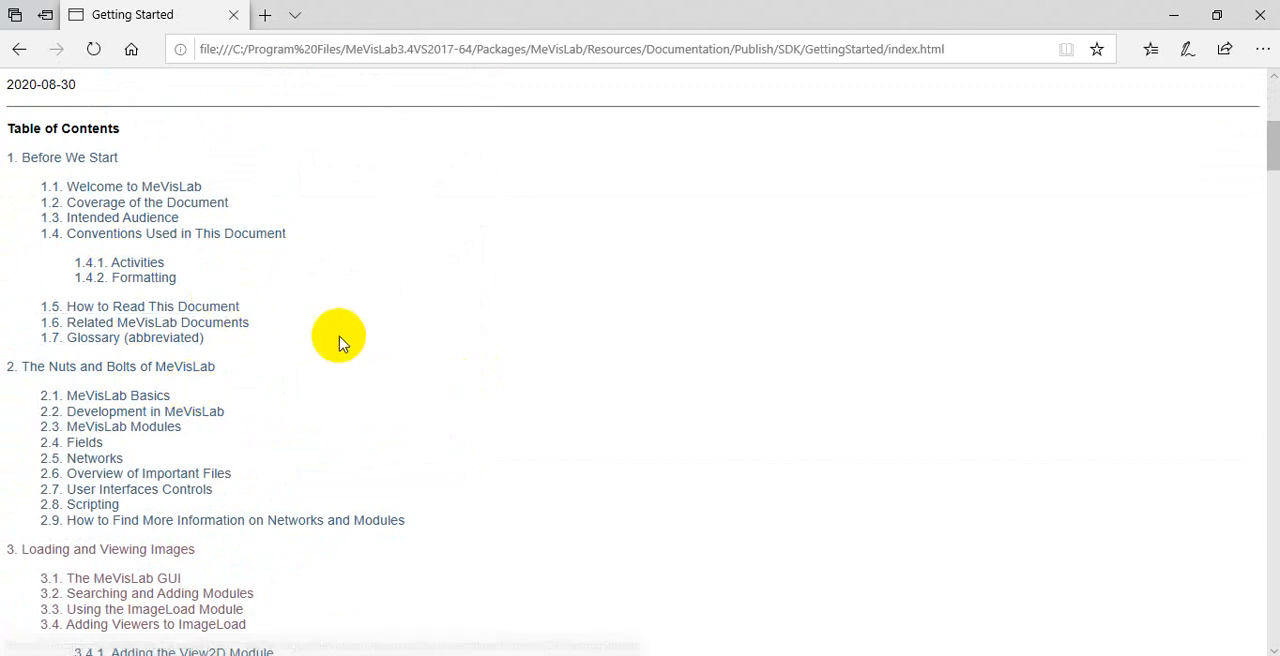
pyautogui.scroll(-3)
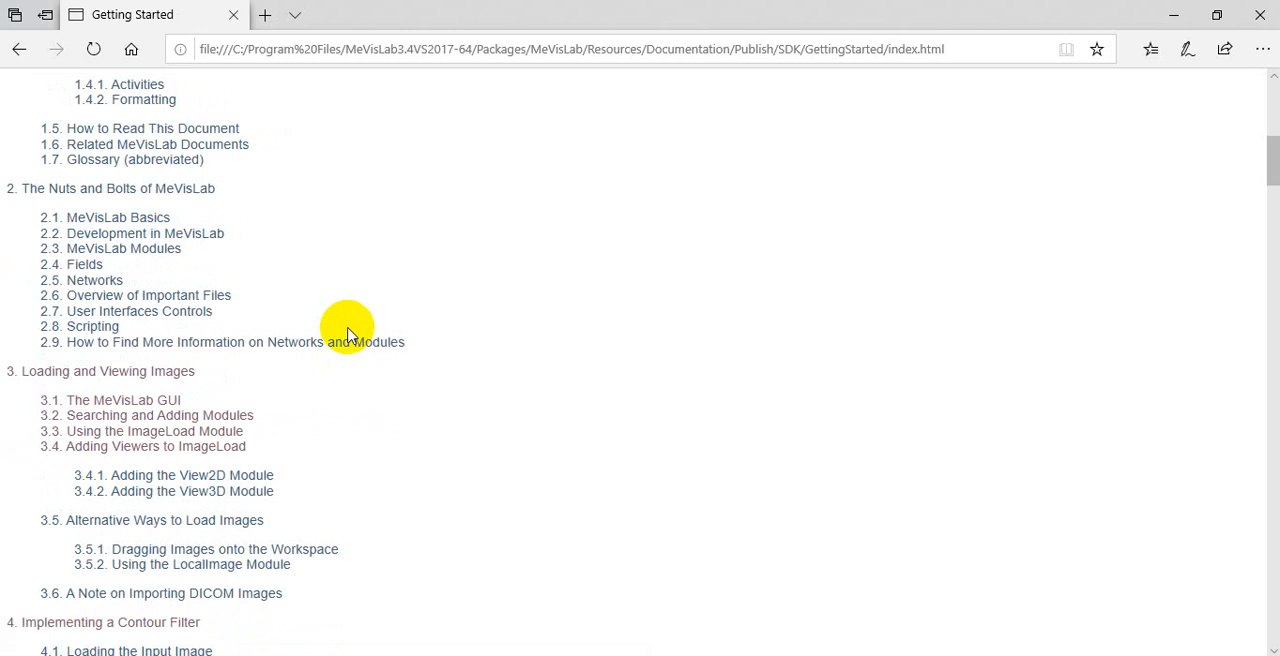
pyautogui.scroll(-3)
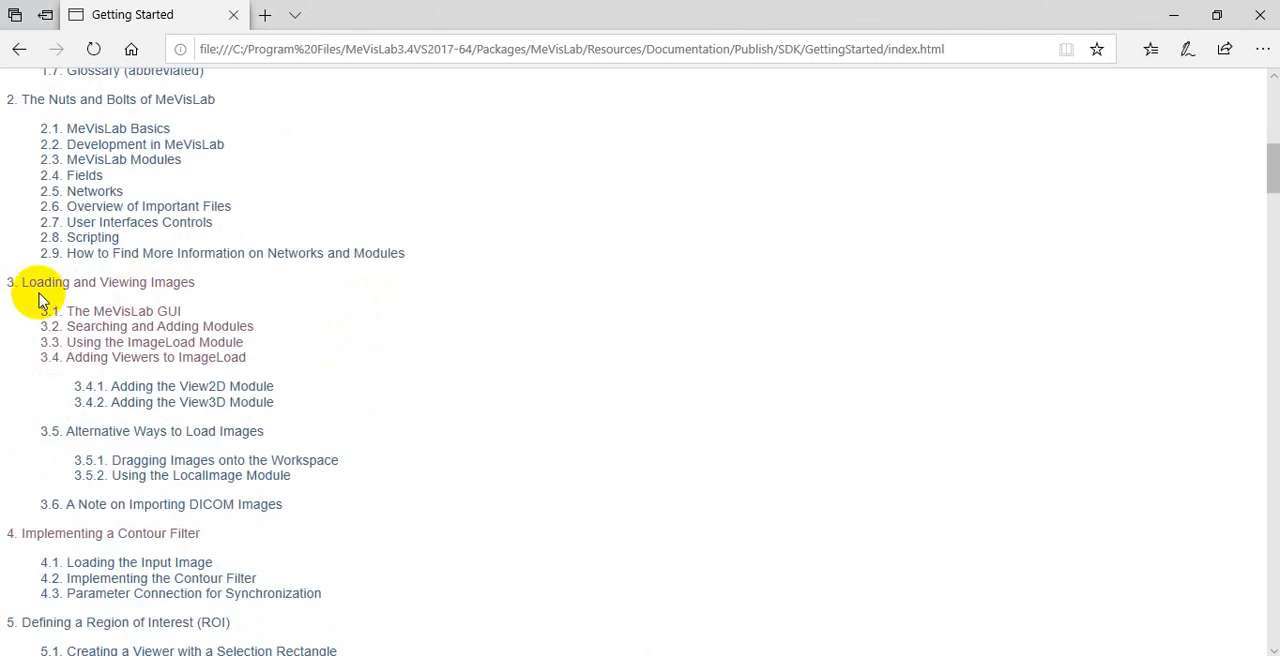
pyautogui.scroll(-3)
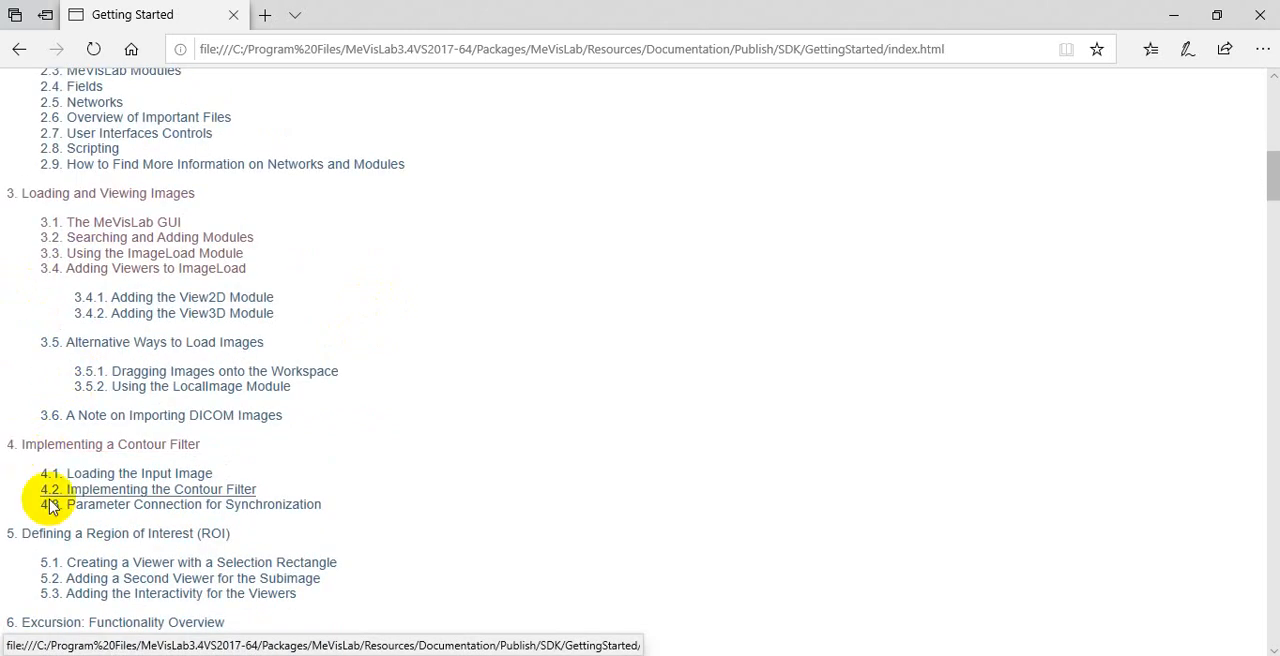
pyautogui.scroll(-3)
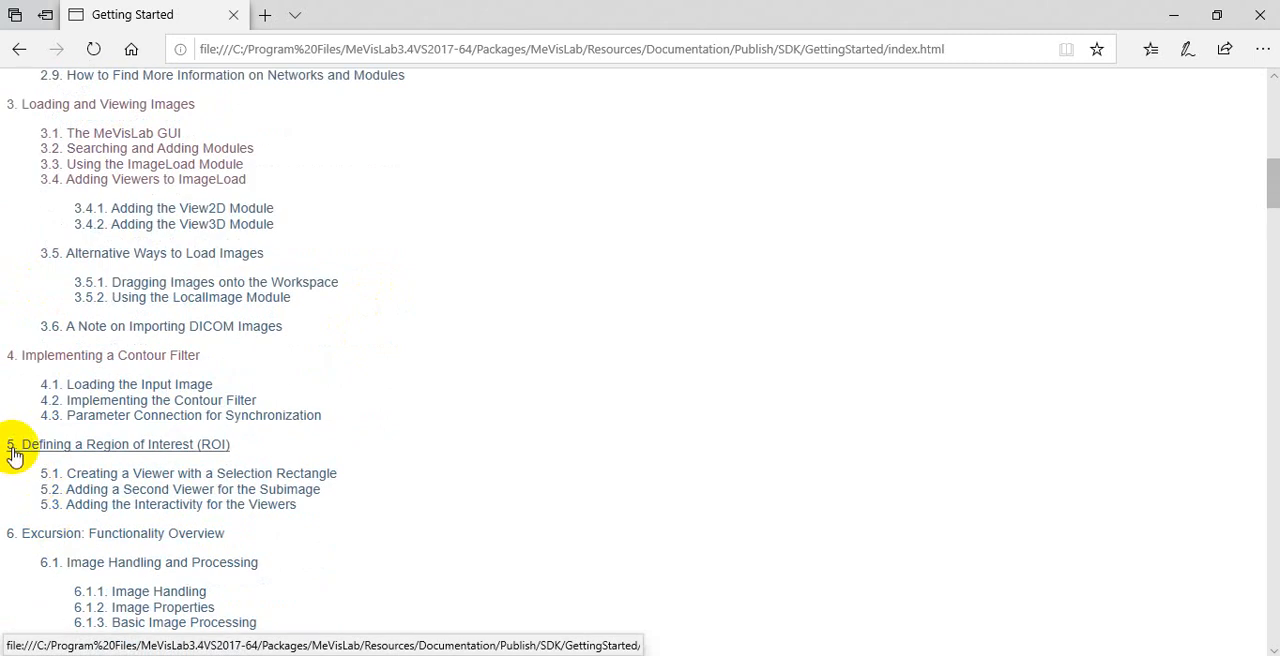
pyautogui.scroll(3)
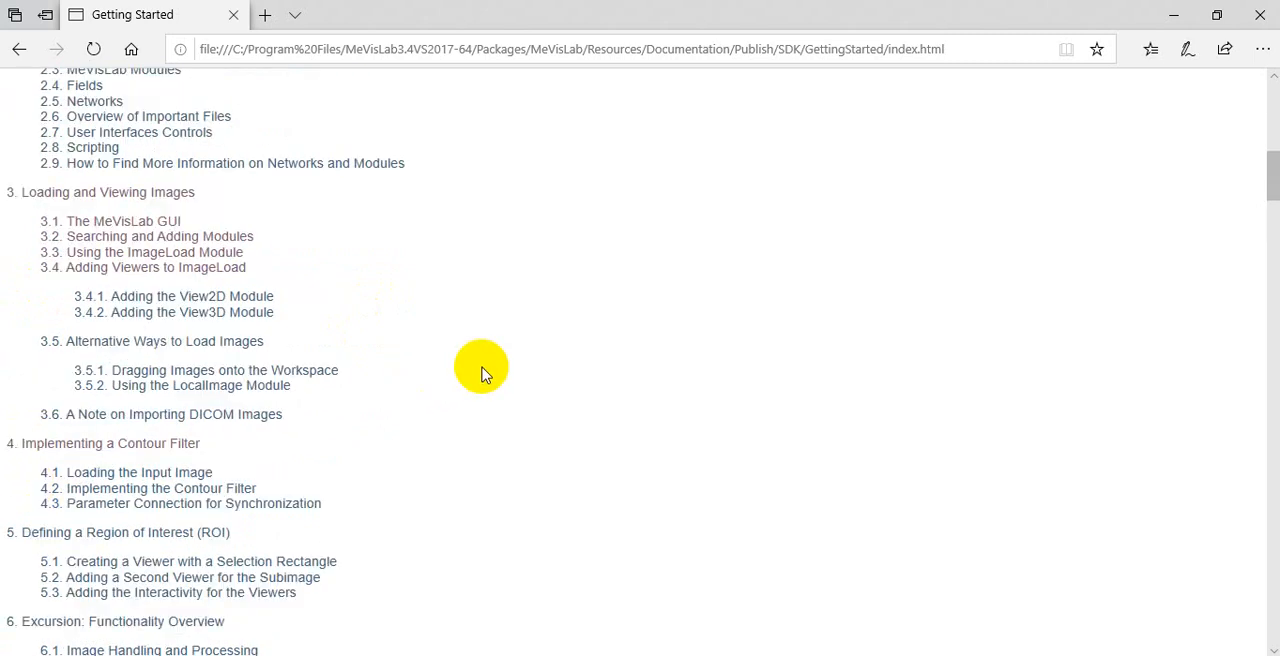
pyautogui.scroll(3)
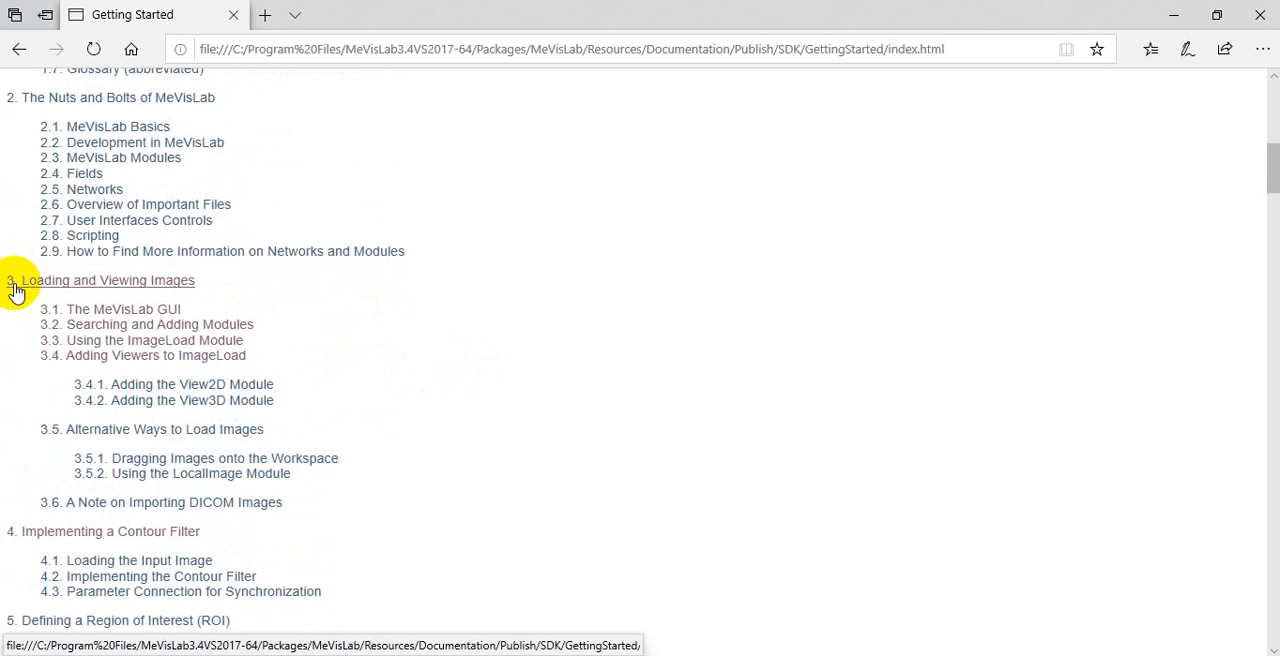
pyautogui.moveTo(458, 356)
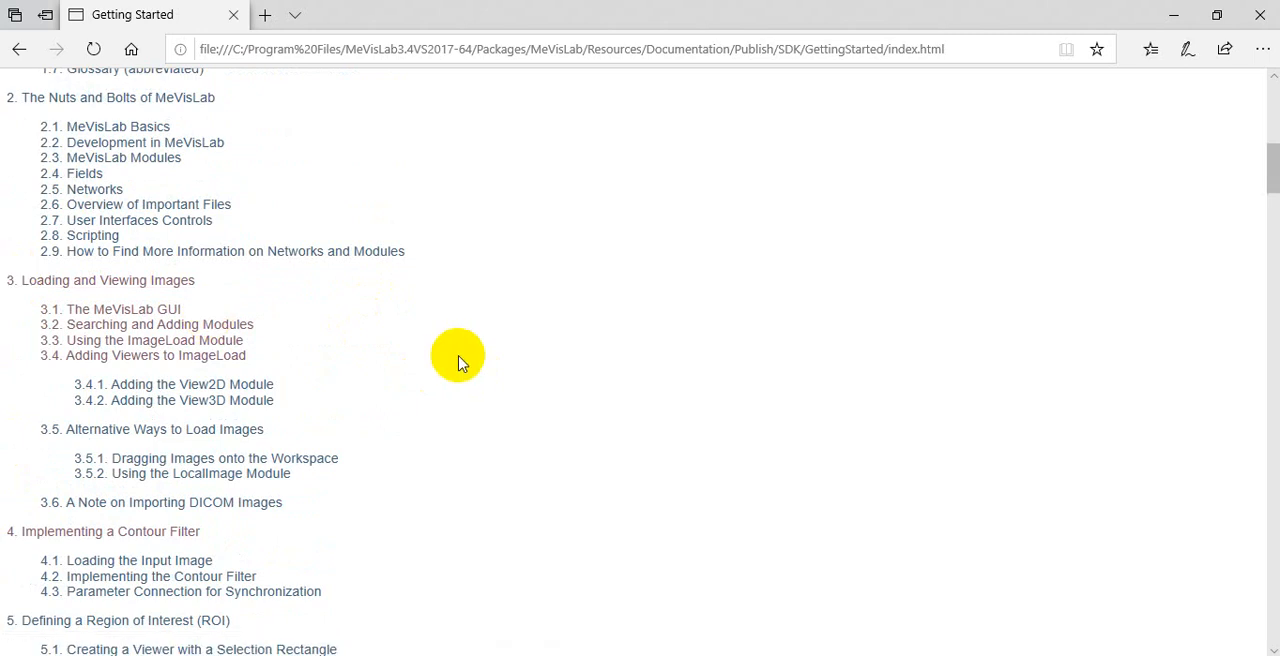
pyautogui.scroll(-3)
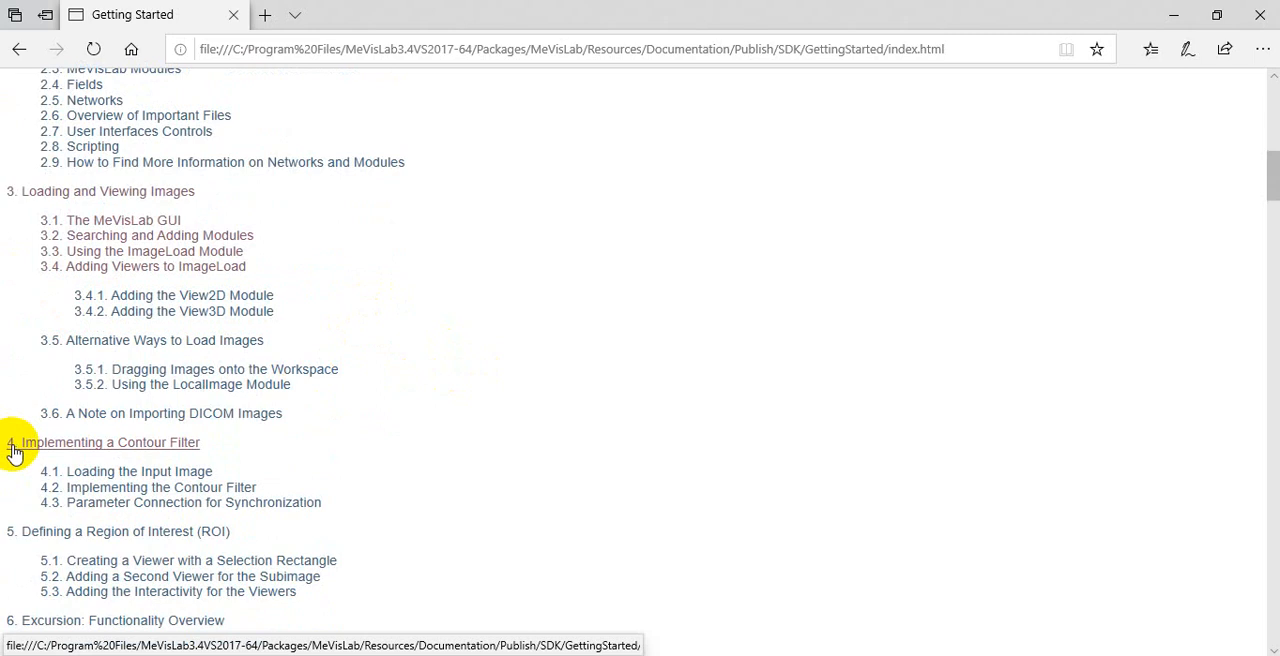
pyautogui.moveTo(30, 488)
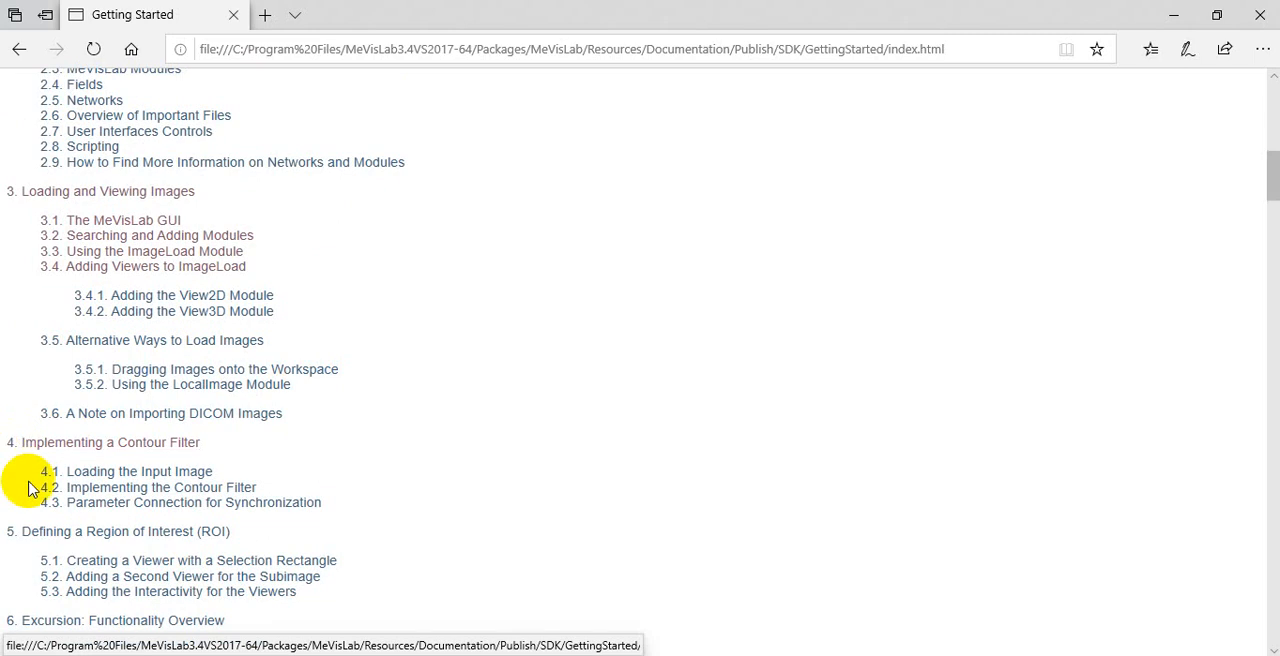
pyautogui.moveTo(16, 540)
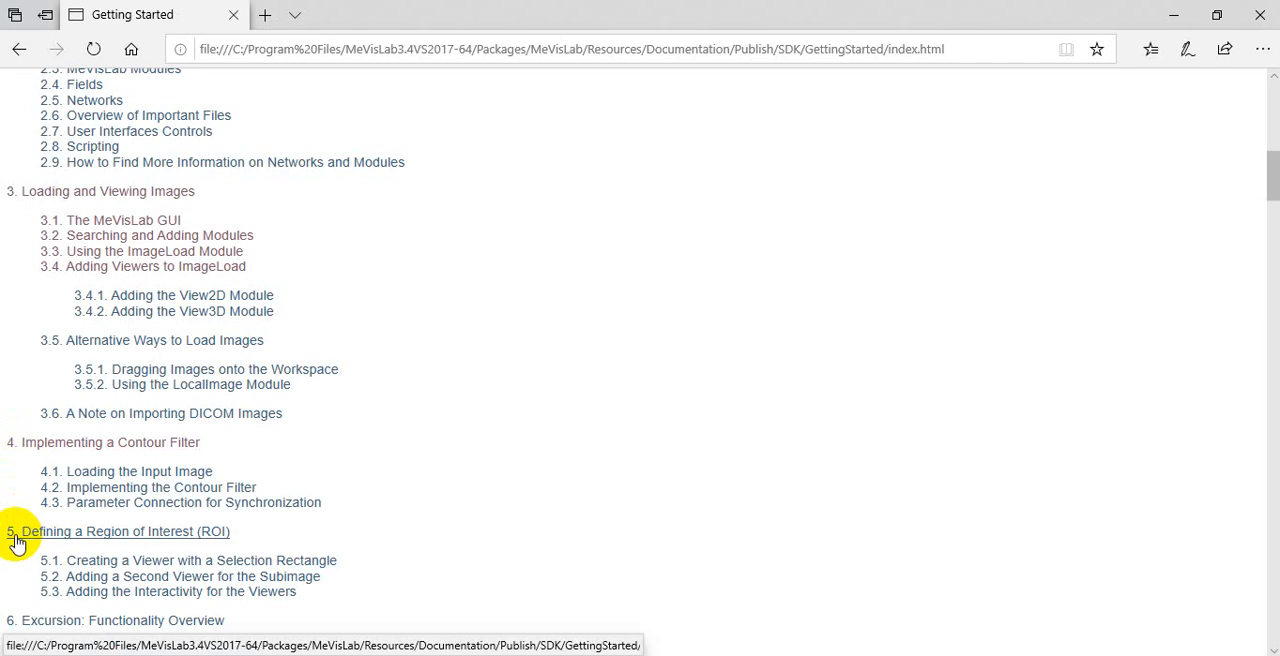
pyautogui.click(100, 192)
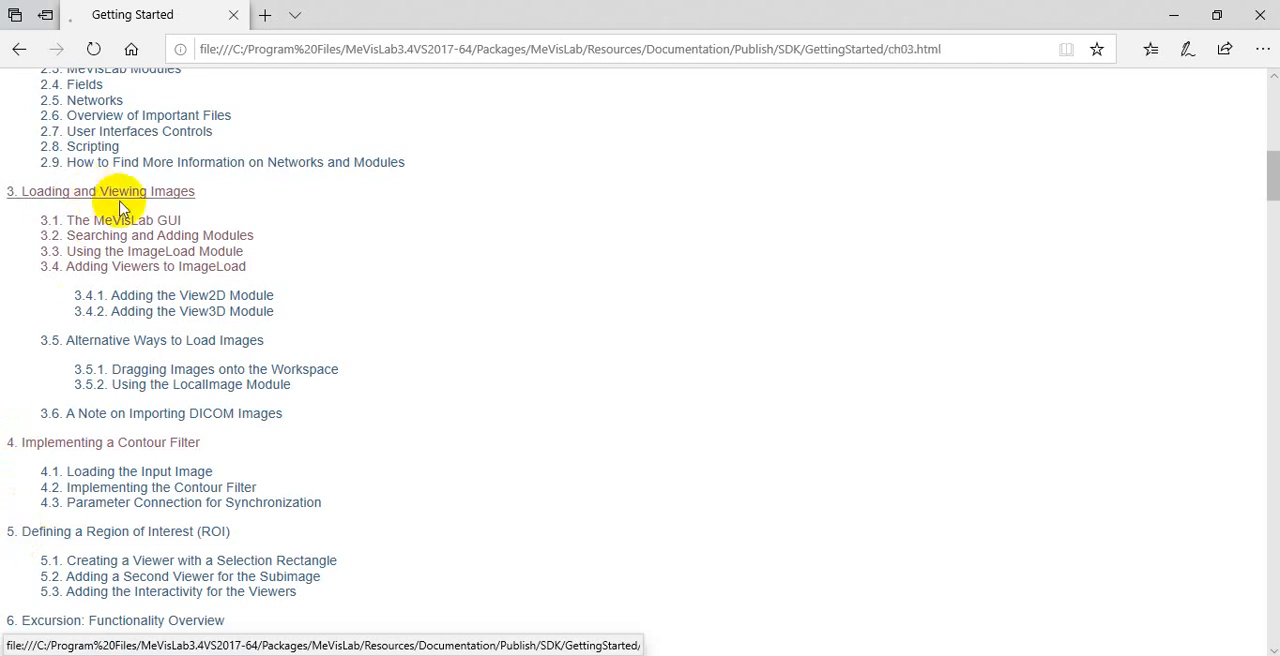
pyautogui.click(100, 192)
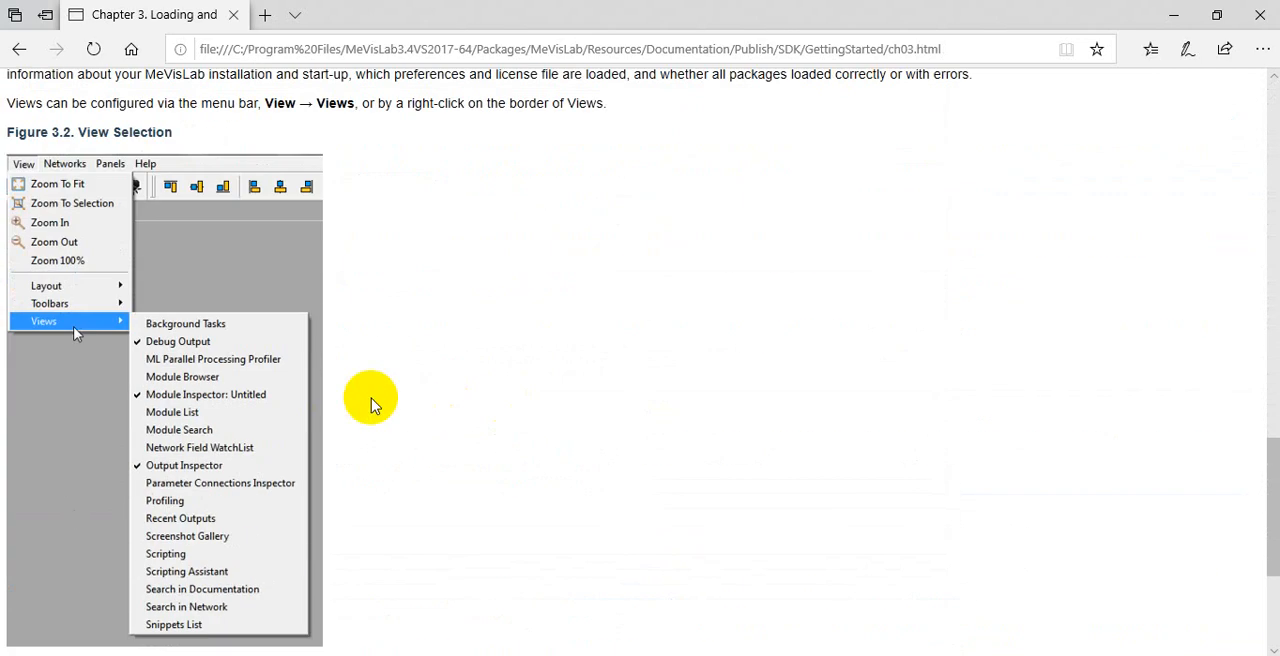
pyautogui.scroll(-3)
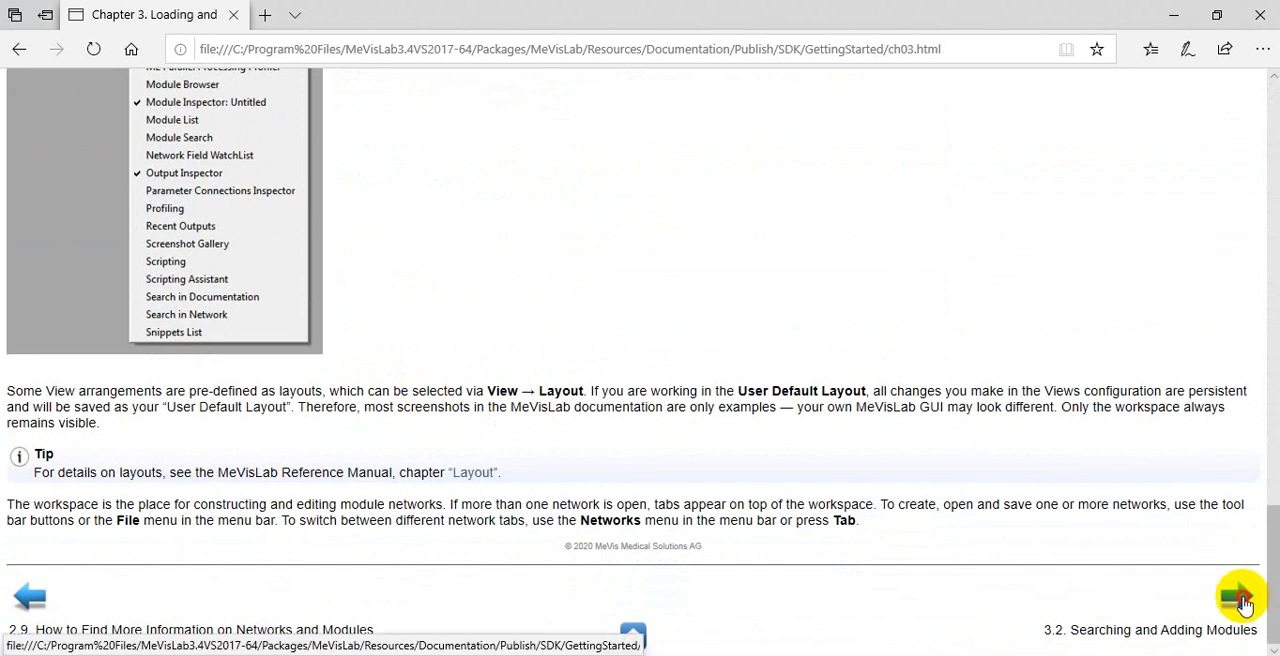
pyautogui.click(1240, 596)
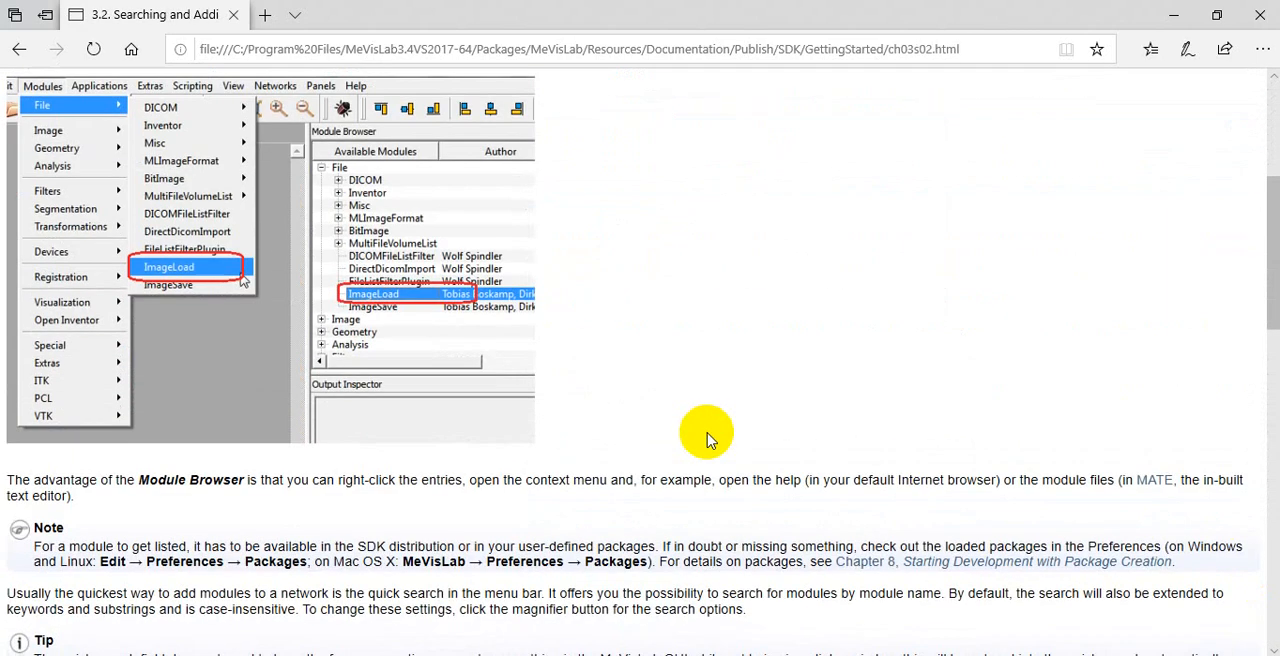
pyautogui.scroll(-3)
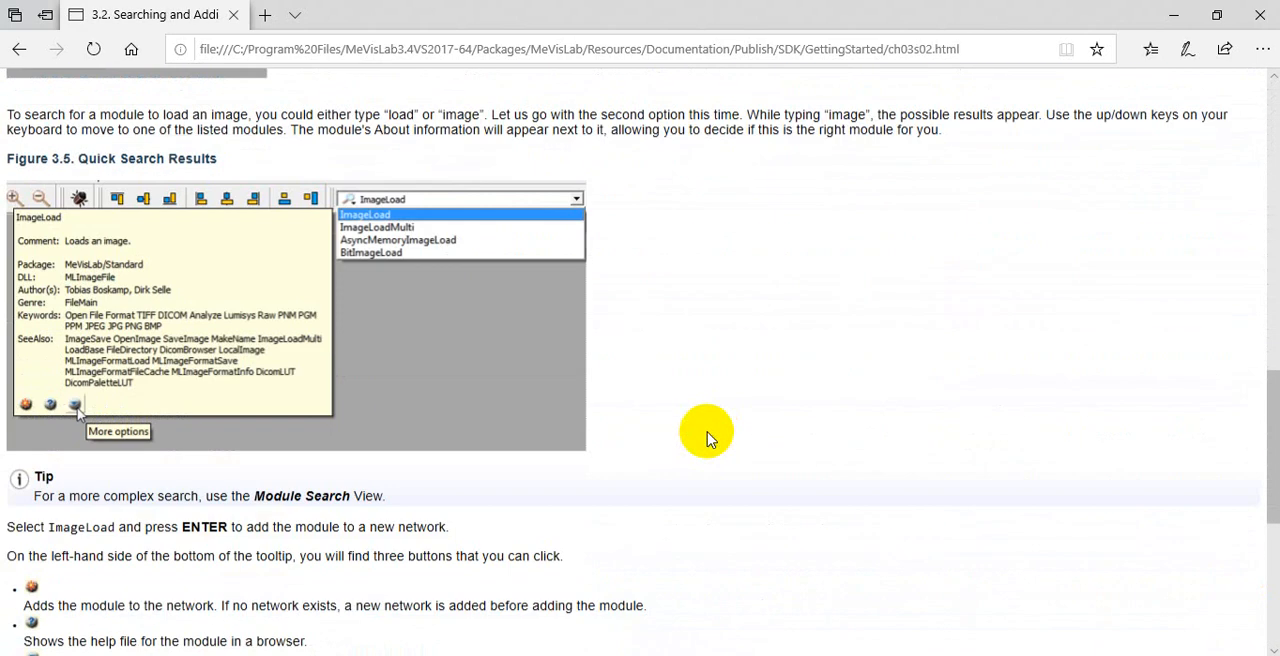
pyautogui.scroll(-3)
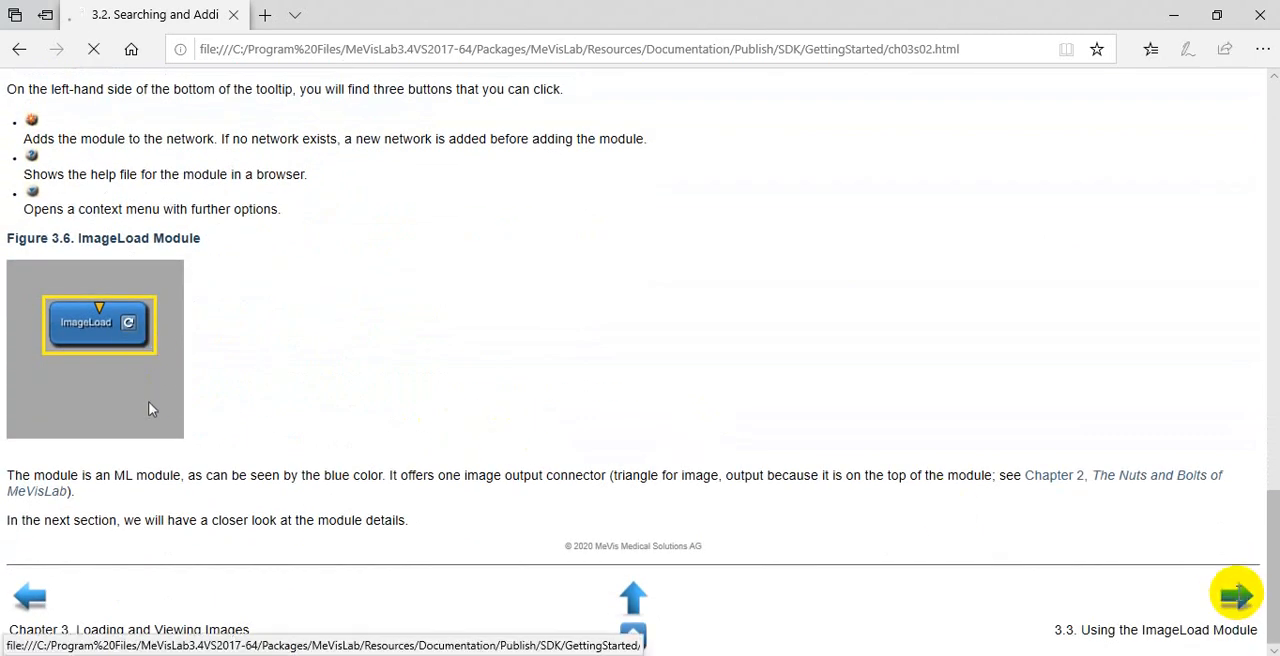
pyautogui.click(1236, 596)
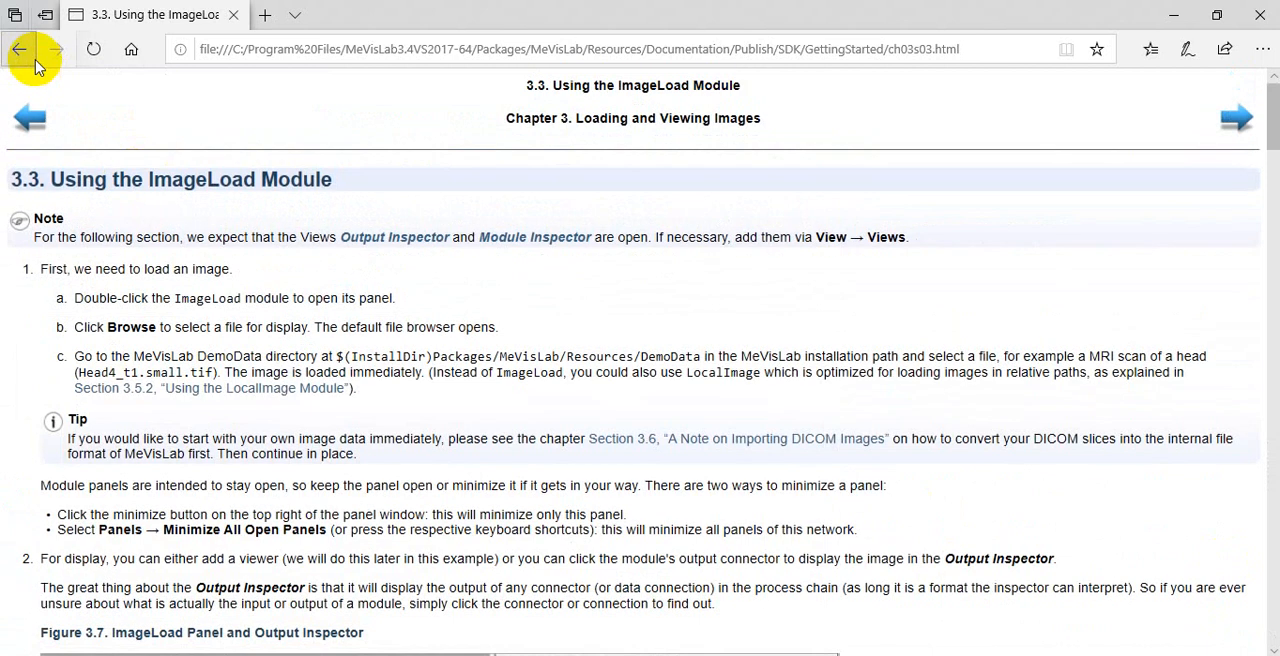
pyautogui.click(18, 48)
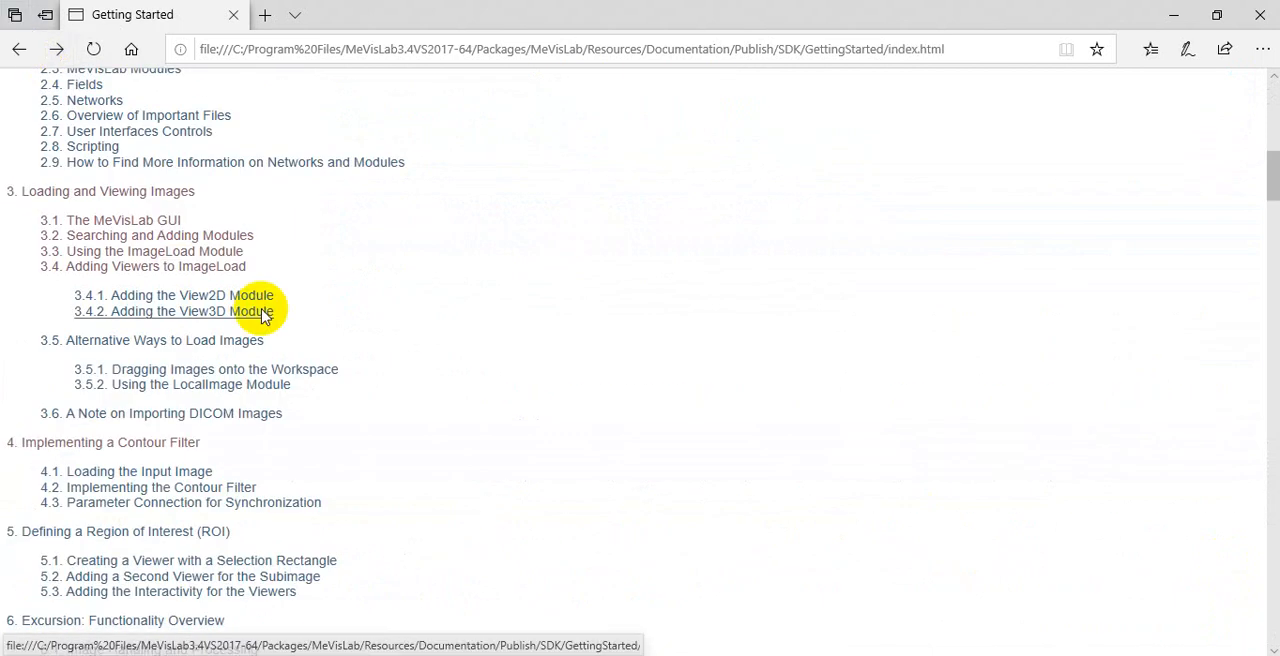
pyautogui.click(102, 442)
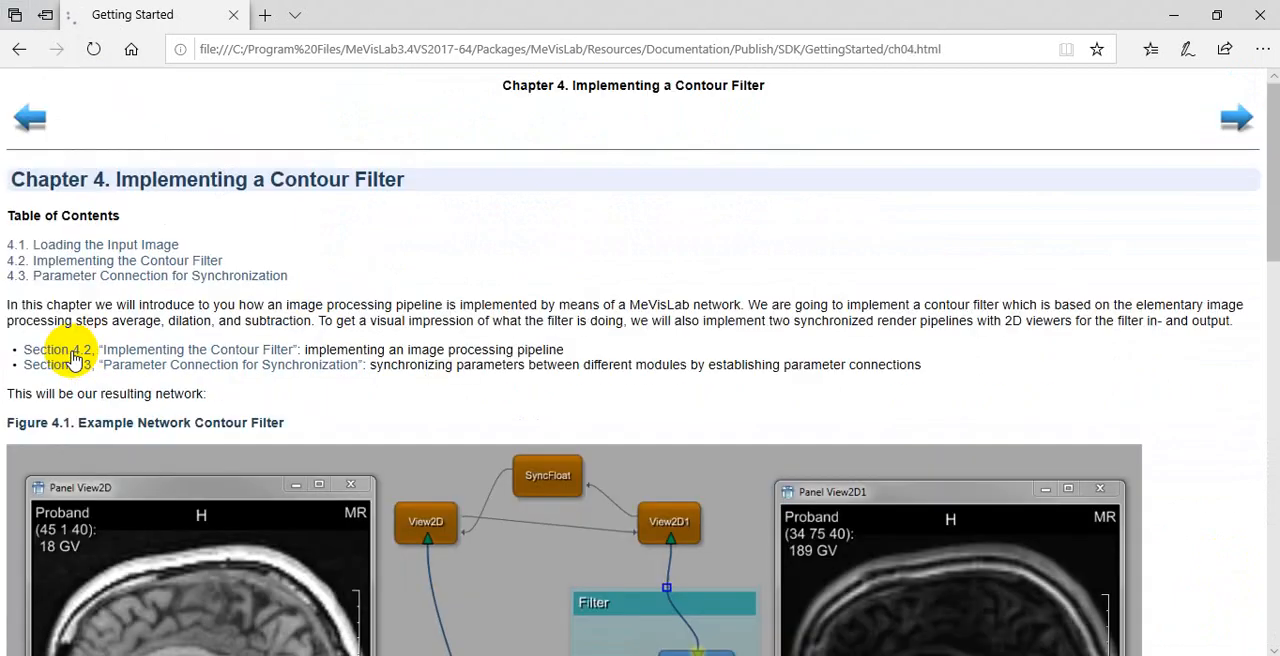
pyautogui.scroll(-3)
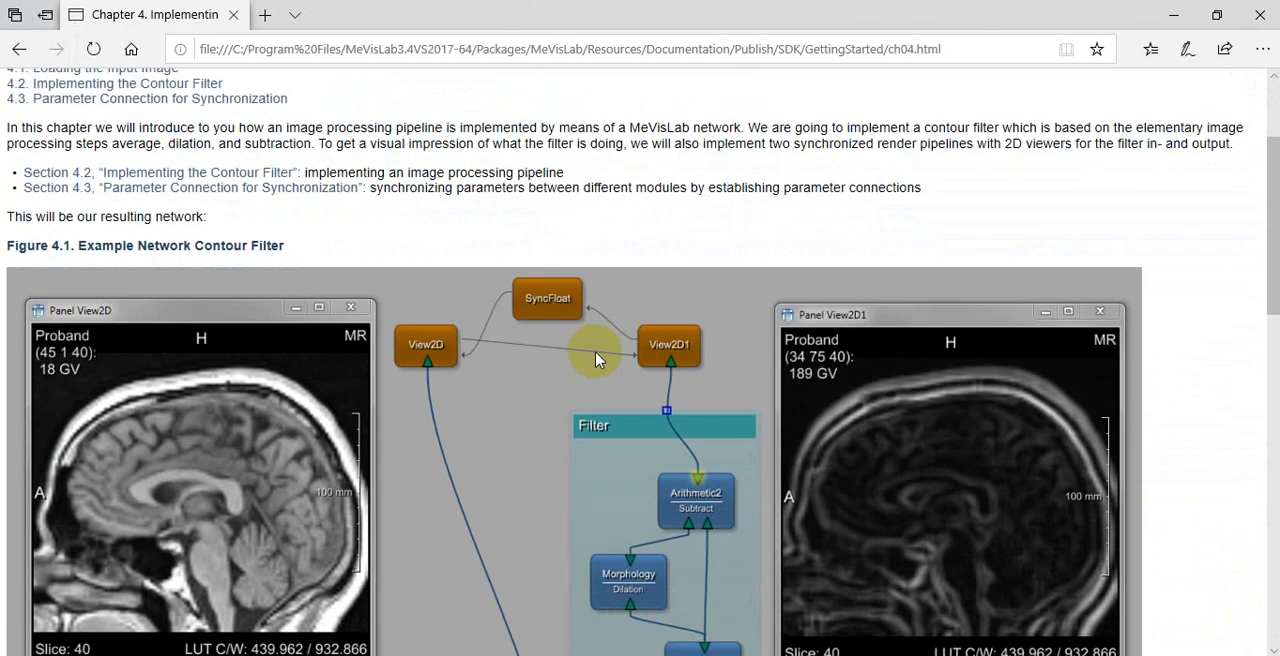
pyautogui.scroll(-3)
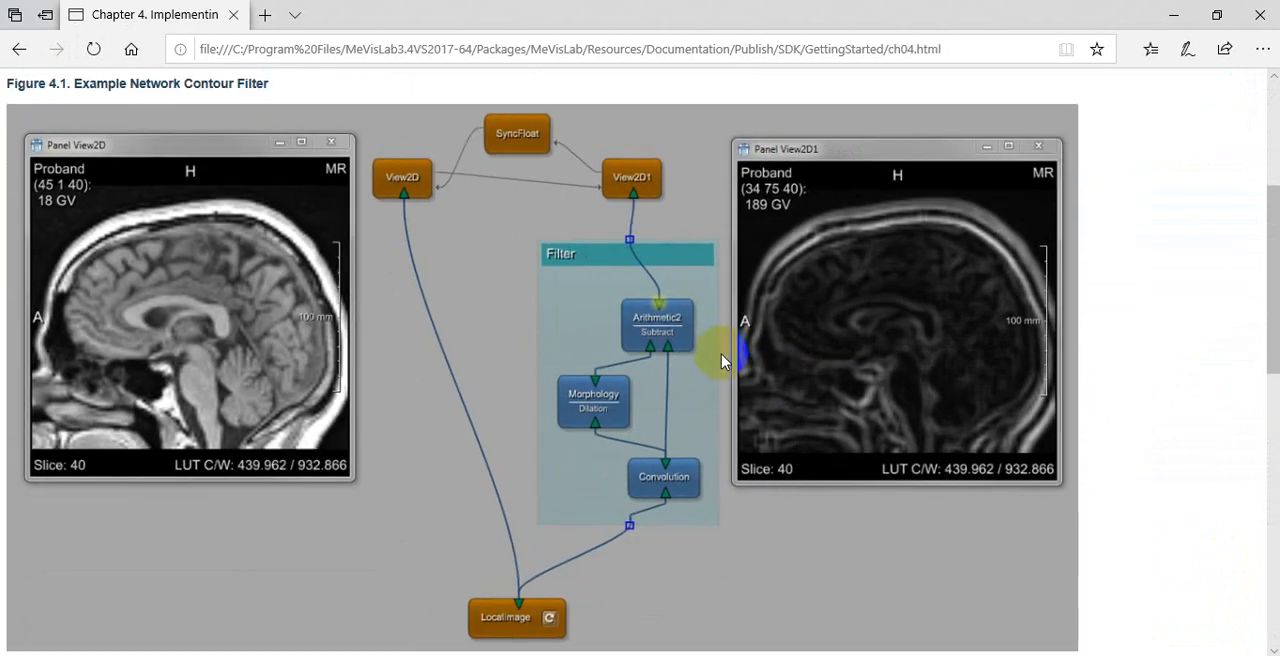
pyautogui.scroll(3)
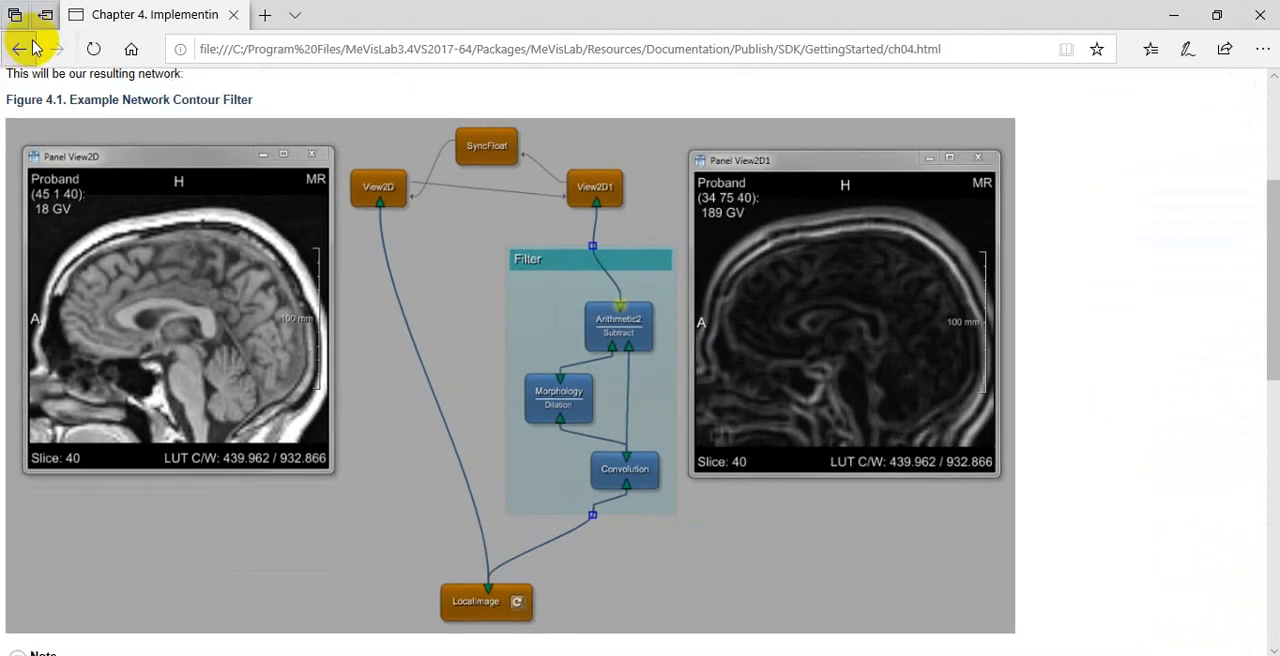
pyautogui.click(16, 48)
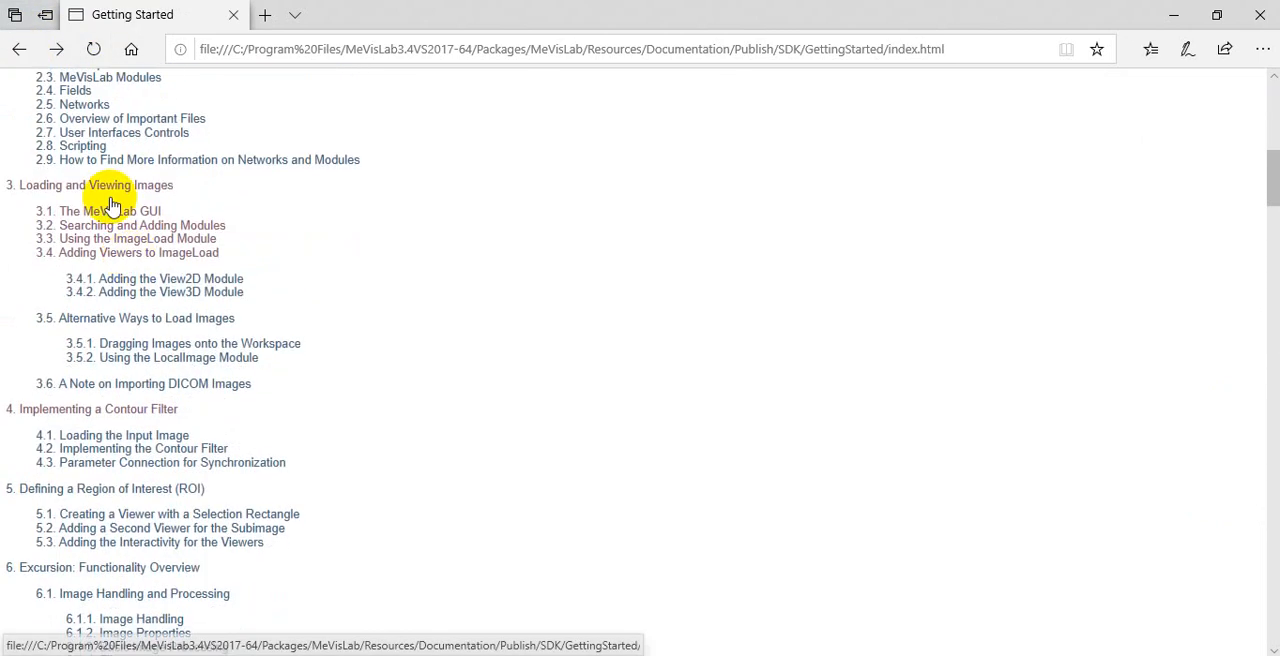
pyautogui.moveTo(588, 388)
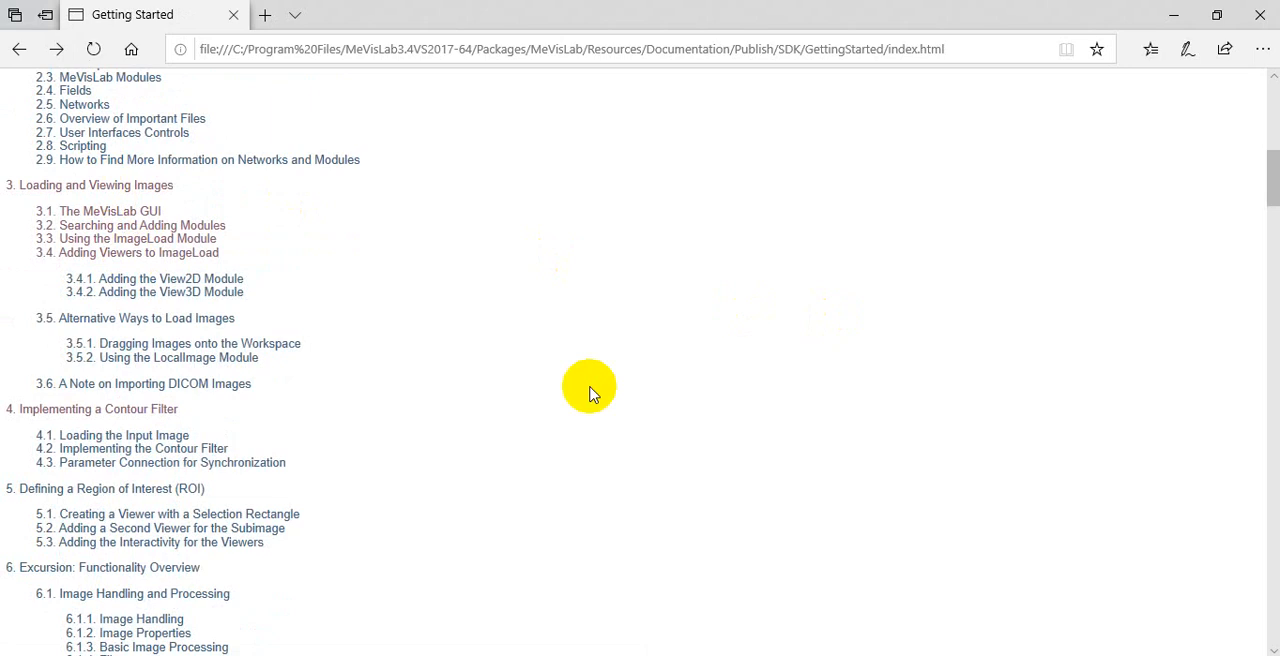
pyautogui.moveTo(420, 580)
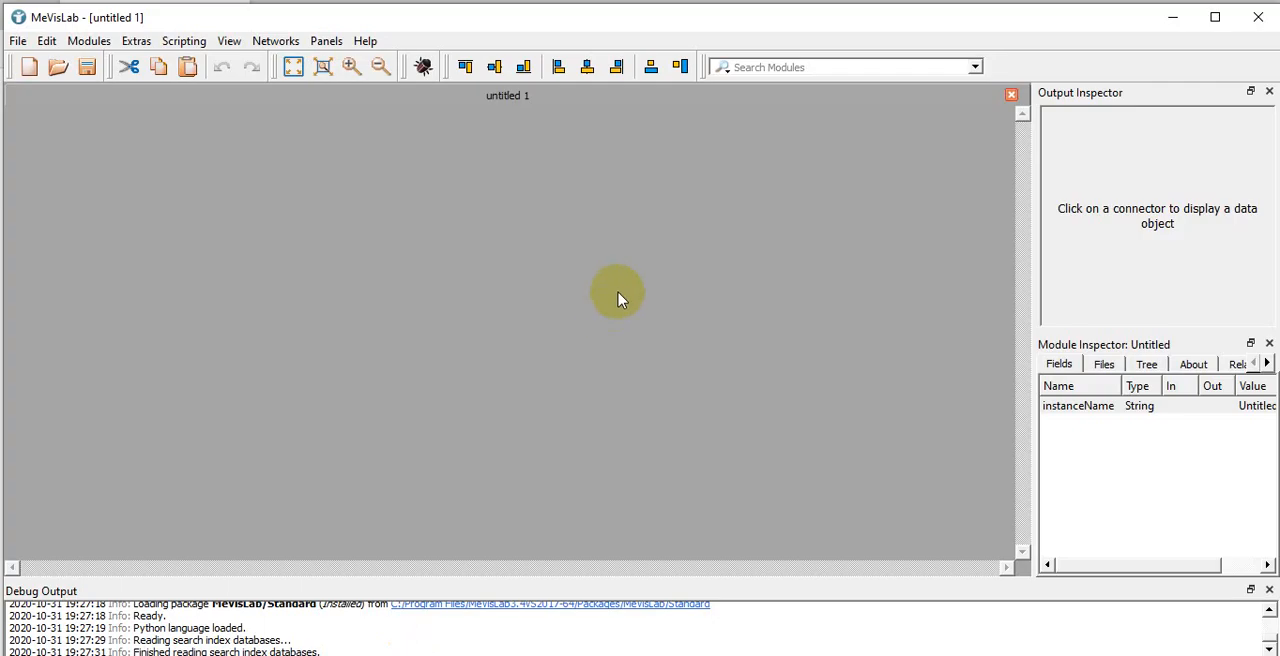
pyautogui.moveTo(104, 118)
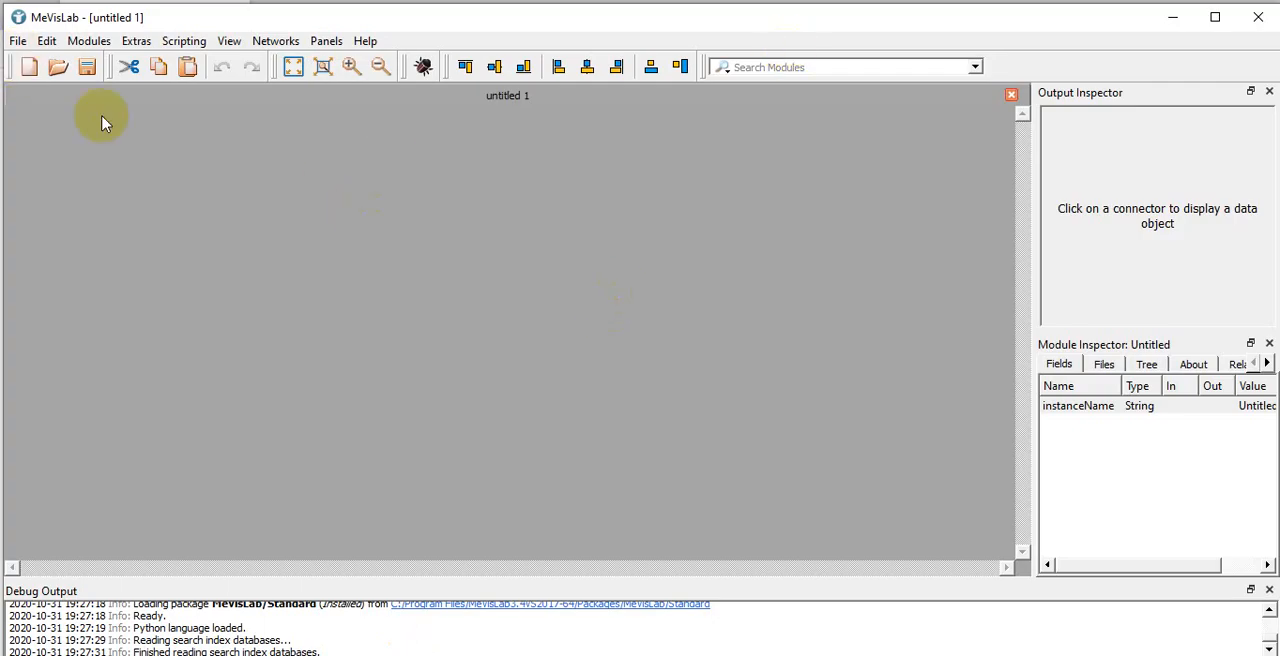
pyautogui.click(16, 40)
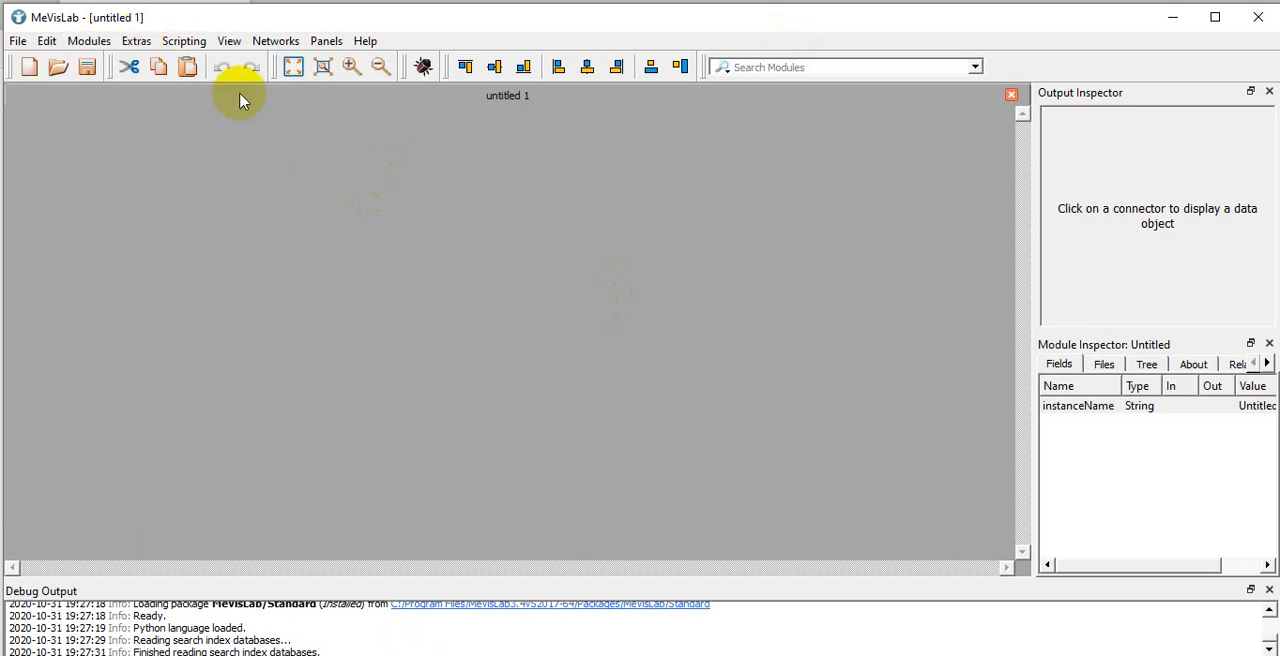
pyautogui.moveTo(270, 196)
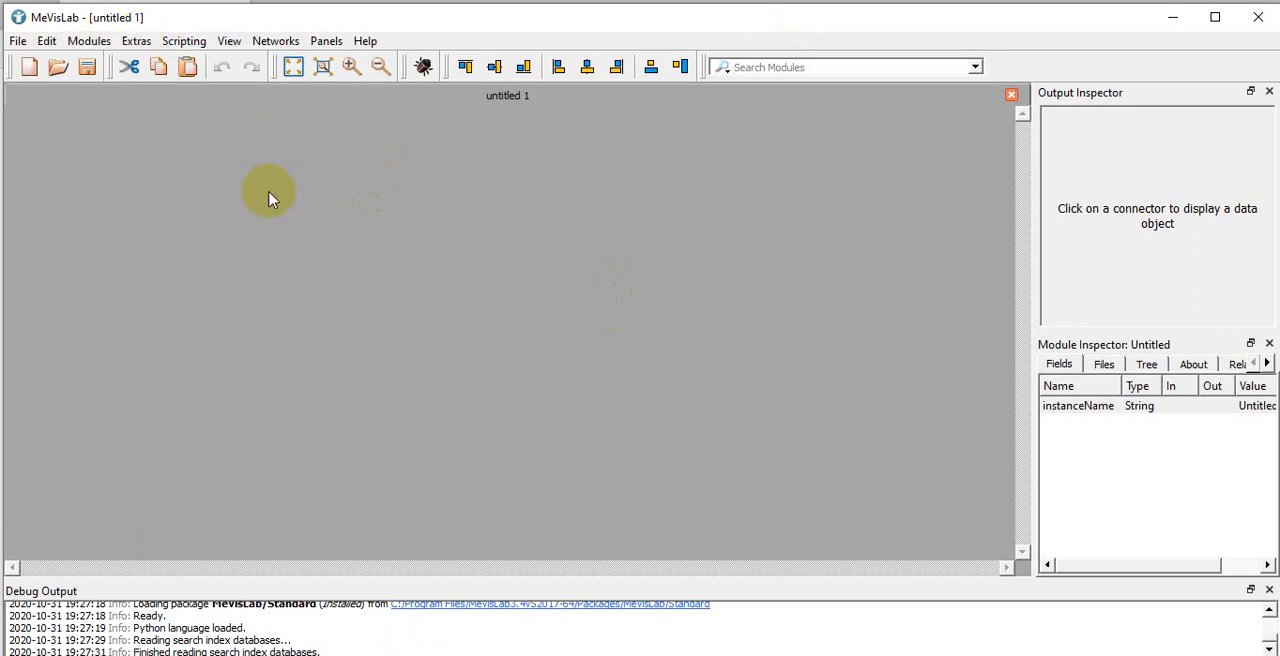
pyautogui.moveTo(418, 24)
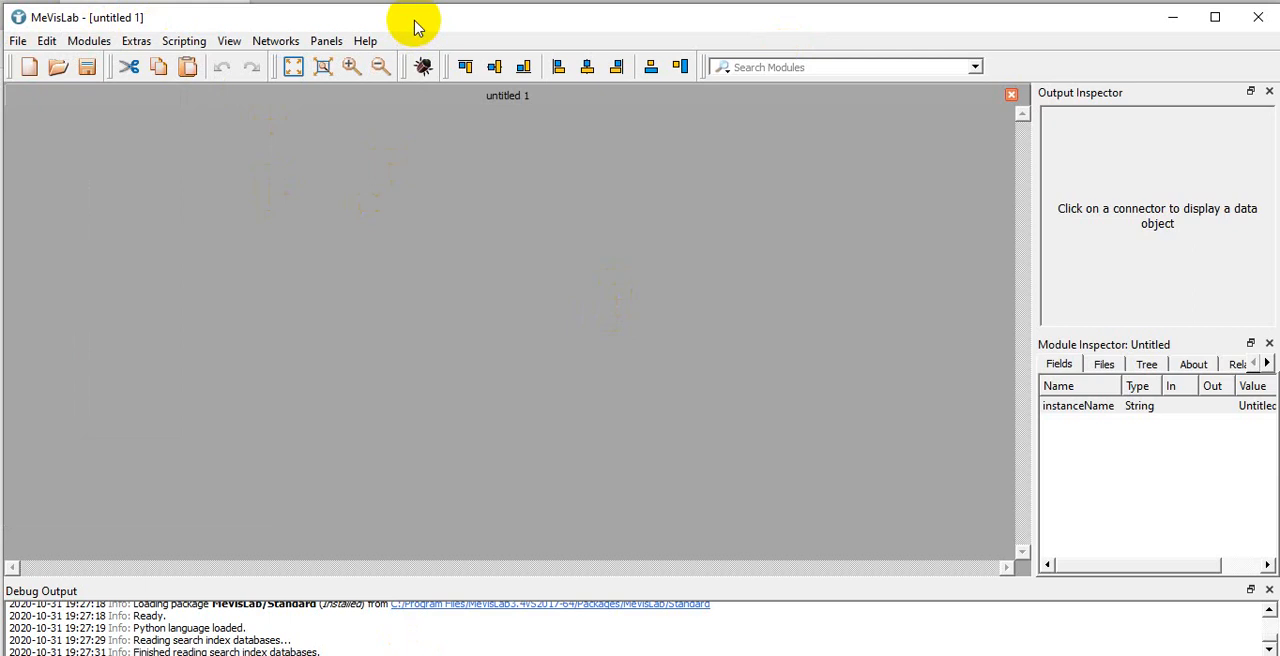
pyautogui.click(16, 40)
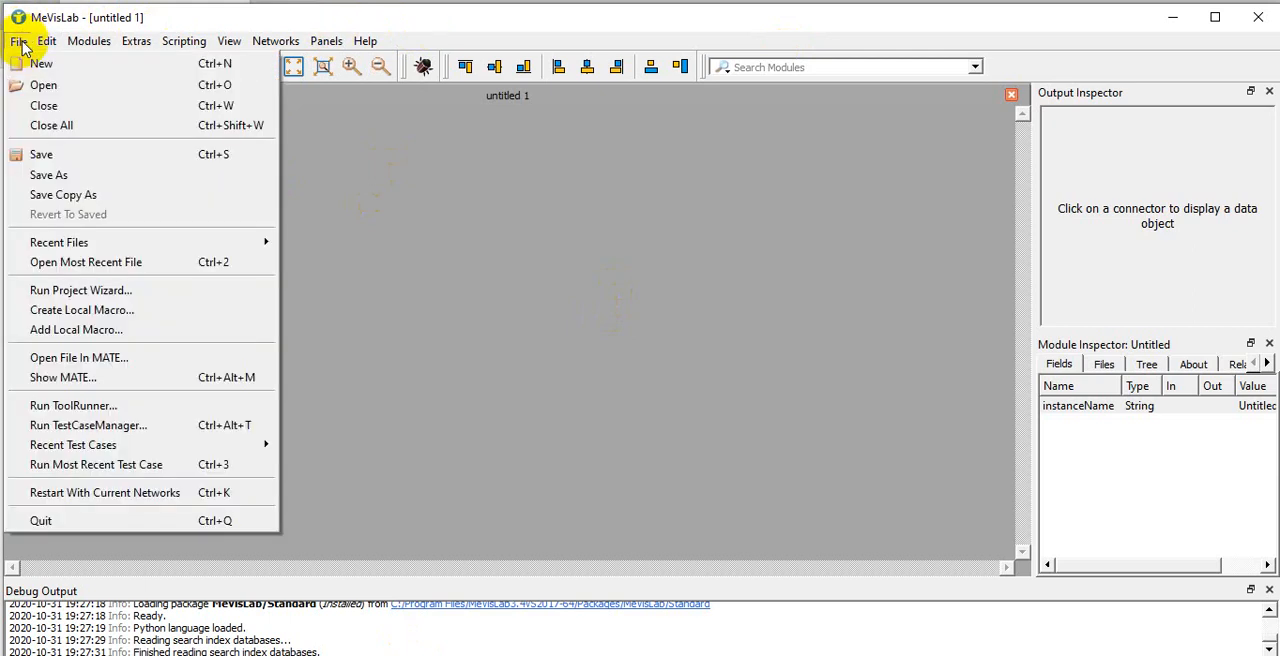
pyautogui.moveTo(44, 104)
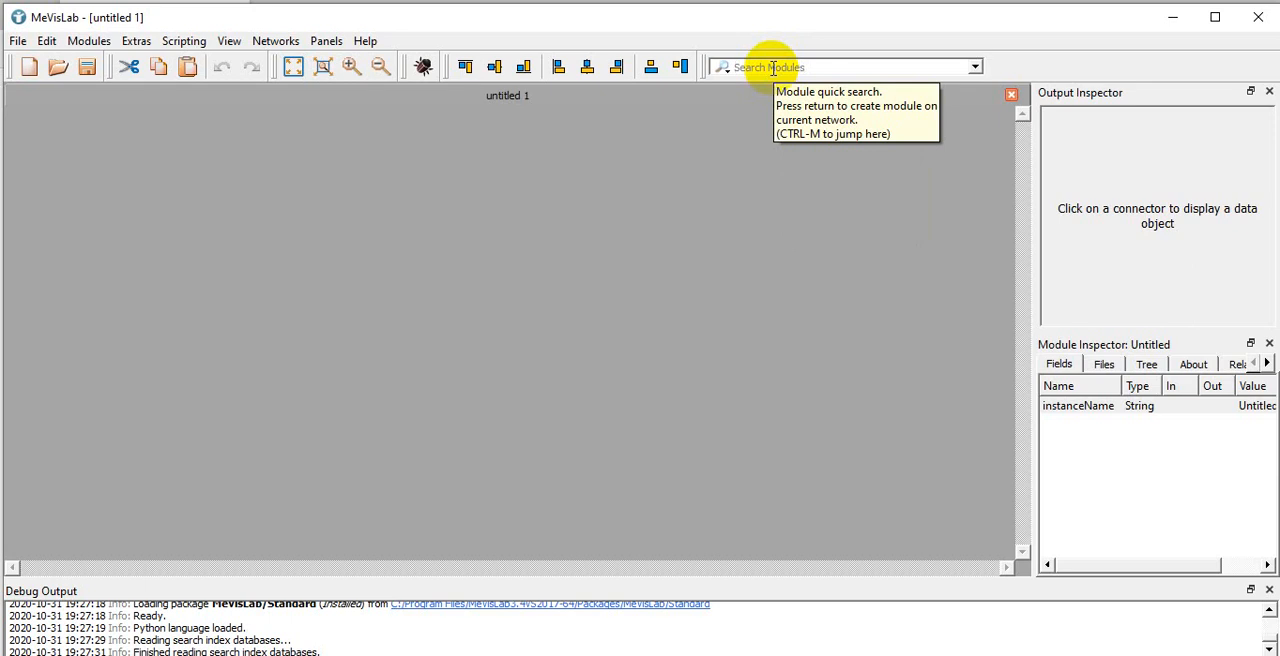
# Add an ImageLoad module via module search and move it to the bottom centre of the network.
pyautogui.write('imag')
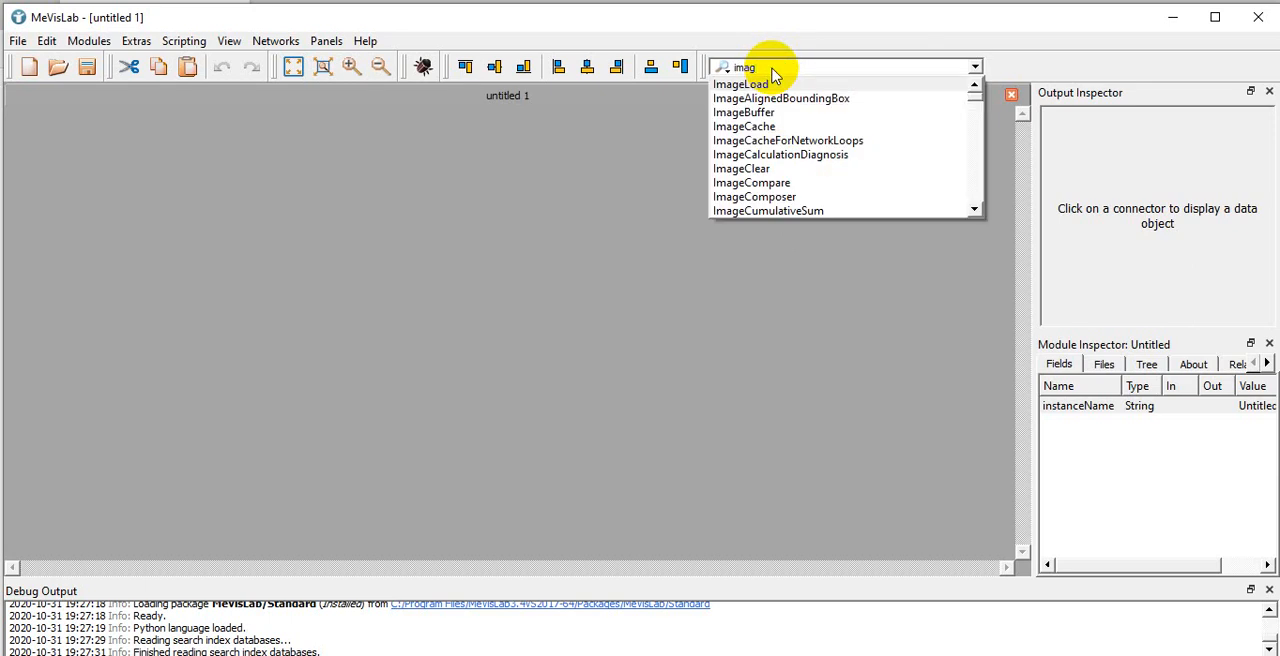
pyautogui.write('e')
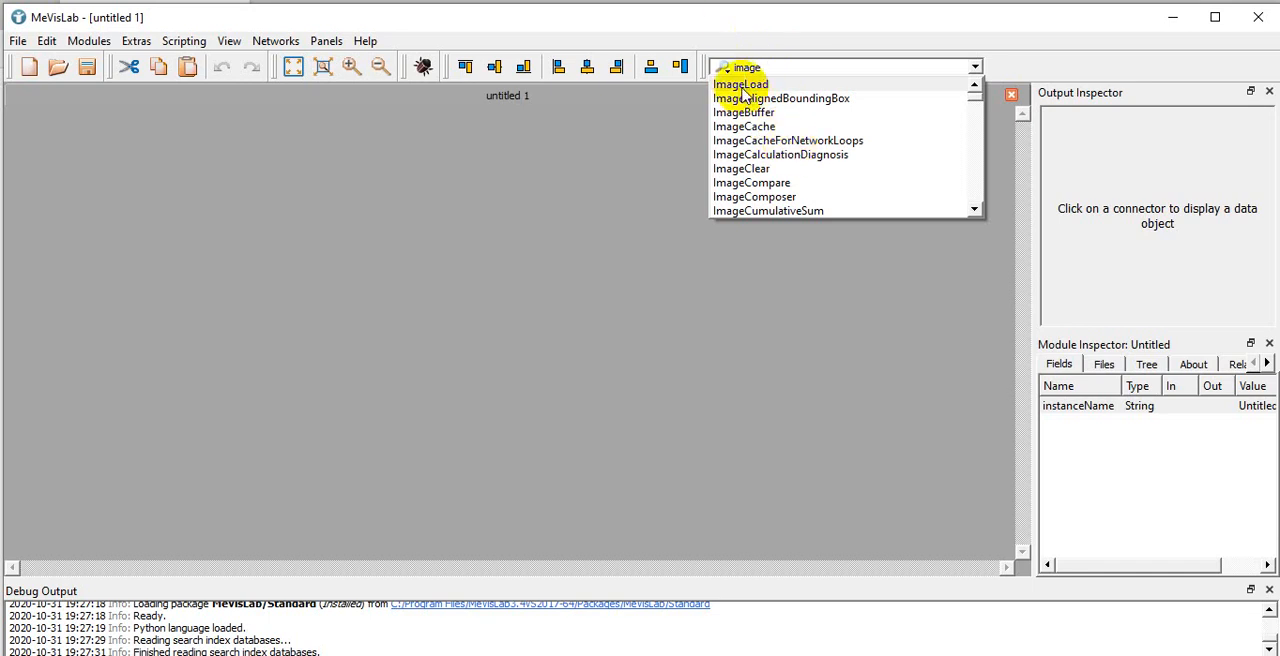
pyautogui.moveTo(740, 84)
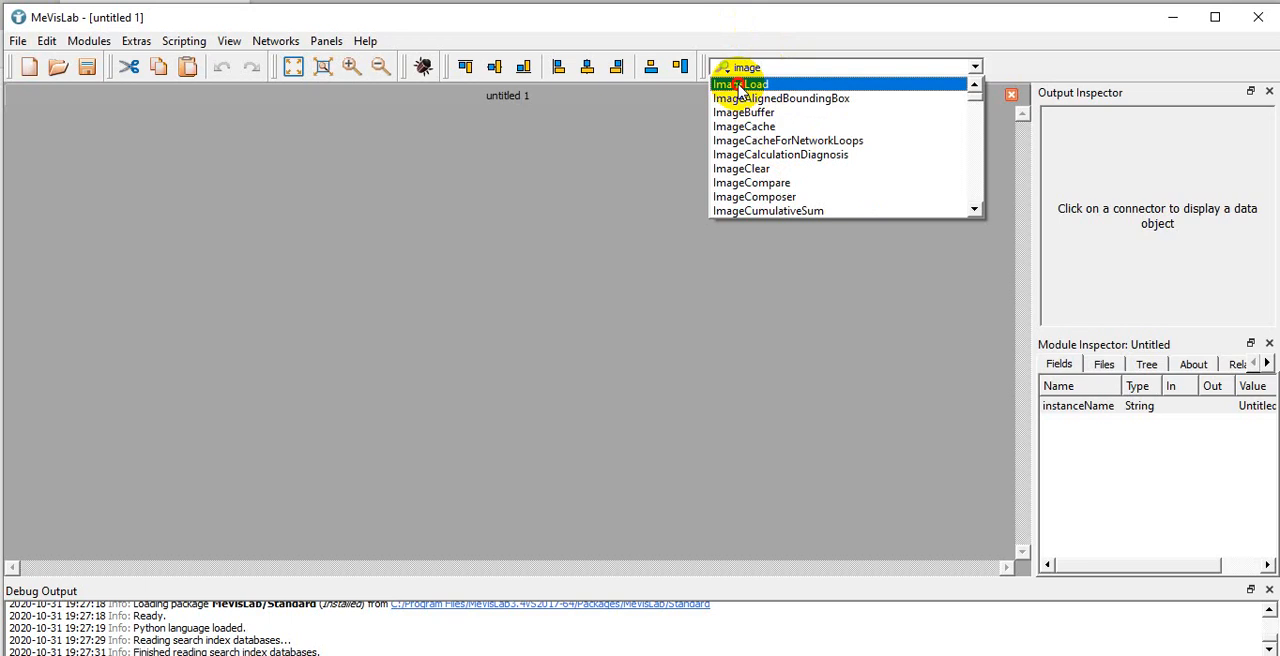
pyautogui.click(740, 84)
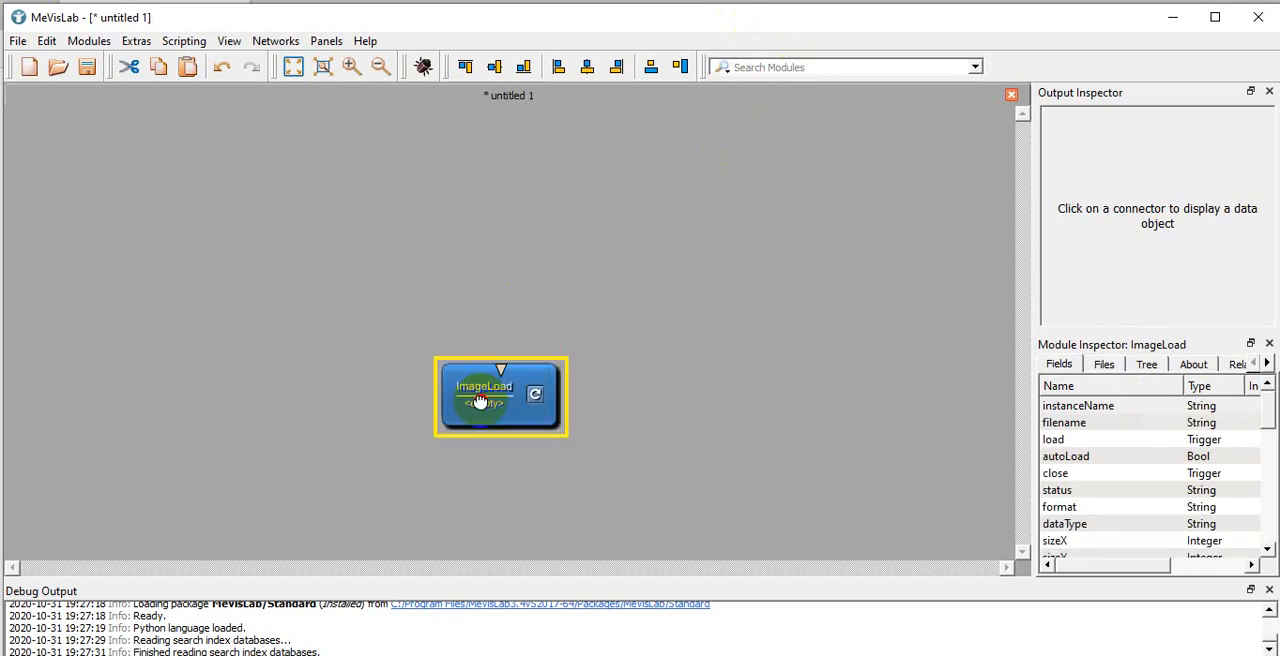
pyautogui.moveTo(500, 396); pyautogui.dragTo(508, 512)
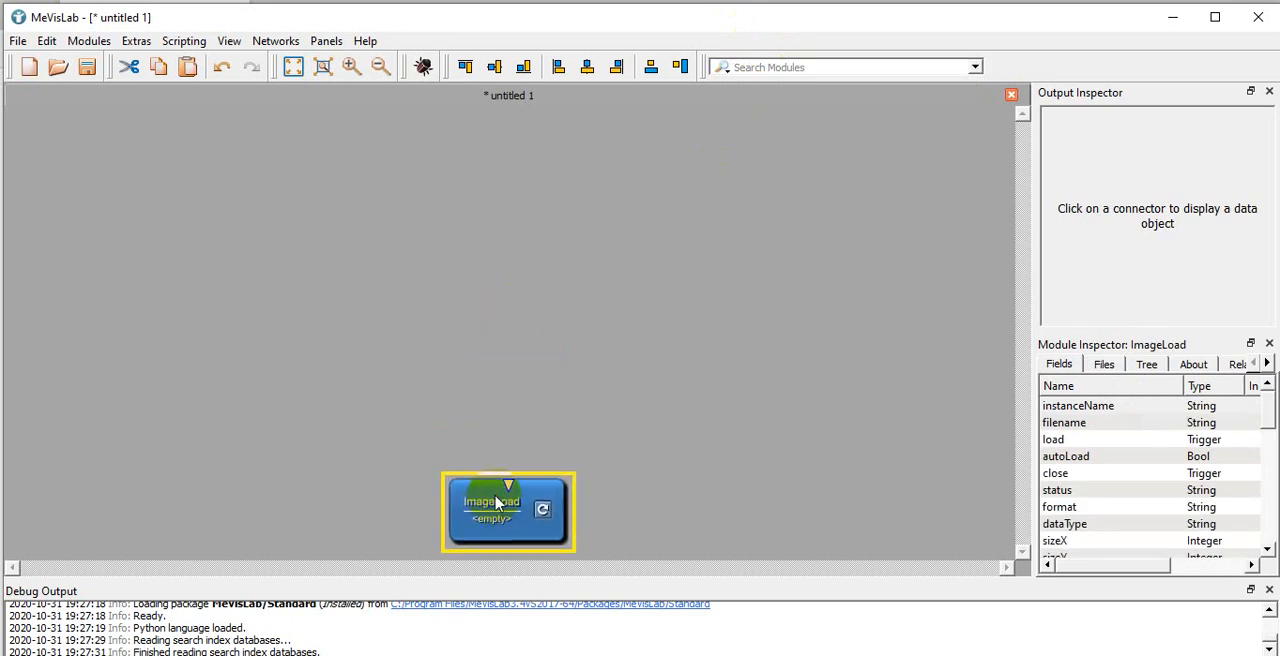
pyautogui.moveTo(748, 68)
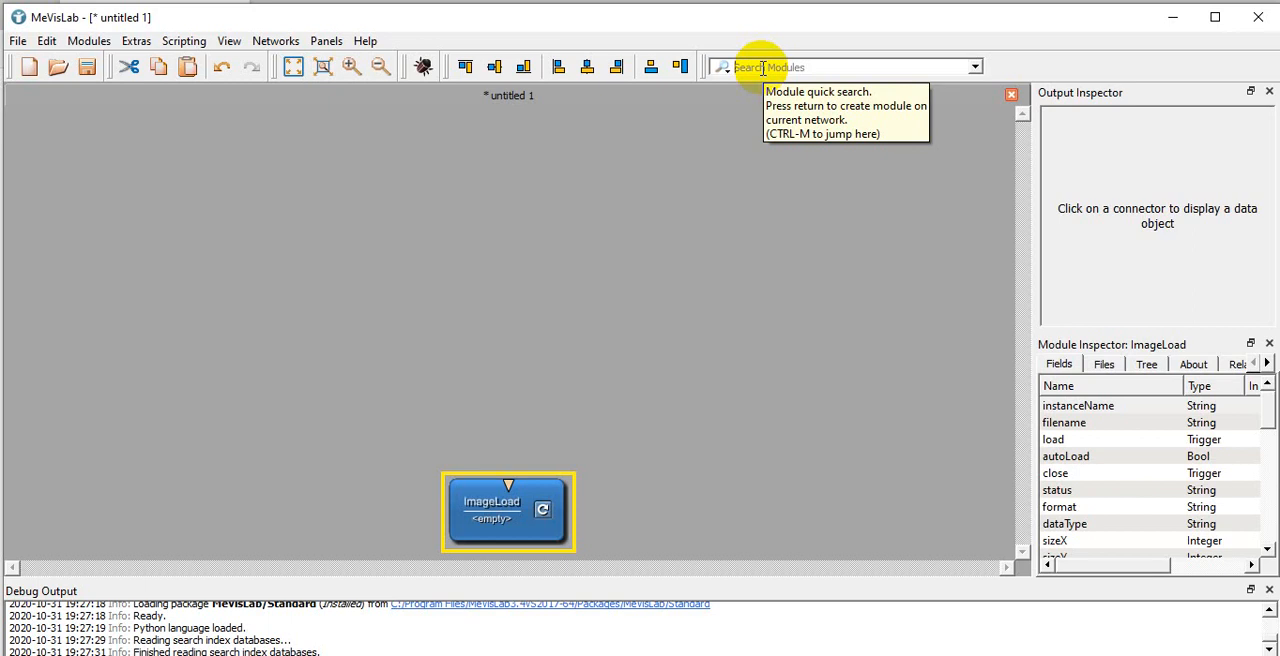
# Add a View2D module and place it upper left above ImageLoad.
pyautogui.write('view')
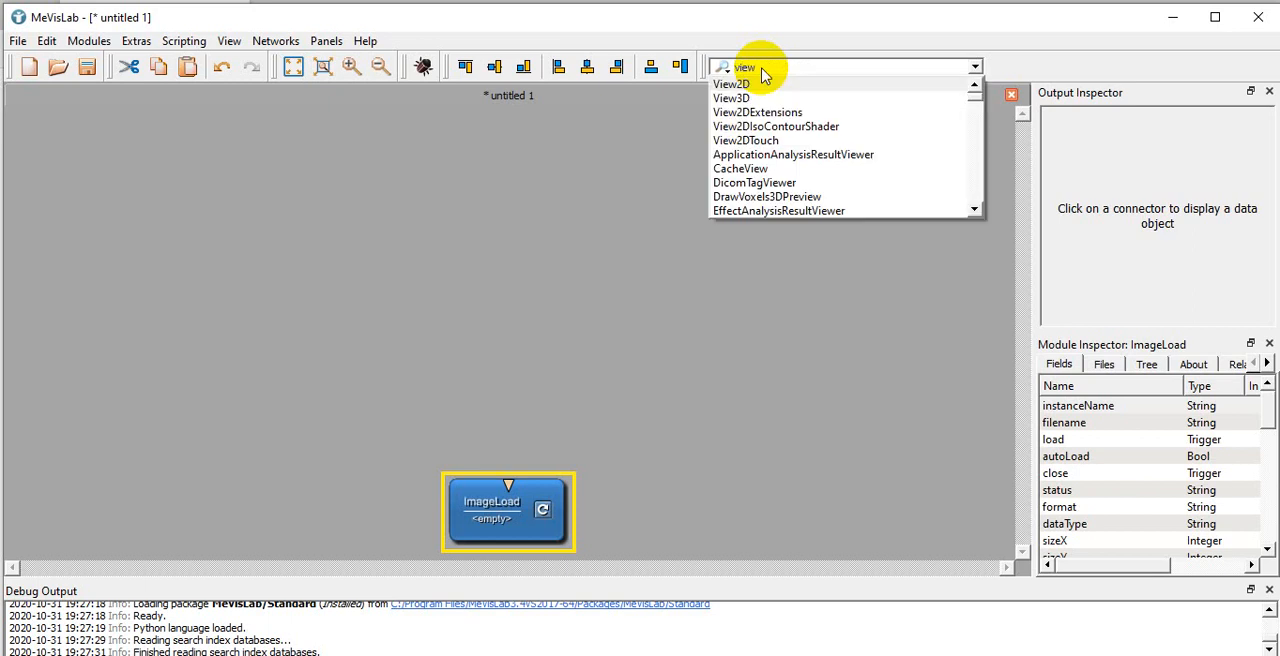
pyautogui.click(732, 84)
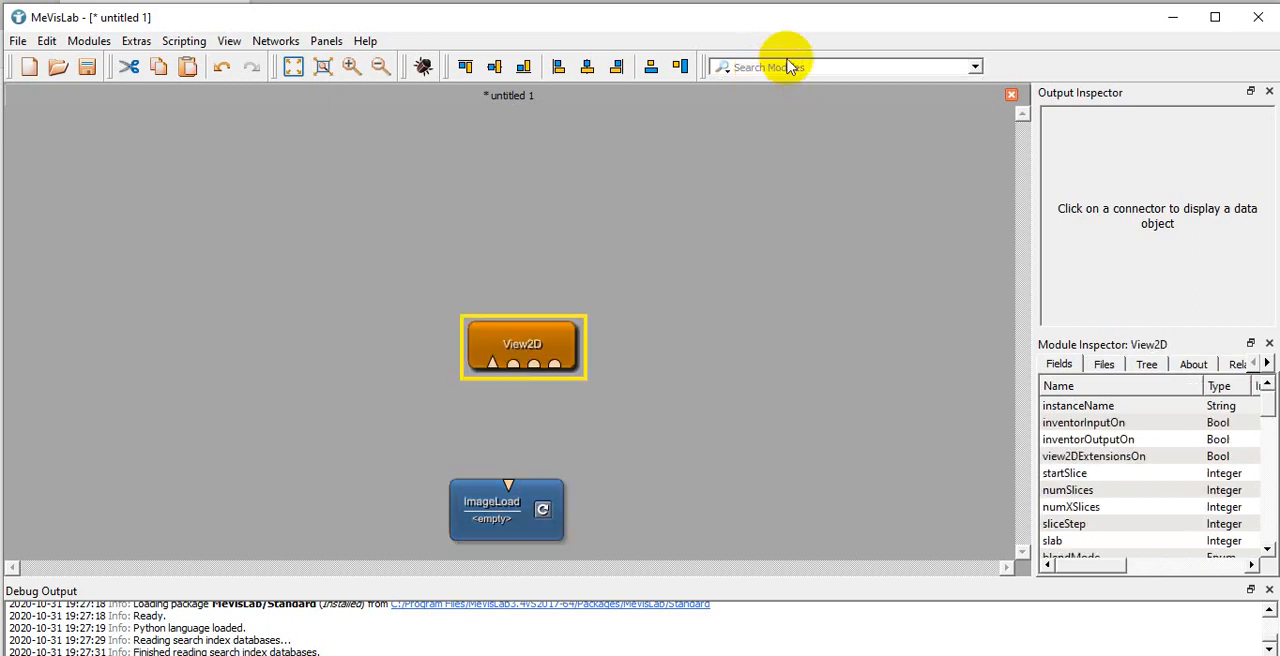
pyautogui.moveTo(524, 348); pyautogui.dragTo(244, 204)
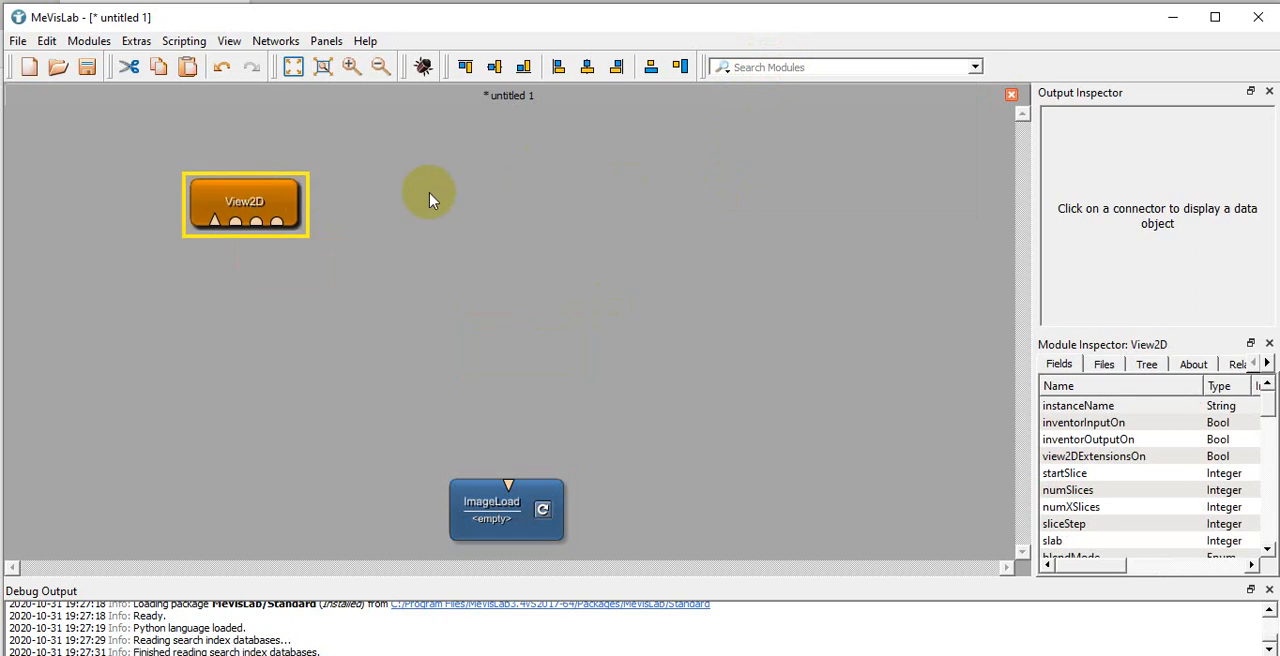
pyautogui.moveTo(244, 204); pyautogui.dragTo(424, 226)
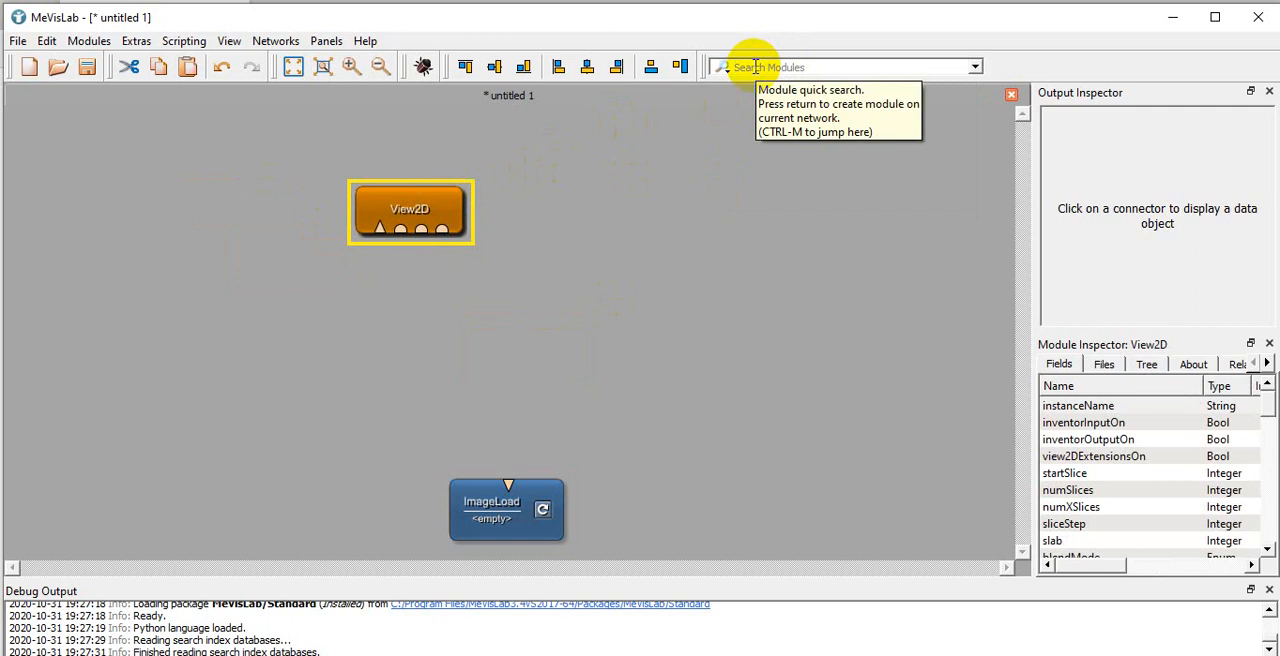
# Add a View3D module and place it upper right beside View2D.
pyautogui.write('view')
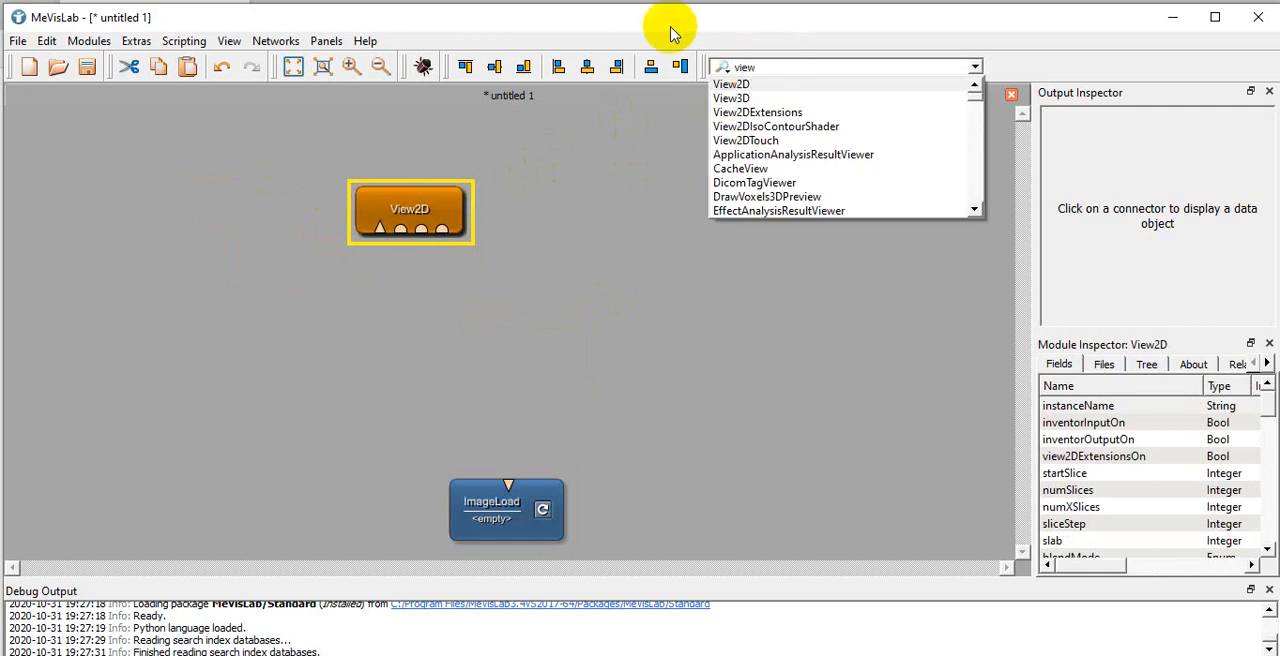
pyautogui.moveTo(730, 98)
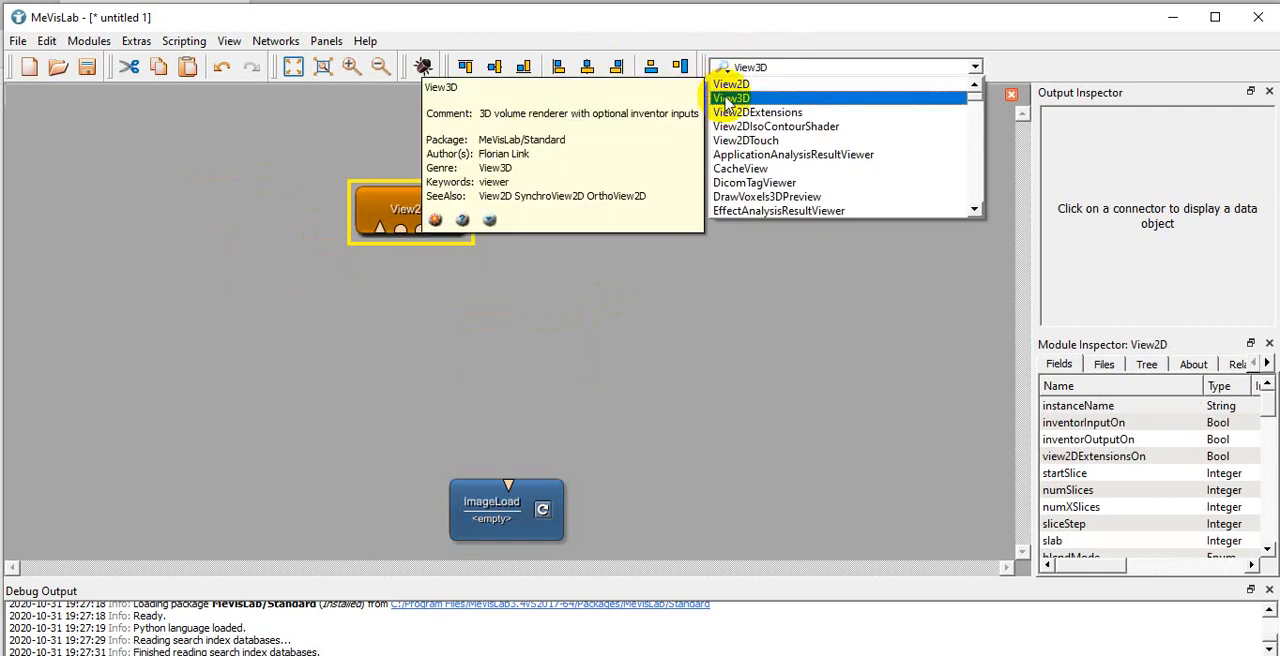
pyautogui.click(730, 96)
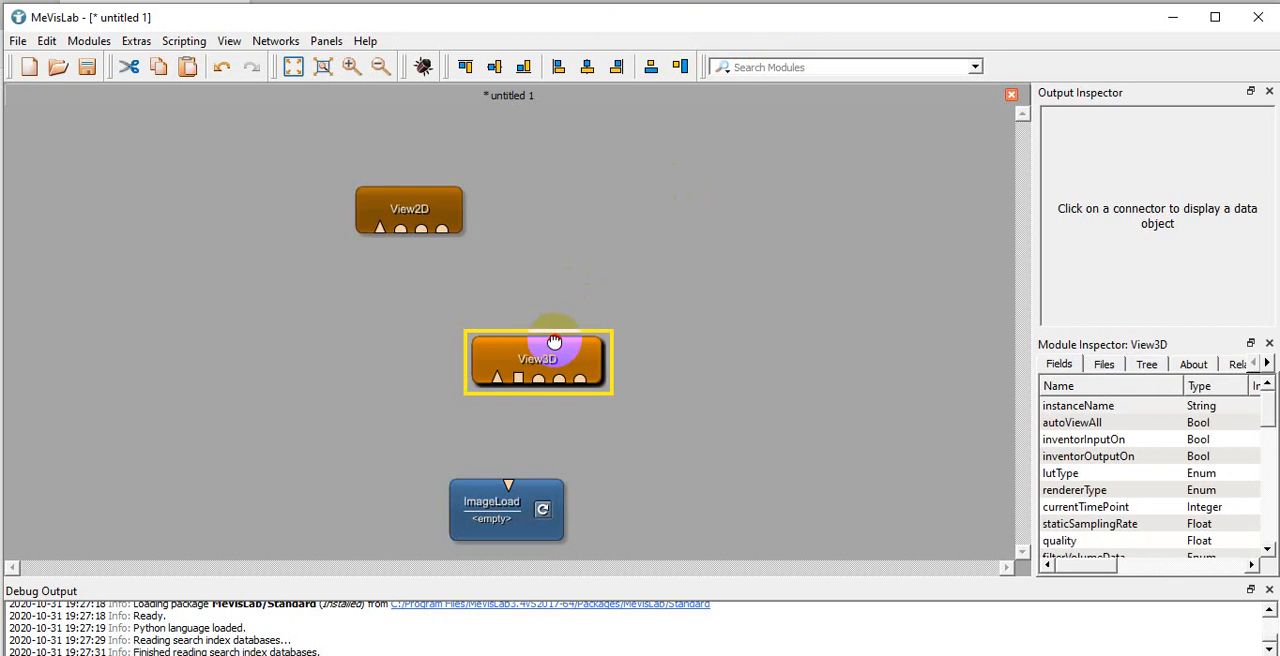
pyautogui.moveTo(538, 360); pyautogui.dragTo(672, 204)
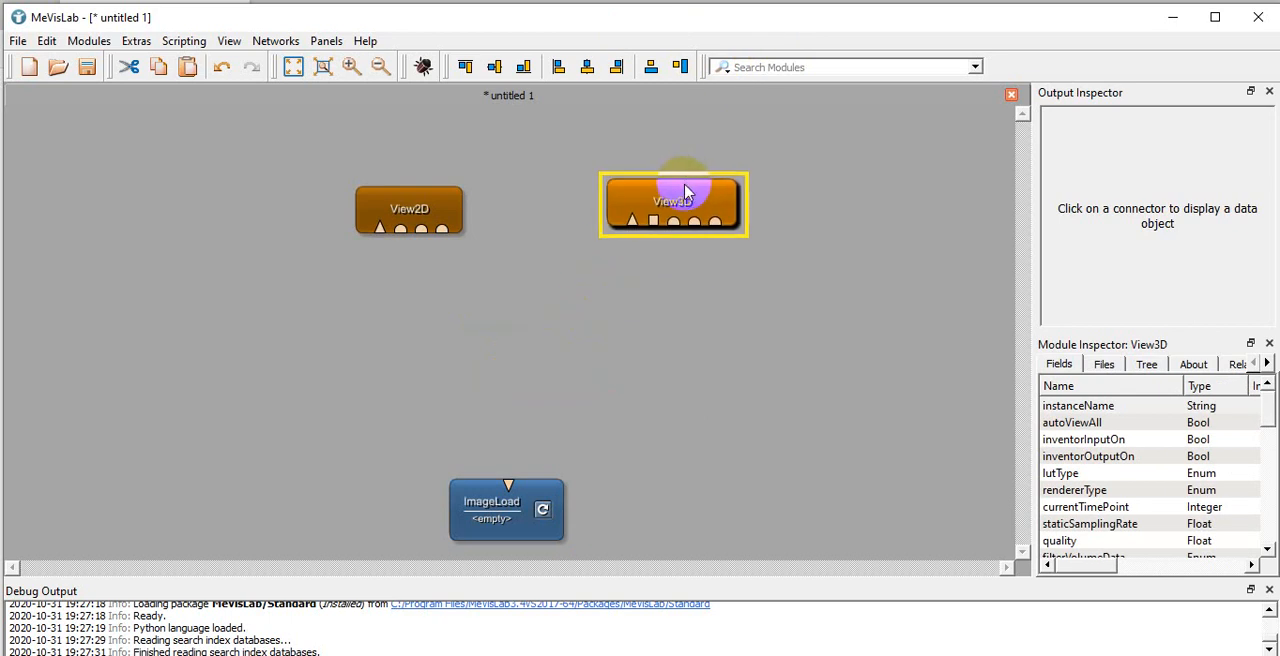
pyautogui.click(460, 418)
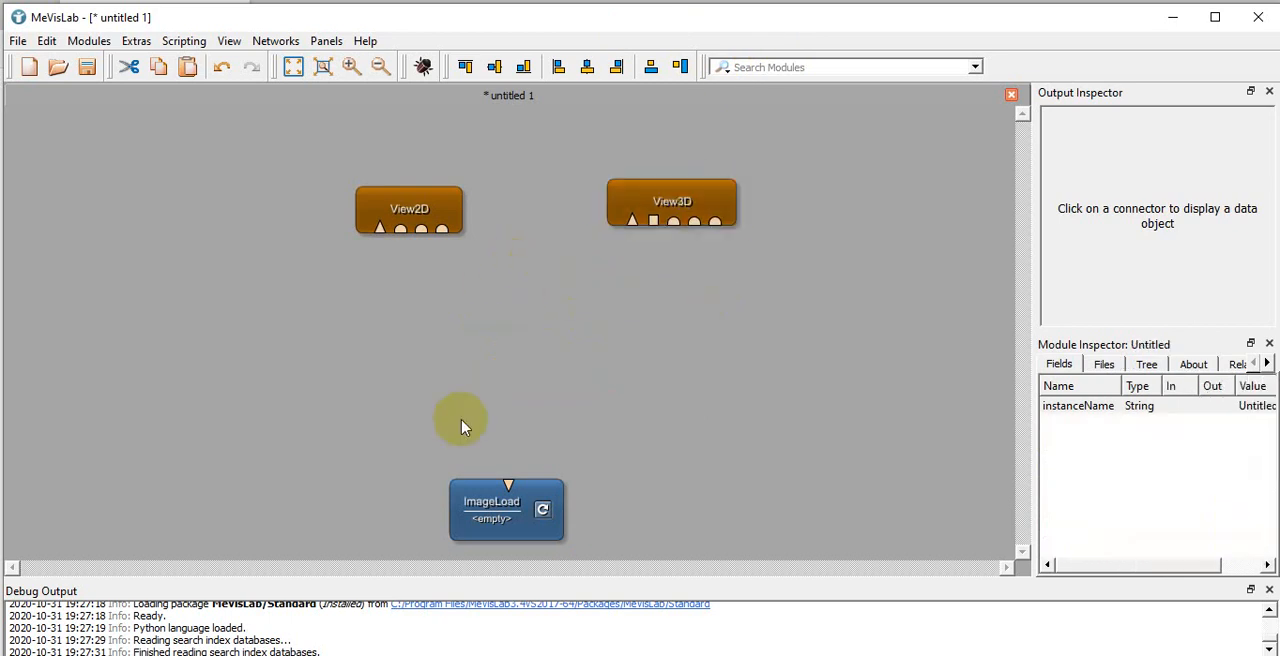
# Connect the ImageLoad output to the View2D and View3D inputs.
pyautogui.moveTo(380, 226); pyautogui.dragTo(476, 340)
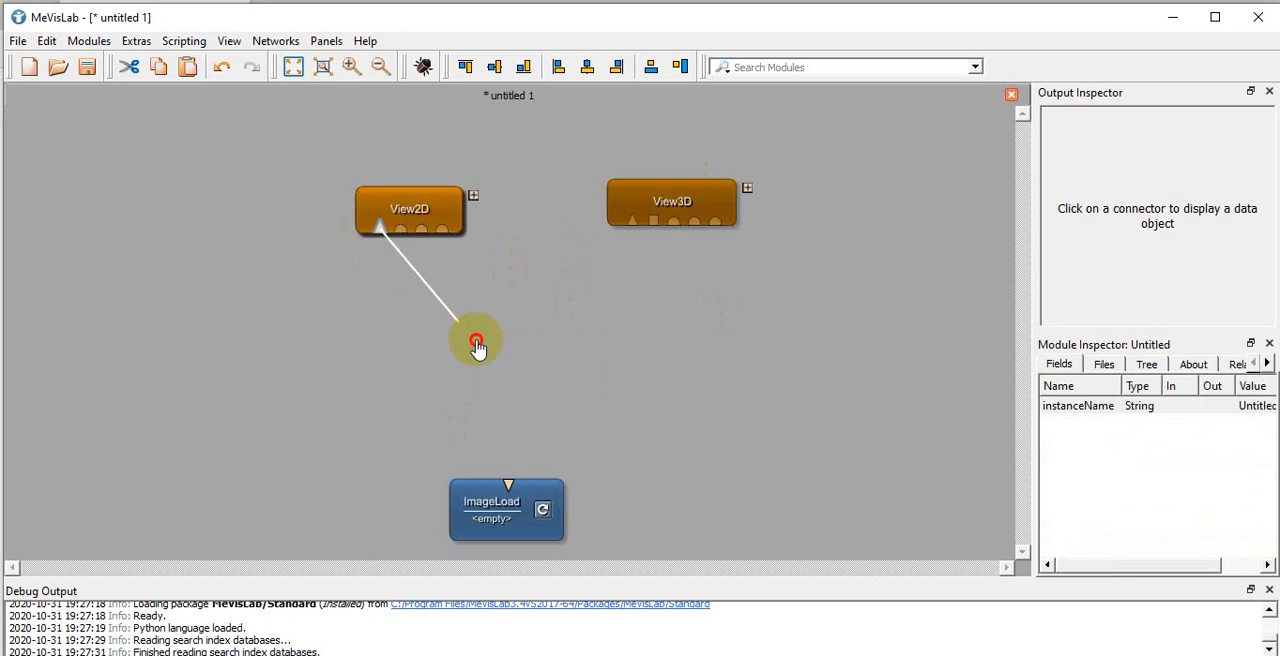
pyautogui.moveTo(476, 340); pyautogui.dragTo(640, 220)
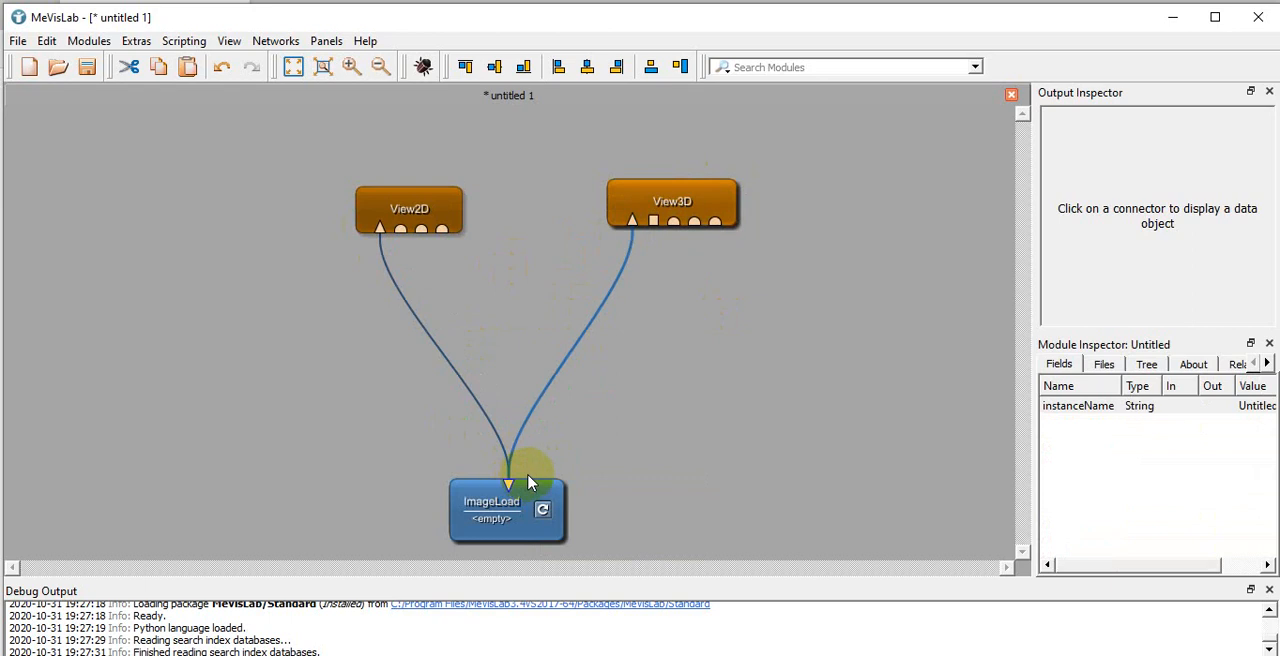
pyautogui.moveTo(398, 348)
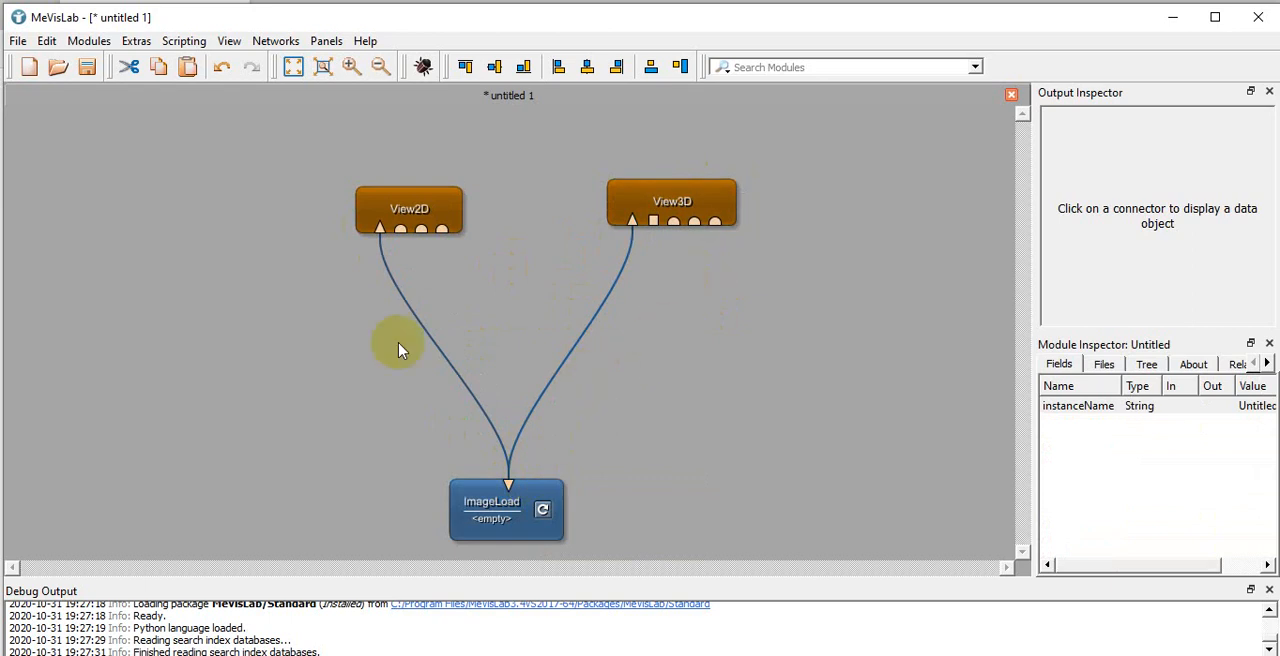
pyautogui.moveTo(530, 358)
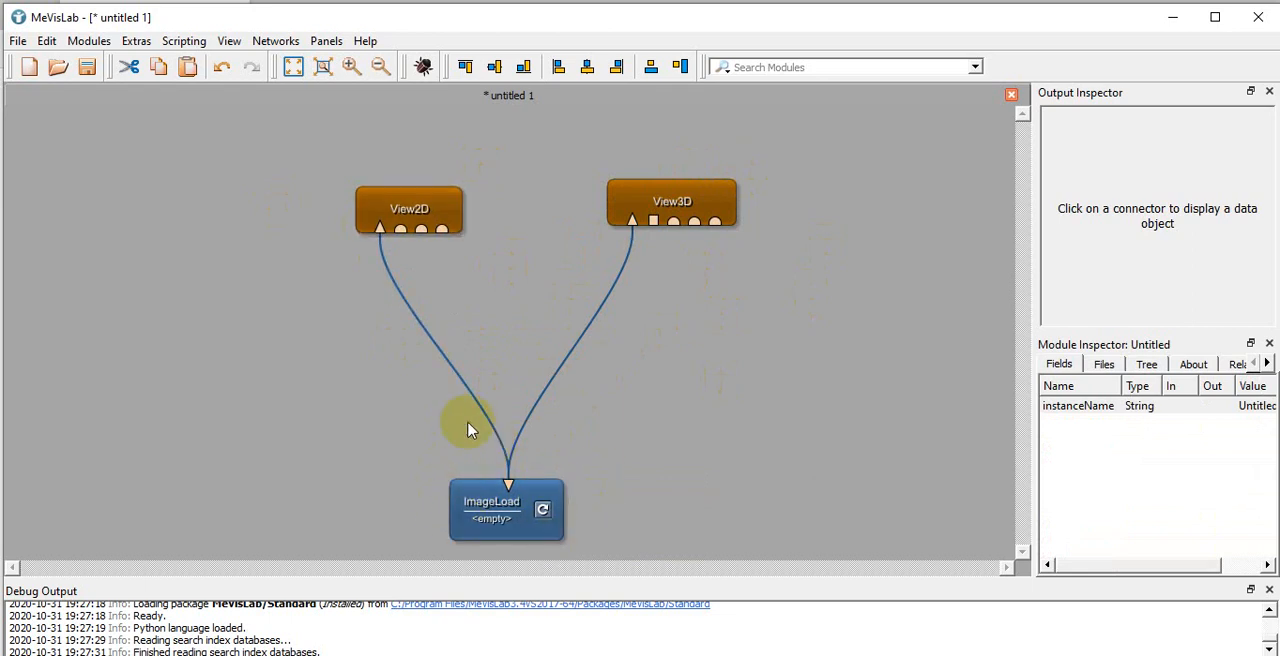
pyautogui.moveTo(576, 238)
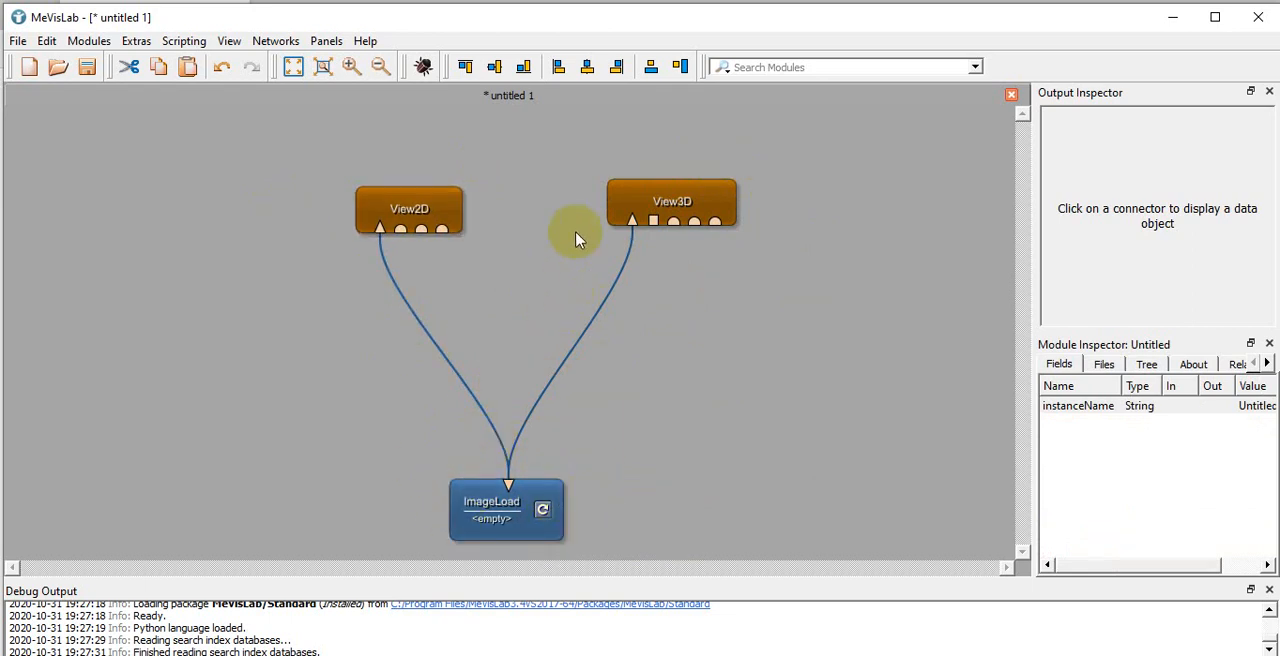
pyautogui.moveTo(620, 316)
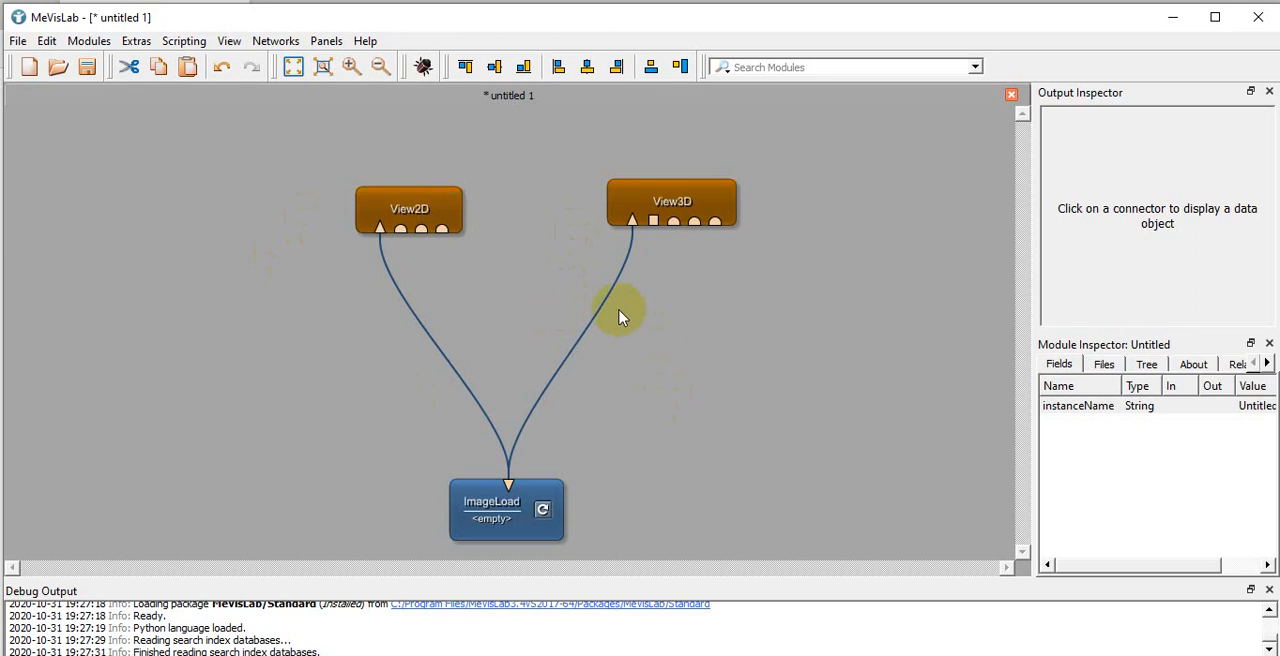
pyautogui.moveTo(342, 156)
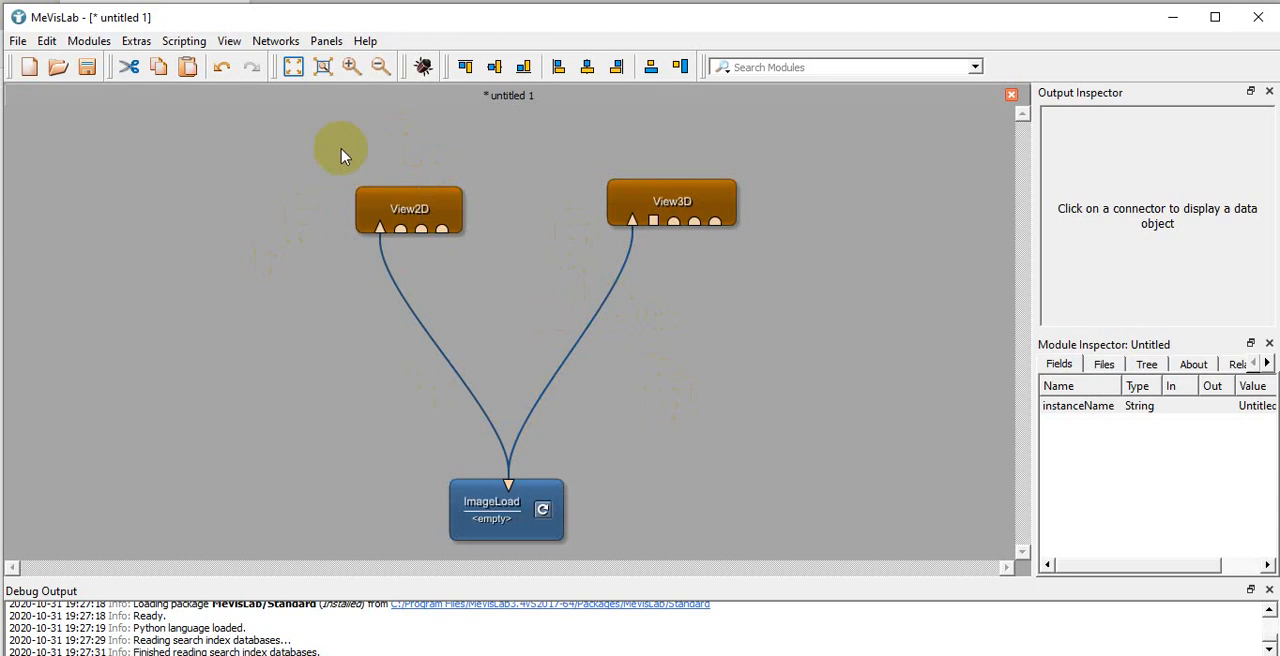
pyautogui.moveTo(708, 280)
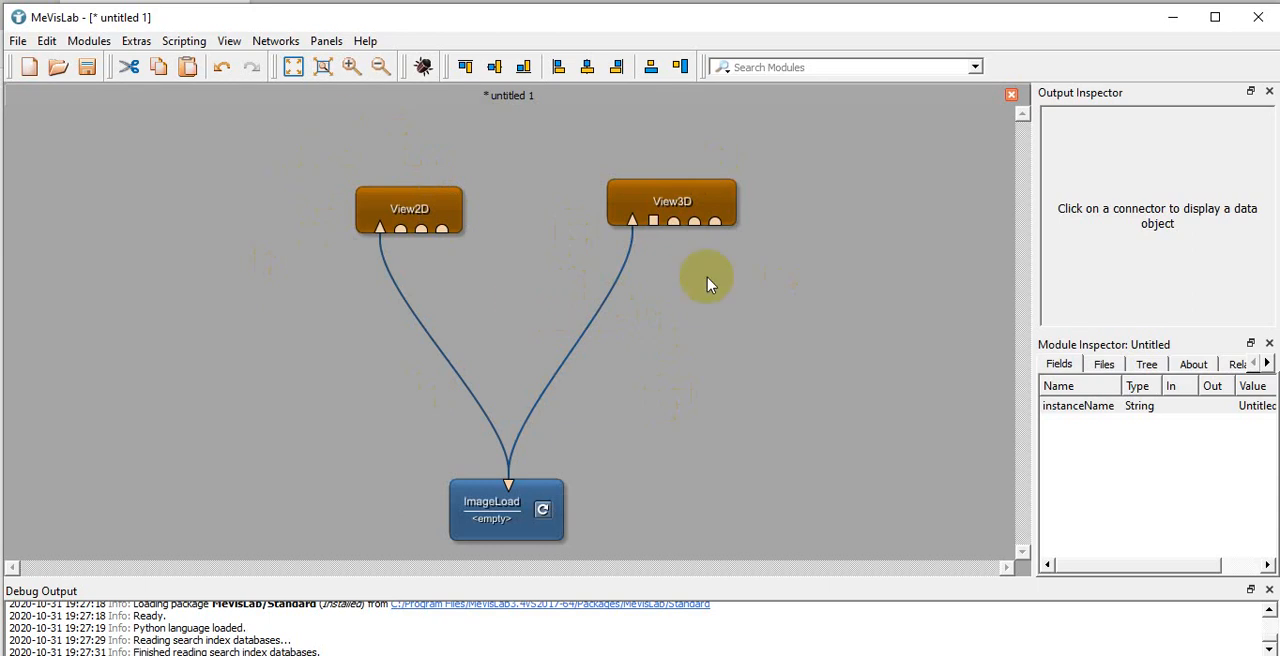
pyautogui.moveTo(336, 178)
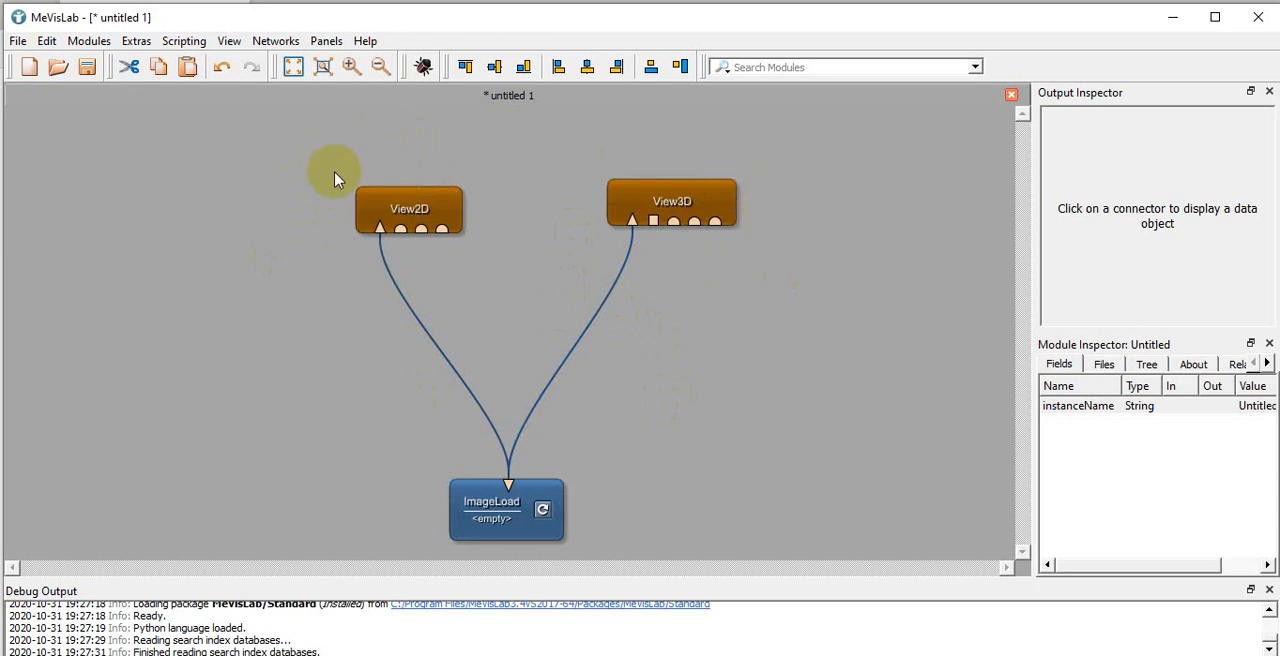
pyautogui.moveTo(632, 220)
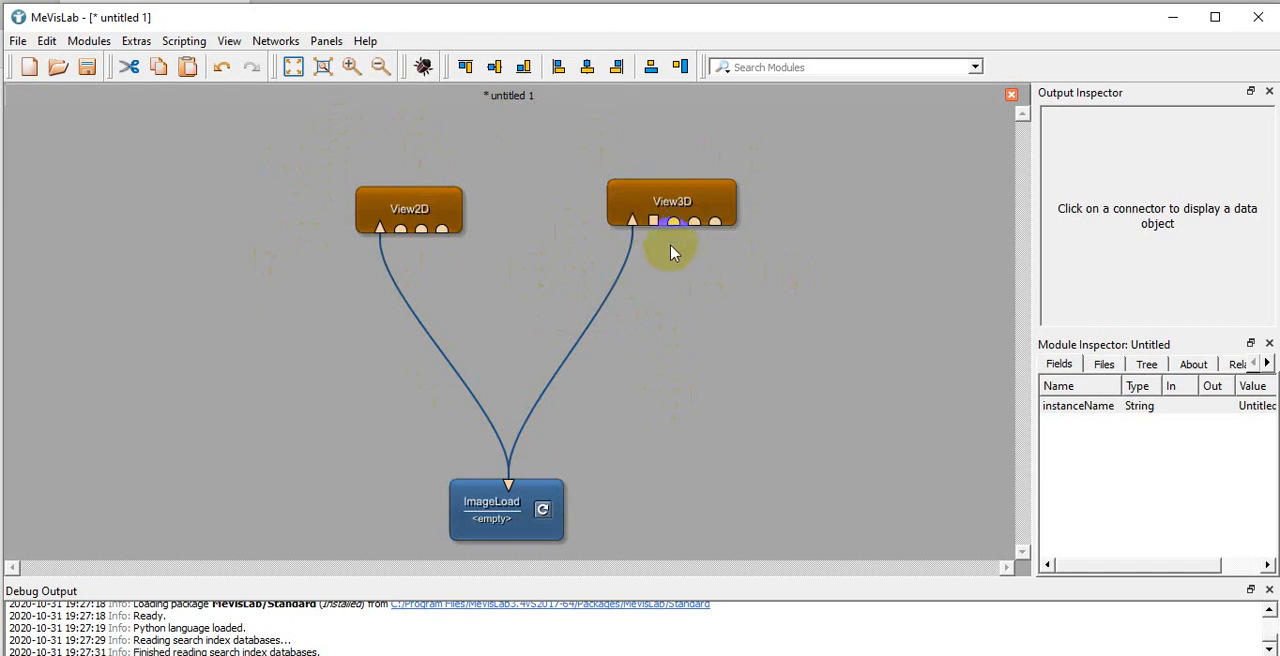
pyautogui.moveTo(336, 188)
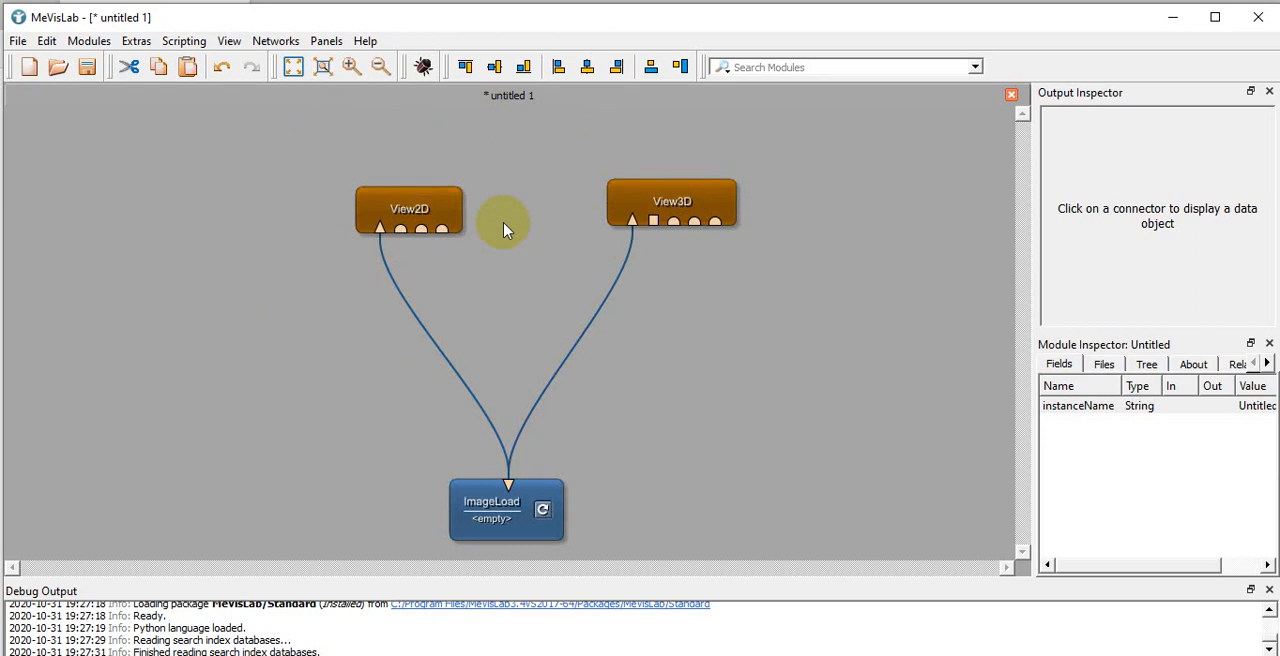
pyautogui.moveTo(508, 240)
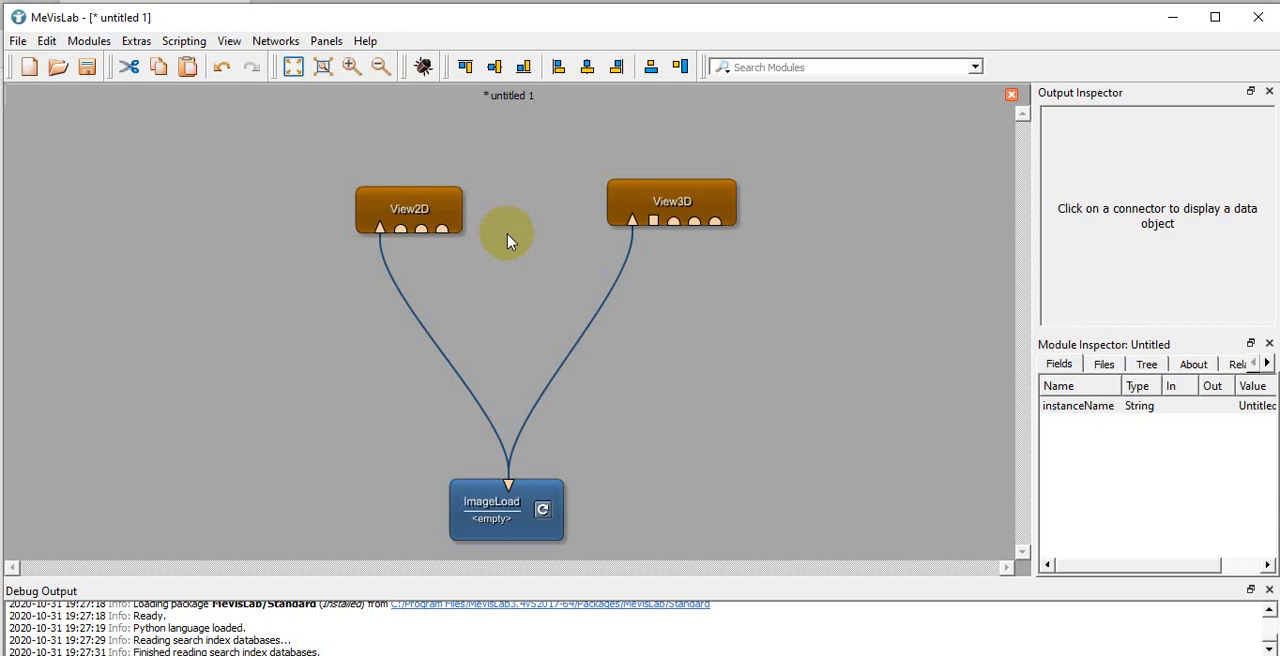
pyautogui.moveTo(380, 232)
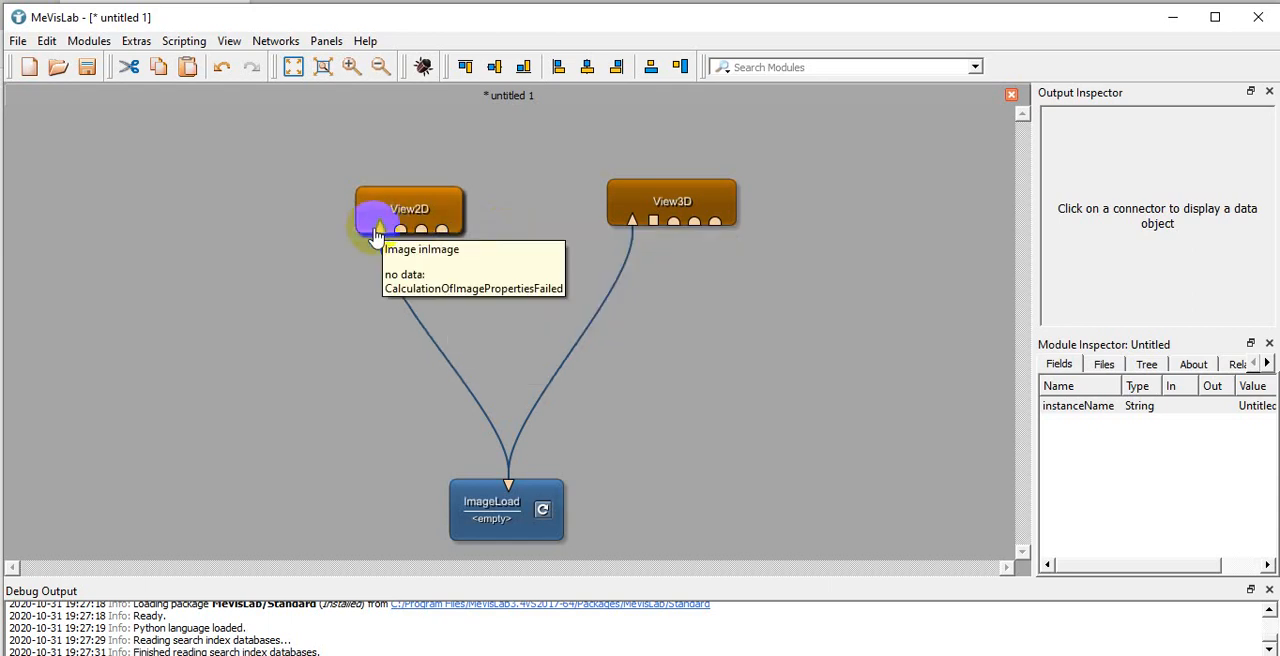
pyautogui.moveTo(444, 244)
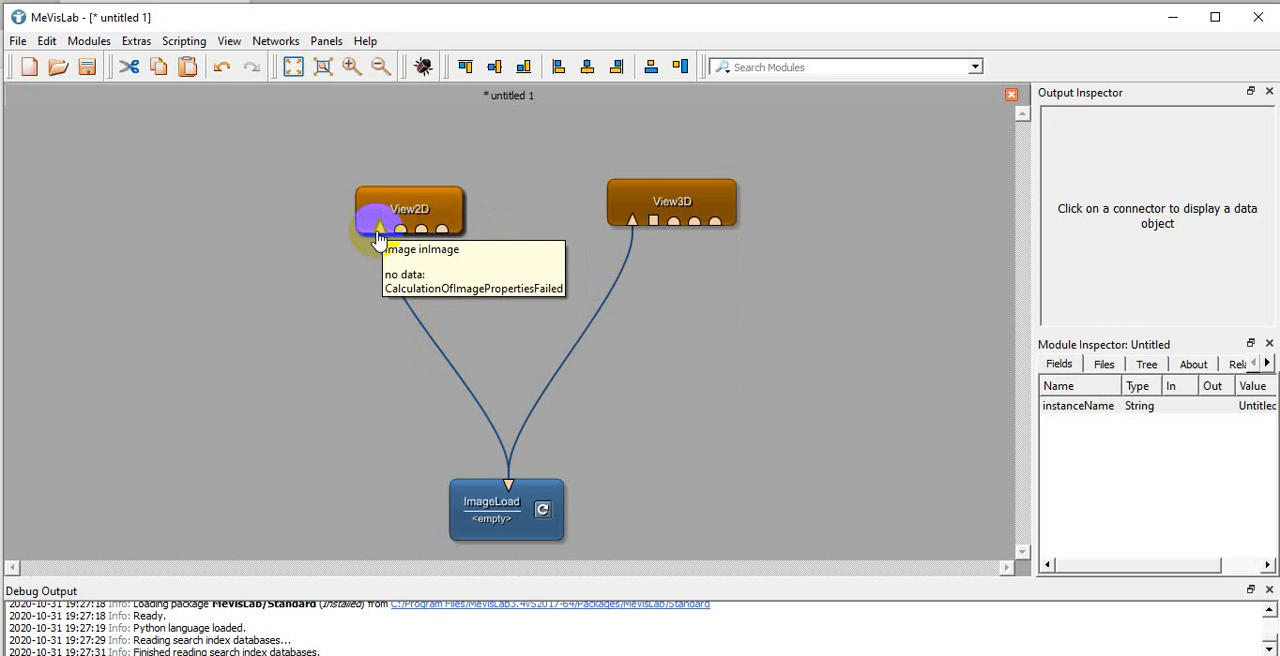
pyautogui.moveTo(378, 238)
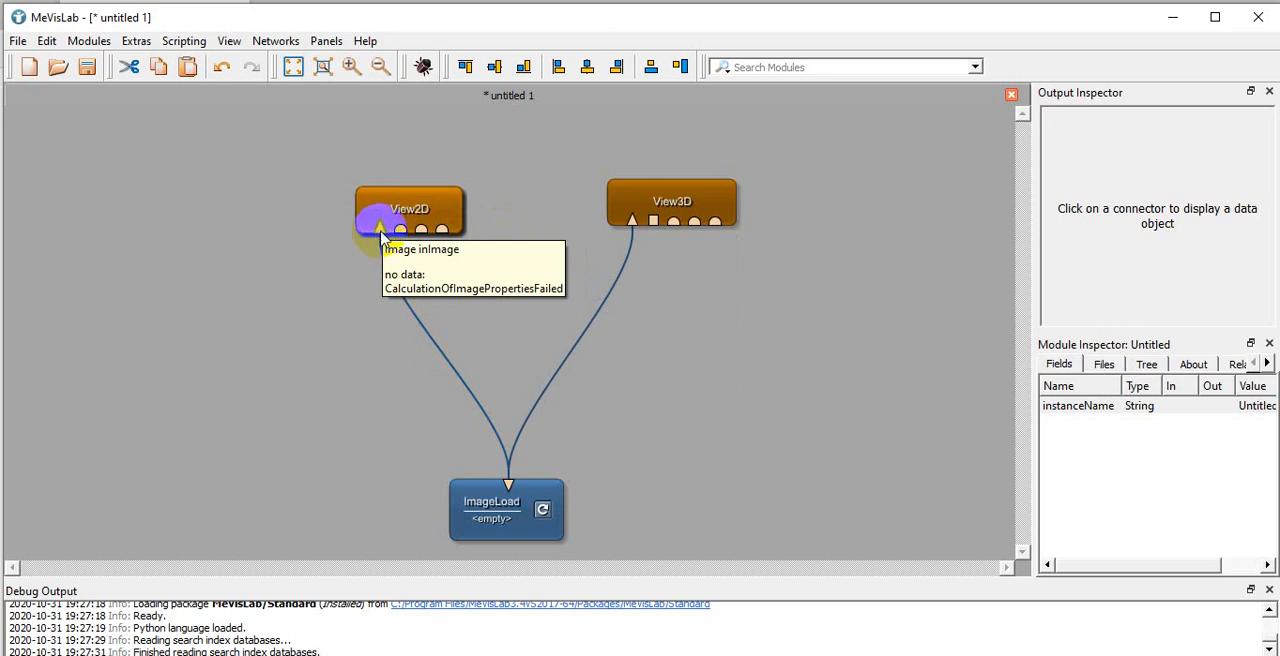
pyautogui.moveTo(420, 230)
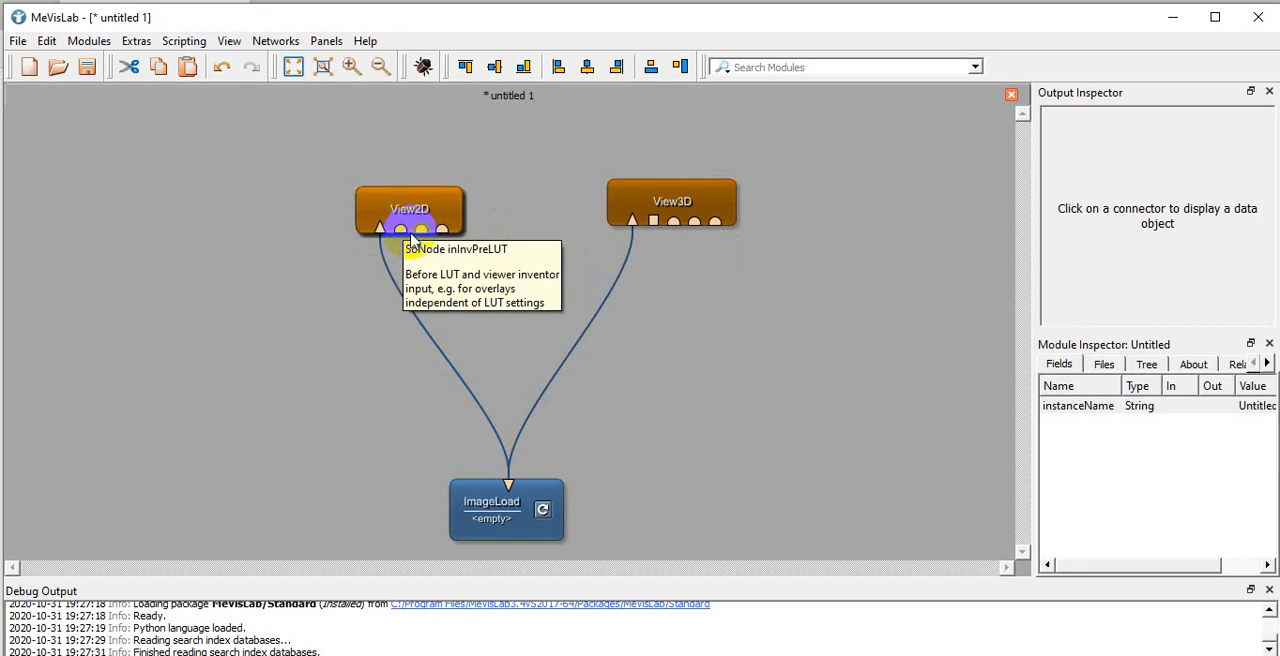
pyautogui.moveTo(812, 284)
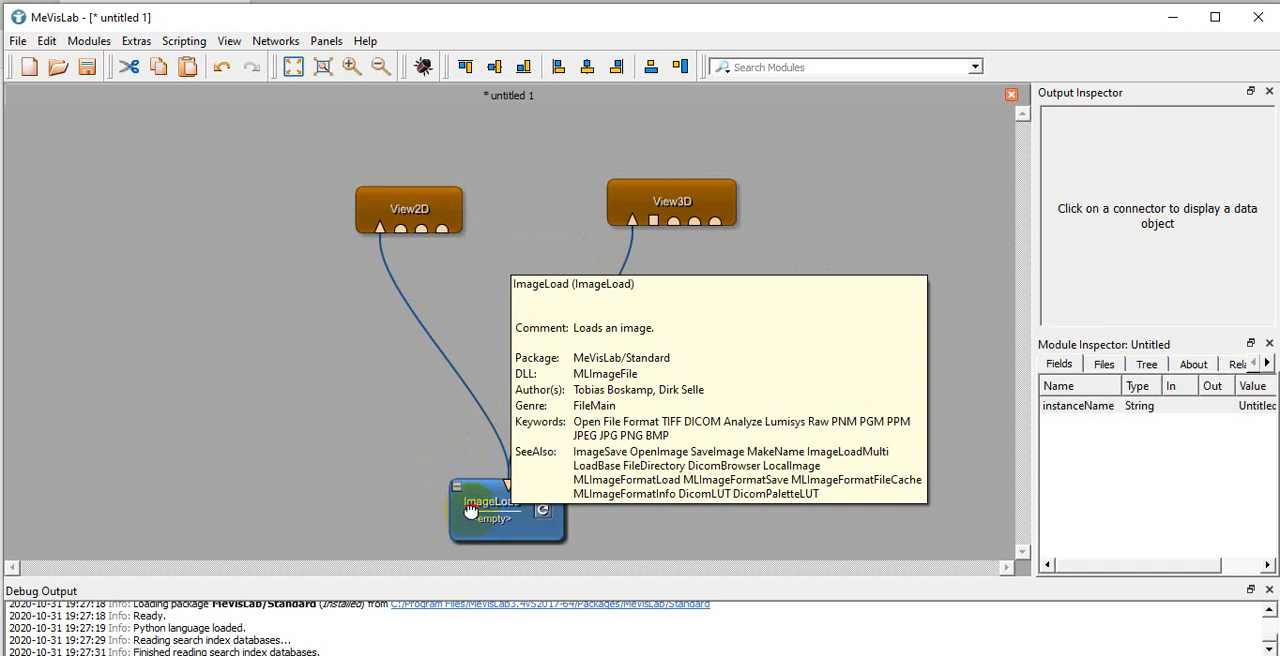
# Bring up the ImageLoad module's panel.
pyautogui.doubleClick(504, 504)
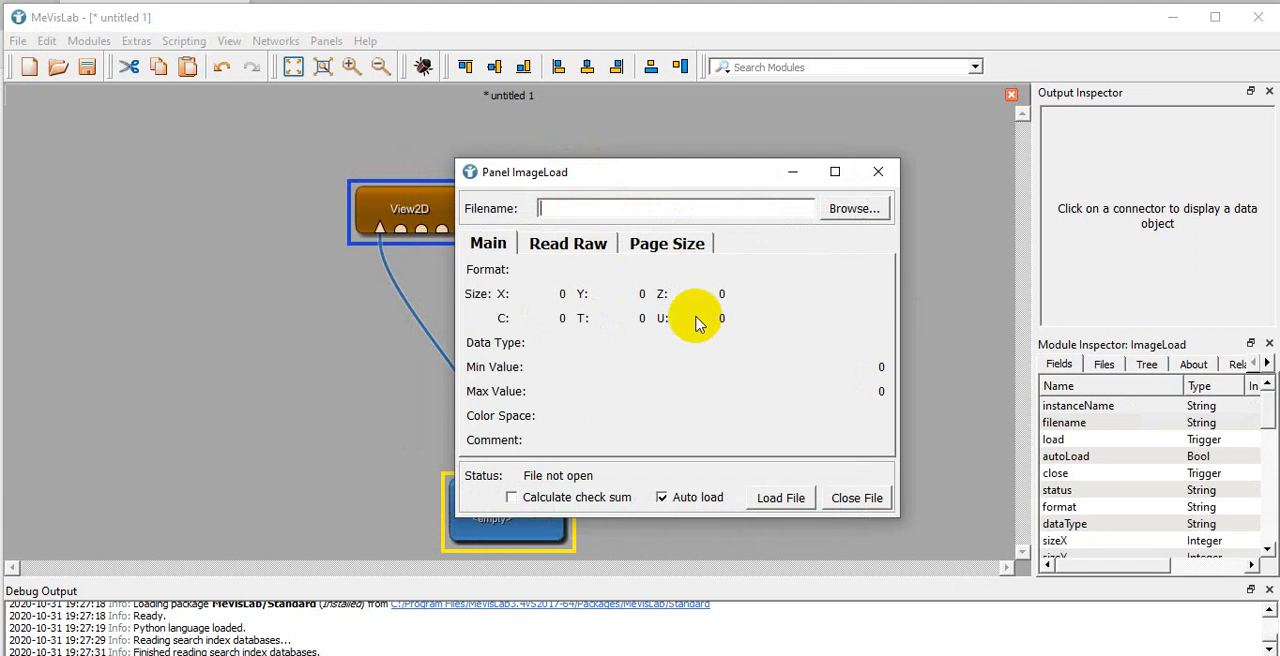
pyautogui.moveTo(662, 496)
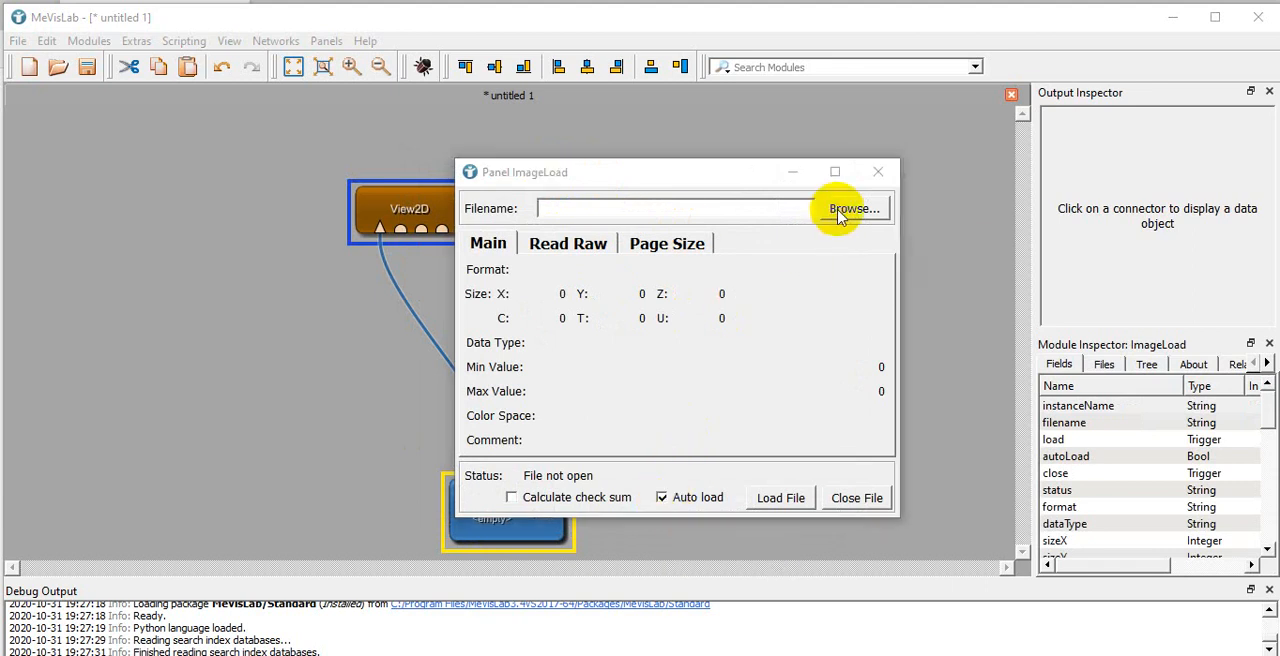
# Browse into the DemoData folder and select MRI_Head.dcm as the image to load.
pyautogui.click(852, 208)
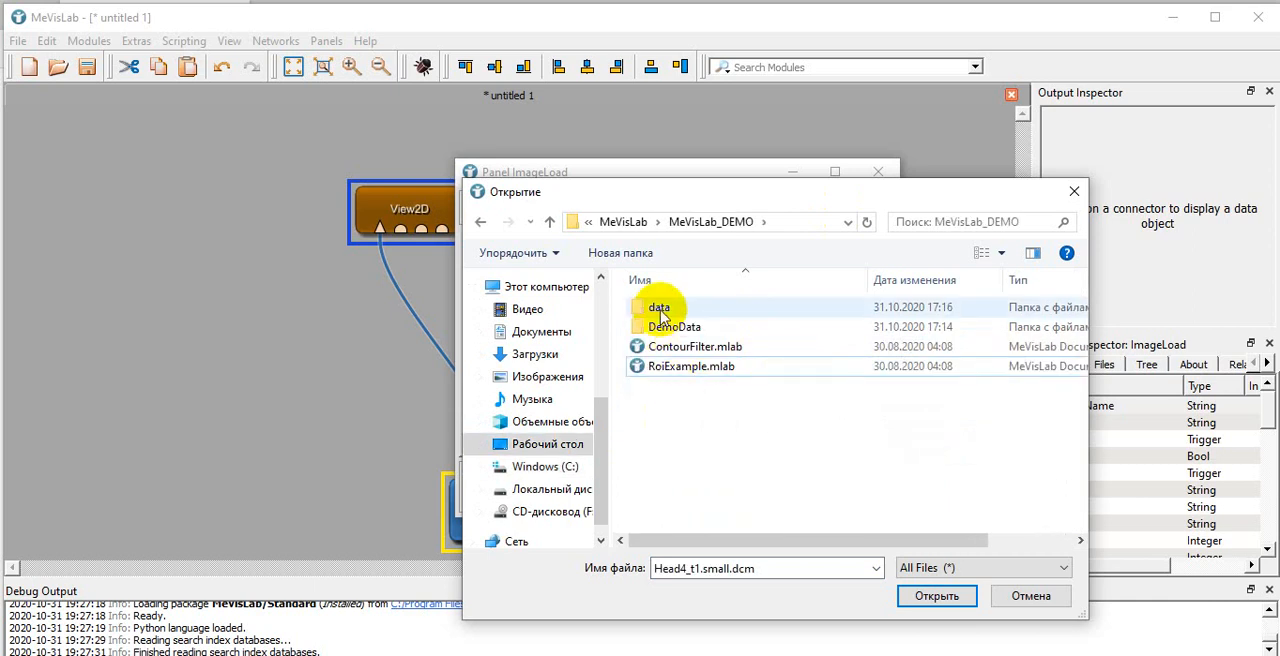
pyautogui.doubleClick(676, 326)
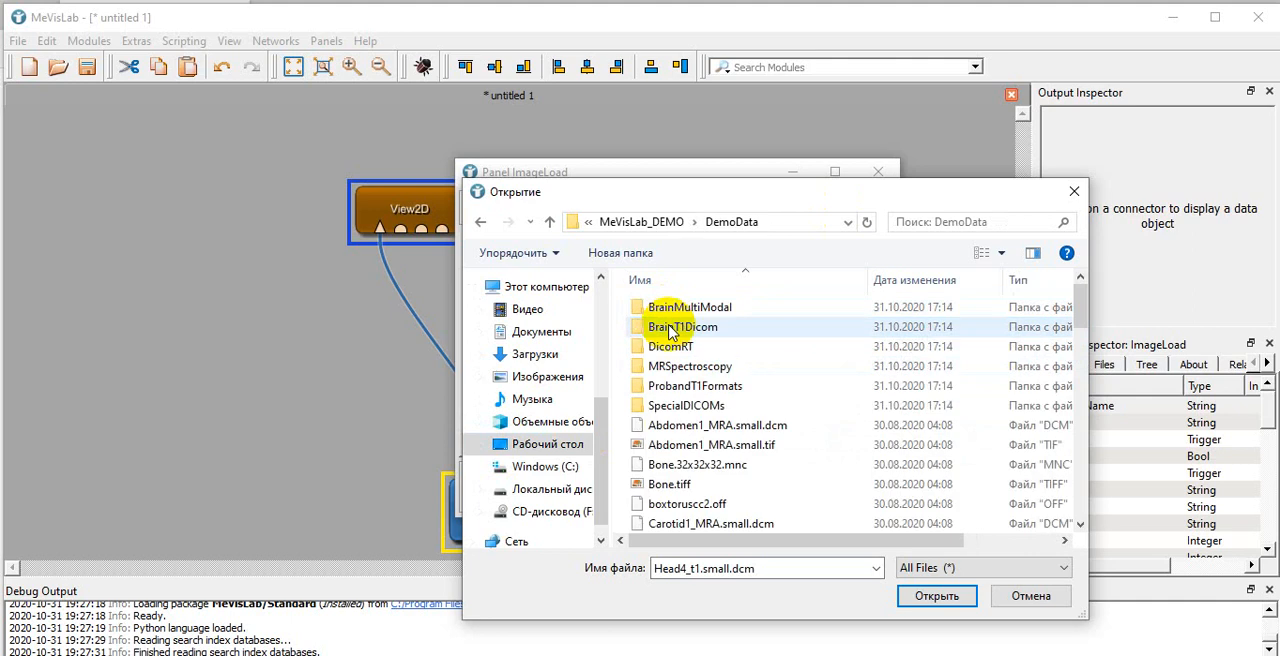
pyautogui.scroll(-3)
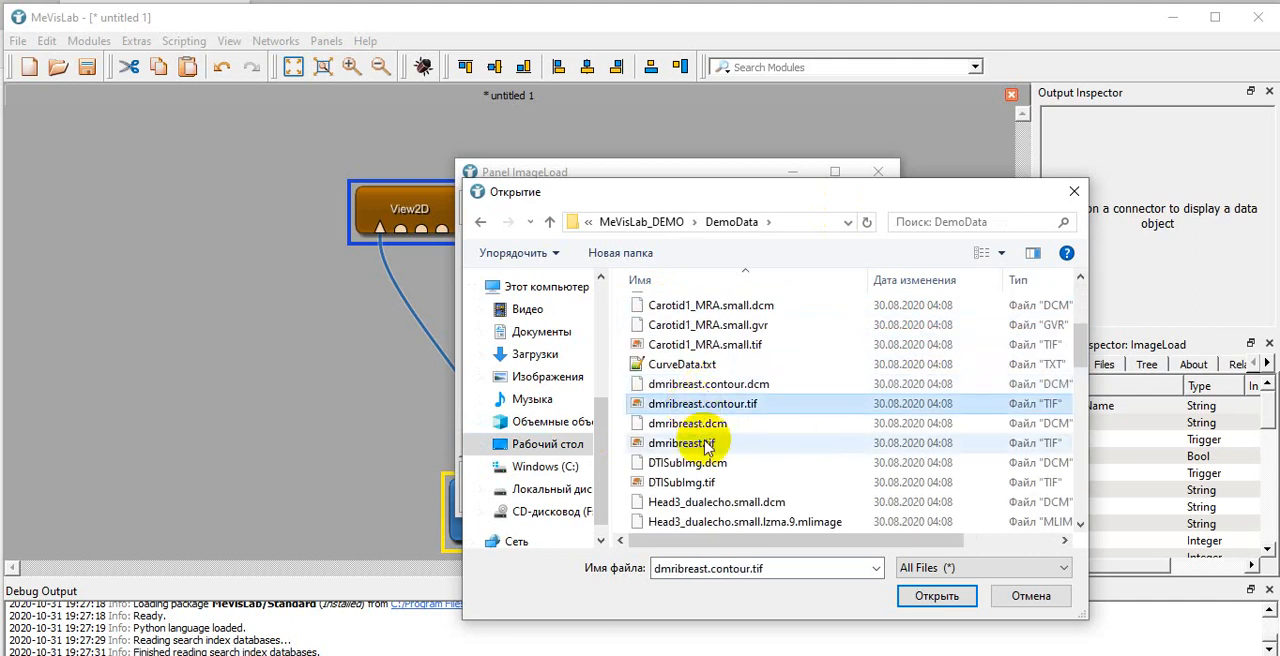
pyautogui.moveTo(682, 444)
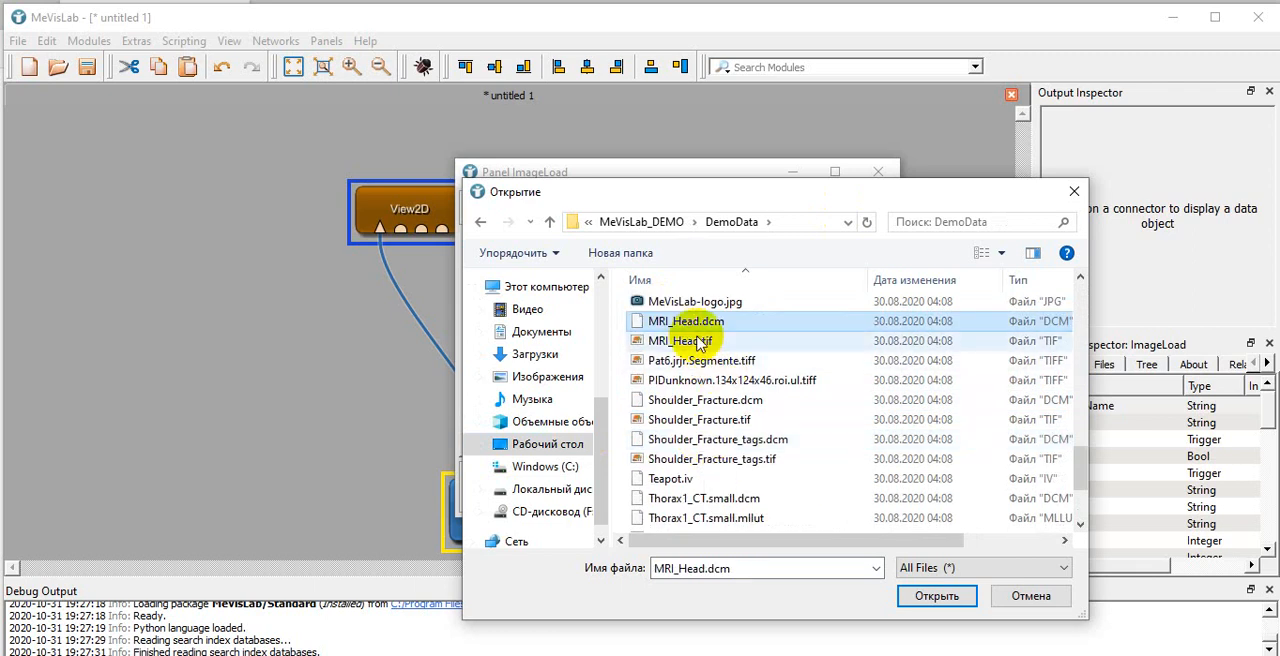
pyautogui.moveTo(700, 320)
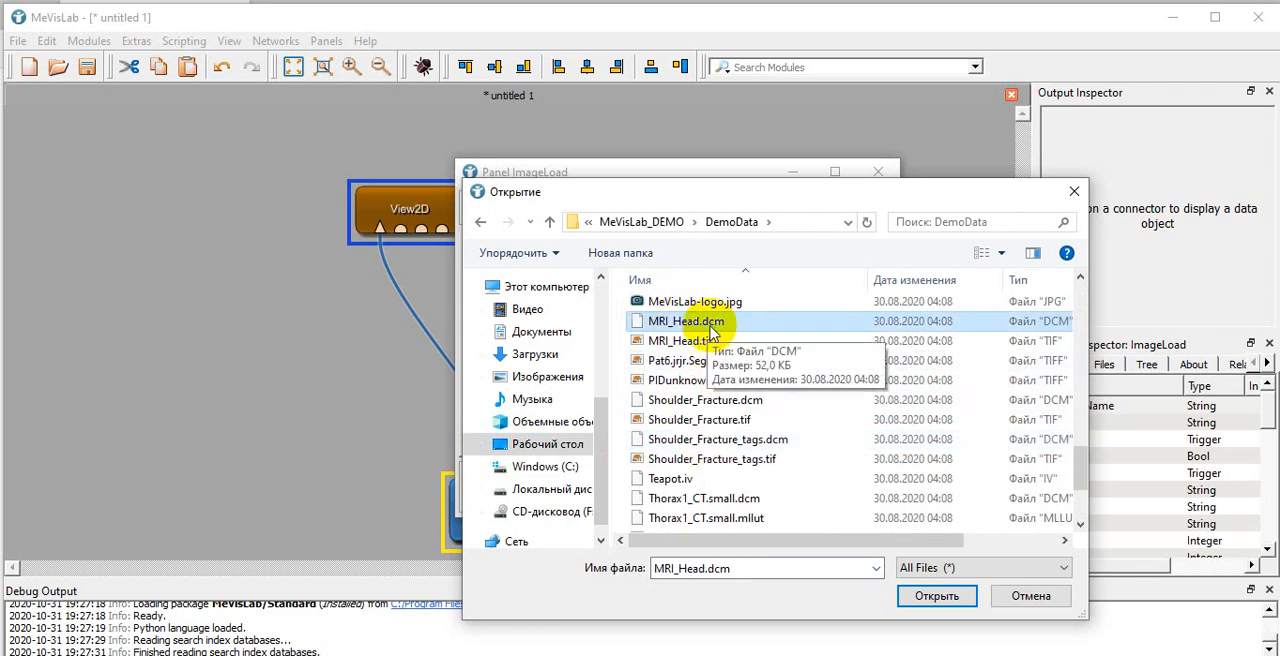
pyautogui.moveTo(730, 334)
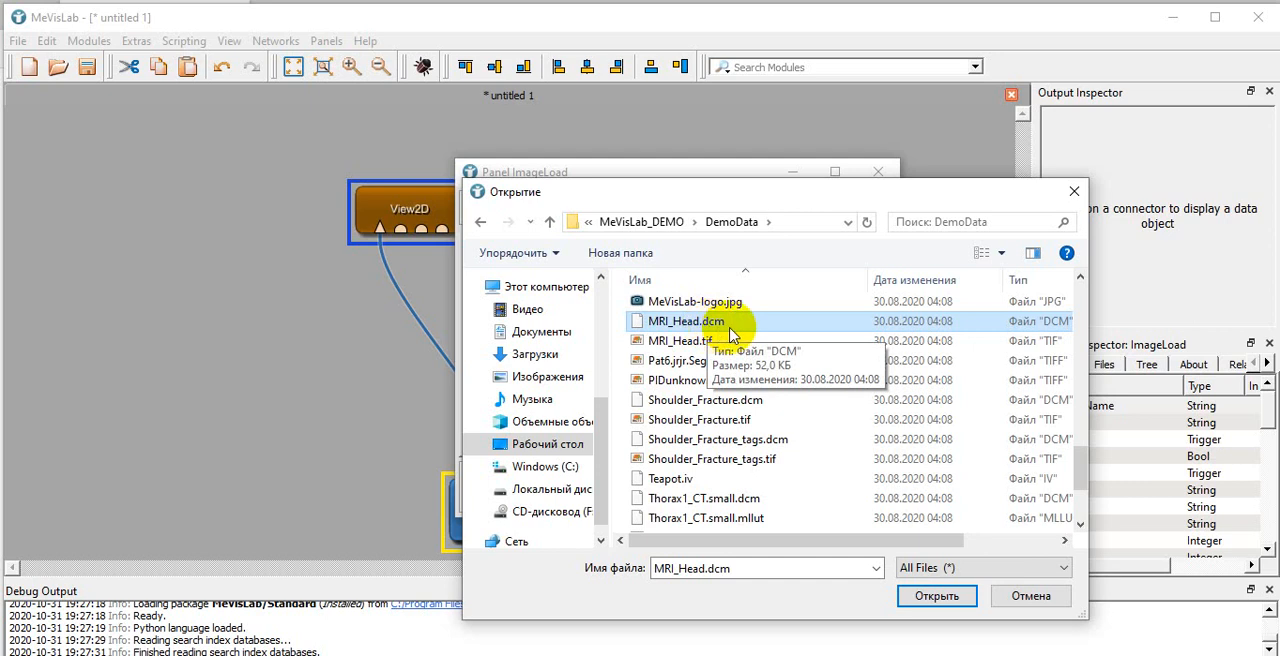
pyautogui.scroll(3)
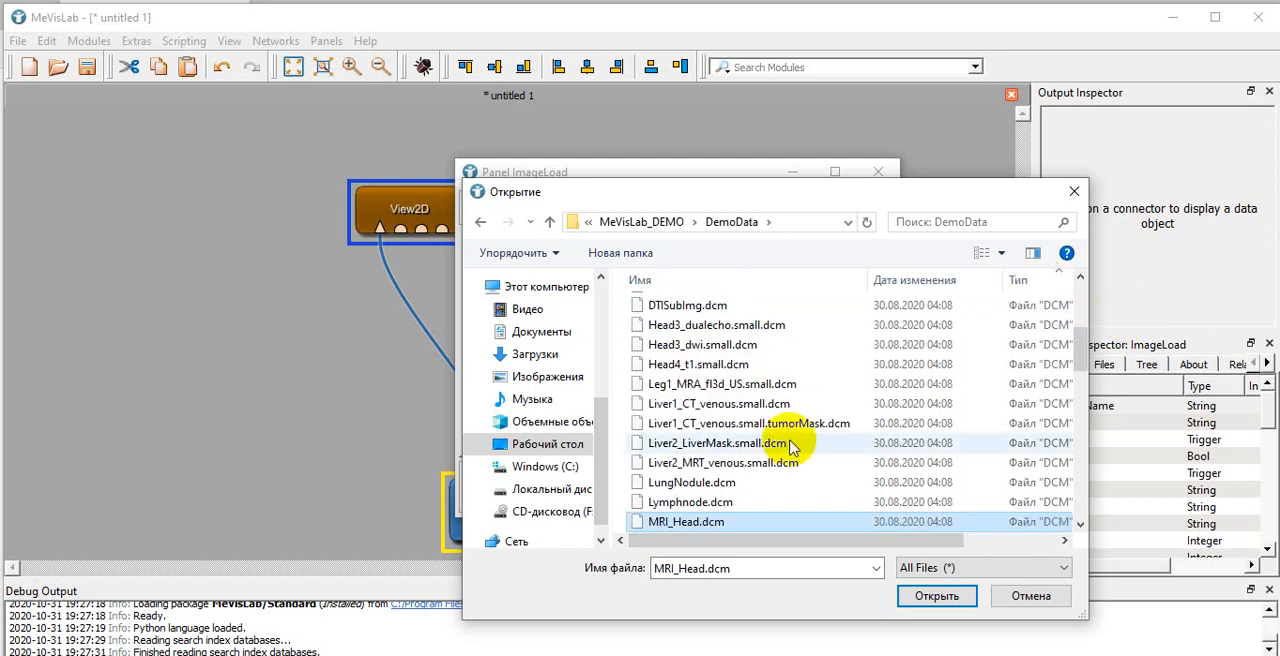
pyautogui.scroll(-3)
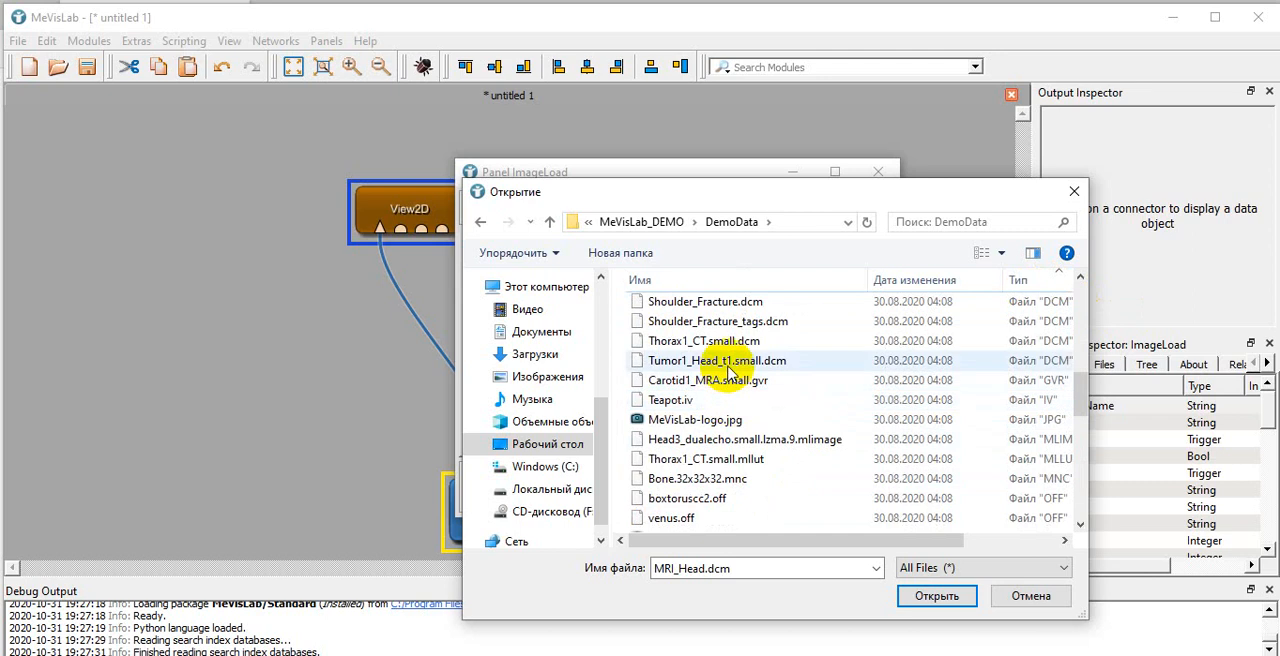
pyautogui.click(716, 360)
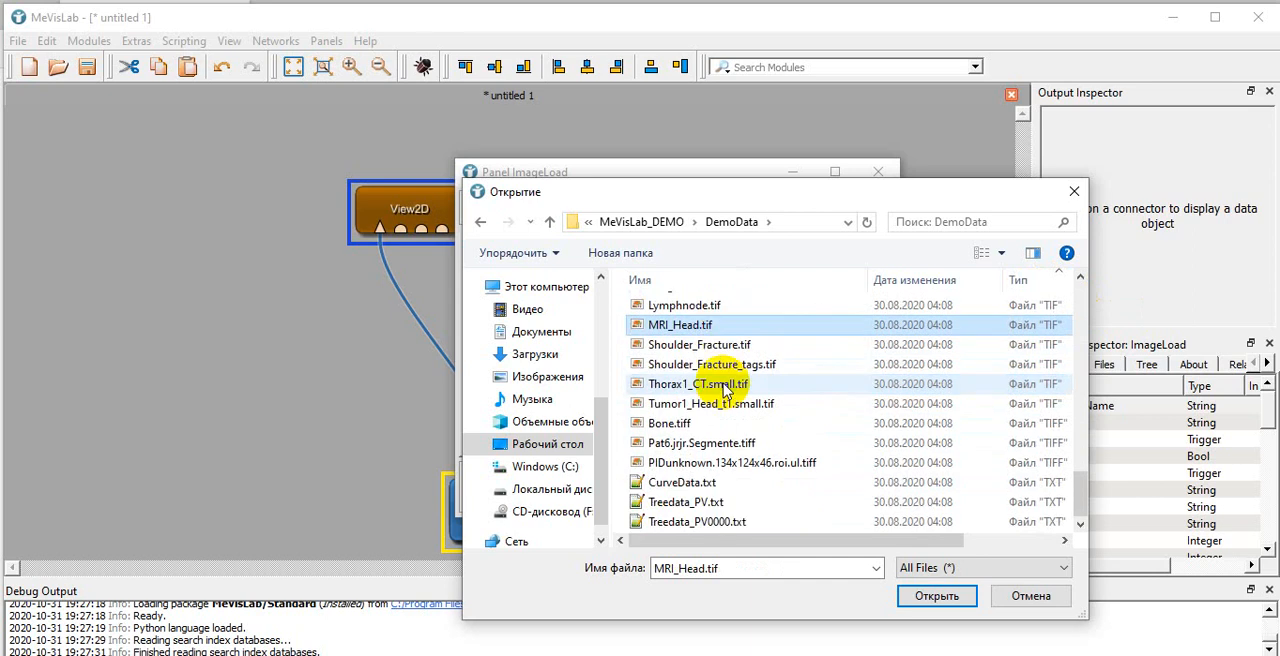
pyautogui.scroll(3)
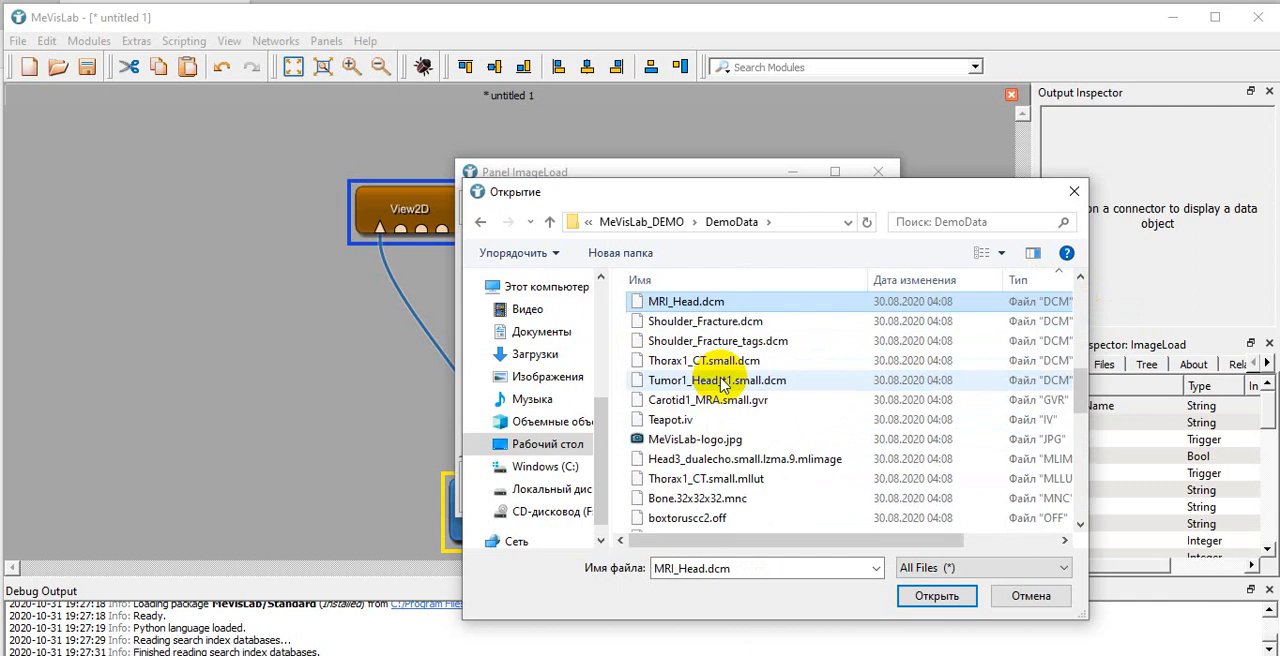
pyautogui.click(686, 300)
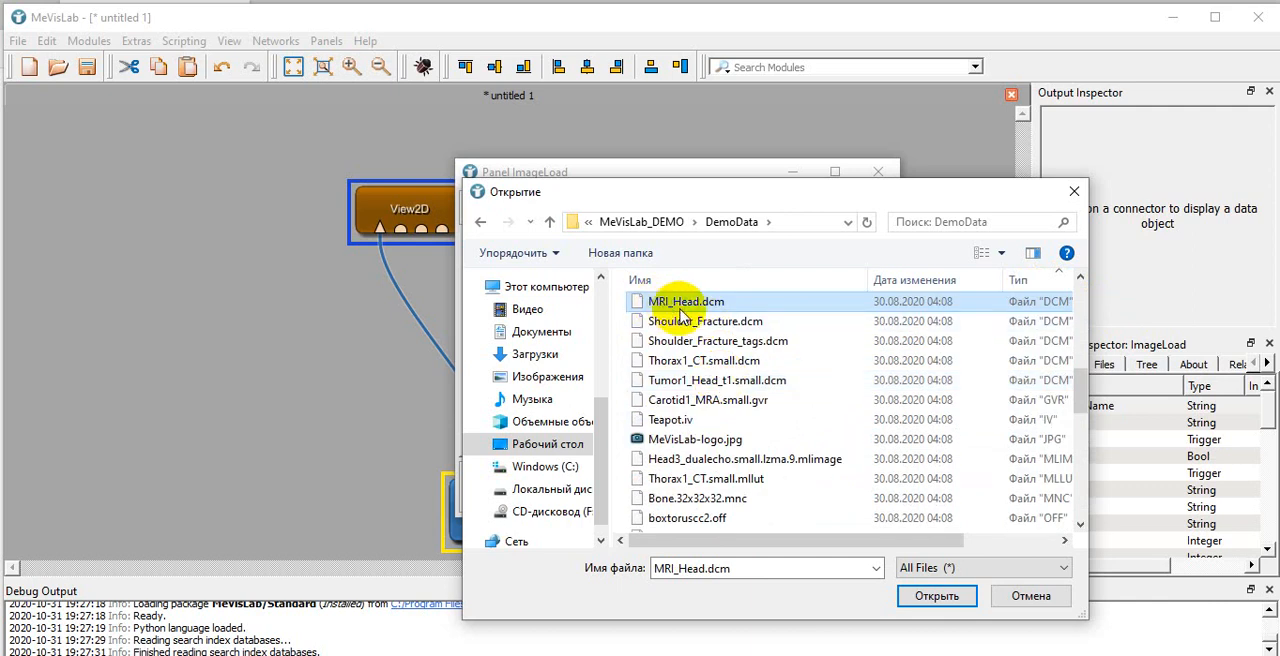
pyautogui.moveTo(718, 304)
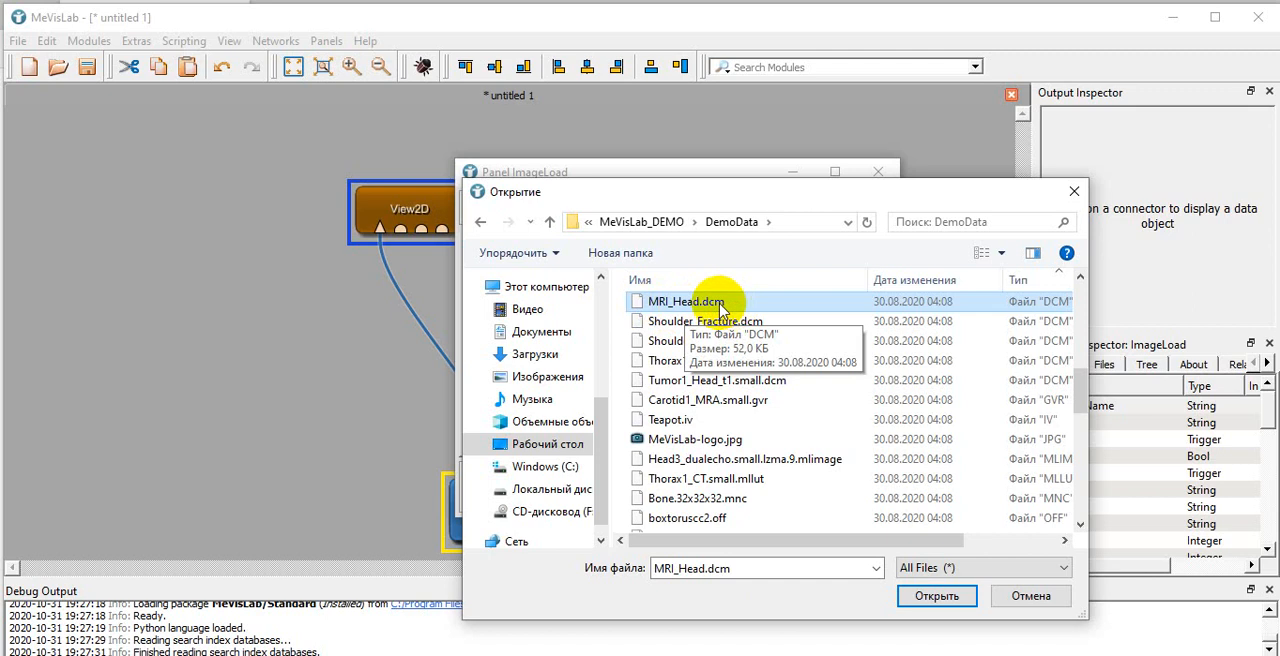
pyautogui.moveTo(720, 310)
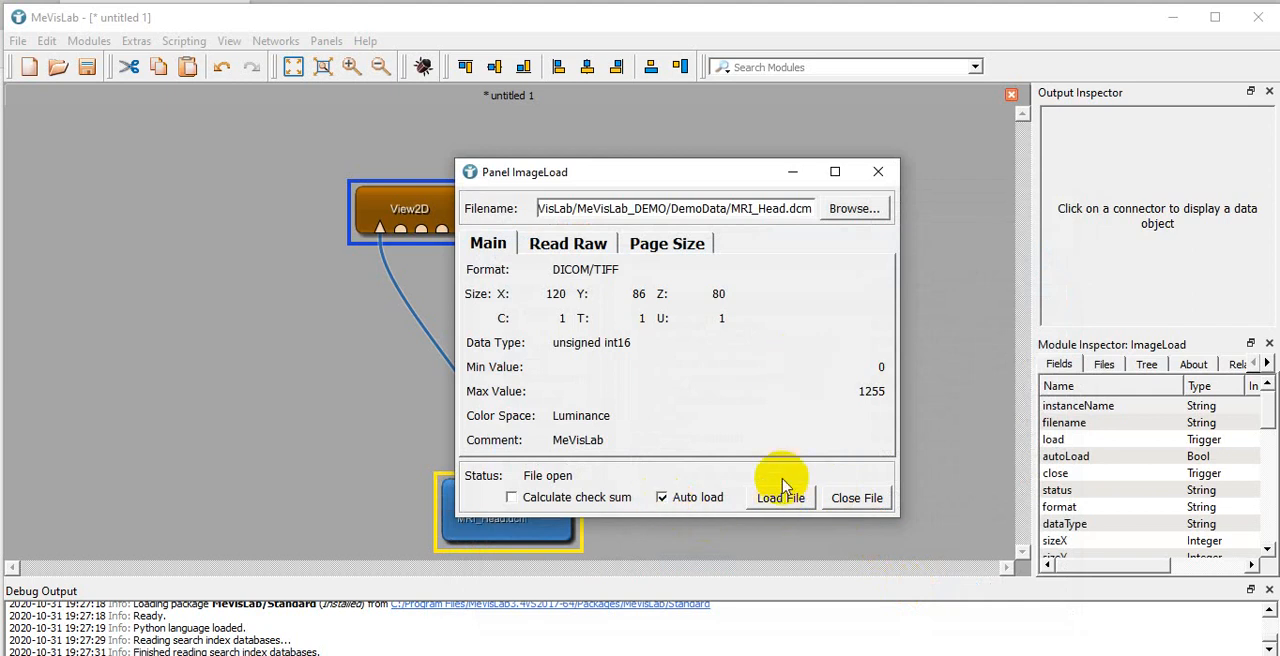
pyautogui.moveTo(854, 208)
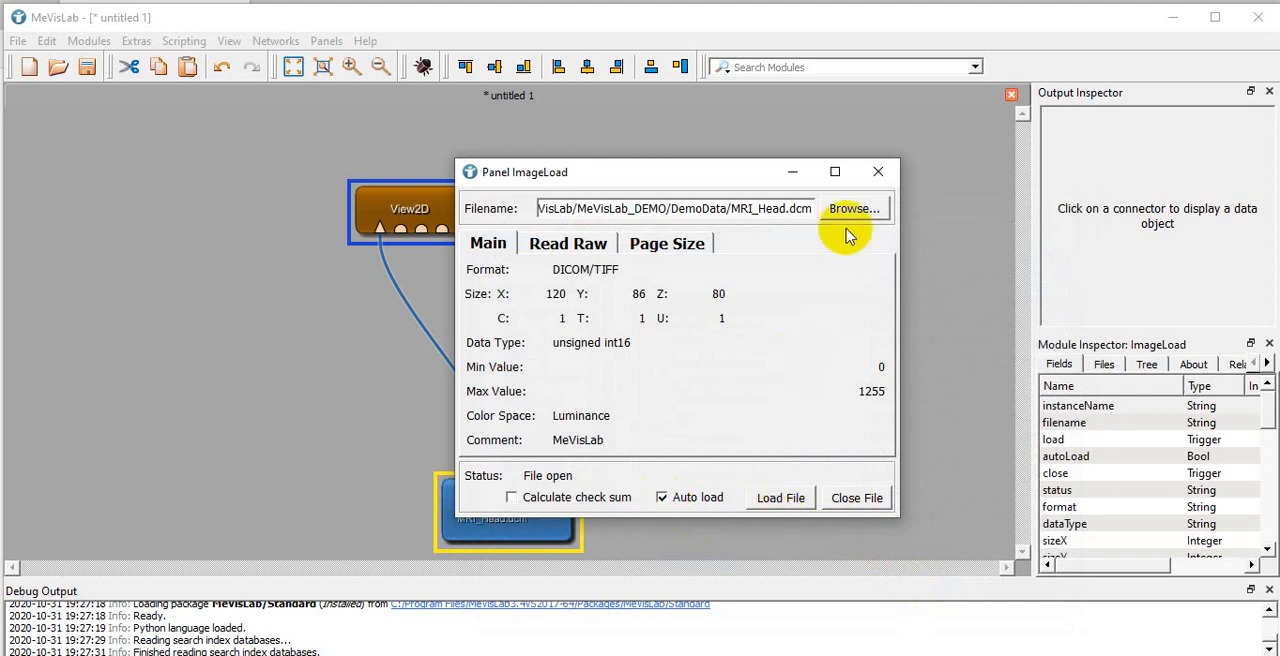
# Close the ImageLoad settings so the network with MRI_Head.dcm loaded shows again.
pyautogui.click(878, 172)
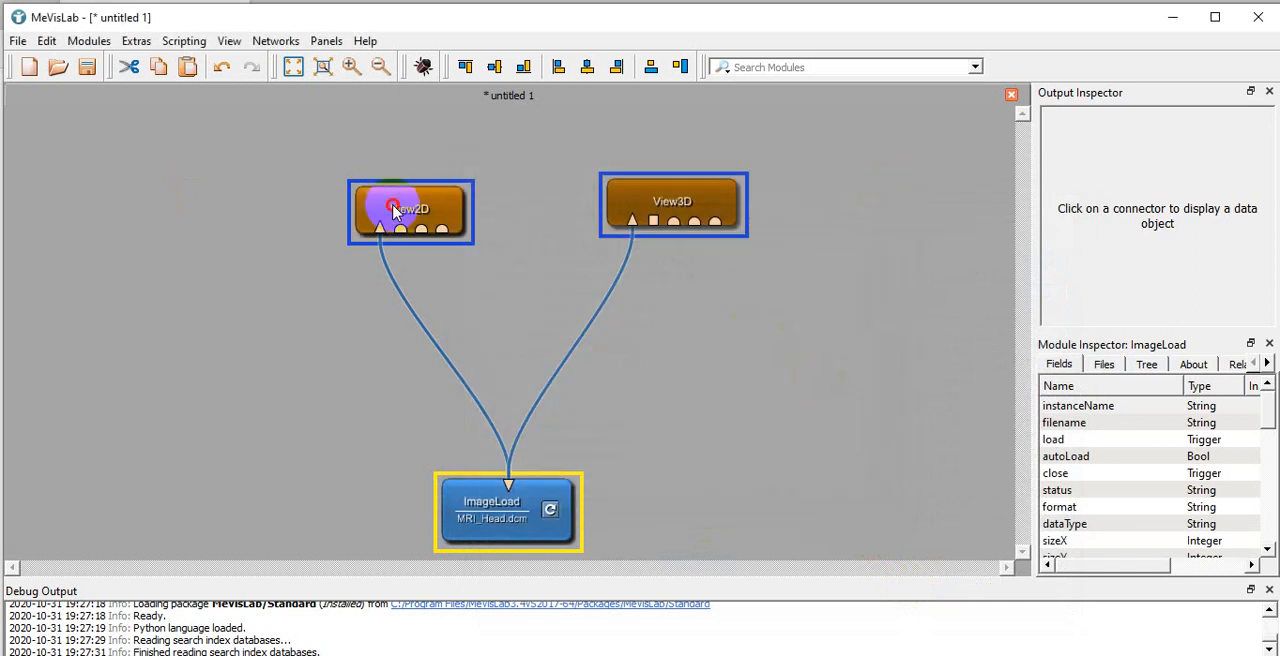
# Show the MRI head scan in the View2D panel and page through its sagittal slices.
pyautogui.doubleClick(410, 210)
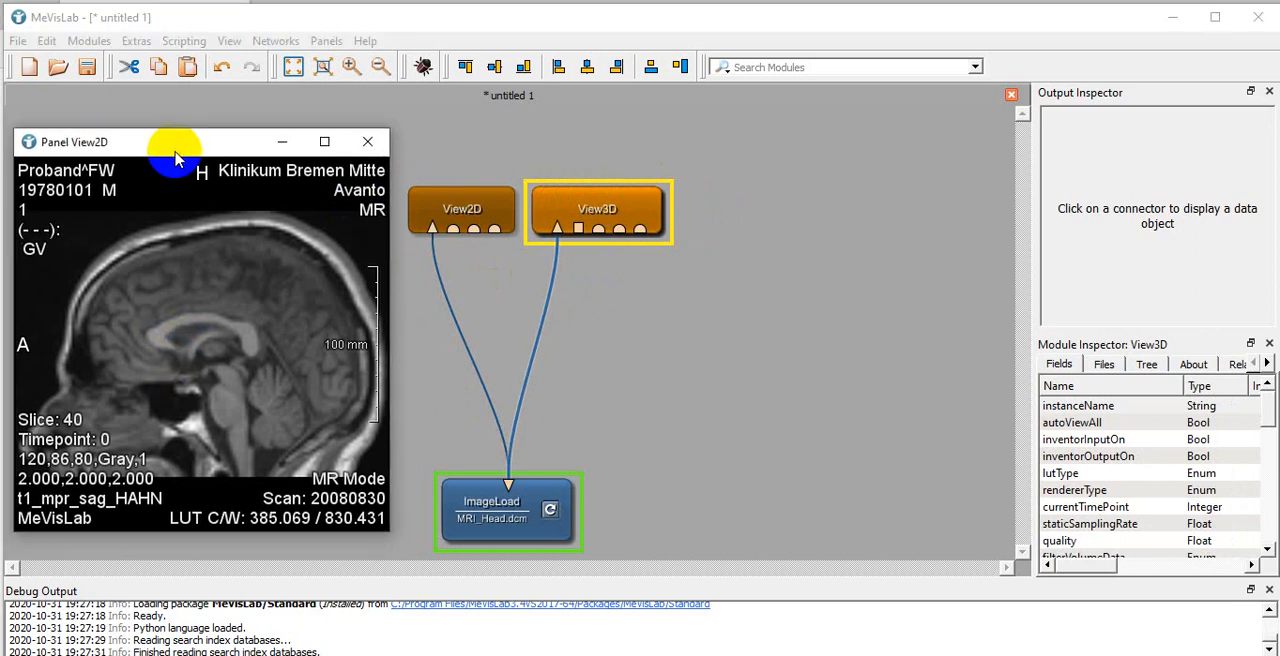
pyautogui.moveTo(176, 338)
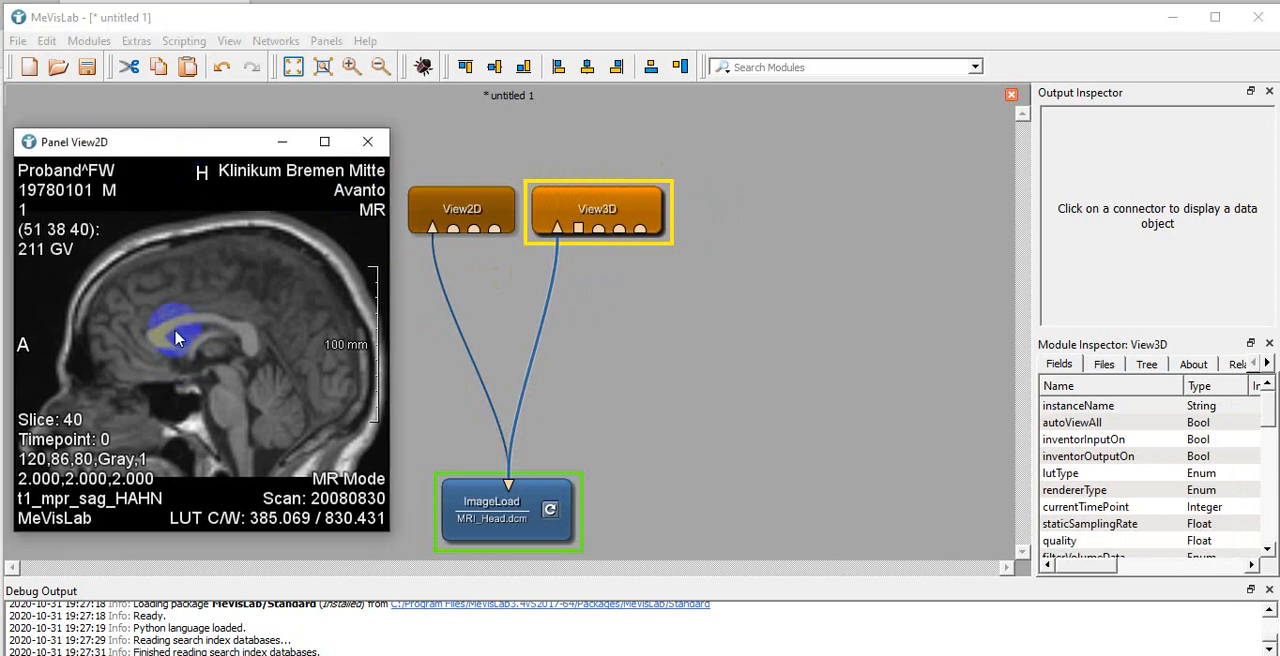
pyautogui.scroll(-3)
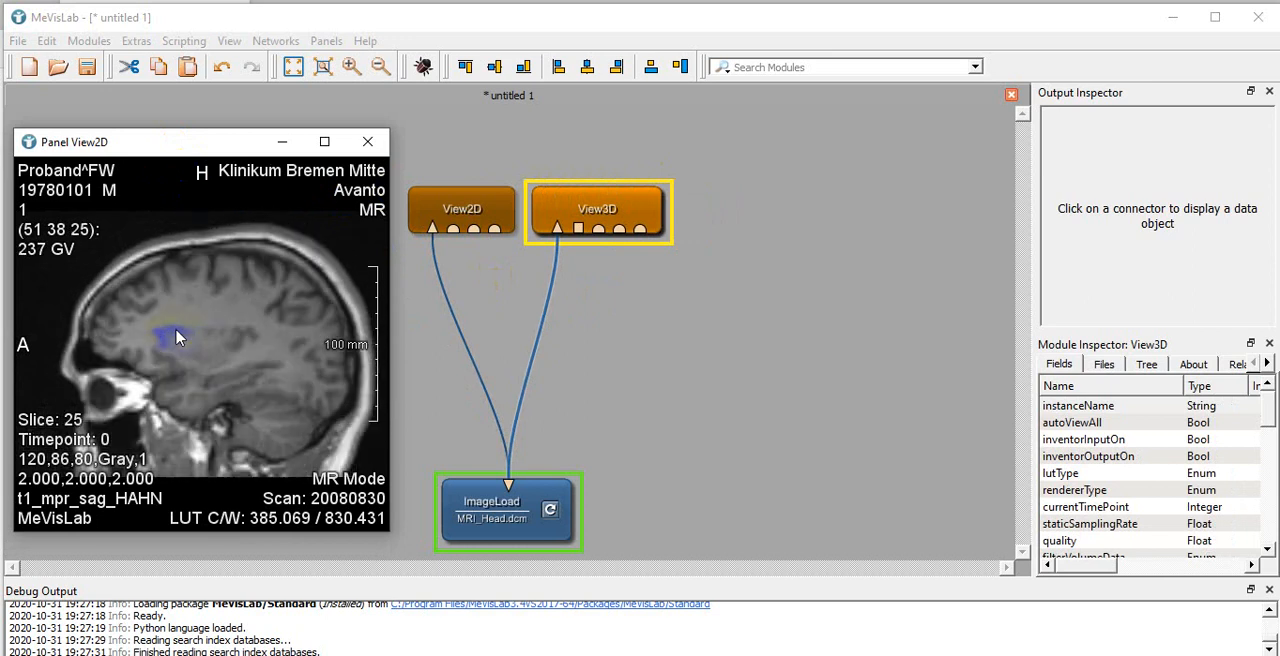
pyautogui.scroll(3)
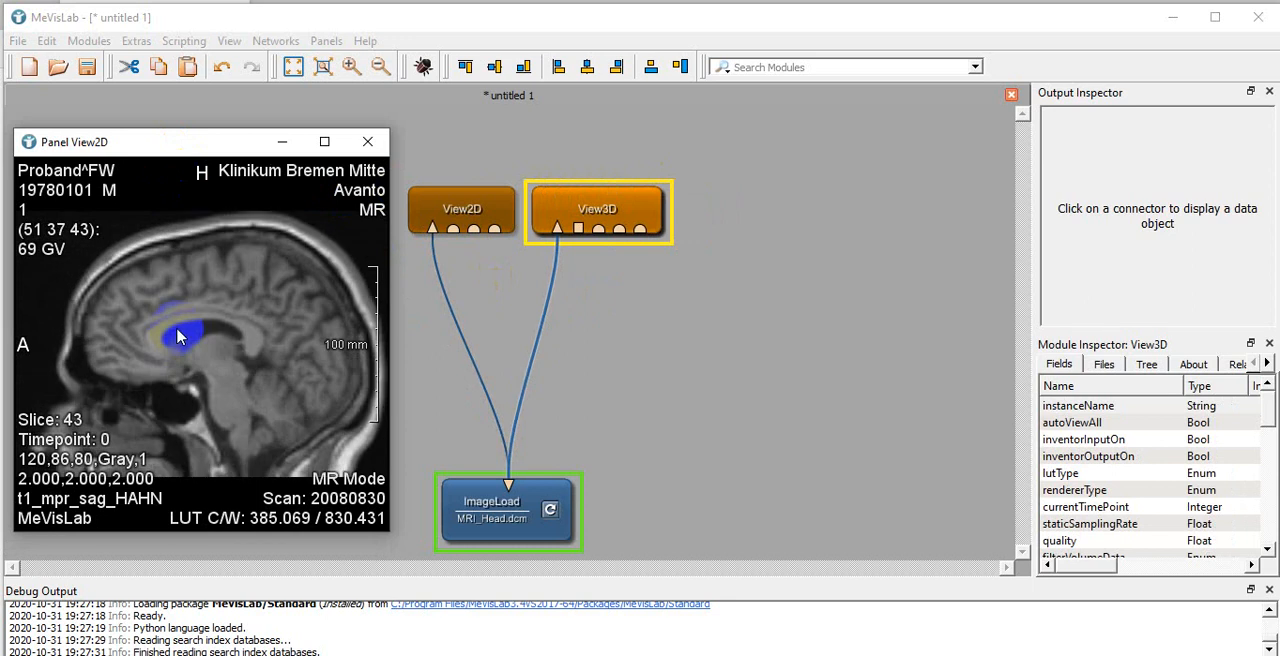
pyautogui.moveTo(192, 310)
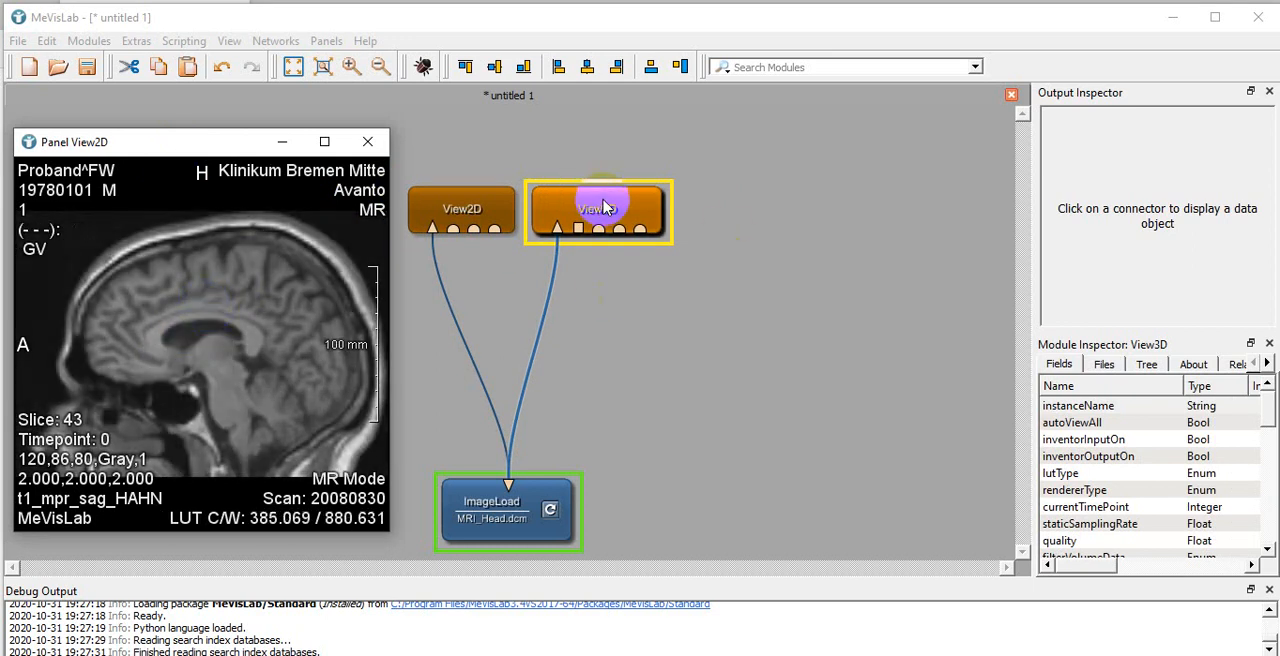
pyautogui.doubleClick(598, 208)
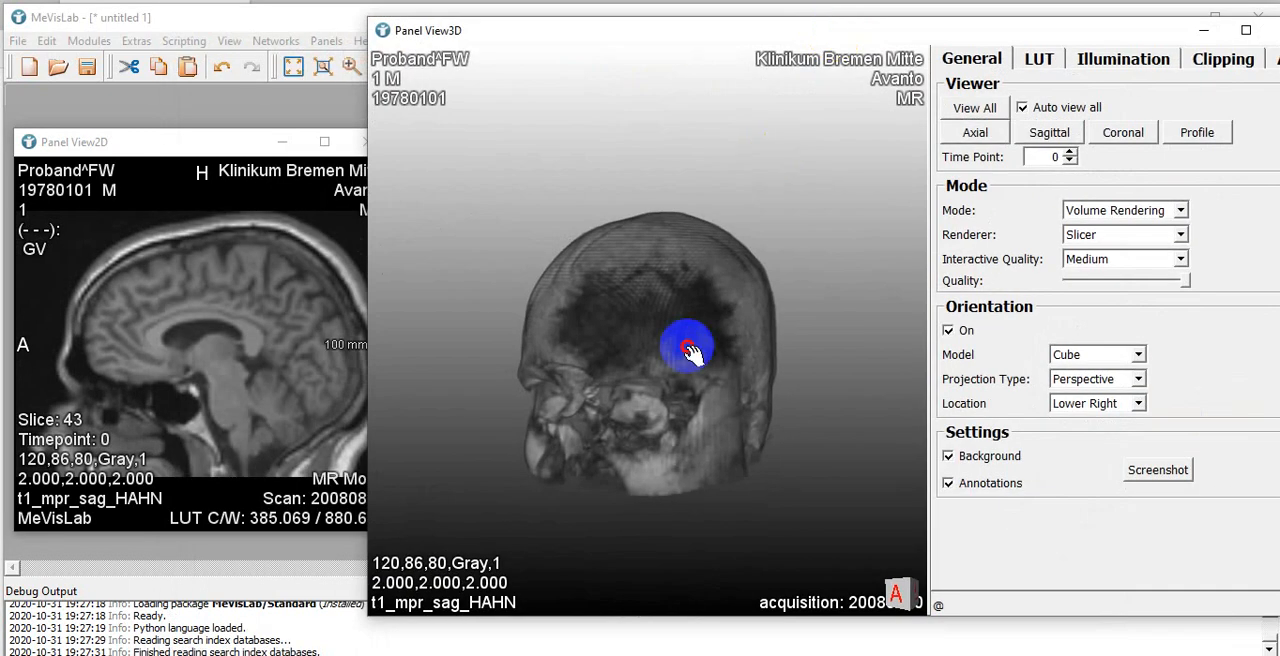
pyautogui.moveTo(690, 350); pyautogui.dragTo(704, 340)
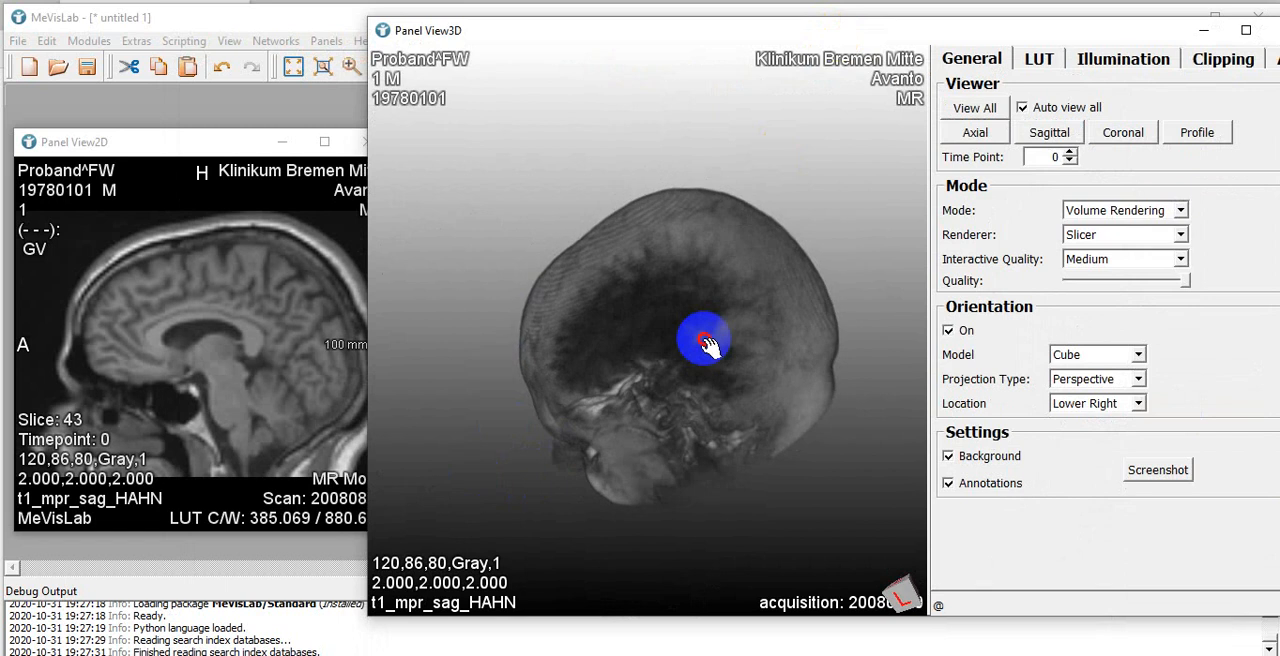
pyautogui.moveTo(704, 340); pyautogui.dragTo(592, 392)
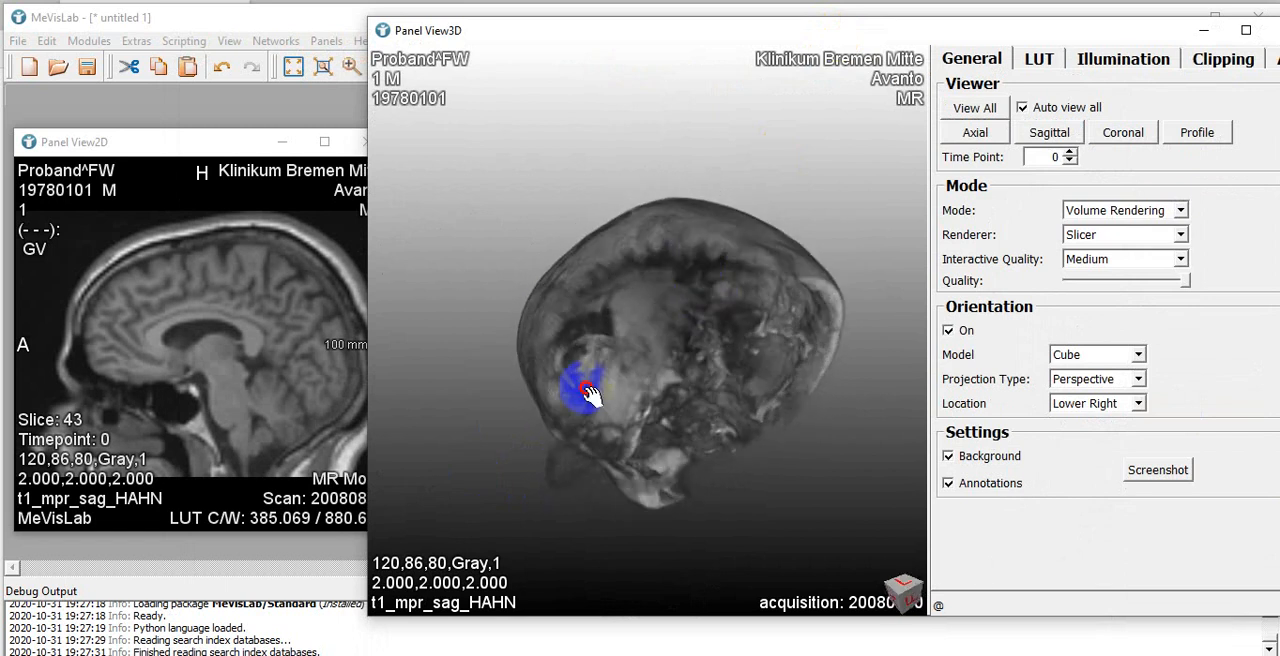
pyautogui.moveTo(590, 392); pyautogui.dragTo(624, 406)
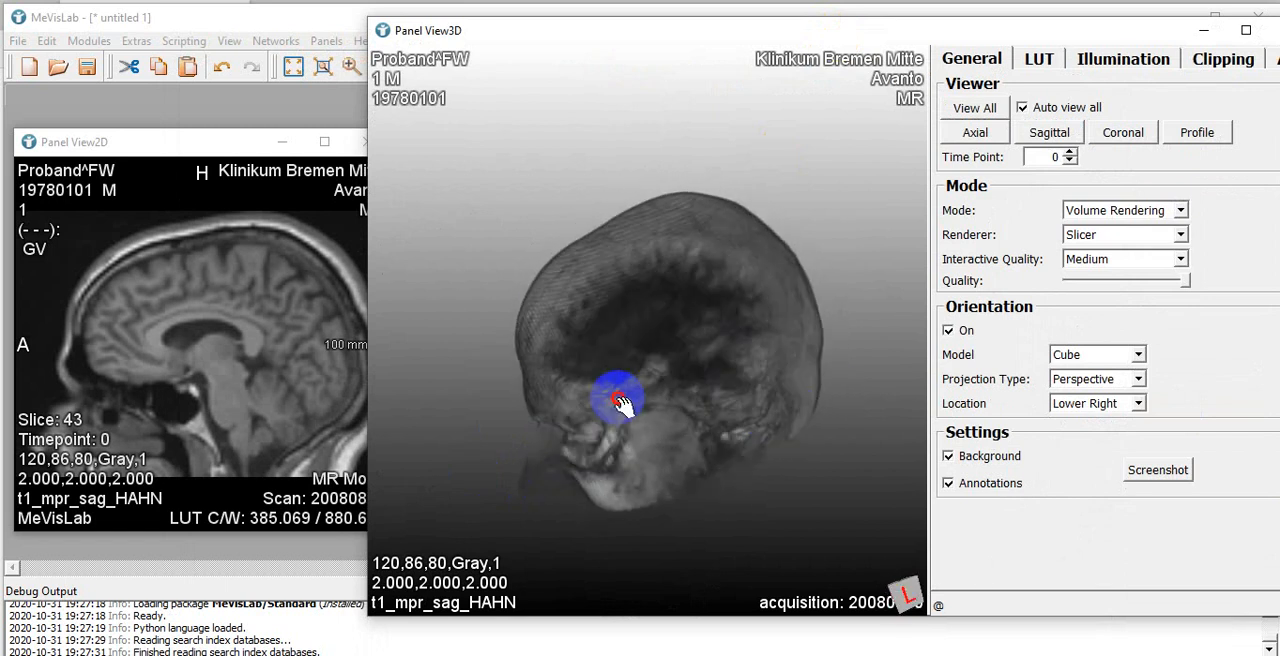
pyautogui.moveTo(620, 406); pyautogui.dragTo(756, 384)
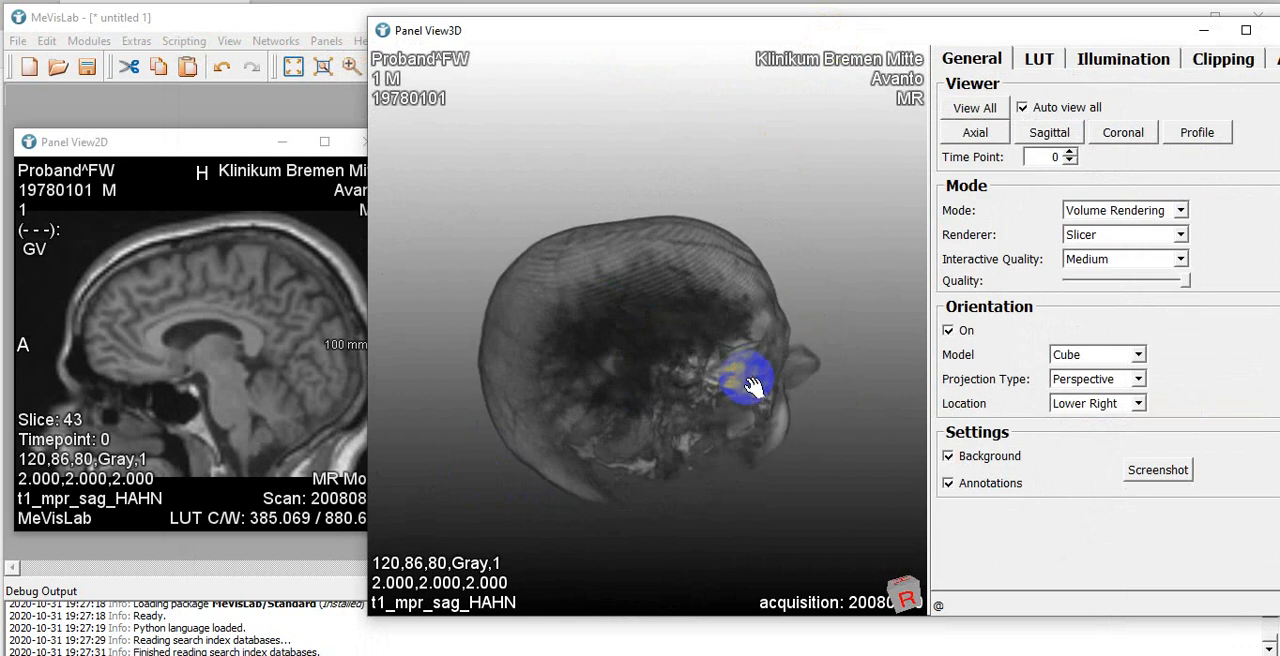
pyautogui.moveTo(756, 384); pyautogui.dragTo(630, 424)
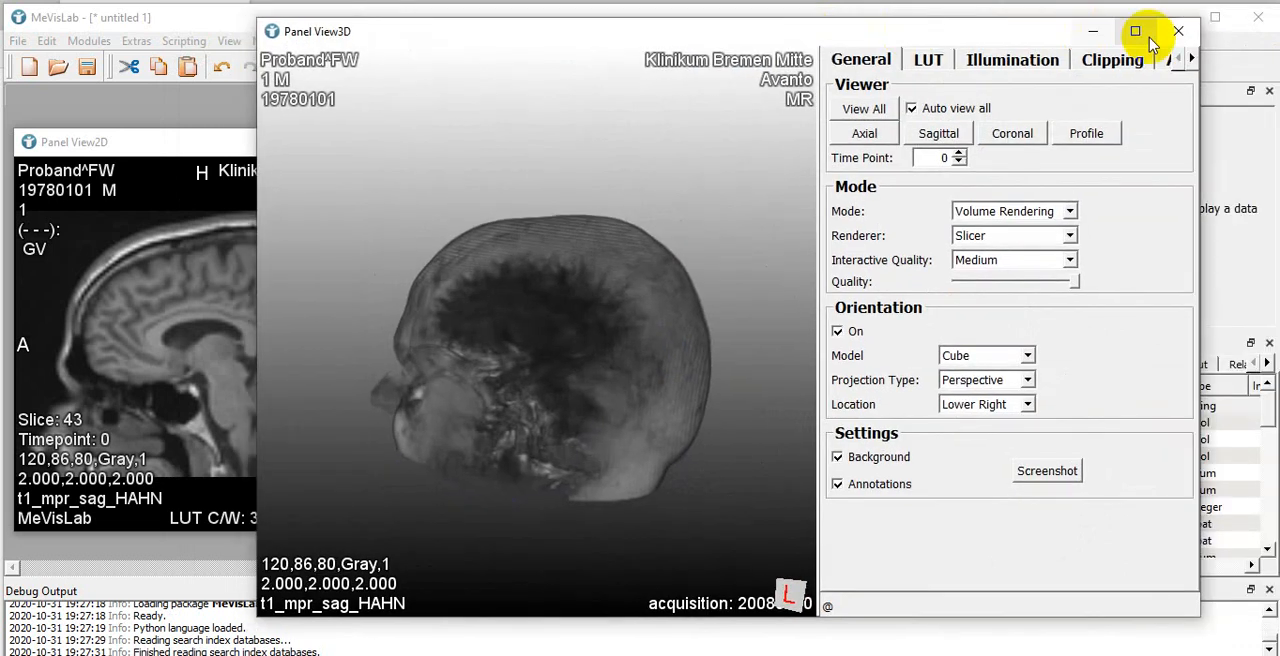
pyautogui.click(1178, 32)
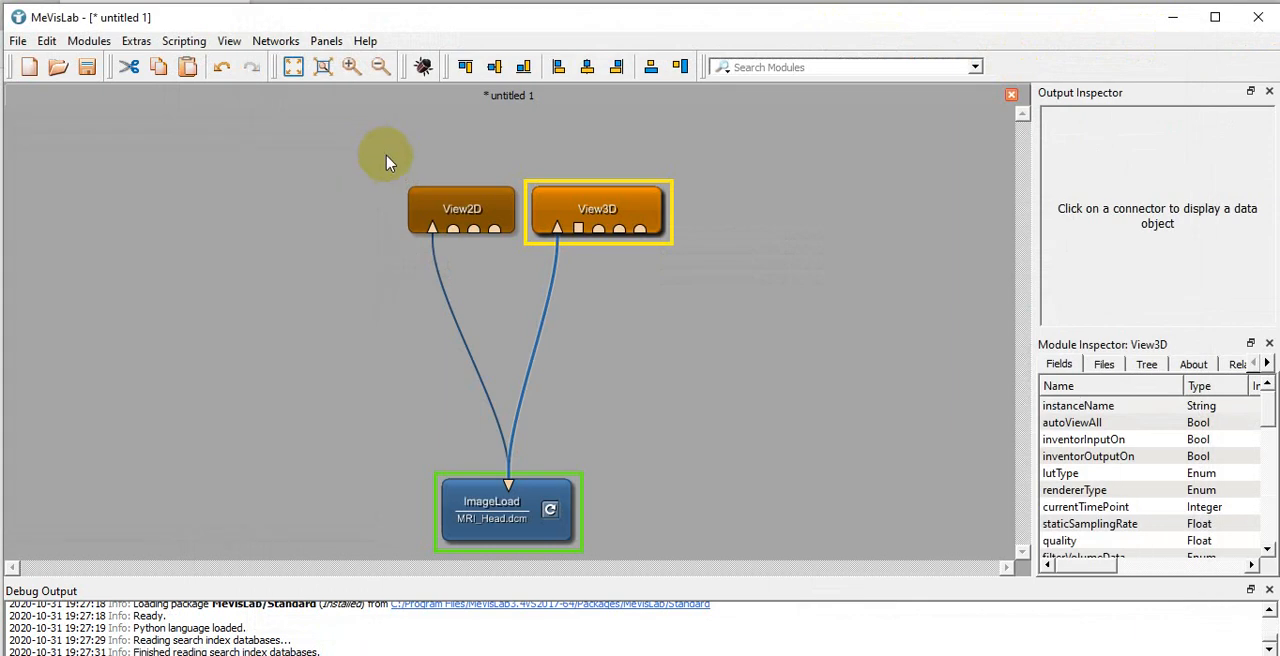
pyautogui.moveTo(508, 510)
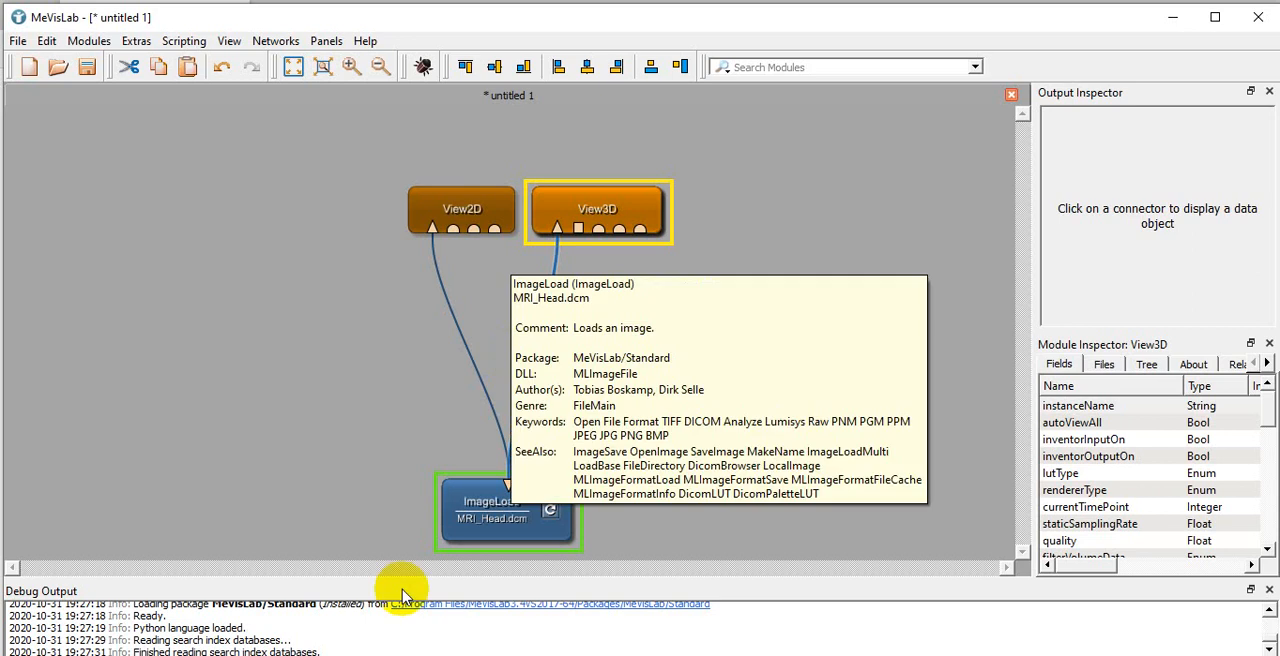
# Reopen the View3D head rendering and place it to the right of the View2D panel.
pyautogui.doubleClick(596, 208)
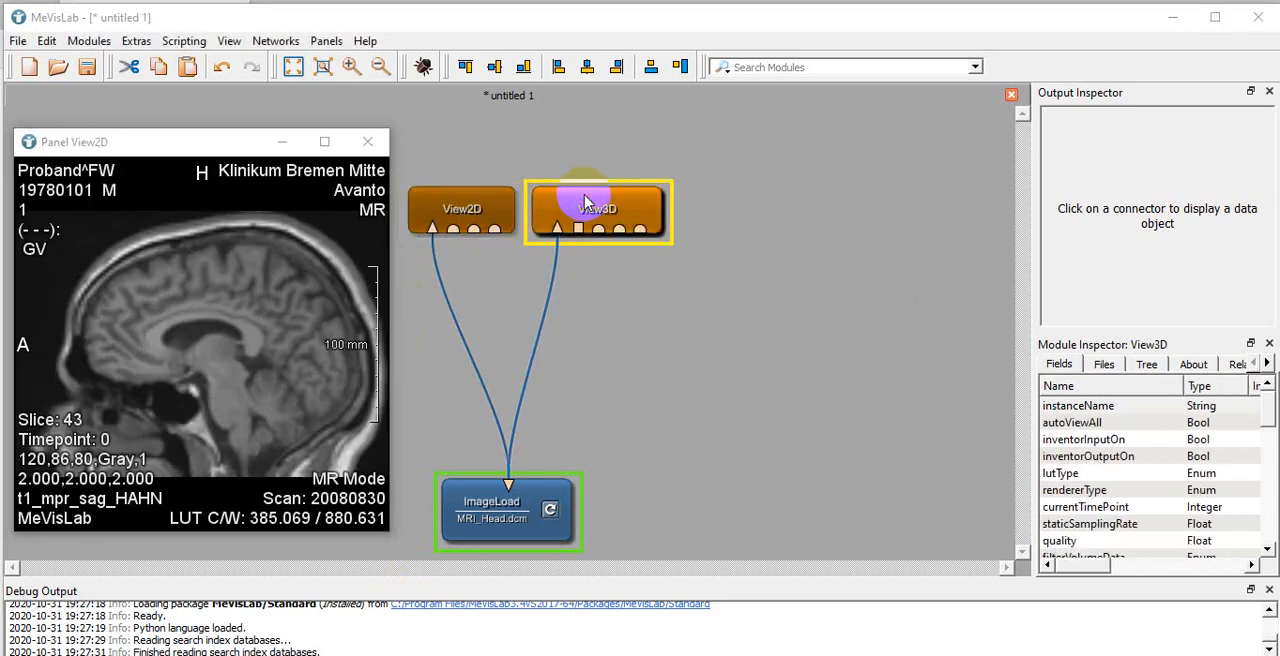
pyautogui.doubleClick(596, 208)
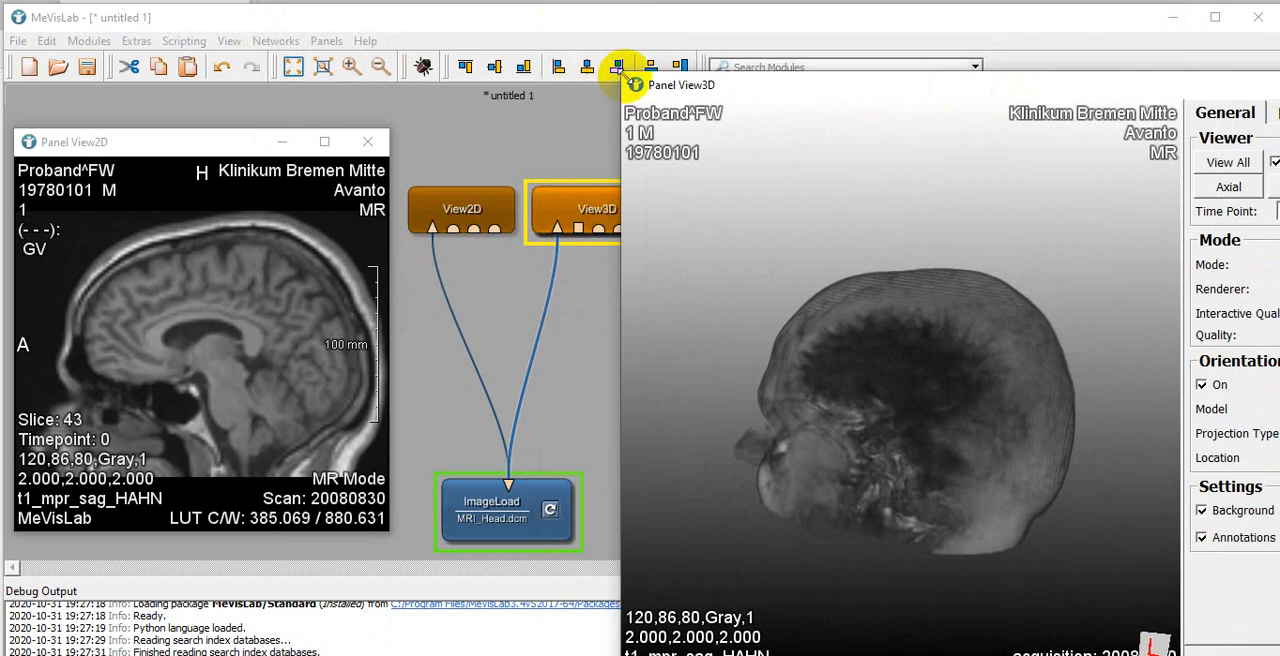
pyautogui.moveTo(680, 84); pyautogui.dragTo(1000, 84)
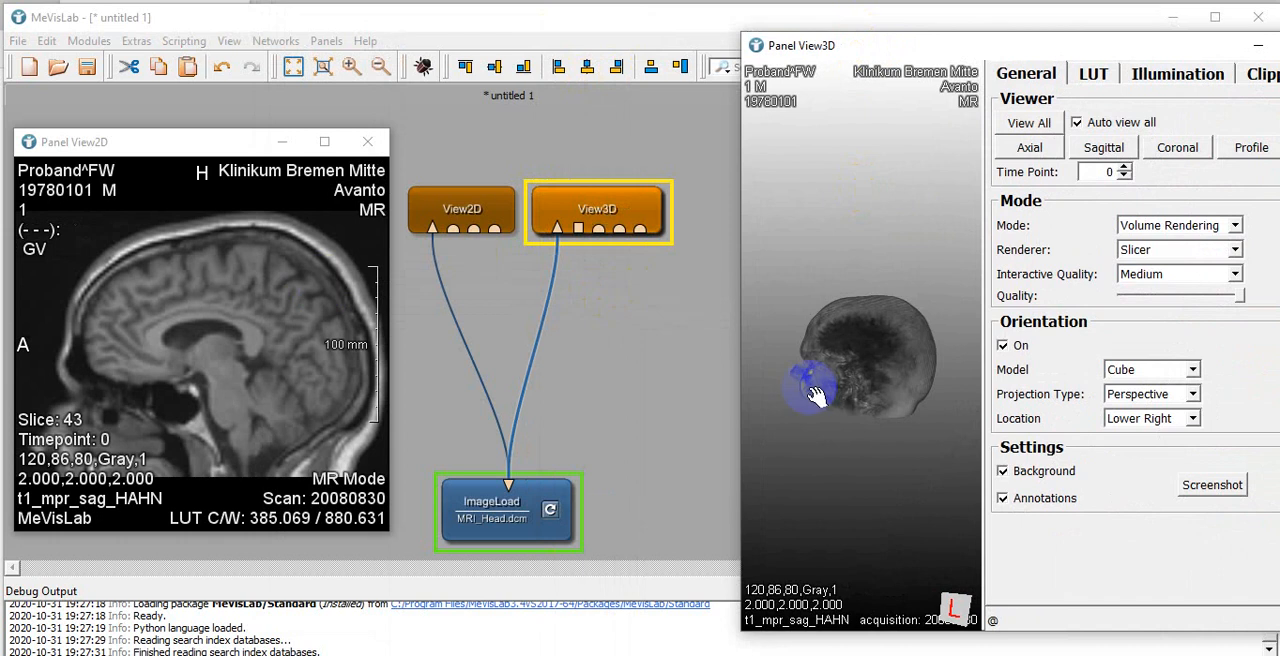
pyautogui.moveTo(910, 104)
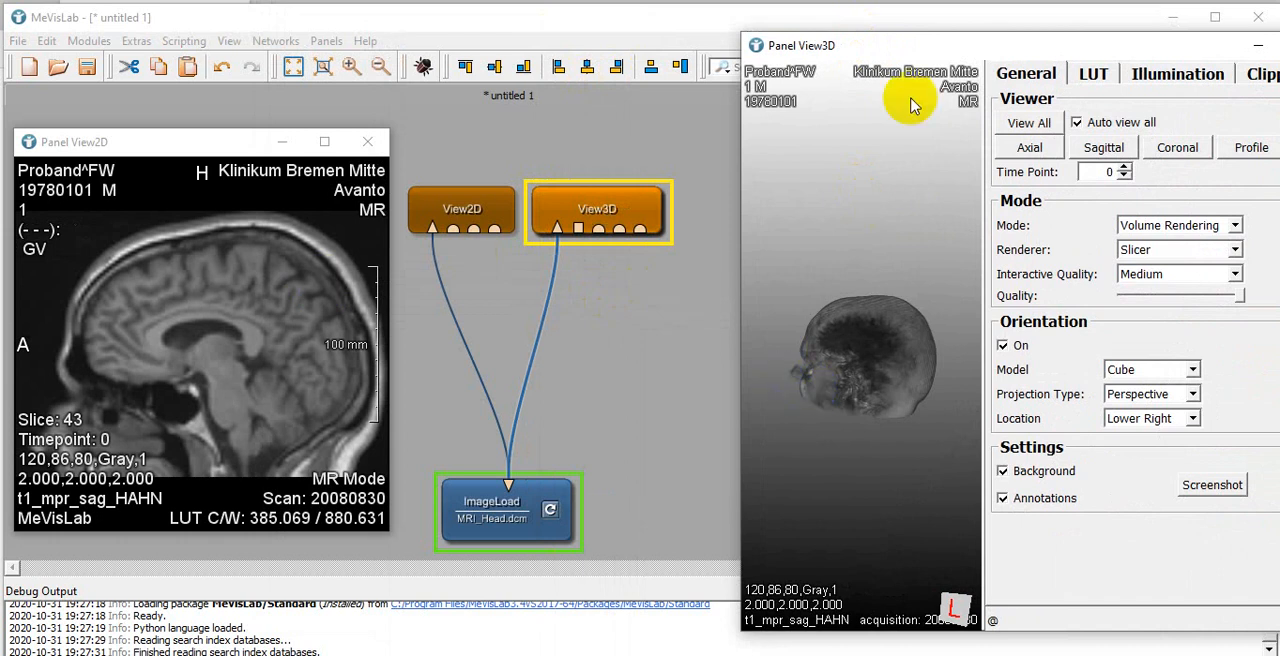
pyautogui.moveTo(800, 44); pyautogui.dragTo(690, 36)
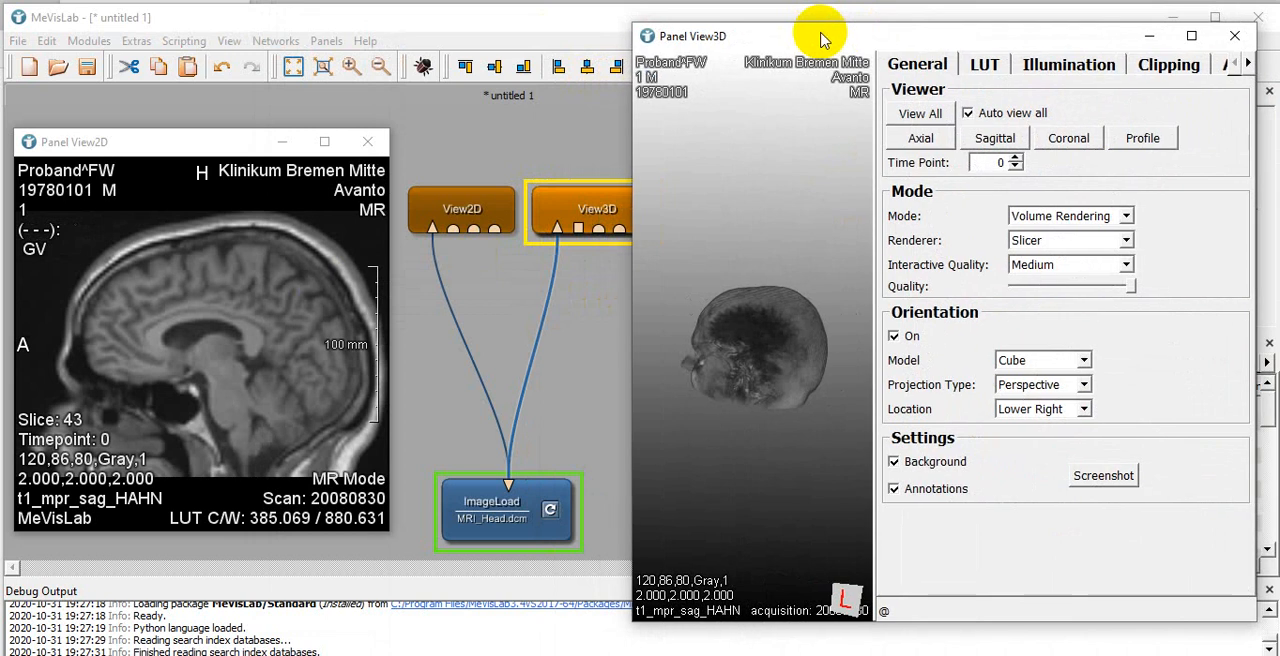
pyautogui.click(1234, 36)
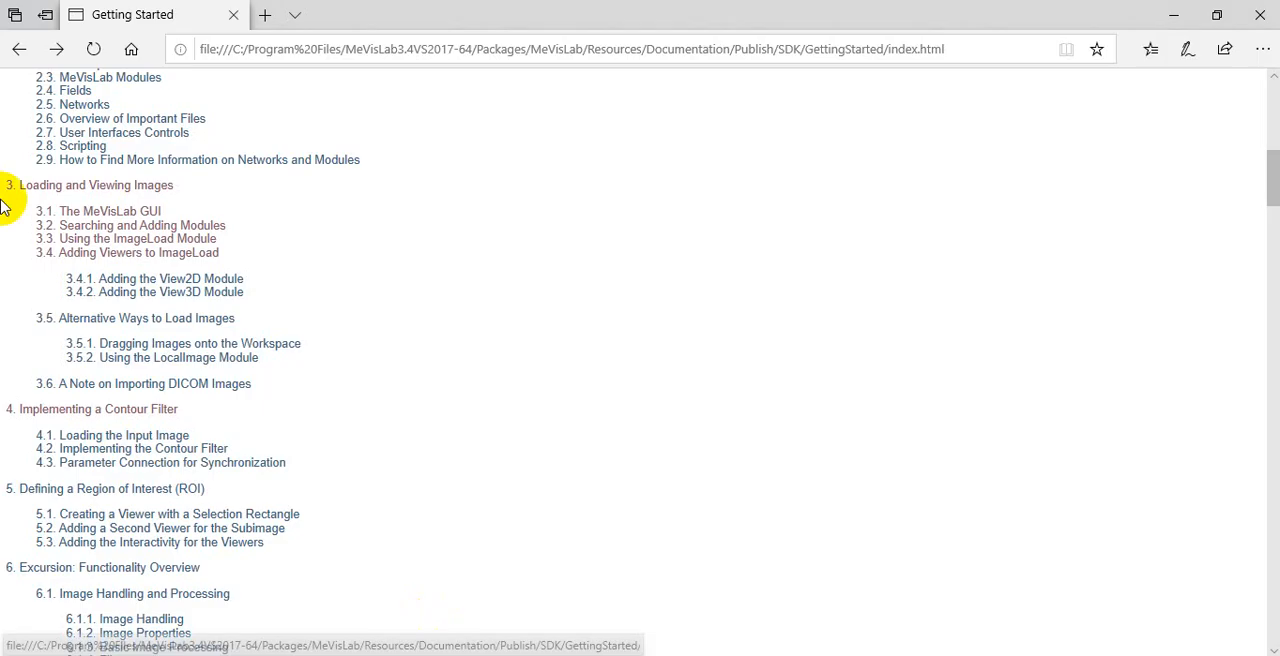
# Go to Chapter 4, Implementing a Contour Filter, in the Getting Started guide.
pyautogui.scroll(-3)
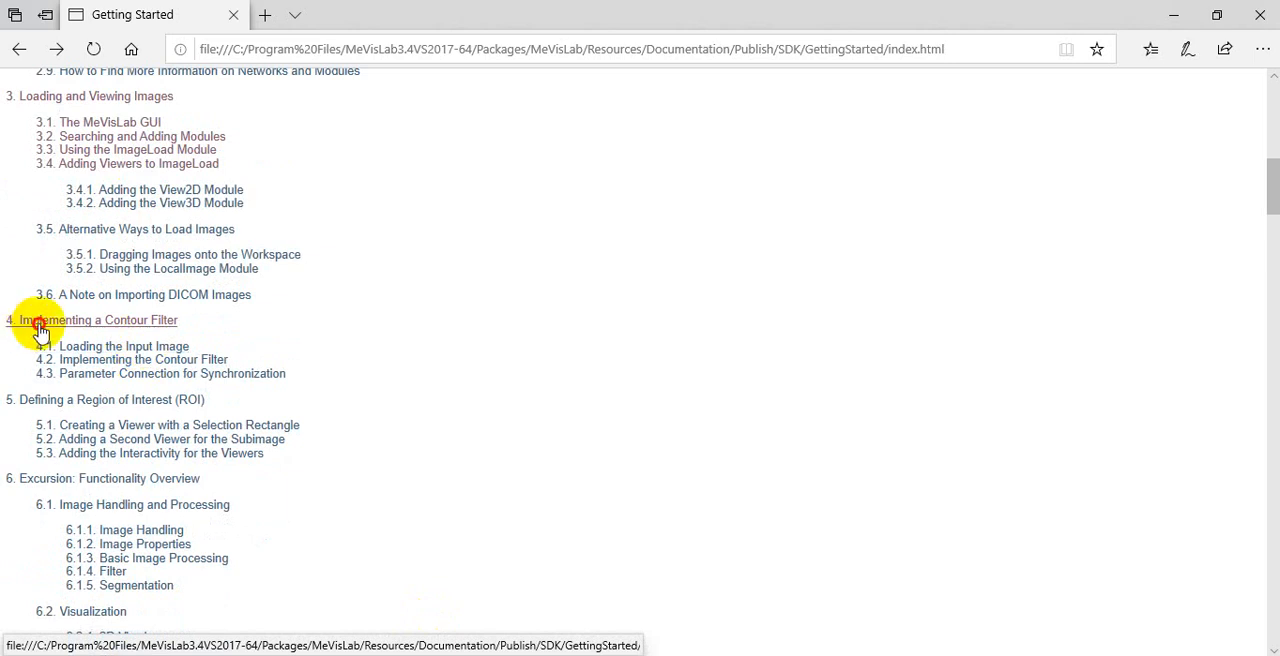
pyautogui.click(92, 320)
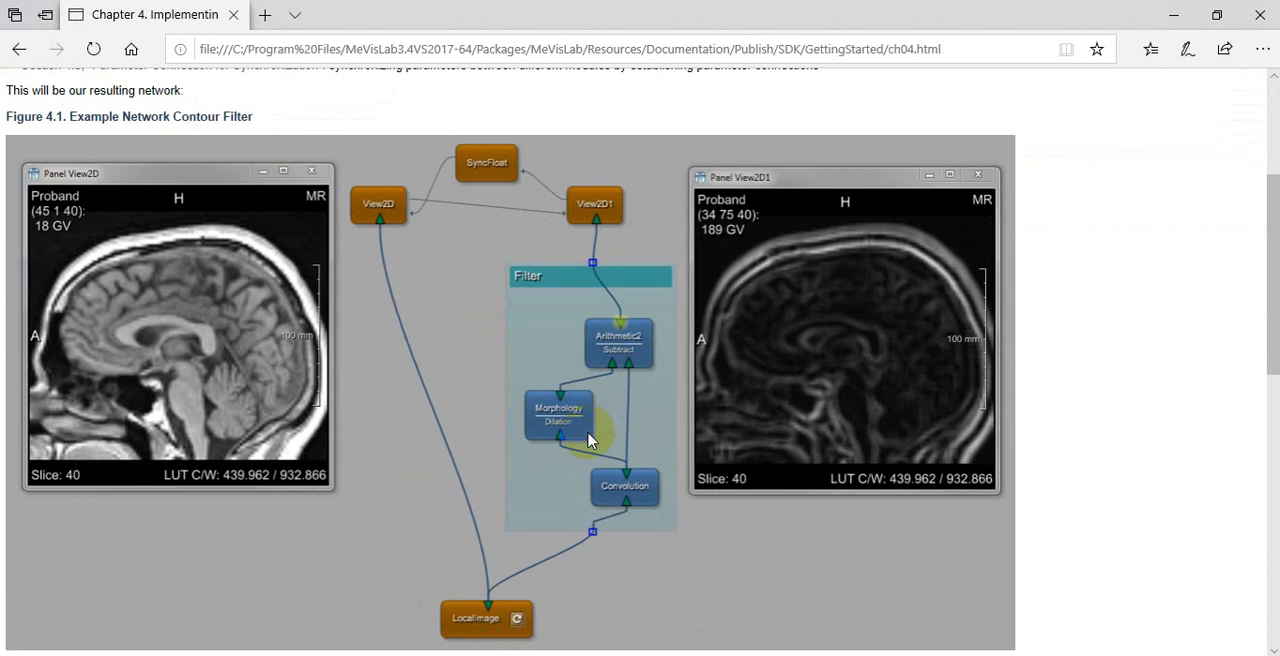
pyautogui.scroll(3)
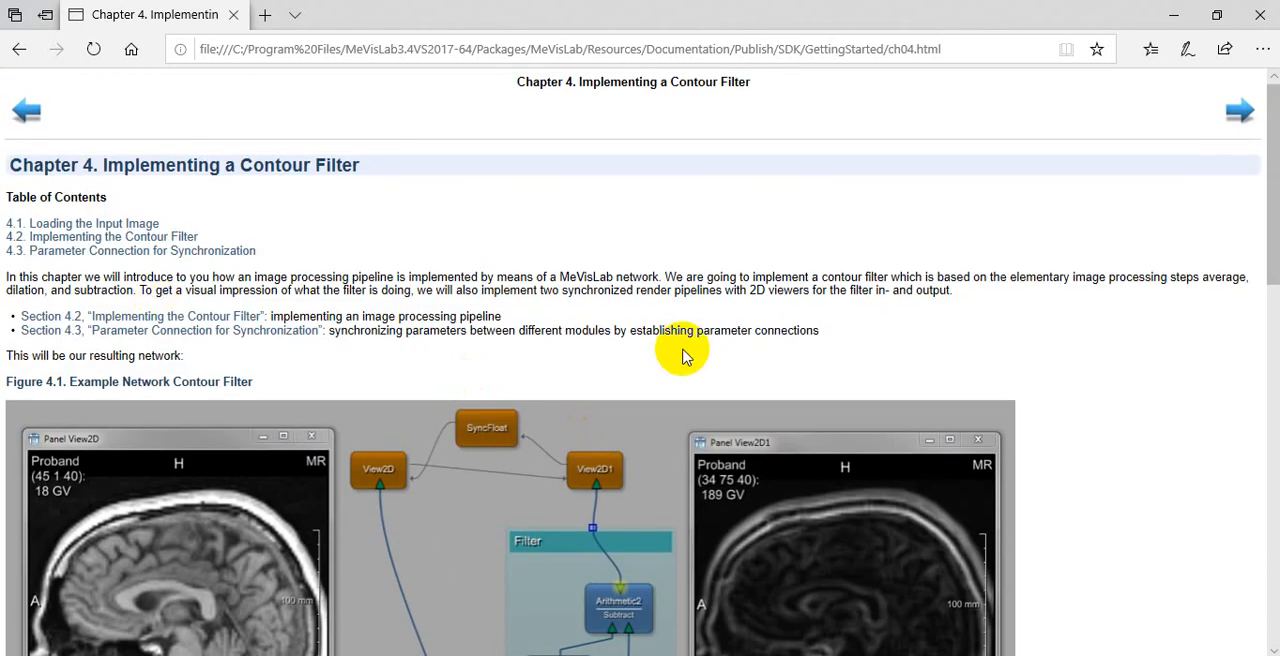
pyautogui.scroll(-3)
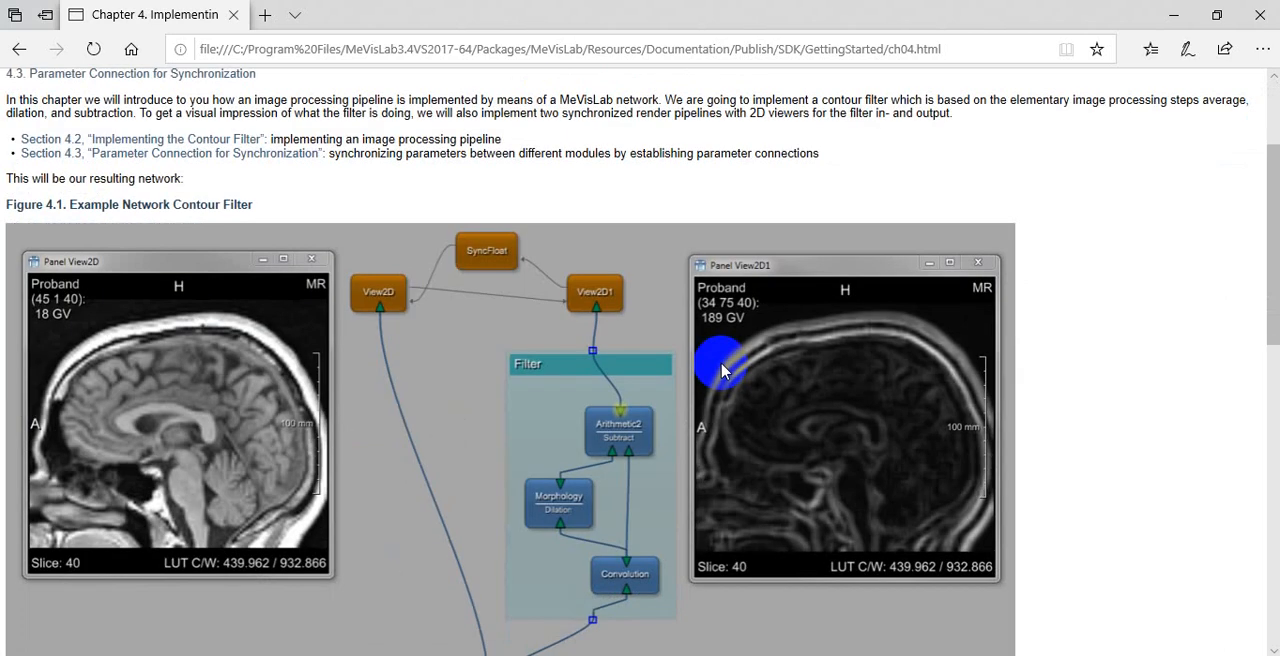
pyautogui.scroll(-3)
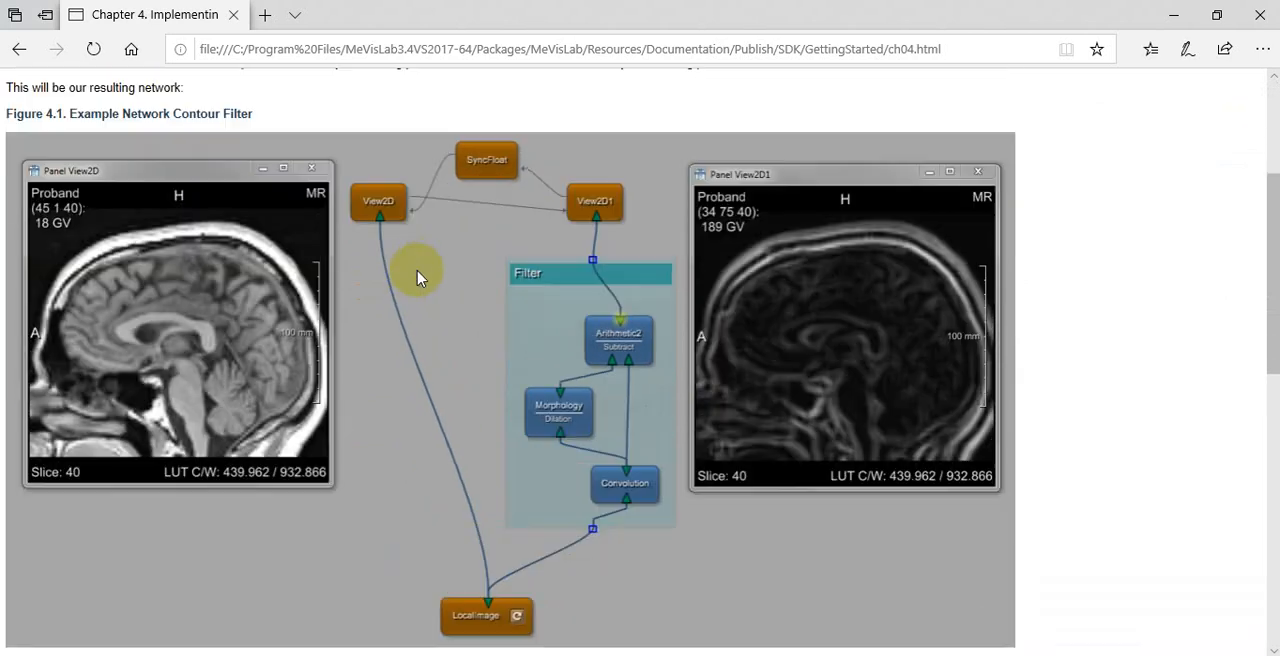
# Browse the Example Network Contour Filter figure, then switch to the local MeVisLab folder in Total Commander.
pyautogui.click(380, 202)
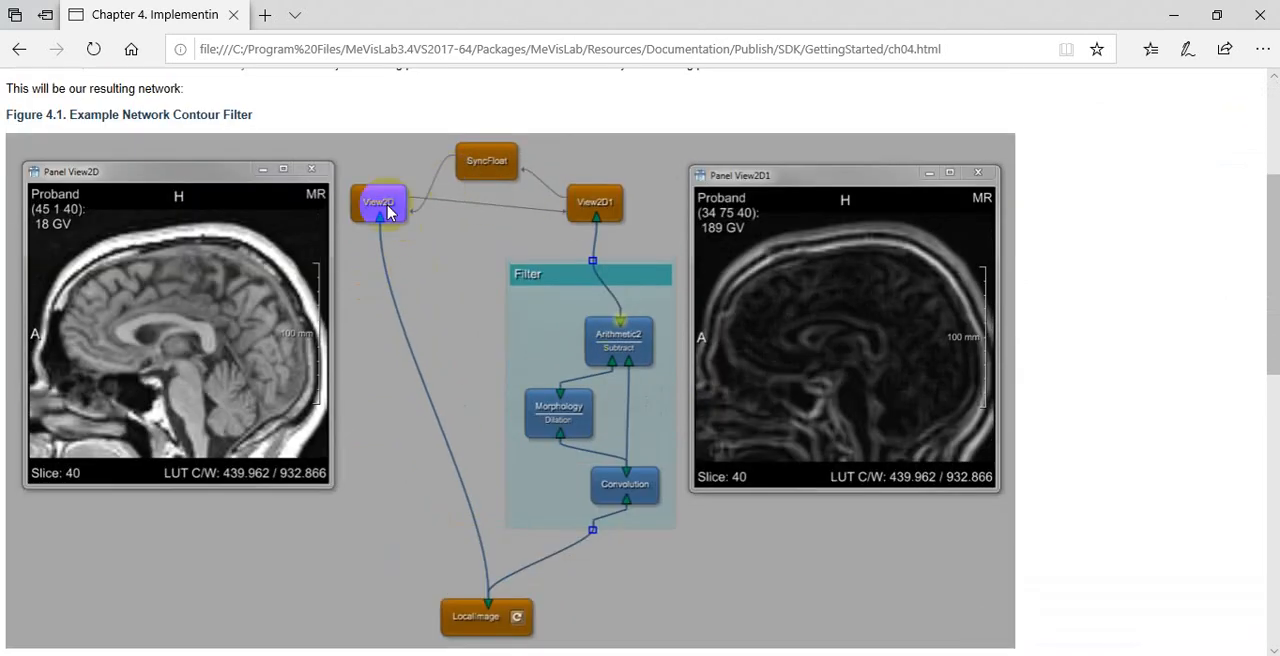
pyautogui.scroll(-3)
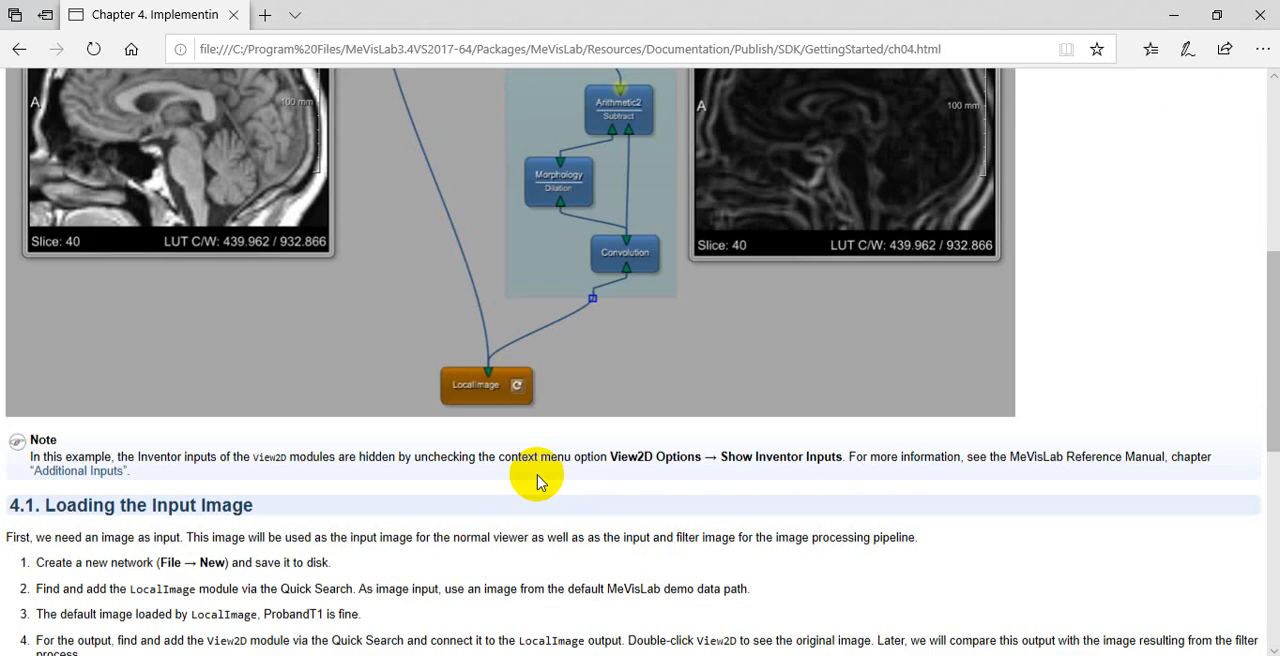
pyautogui.scroll(3)
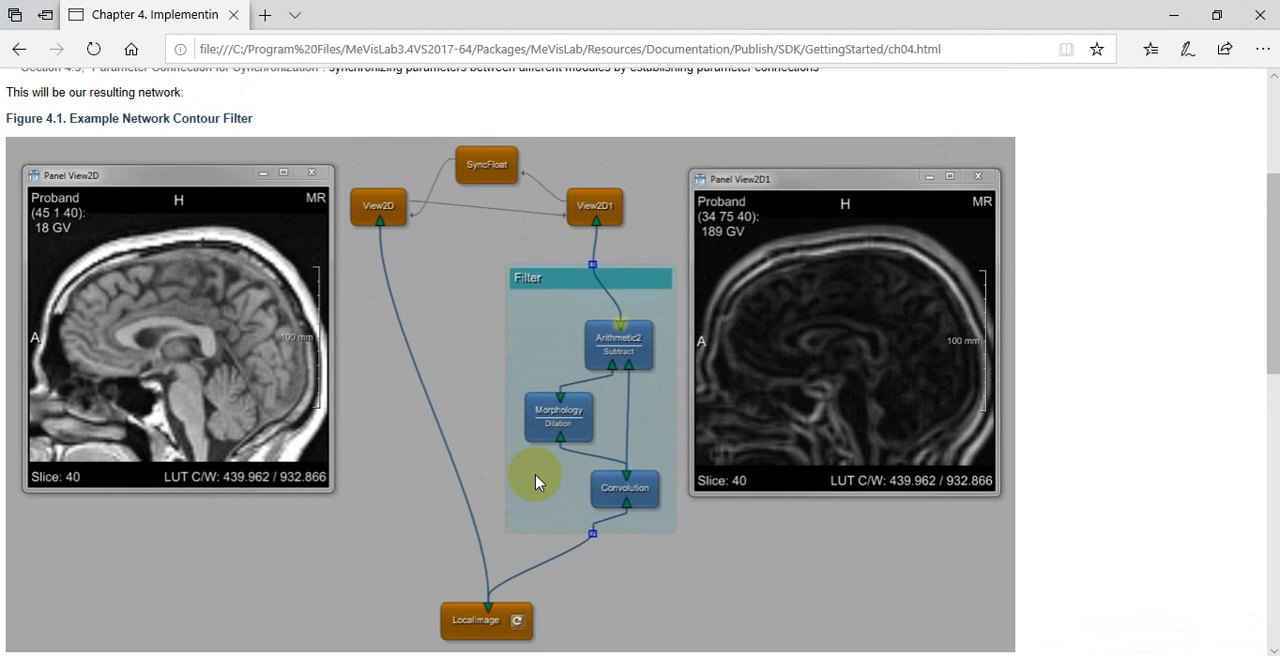
pyautogui.scroll(3)
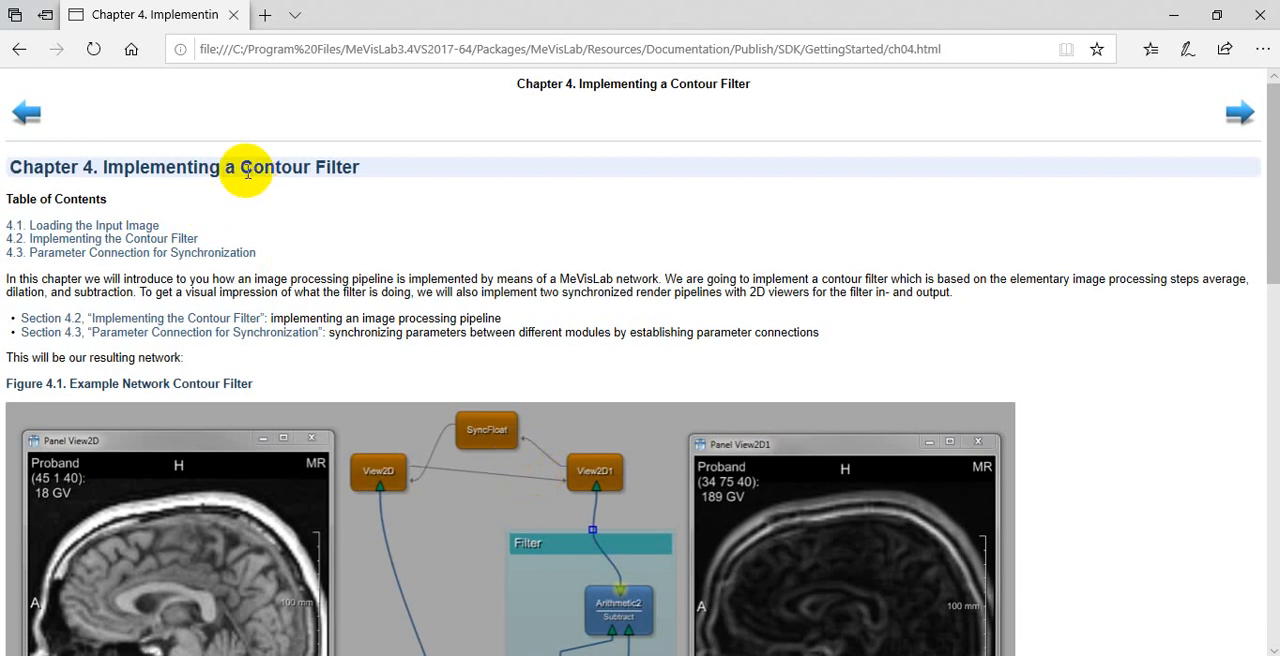
pyautogui.doubleClick(300, 168)
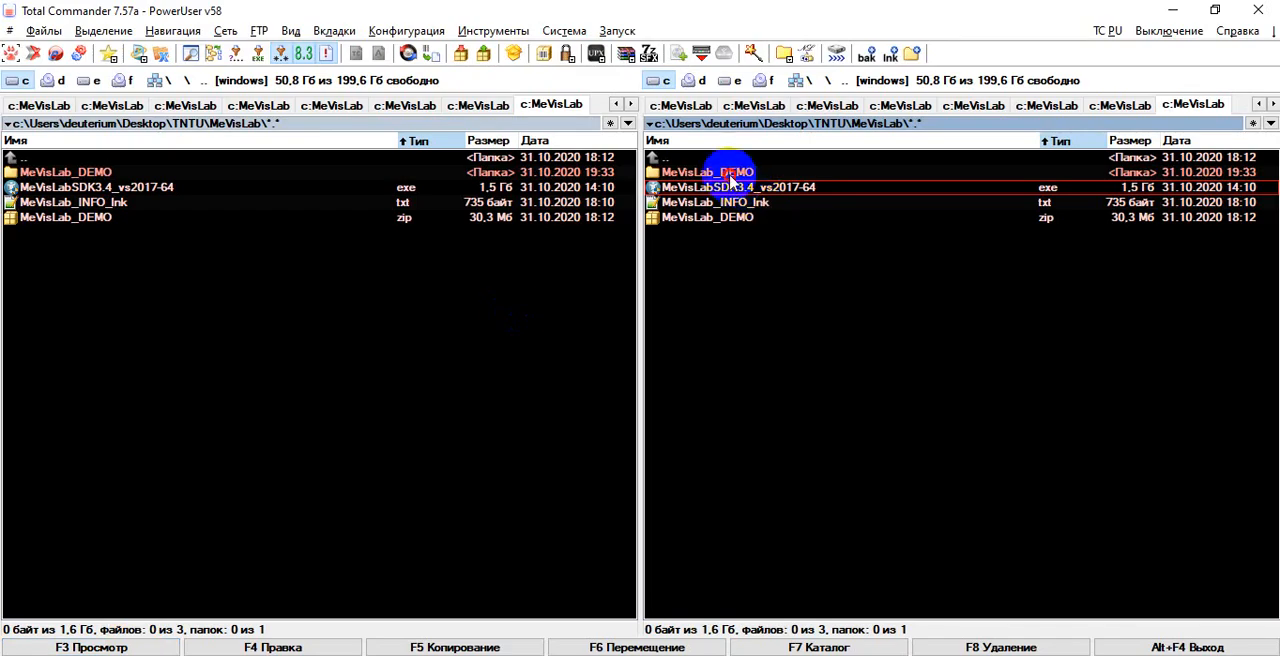
# Enter the MeVisLab_DEMO folder listing the ContourFilter and RoiExample network files.
pyautogui.doubleClick(708, 172)
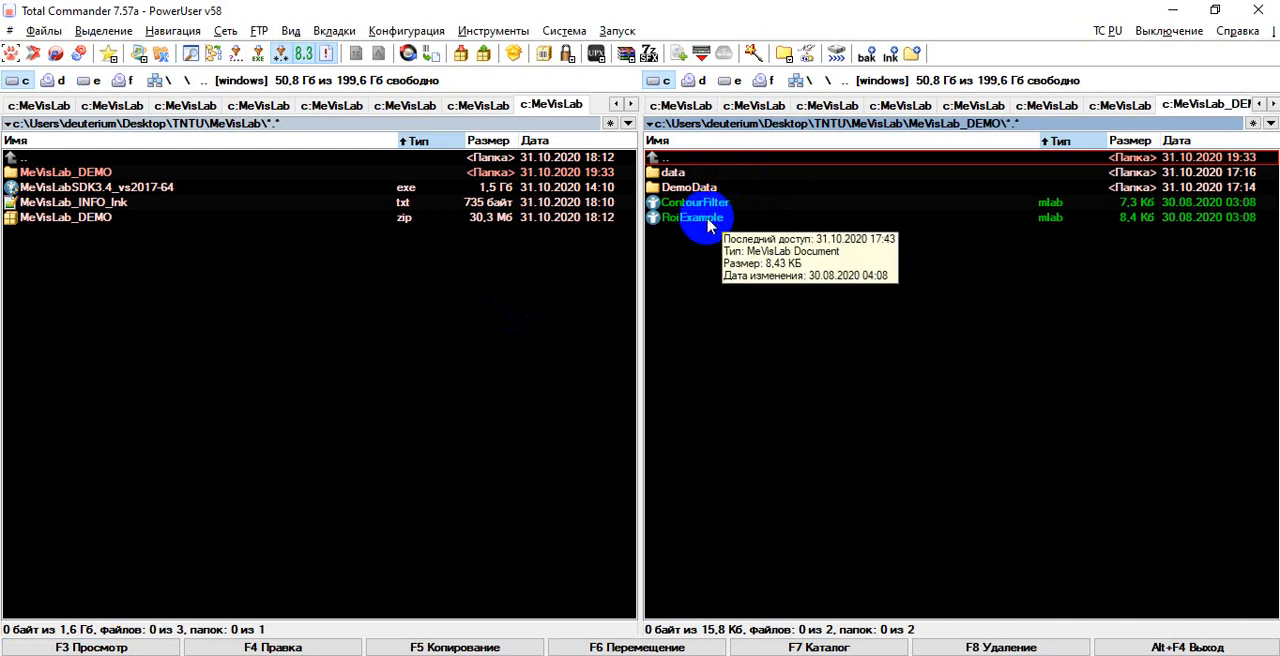
pyautogui.moveTo(716, 208)
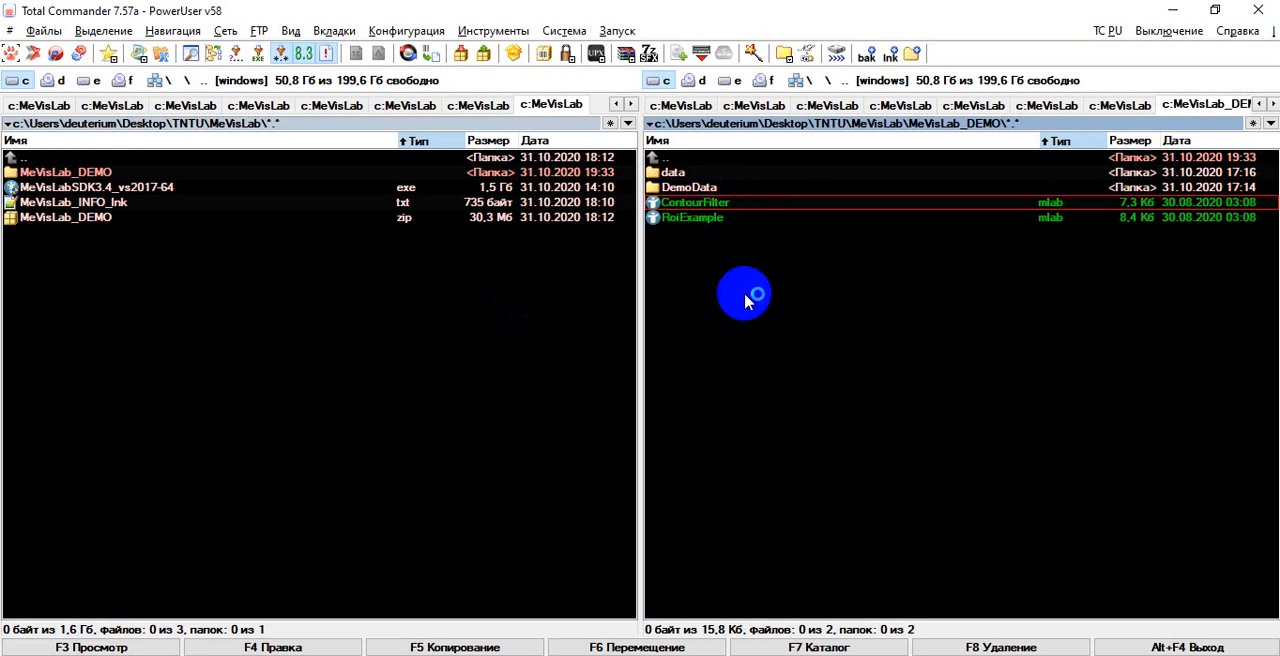
# Load ContourFilter.mlab and check that Convolution uses the 3x3 Average Kernel.
pyautogui.doubleClick(694, 202)
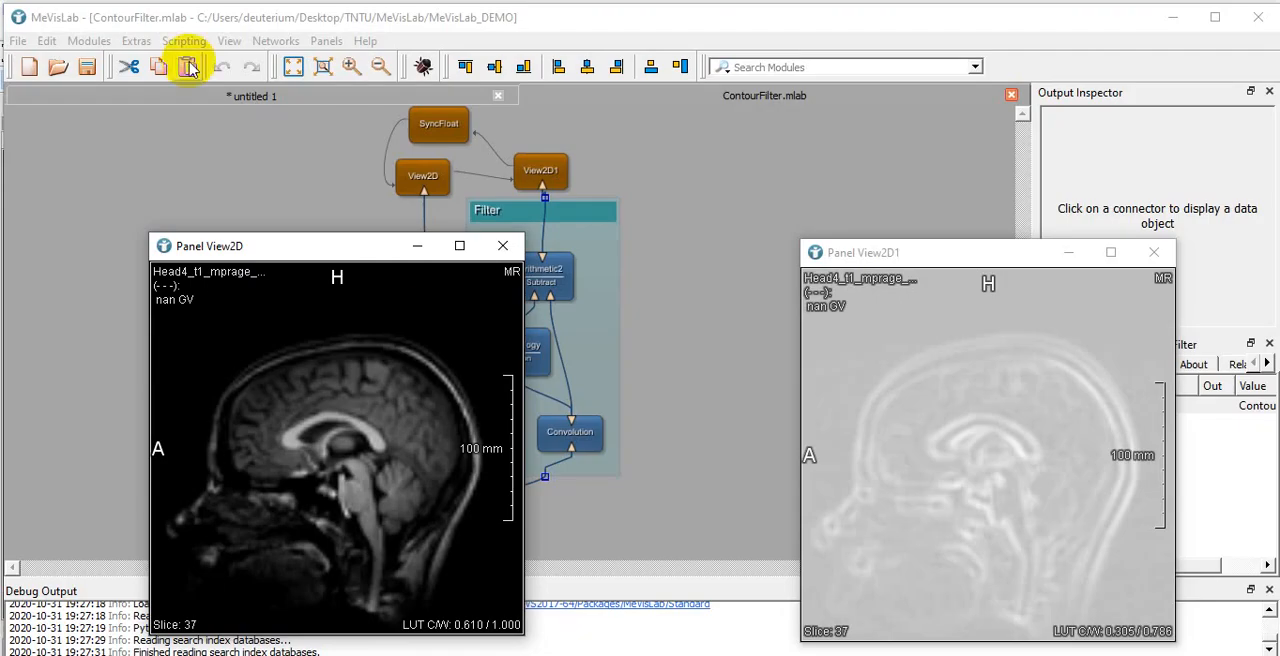
pyautogui.moveTo(50, 32)
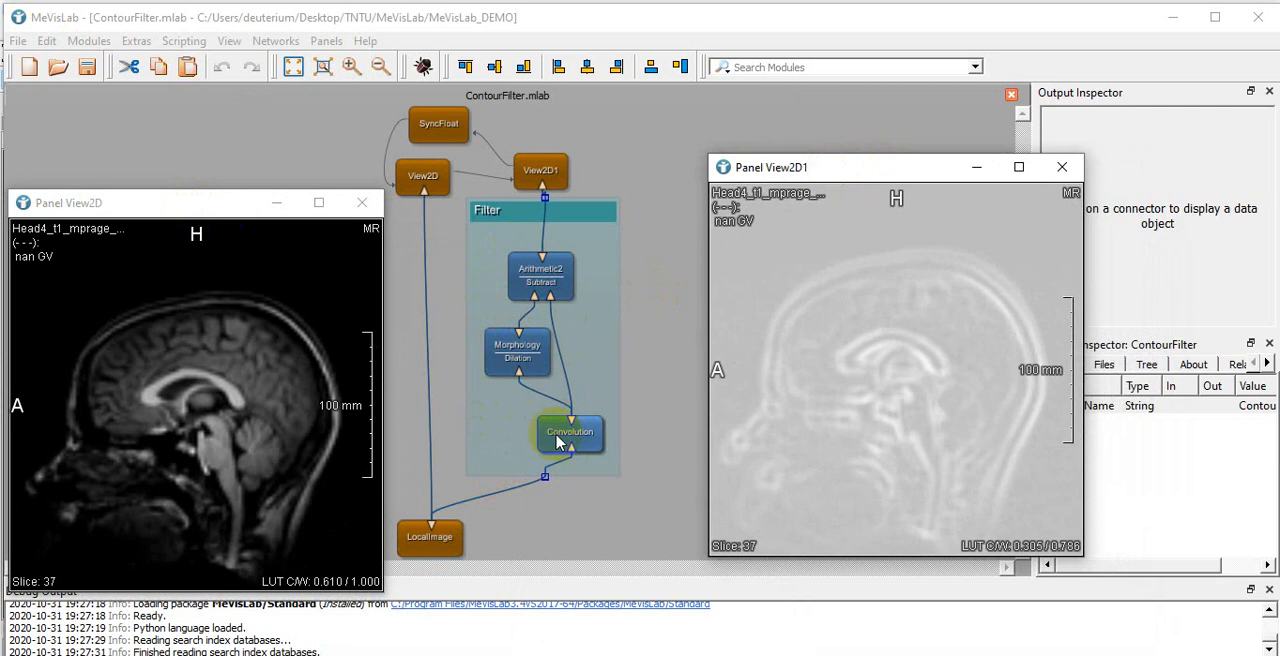
pyautogui.doubleClick(570, 432)
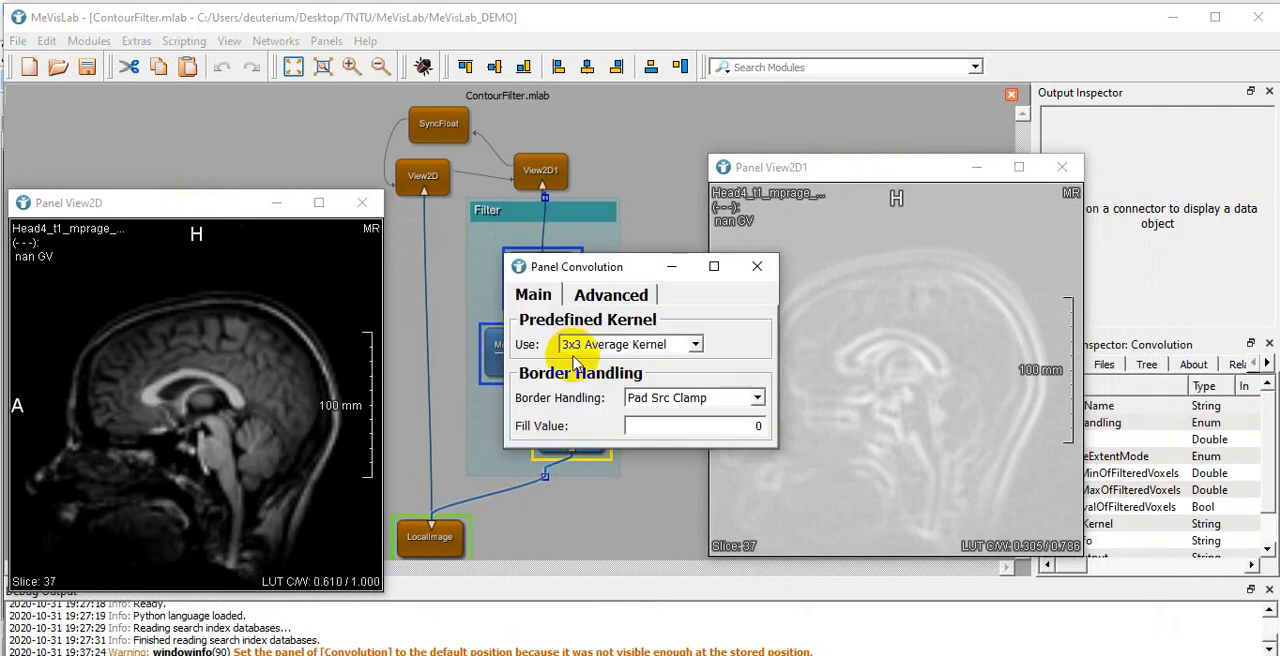
pyautogui.moveTo(578, 350)
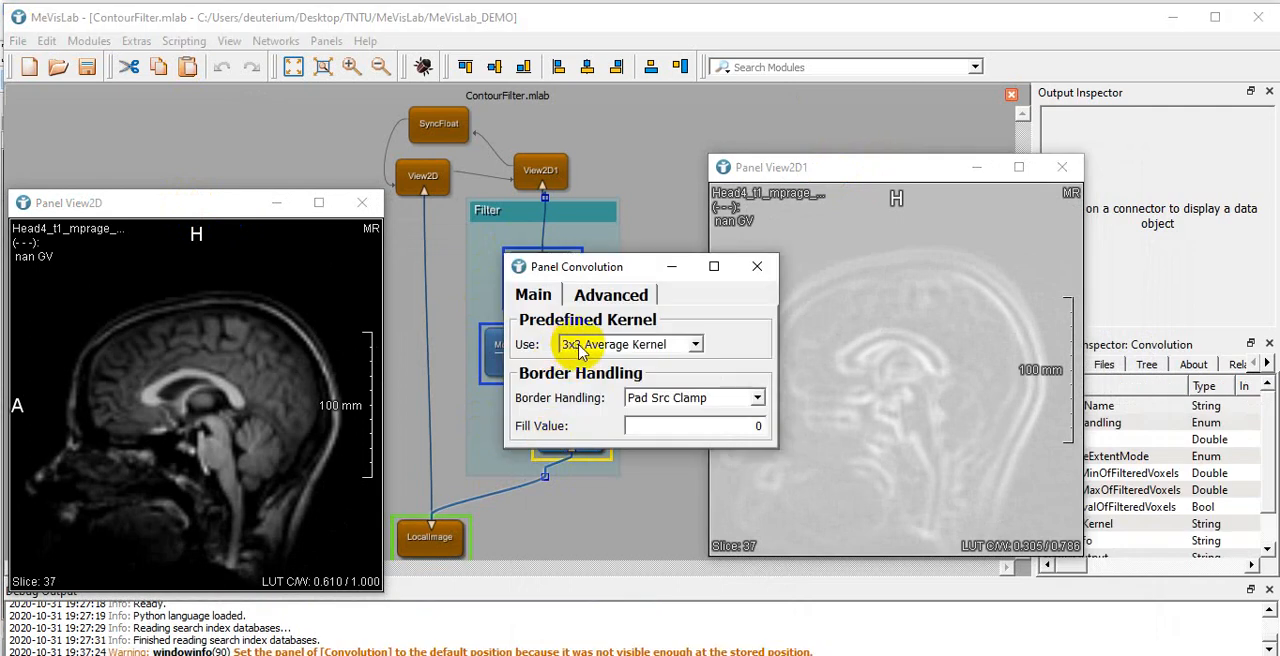
pyautogui.click(696, 344)
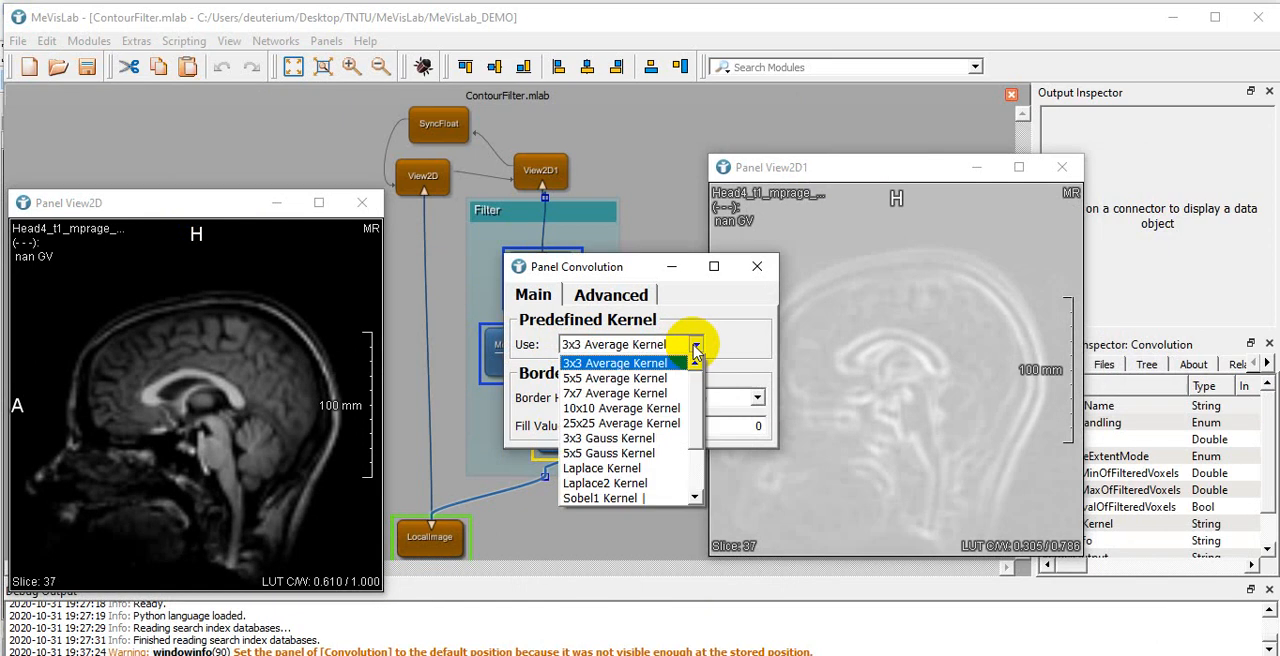
pyautogui.moveTo(756, 410)
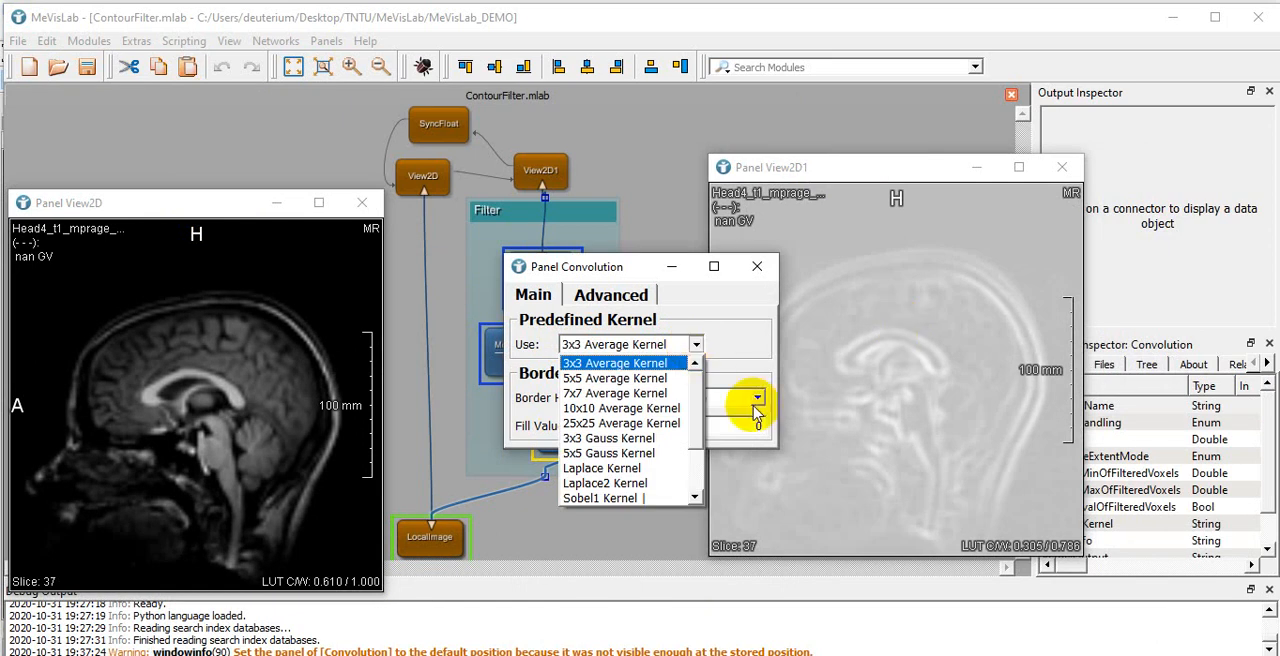
pyautogui.moveTo(620, 424)
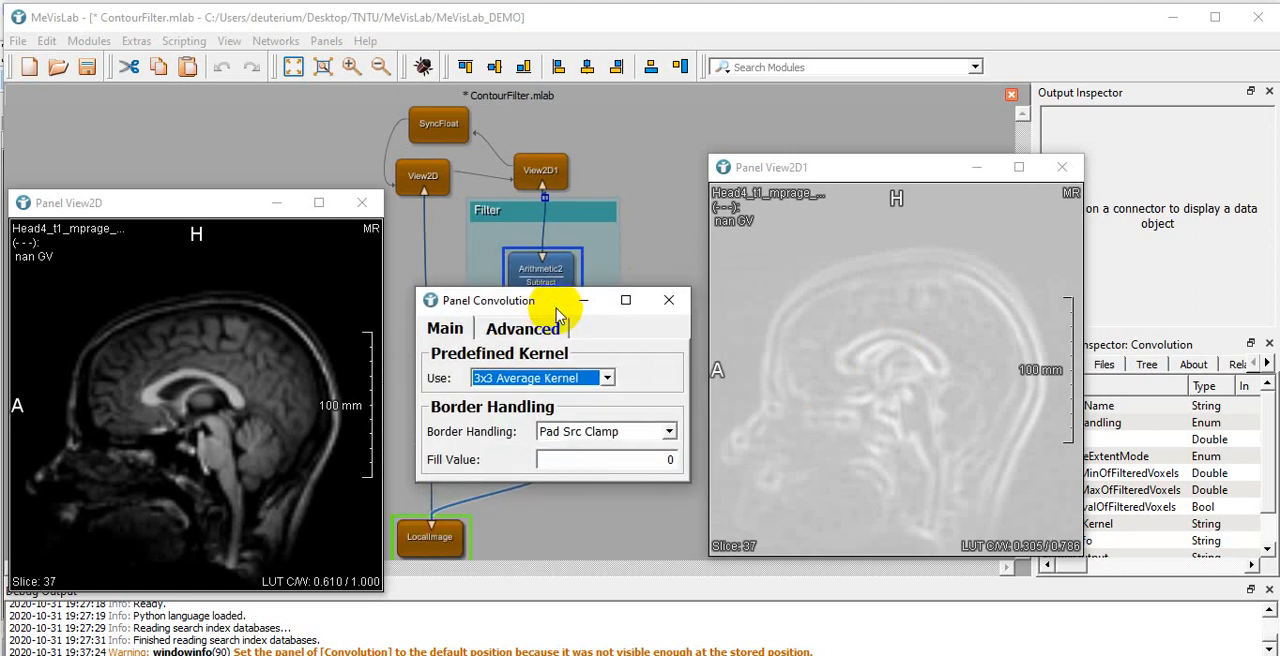
pyautogui.moveTo(656, 330)
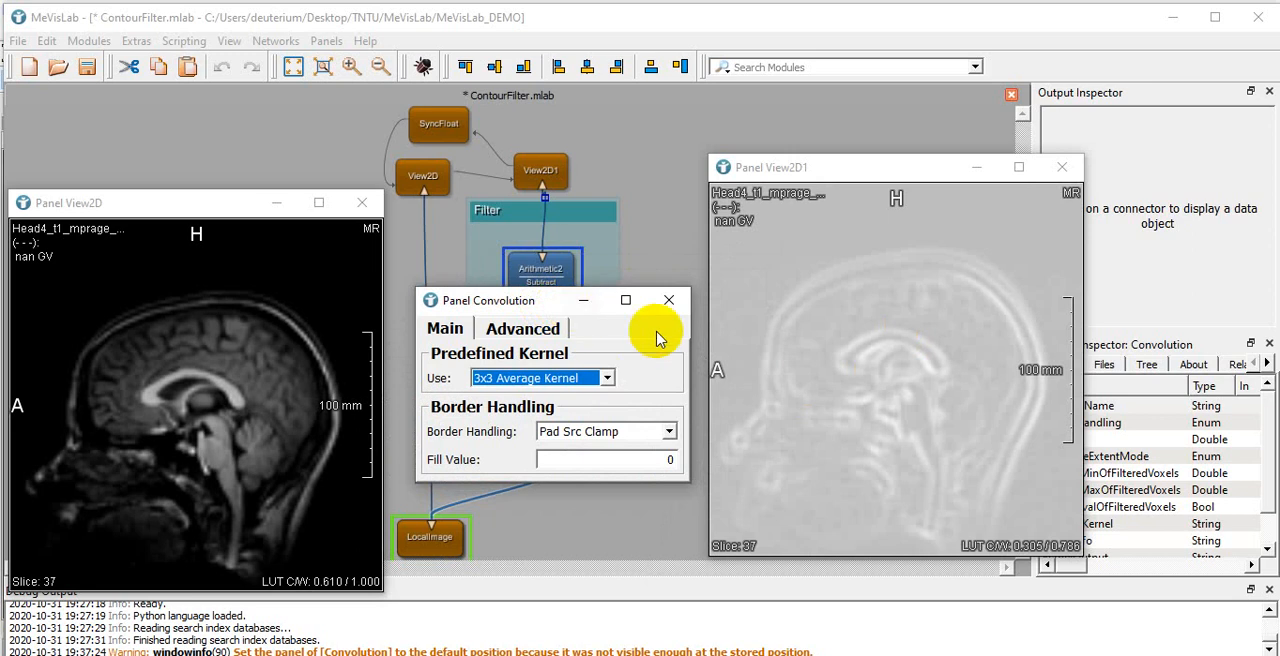
pyautogui.click(668, 300)
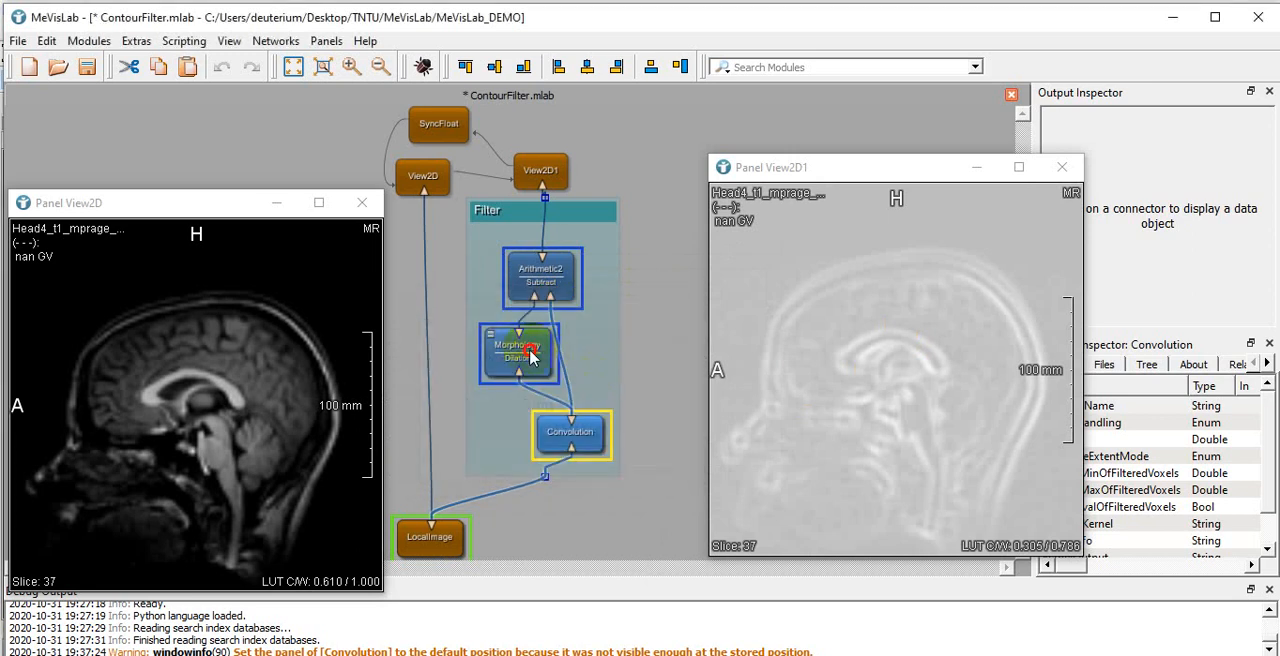
pyautogui.doubleClick(518, 350)
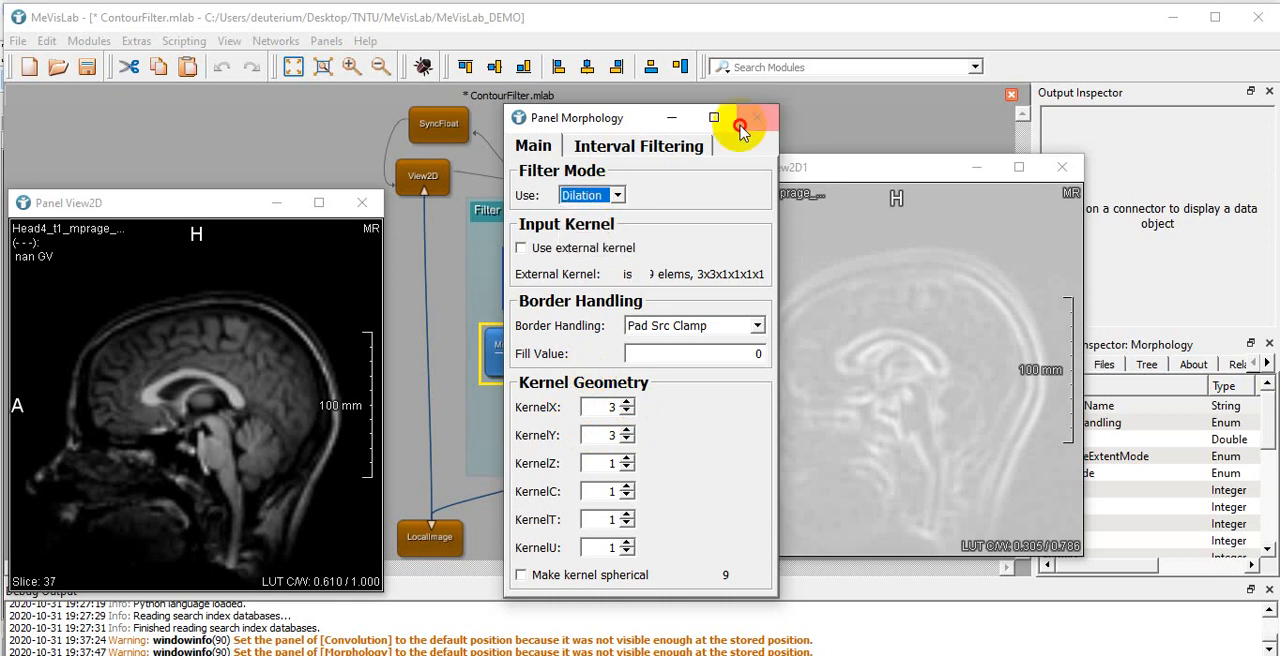
pyautogui.click(756, 118)
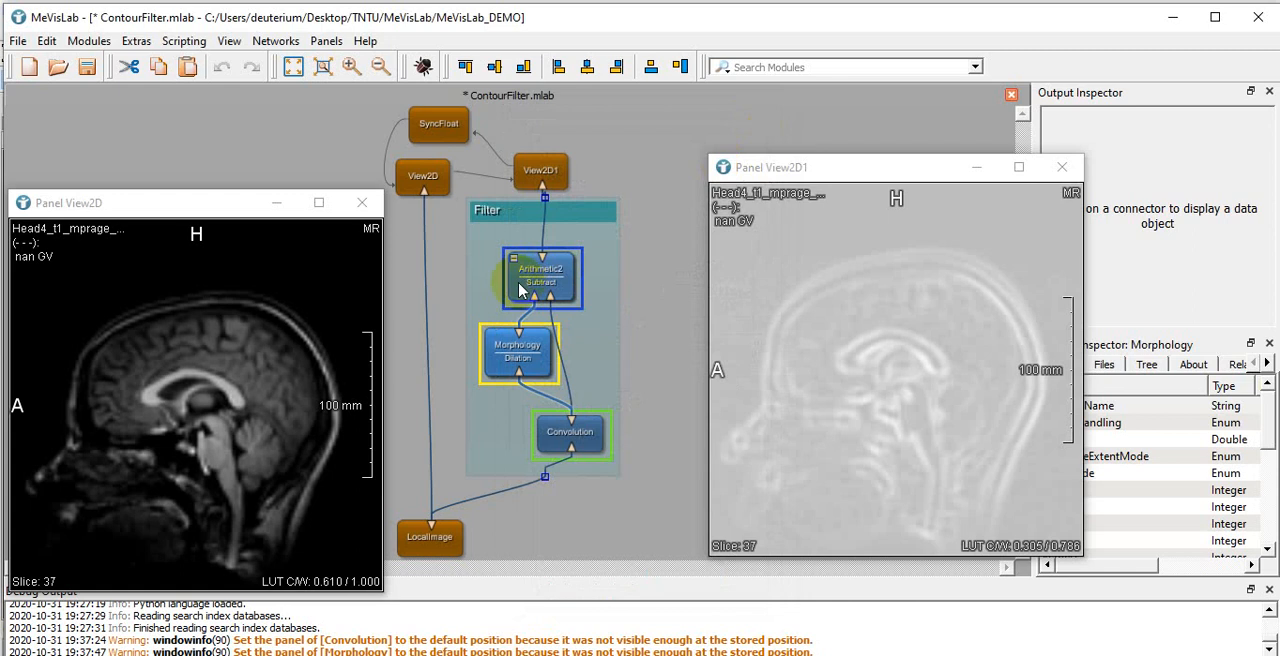
pyautogui.moveTo(540, 280)
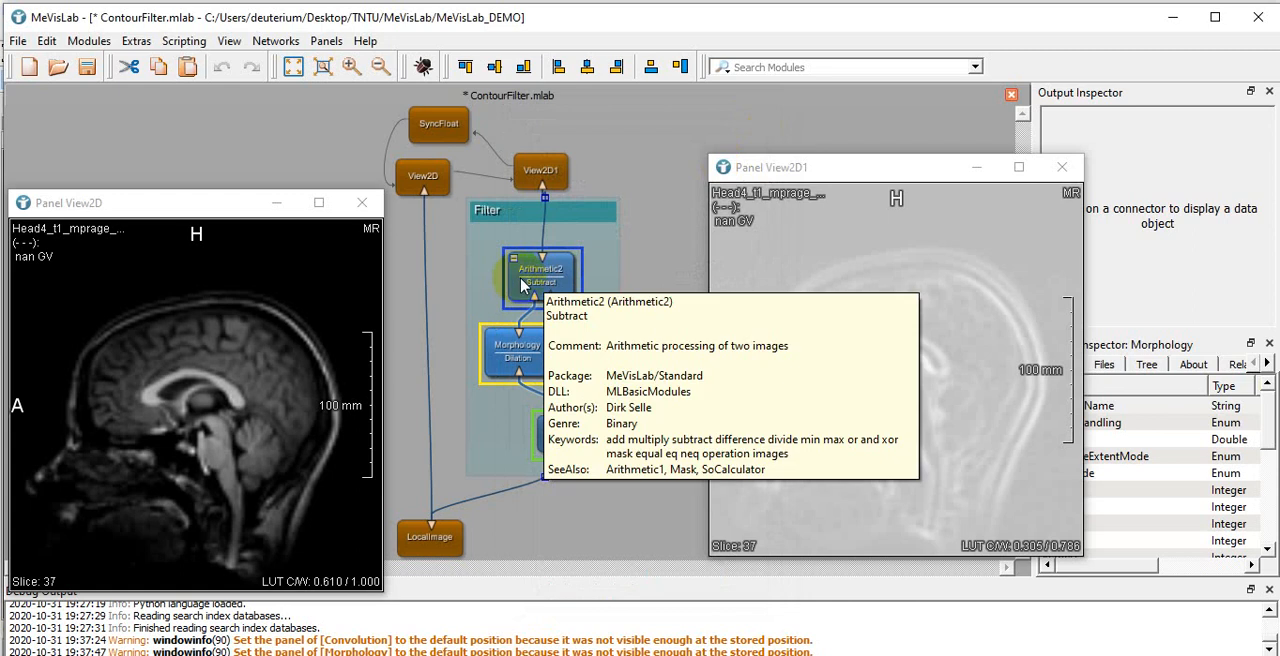
pyautogui.doubleClick(540, 276)
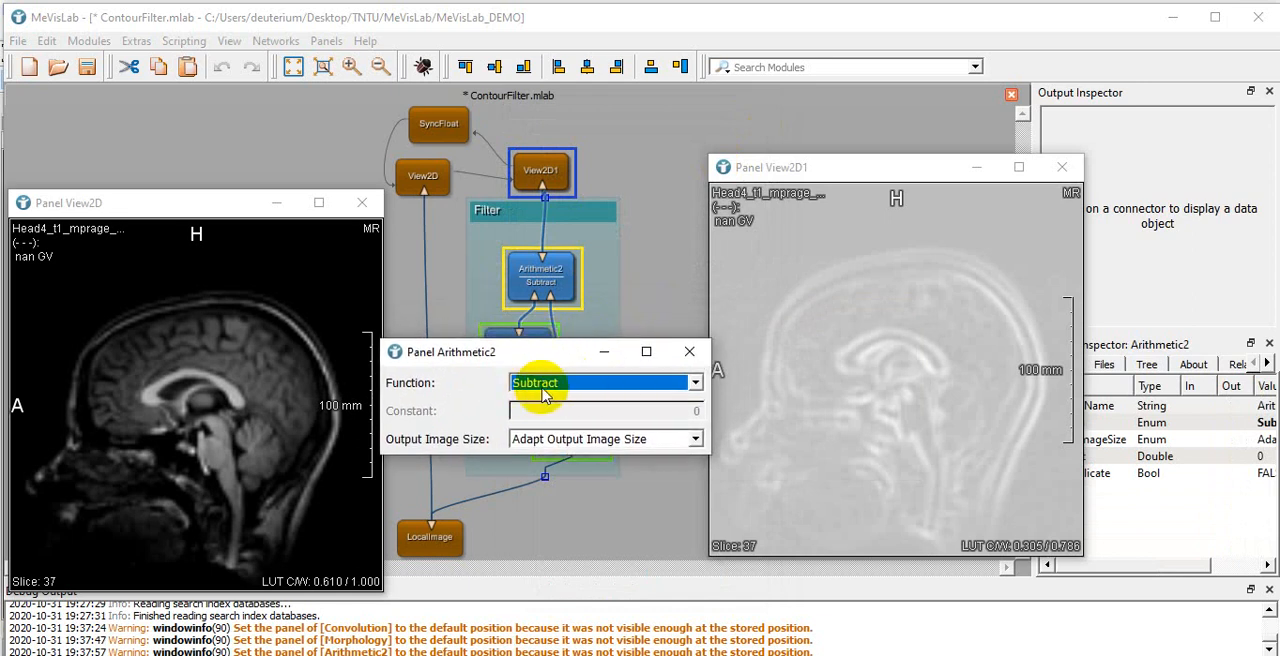
pyautogui.click(688, 352)
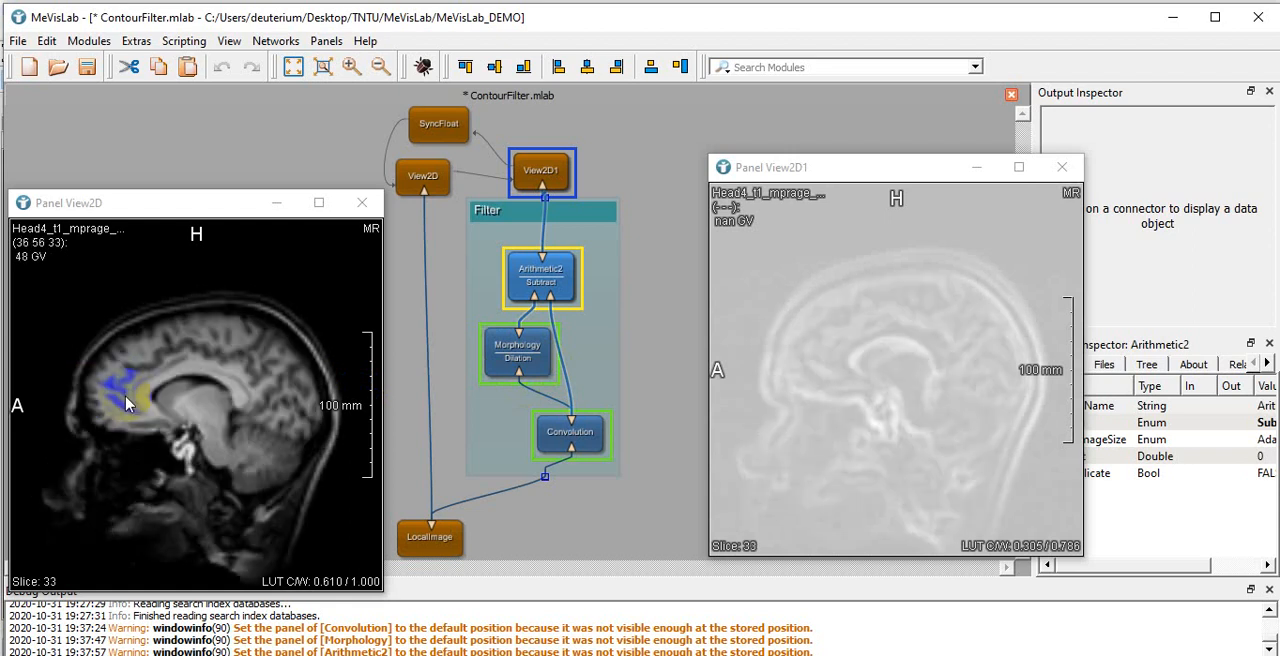
# Page the synchronized original and filtered viewers through slices 27–33, resting on slice 32.
pyautogui.scroll(-3)
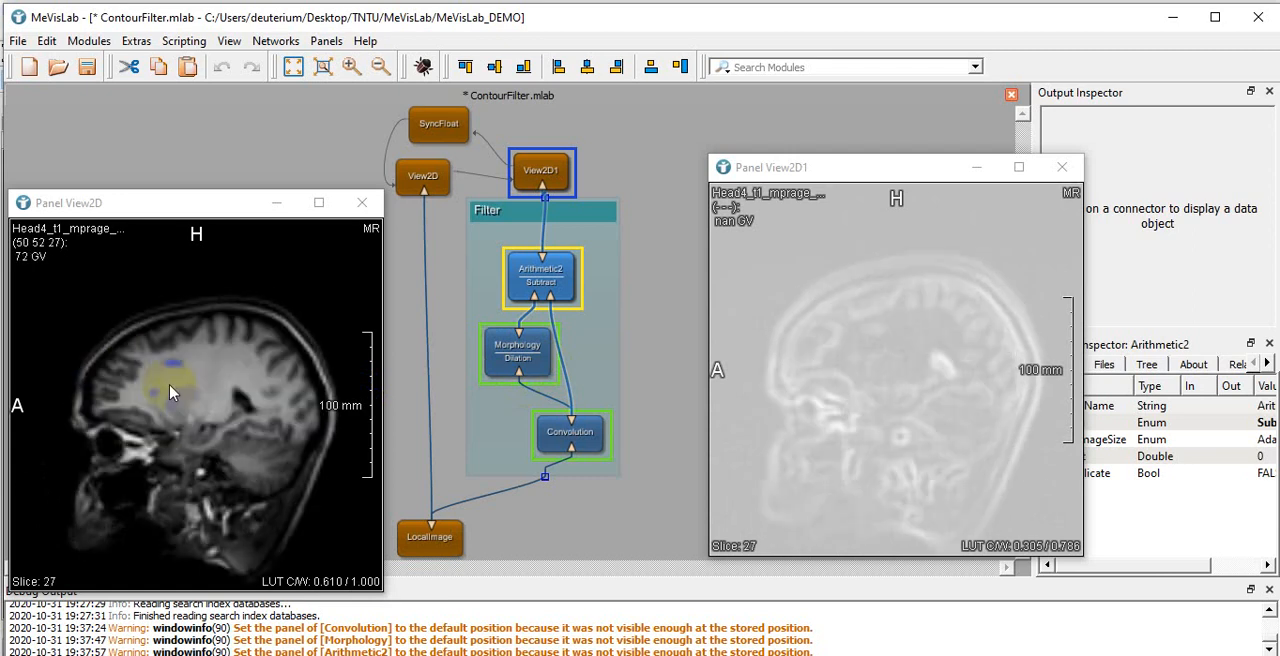
pyautogui.scroll(-3)
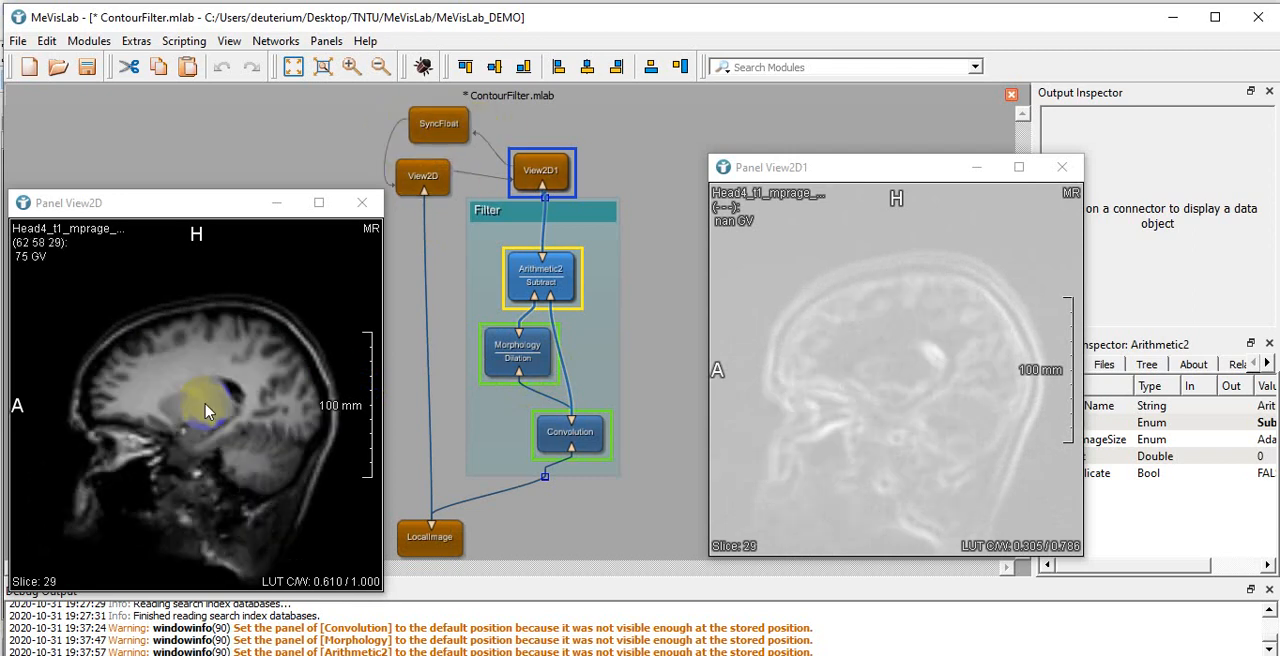
pyautogui.scroll(-3)
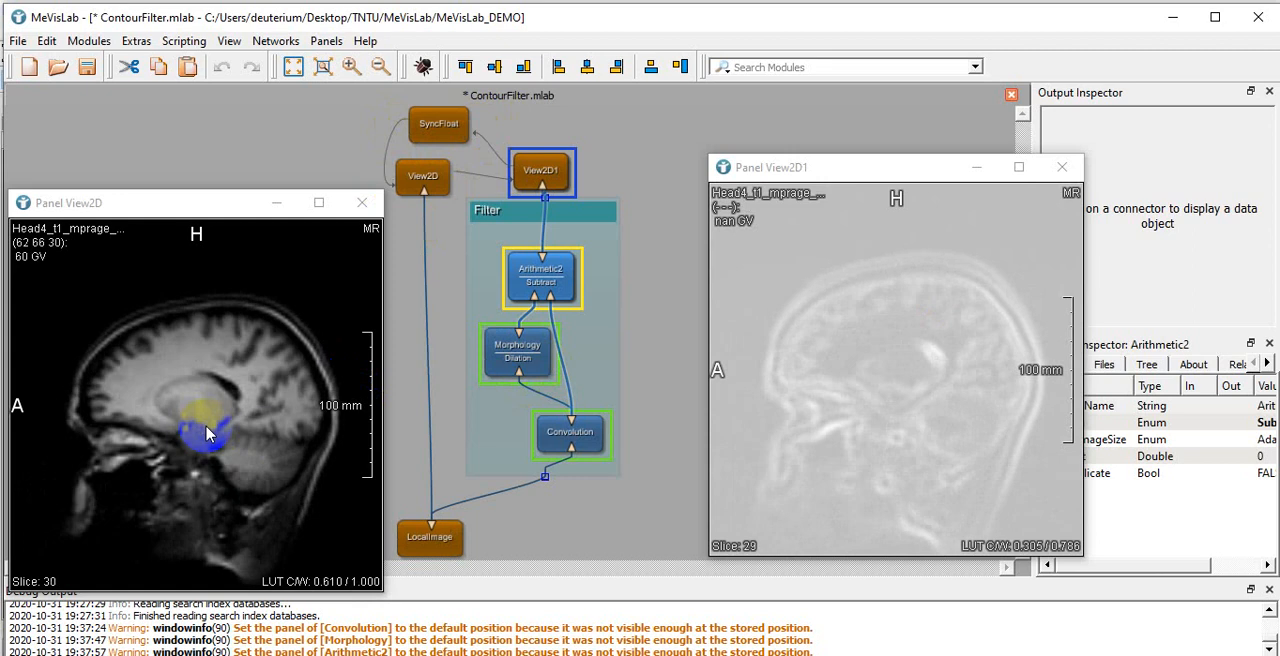
pyautogui.scroll(-3)
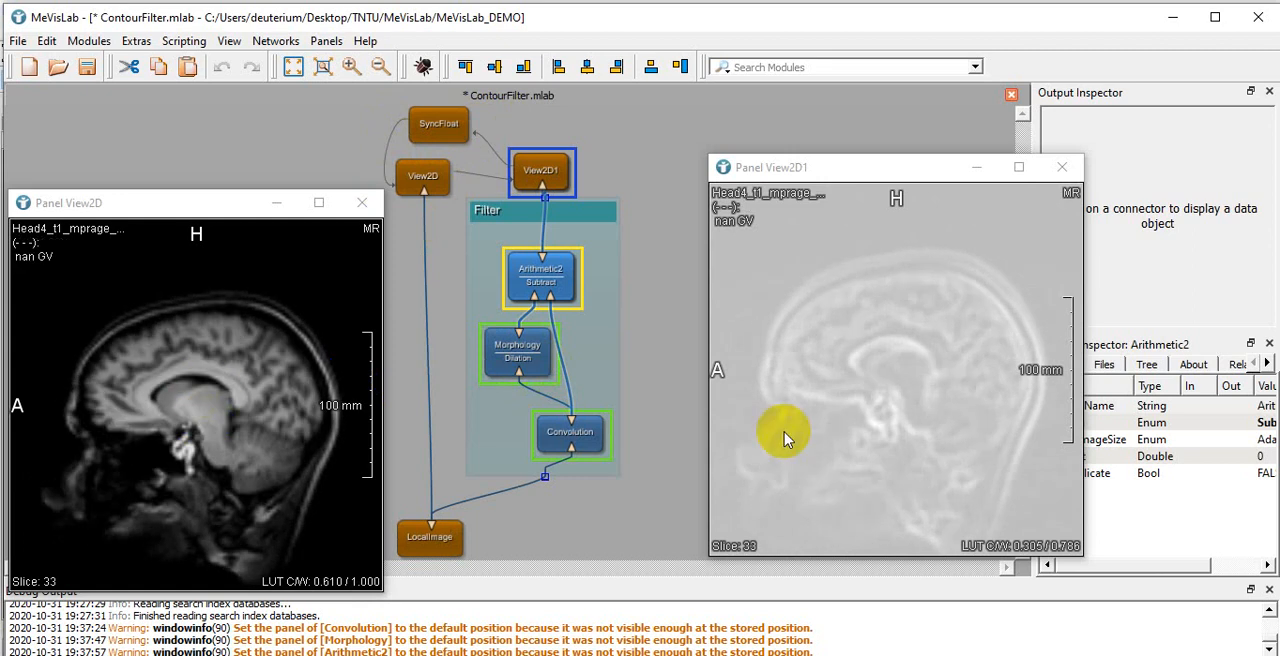
pyautogui.click(430, 538)
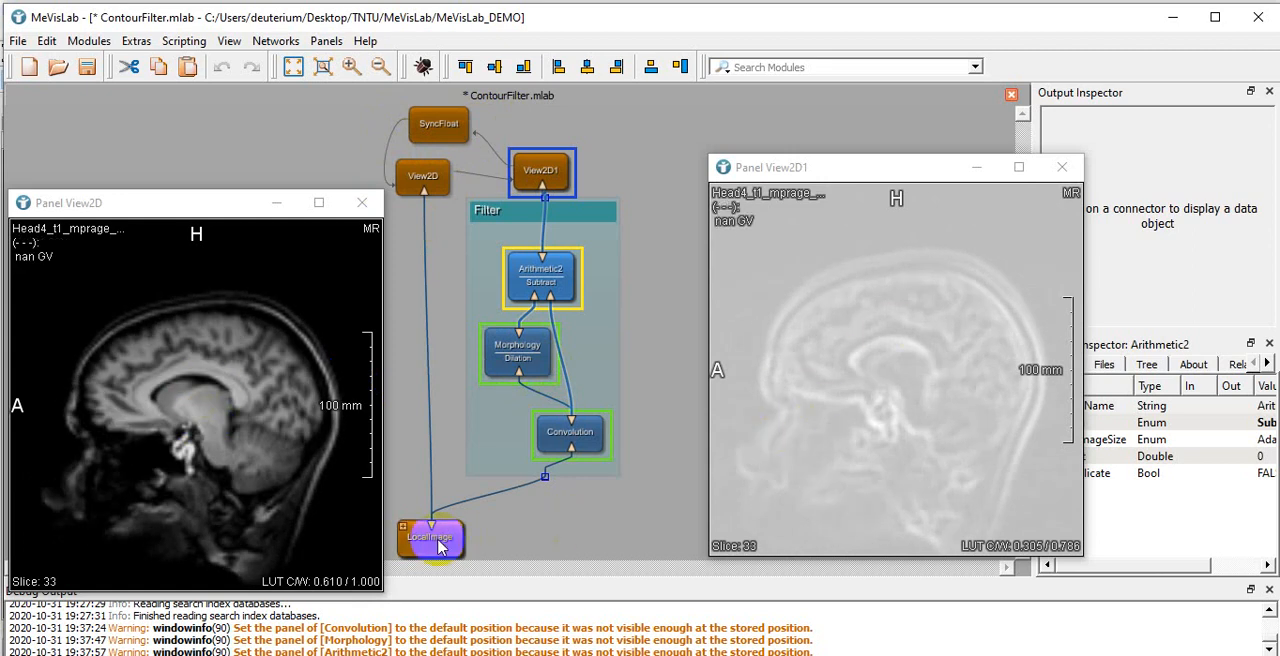
pyautogui.moveTo(432, 538)
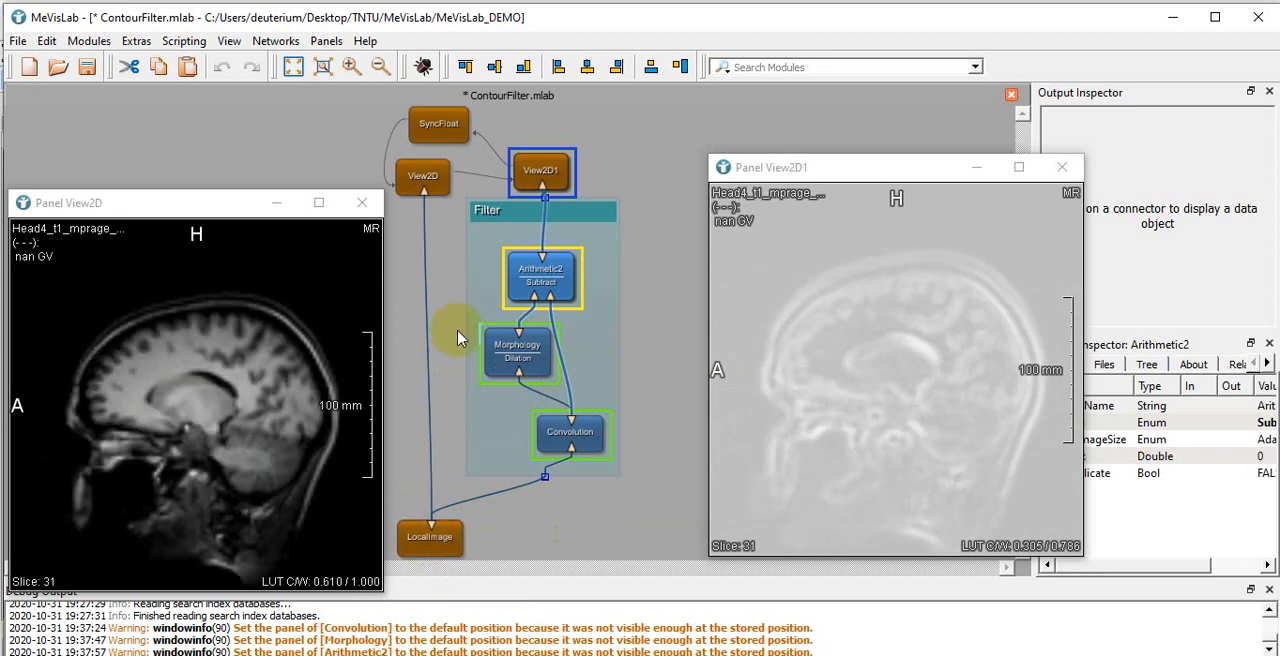
pyautogui.moveTo(198, 414)
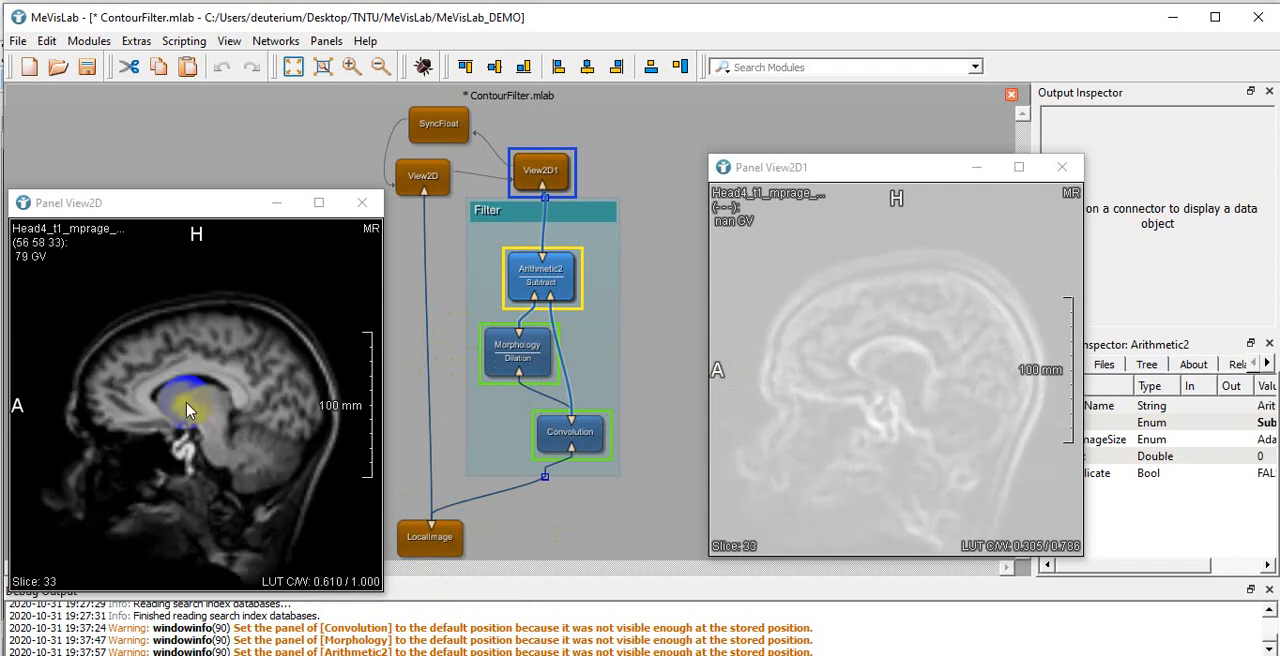
pyautogui.scroll(-3)
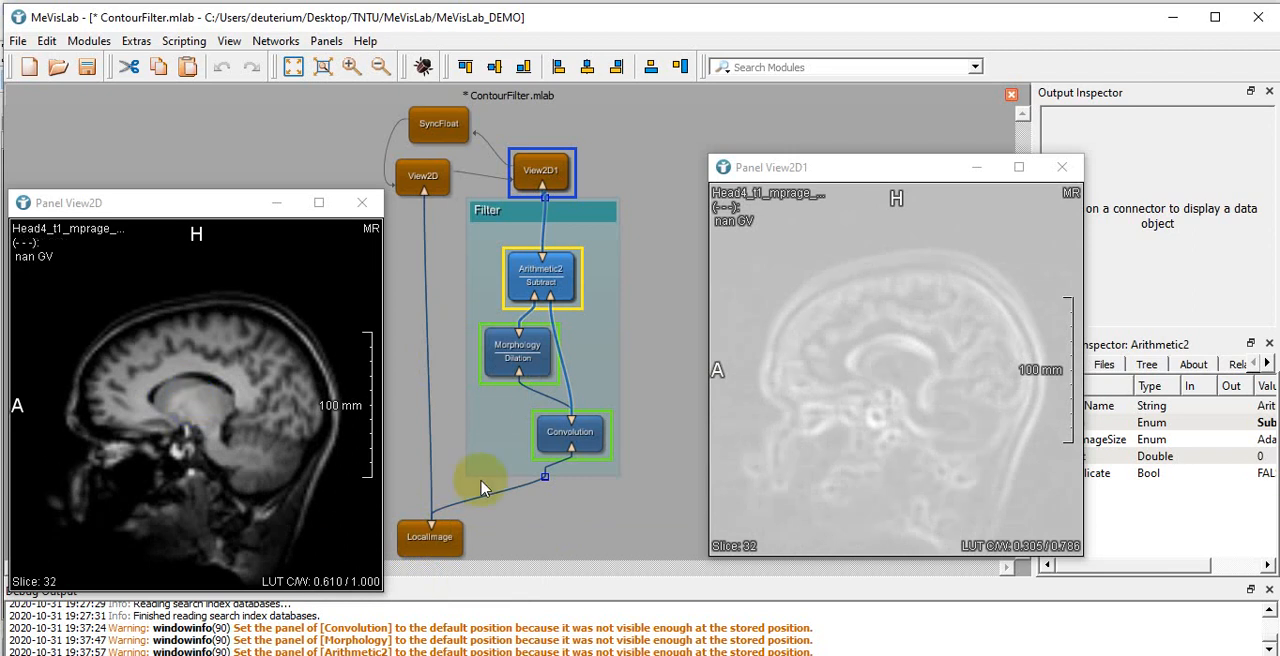
pyautogui.moveTo(570, 432)
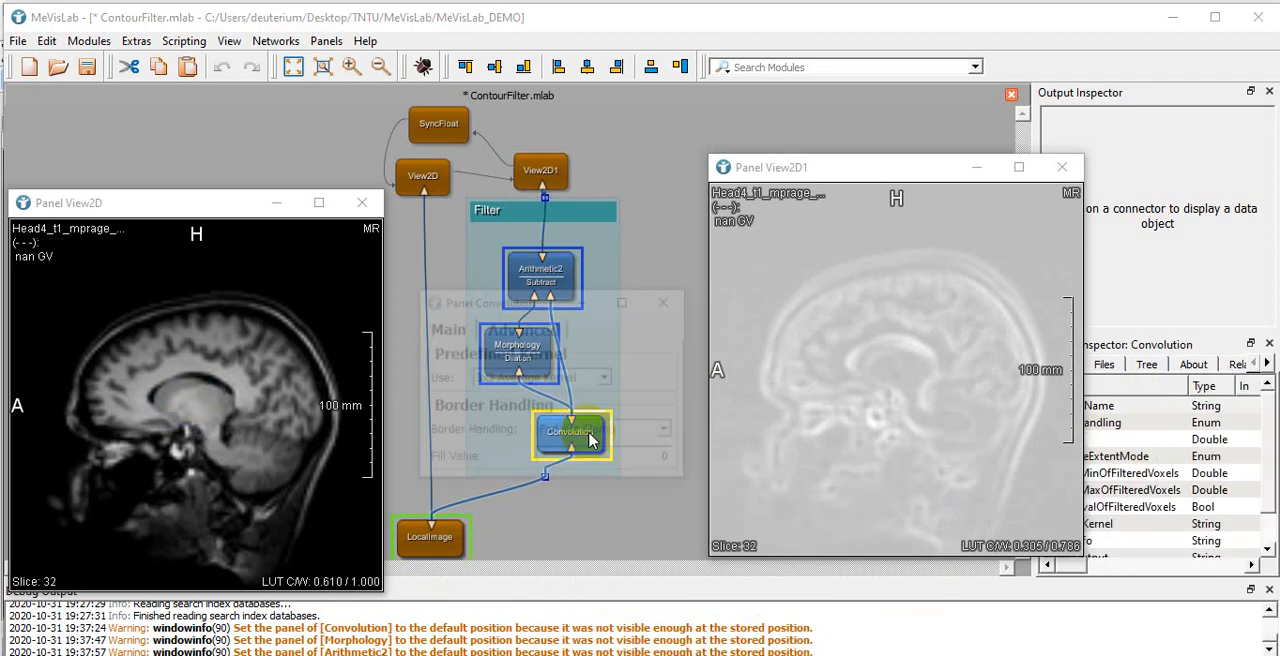
# Try the 25x25 Average Kernel, then settle on the 7x7 Average Kernel for the convolution.
pyautogui.click(608, 378)
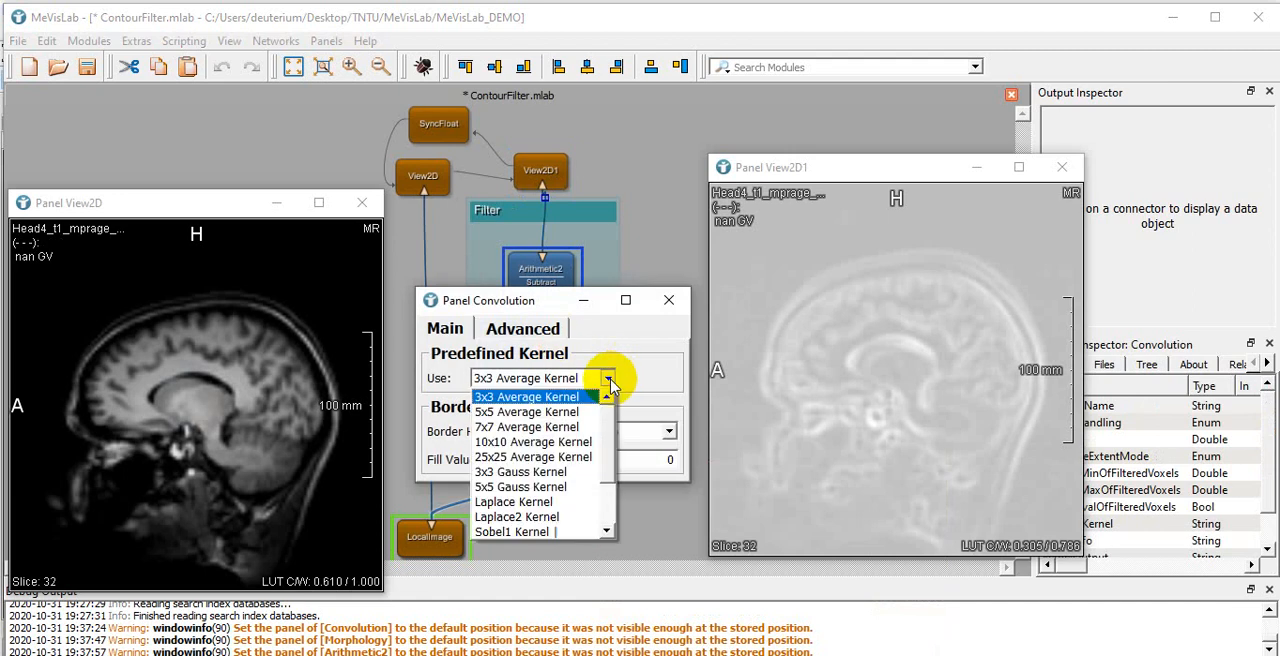
pyautogui.moveTo(560, 428)
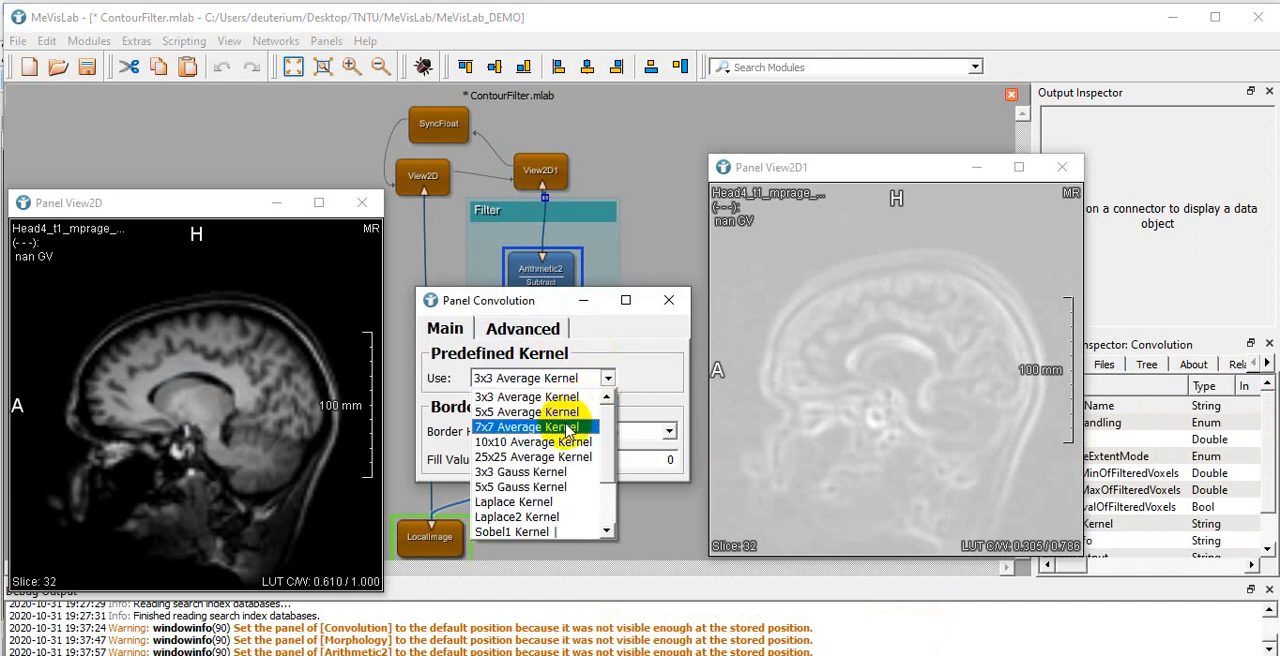
pyautogui.moveTo(532, 456)
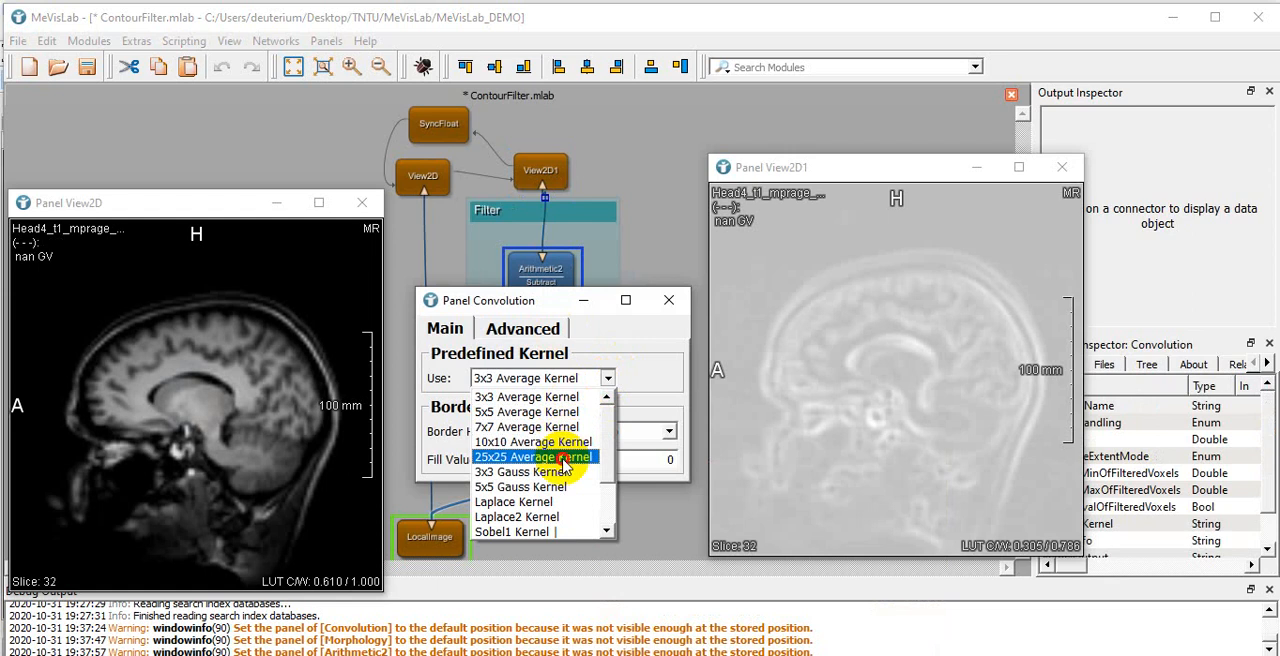
pyautogui.click(534, 456)
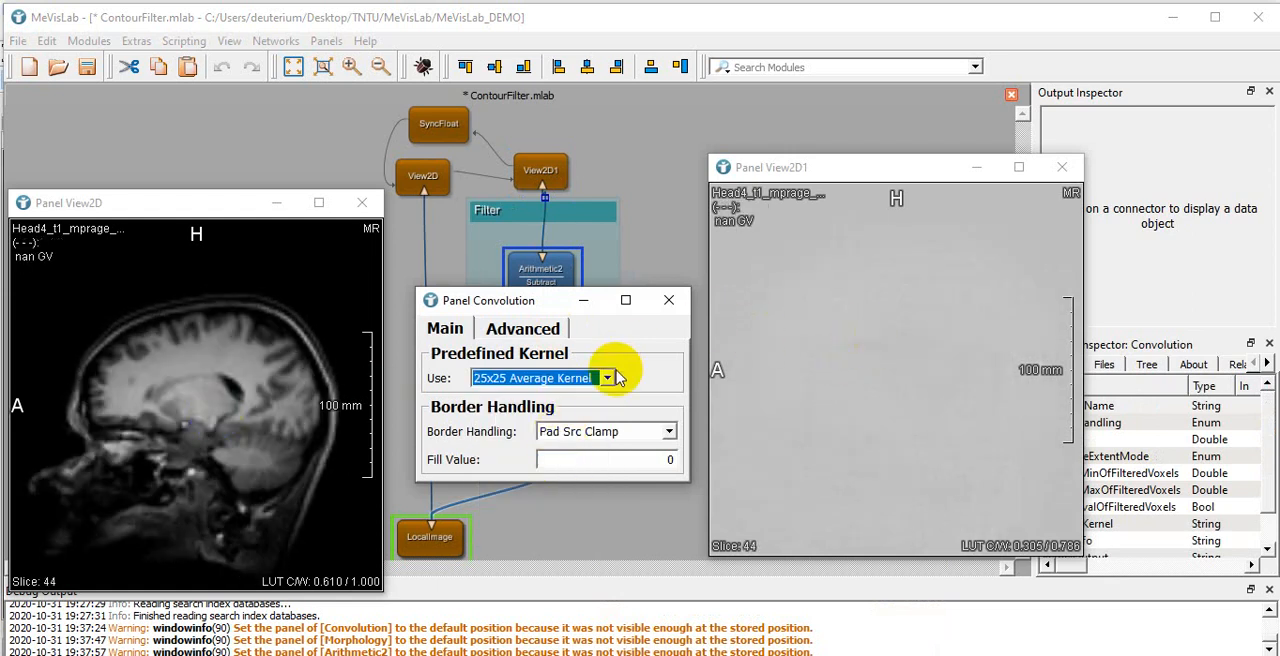
pyautogui.click(608, 378)
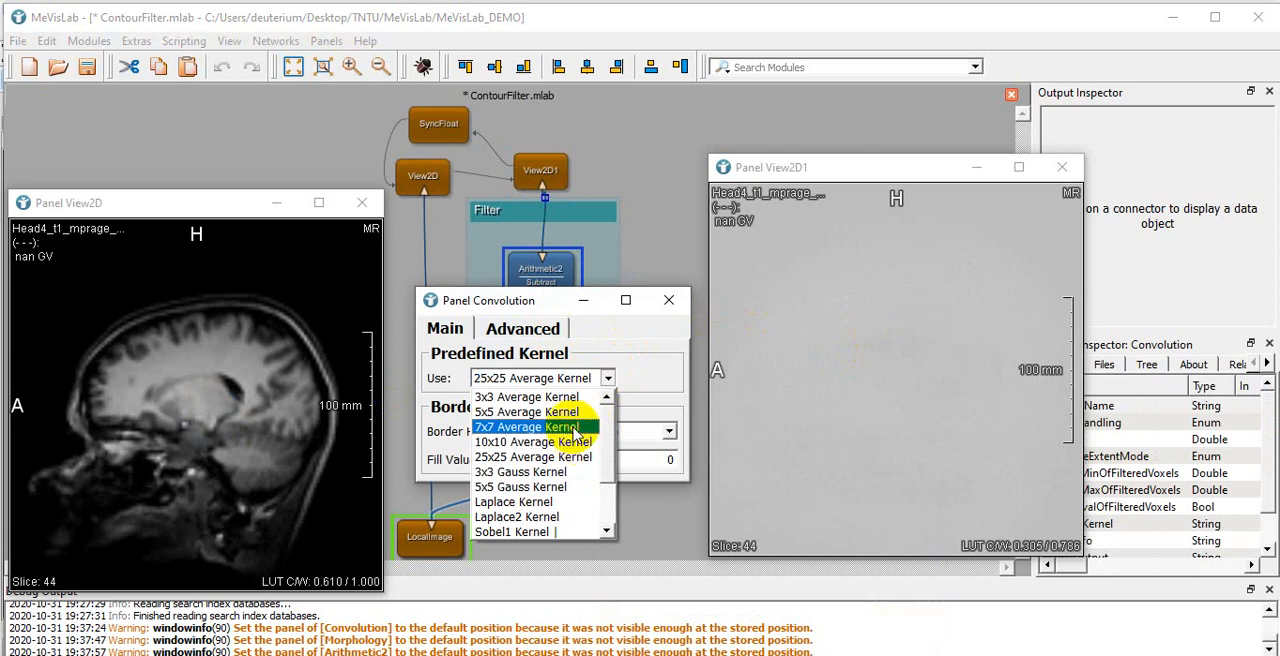
pyautogui.click(528, 428)
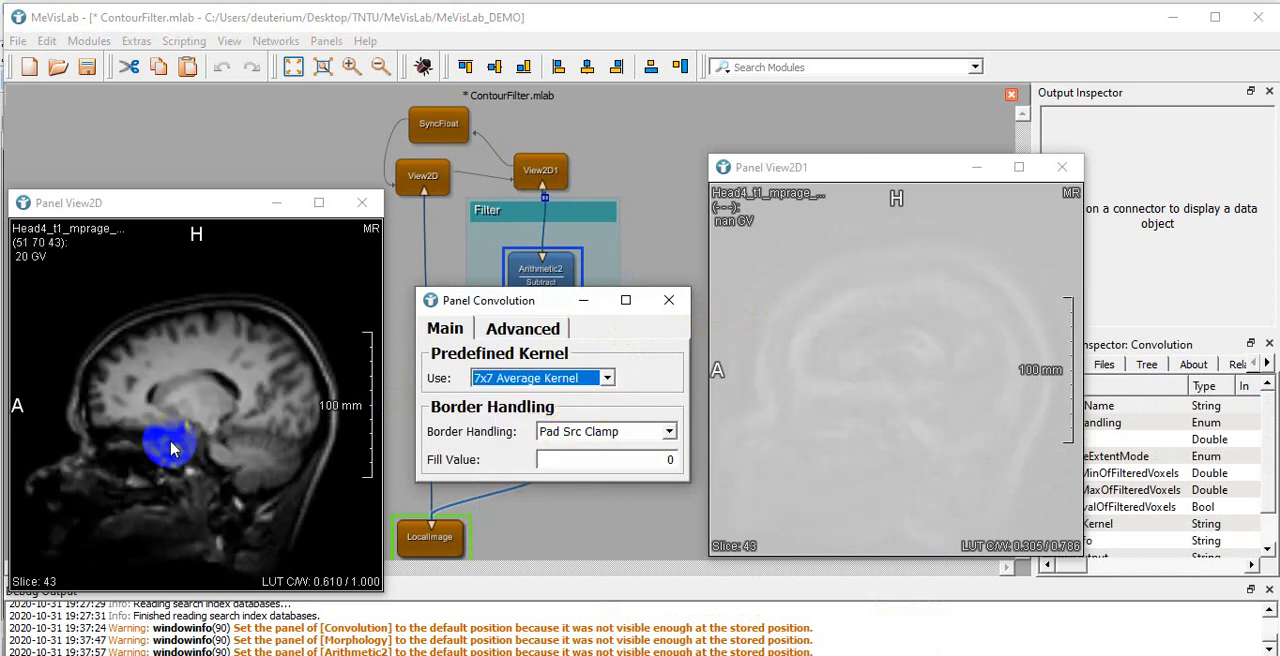
pyautogui.click(604, 376)
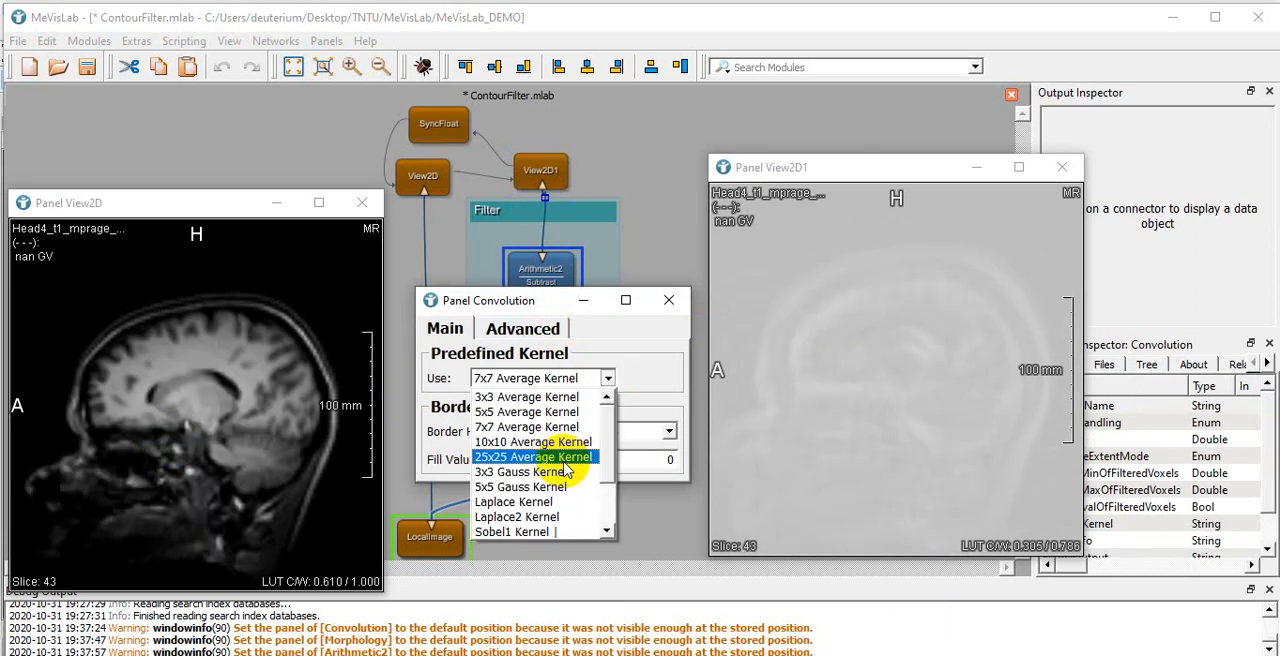
pyautogui.scroll(-3)
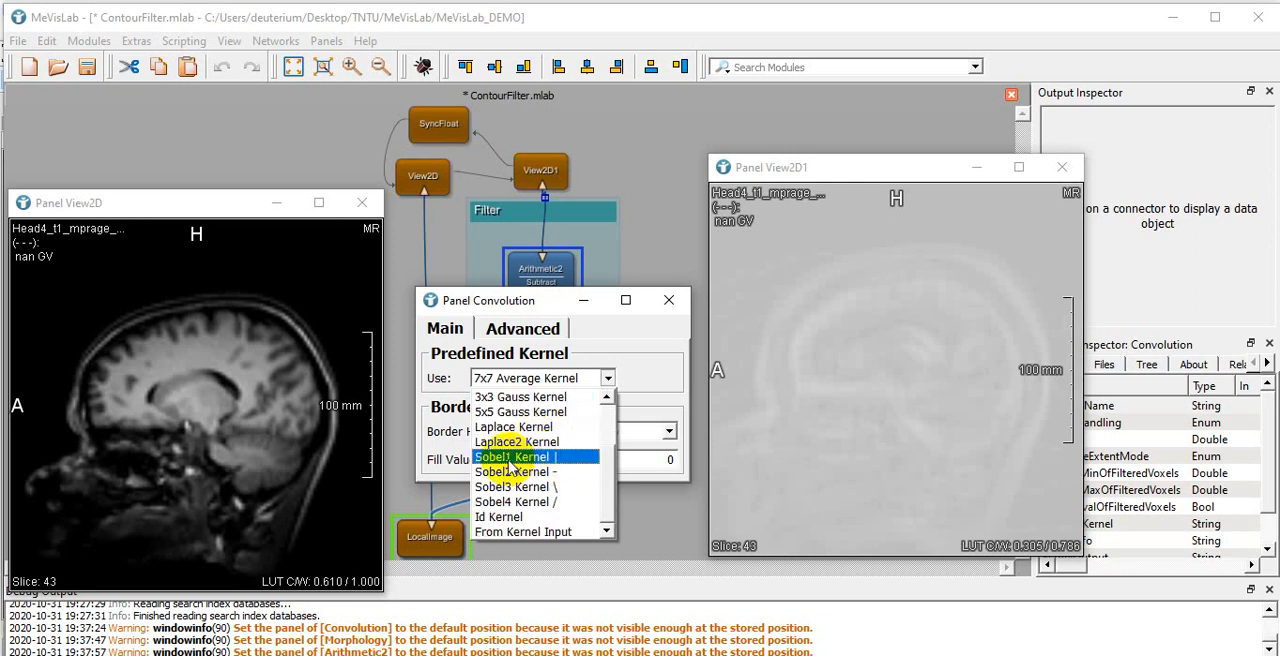
# Switch the convolution to the Sobel3 and then Sobel4 edge kernels.
pyautogui.click(514, 486)
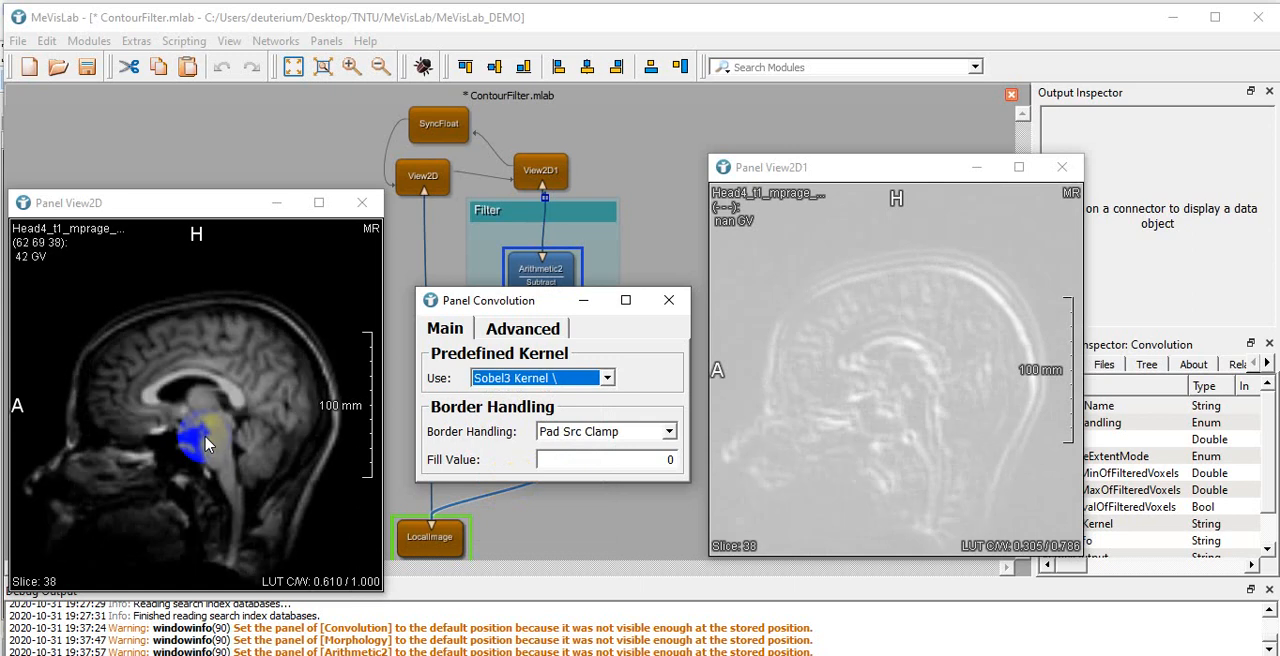
pyautogui.scroll(-3)
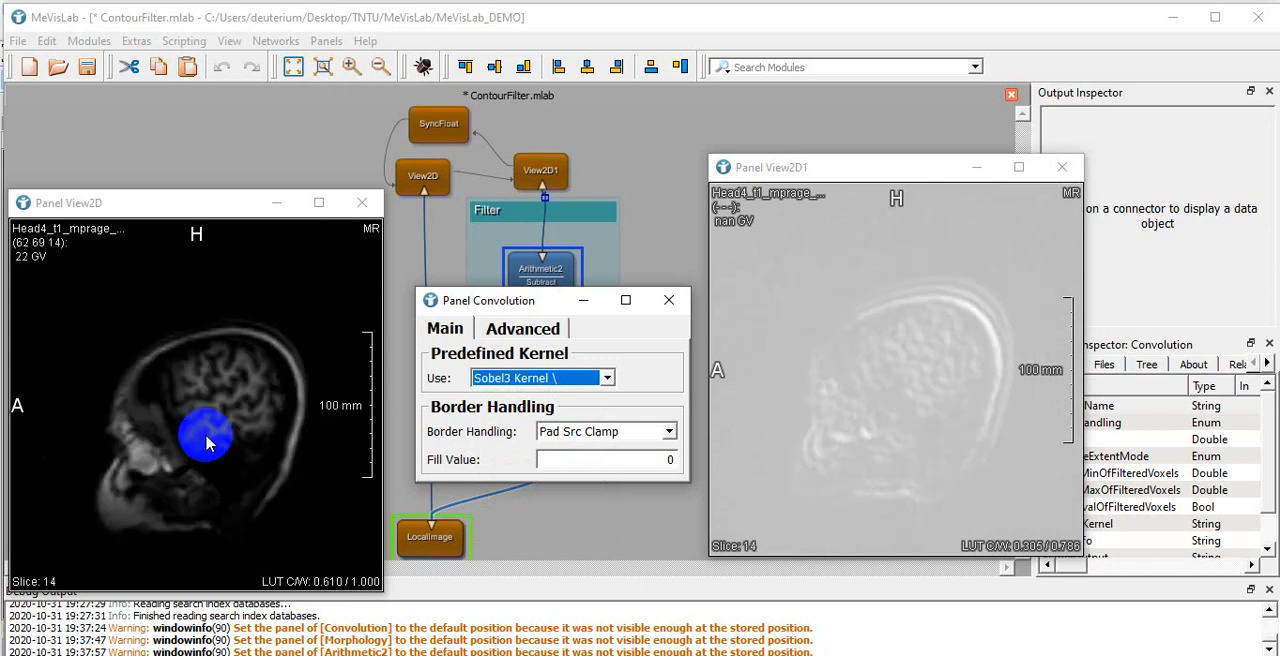
pyautogui.scroll(3)
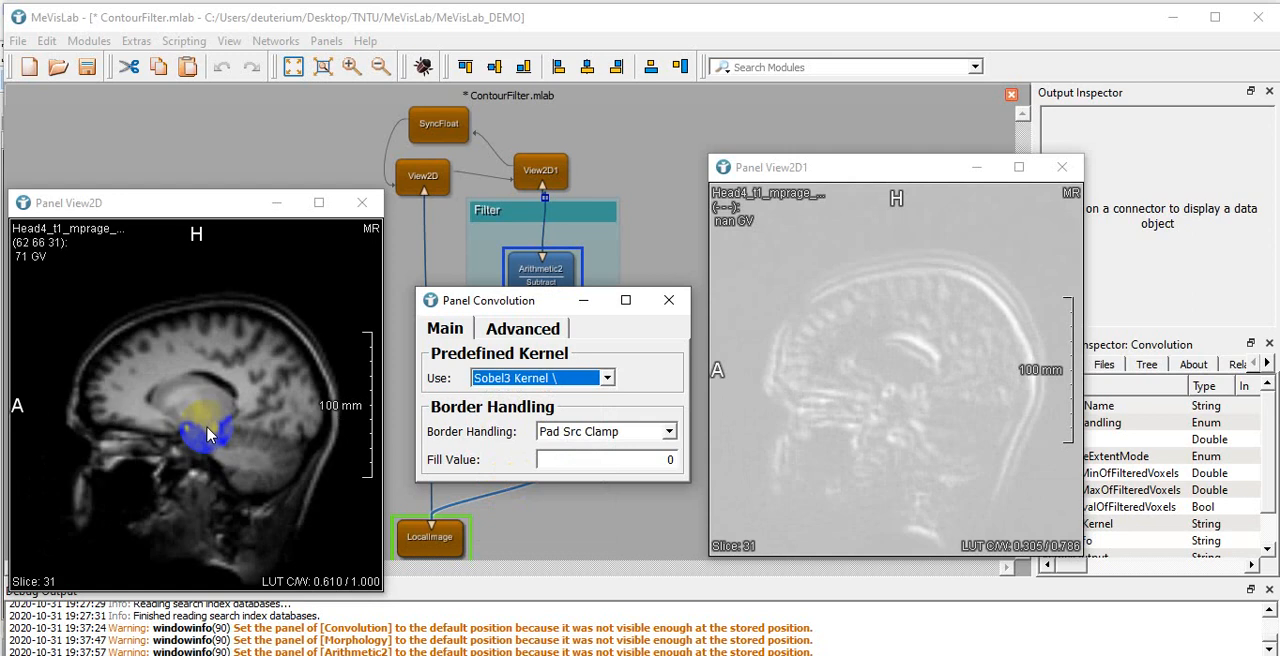
pyautogui.click(604, 376)
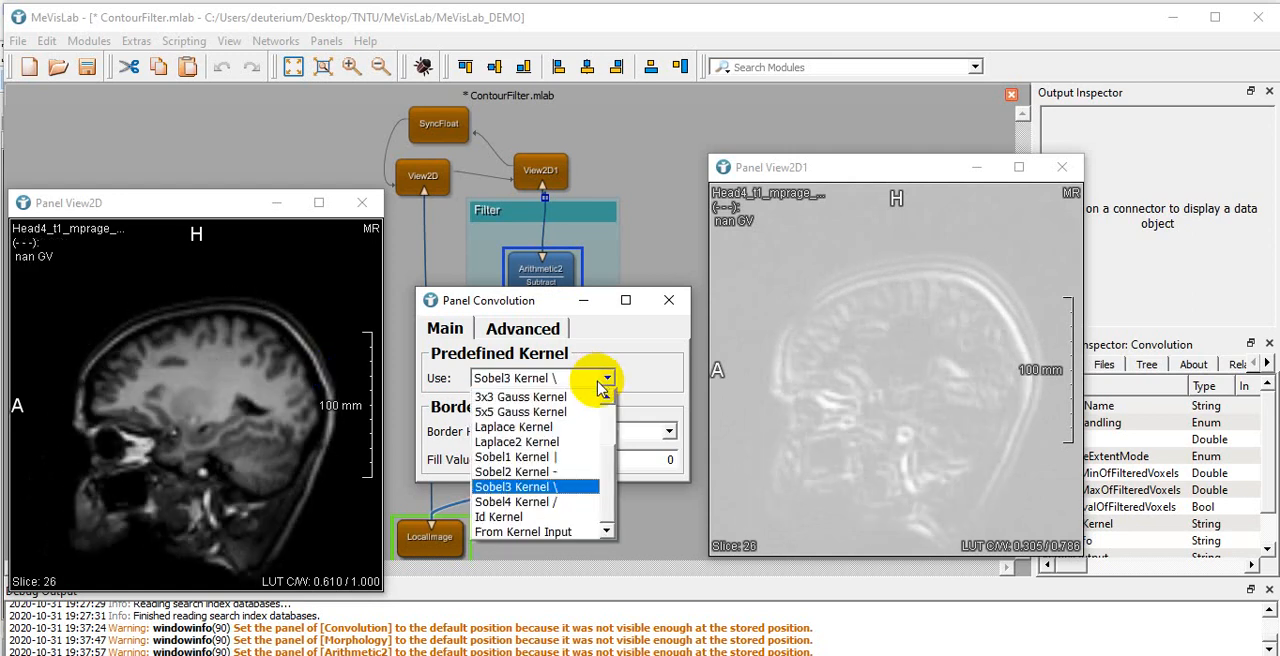
pyautogui.click(516, 500)
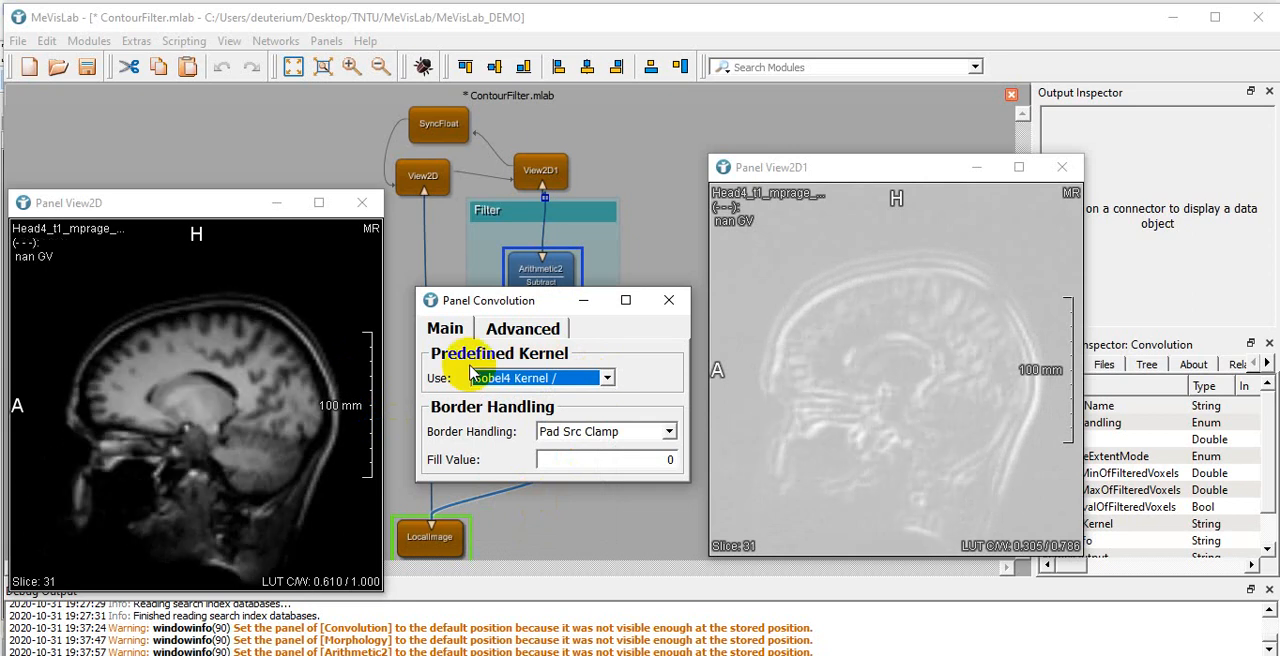
# Settle on the Sobel1 kernel for edge detection and close the Convolution settings.
pyautogui.click(604, 376)
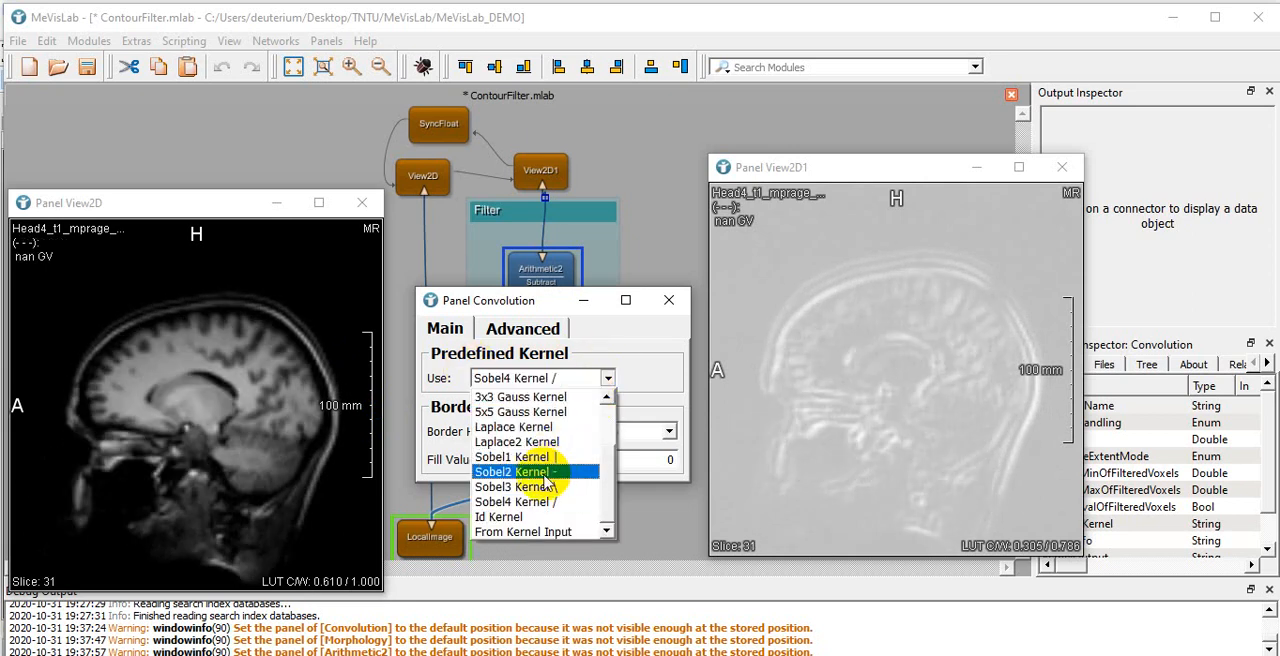
pyautogui.click(512, 456)
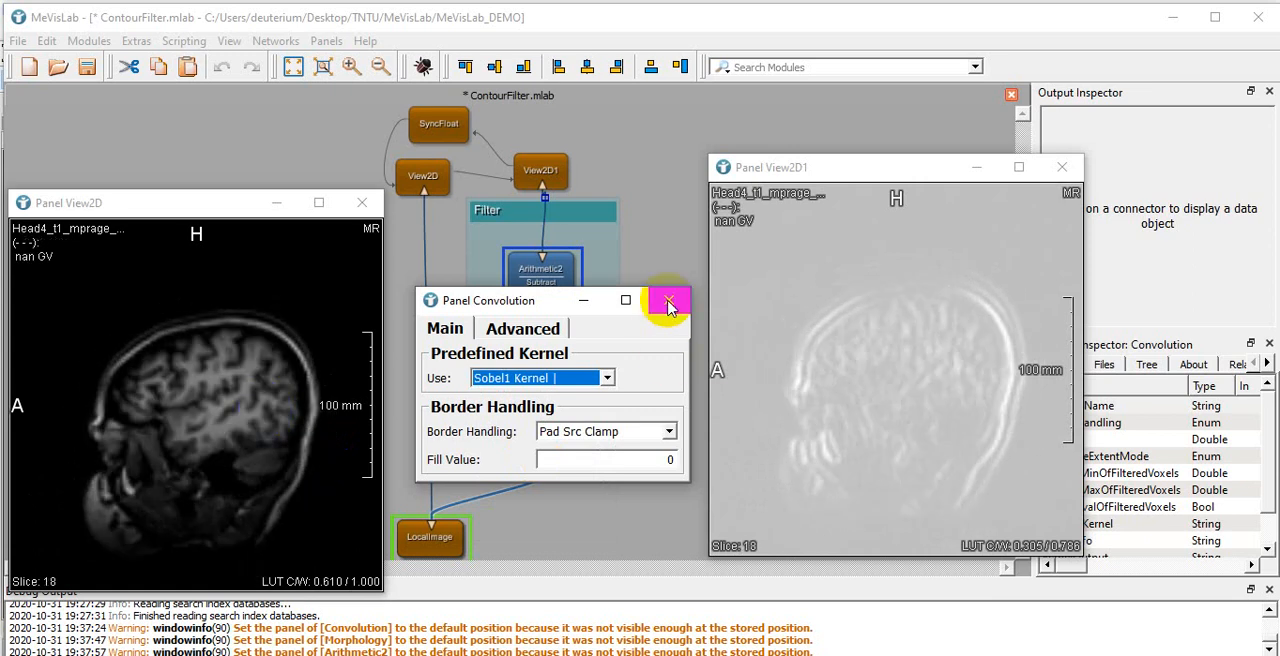
pyautogui.click(604, 376)
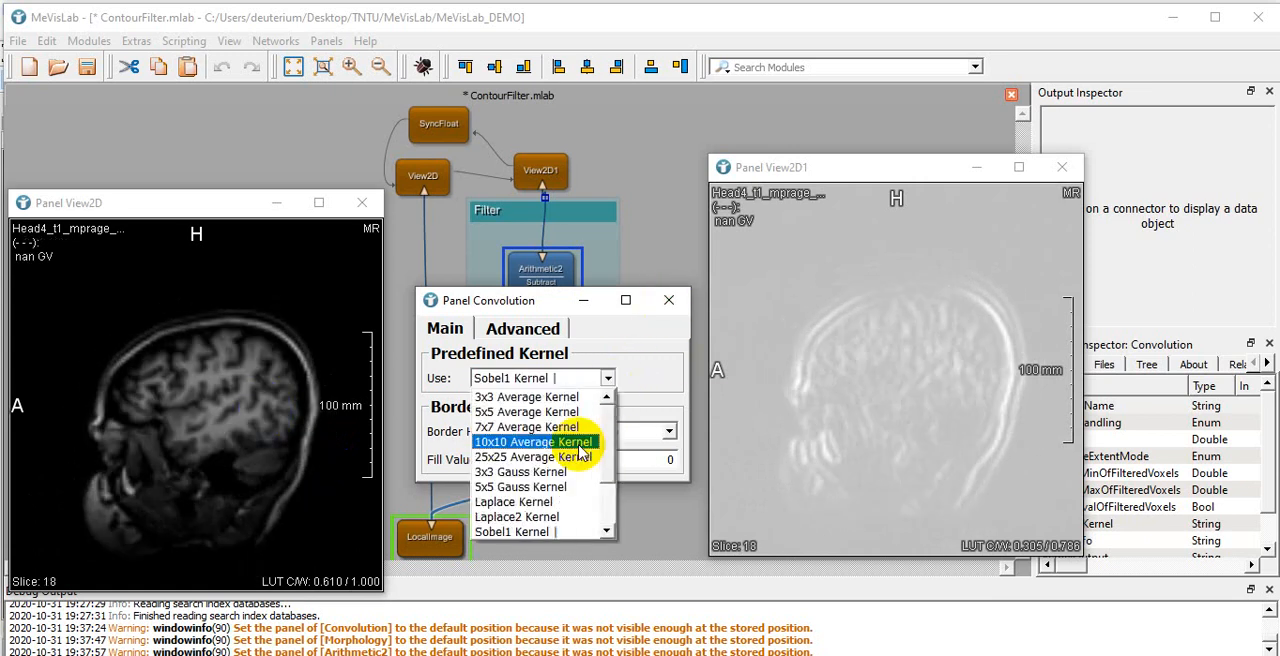
pyautogui.moveTo(526, 428)
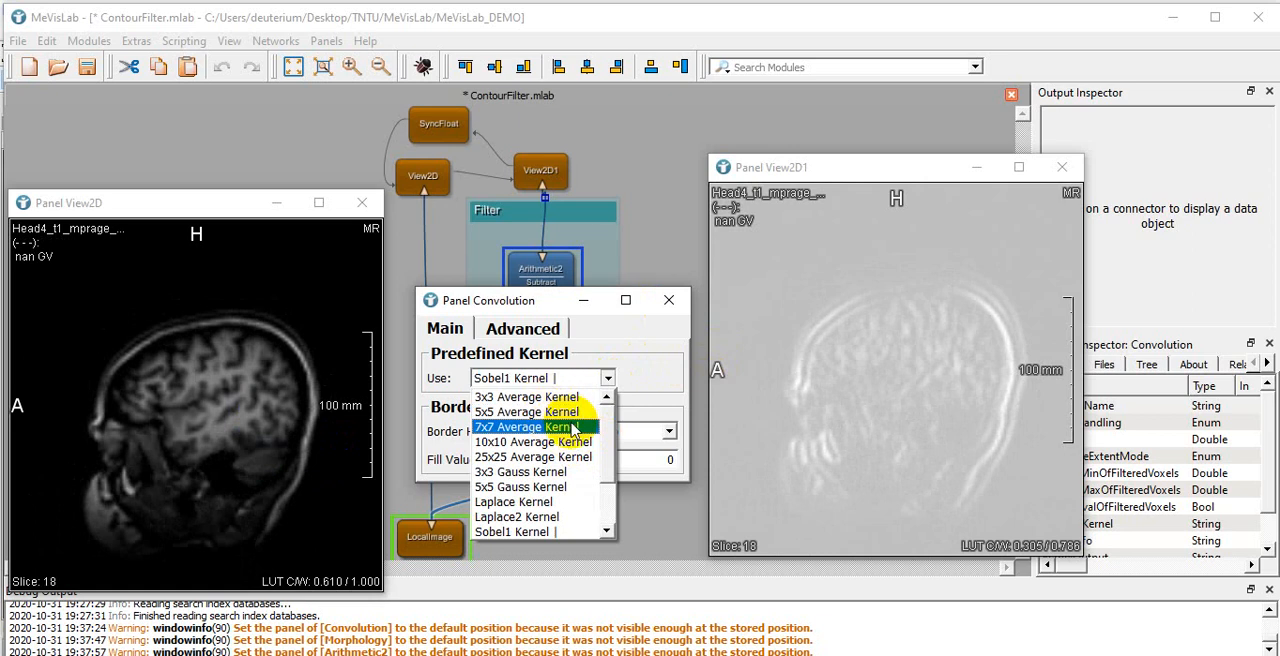
pyautogui.moveTo(540, 396)
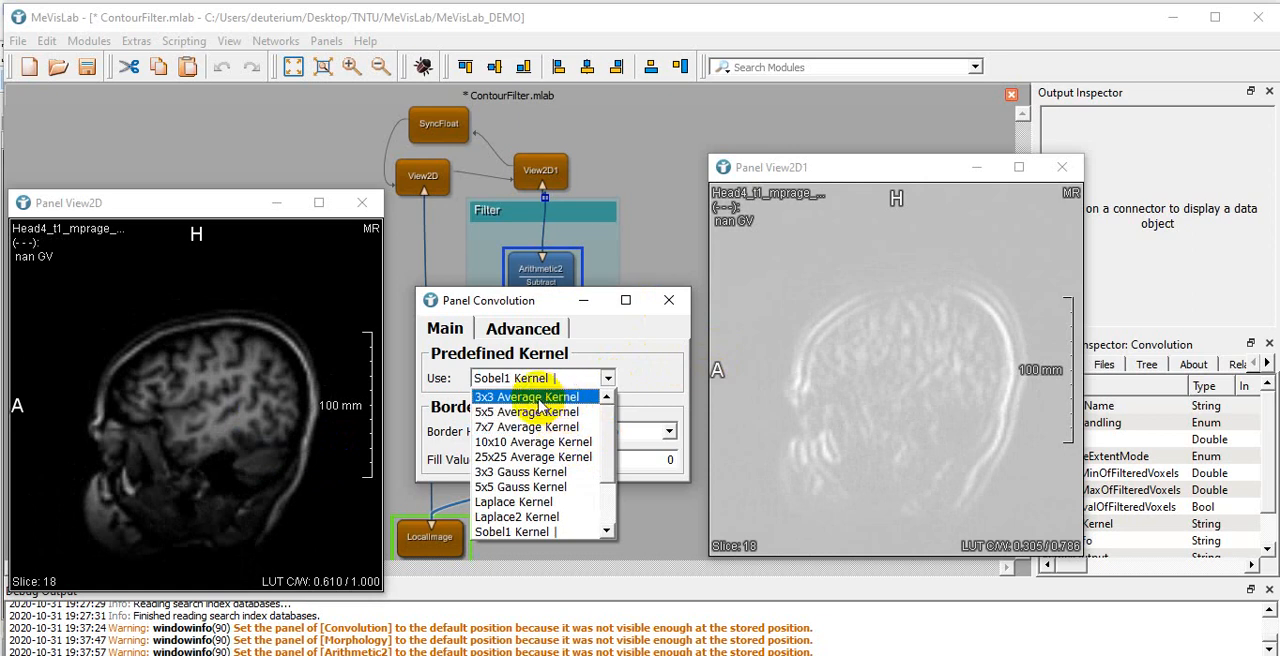
pyautogui.moveTo(520, 488)
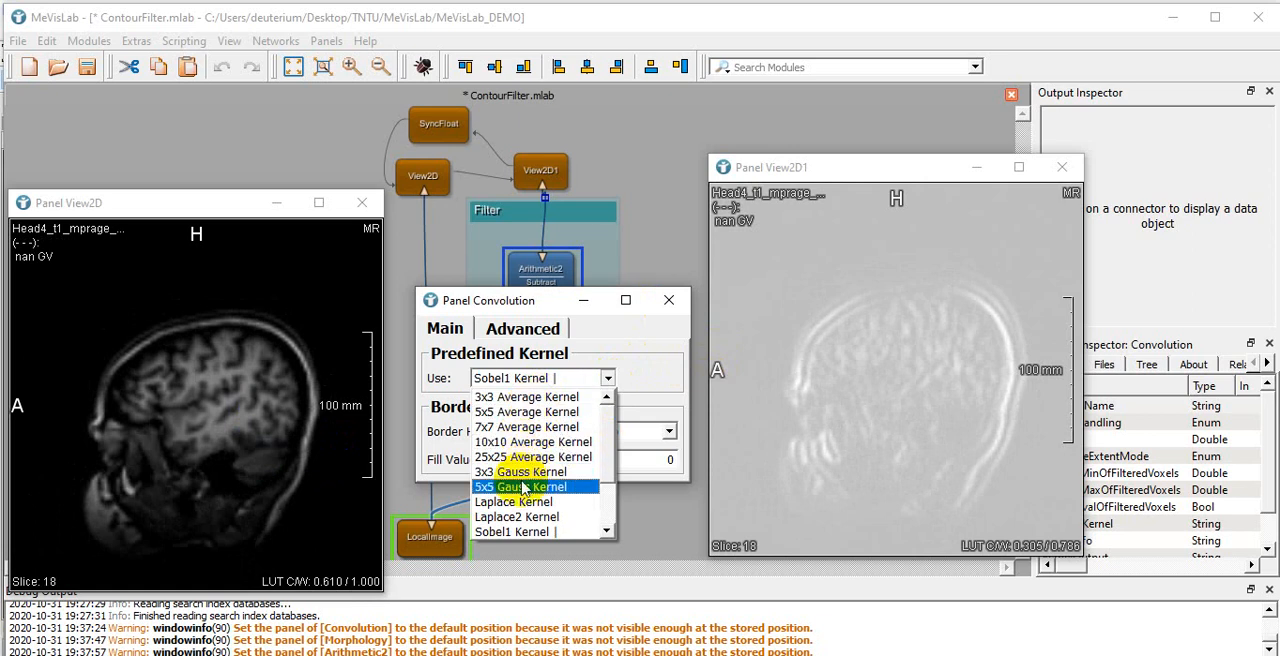
pyautogui.moveTo(524, 428)
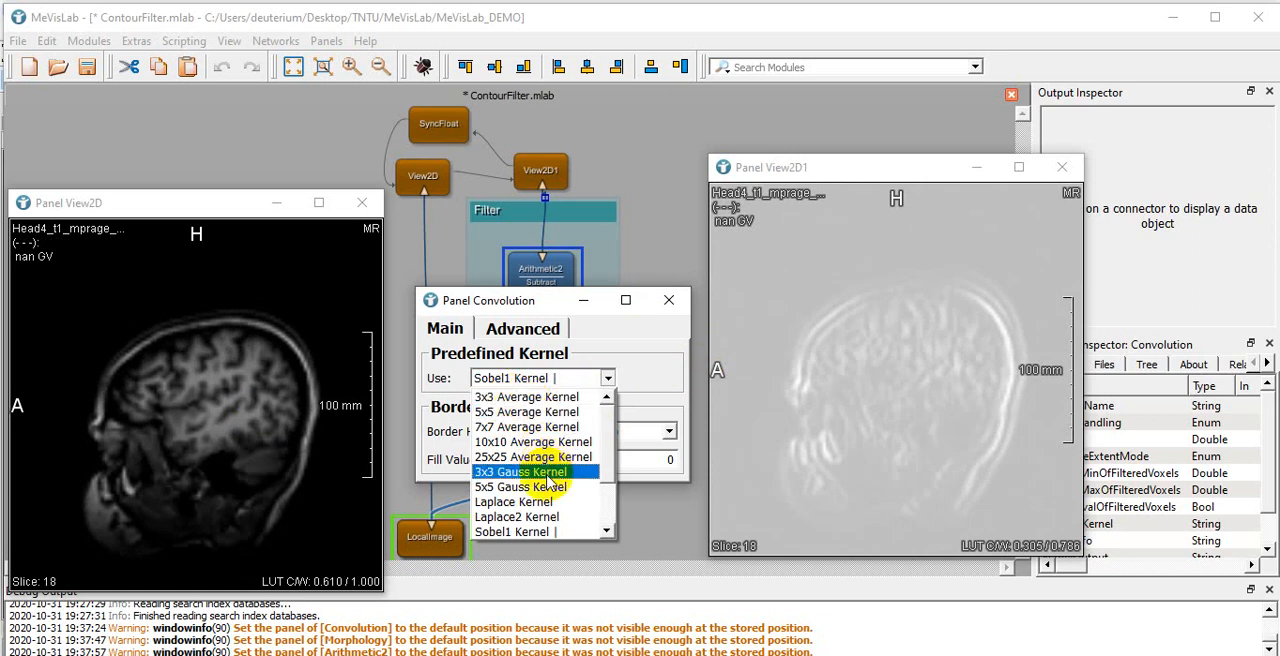
pyautogui.moveTo(528, 428)
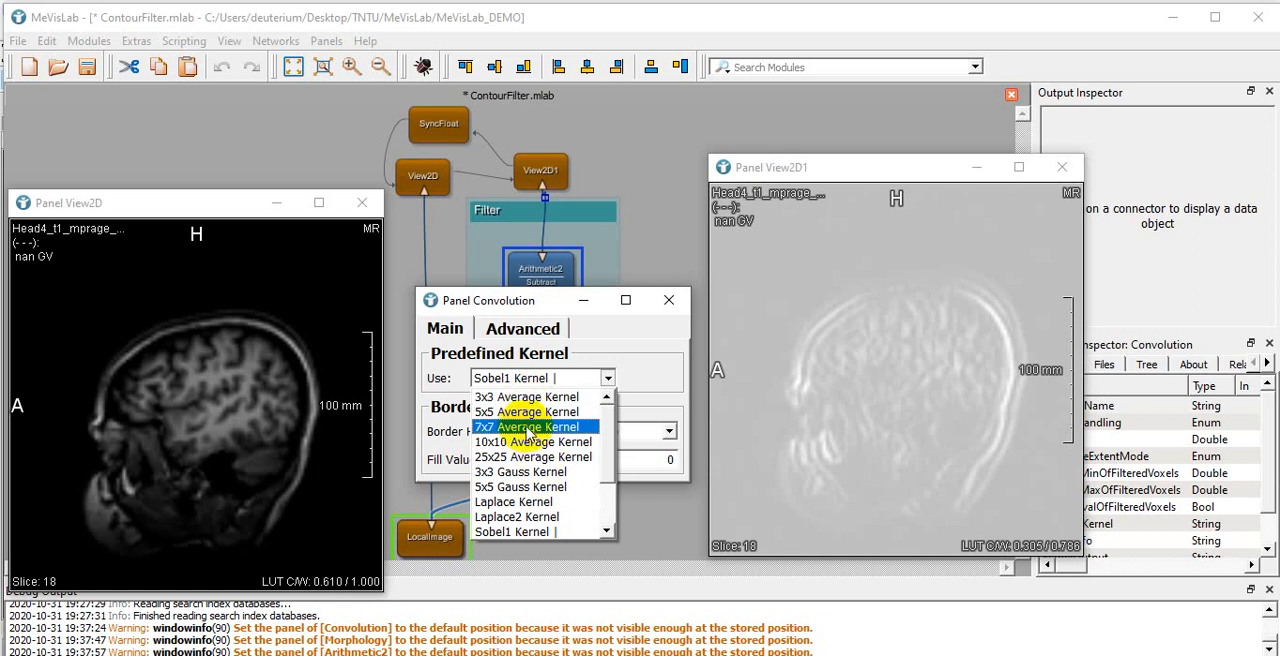
pyautogui.moveTo(532, 436)
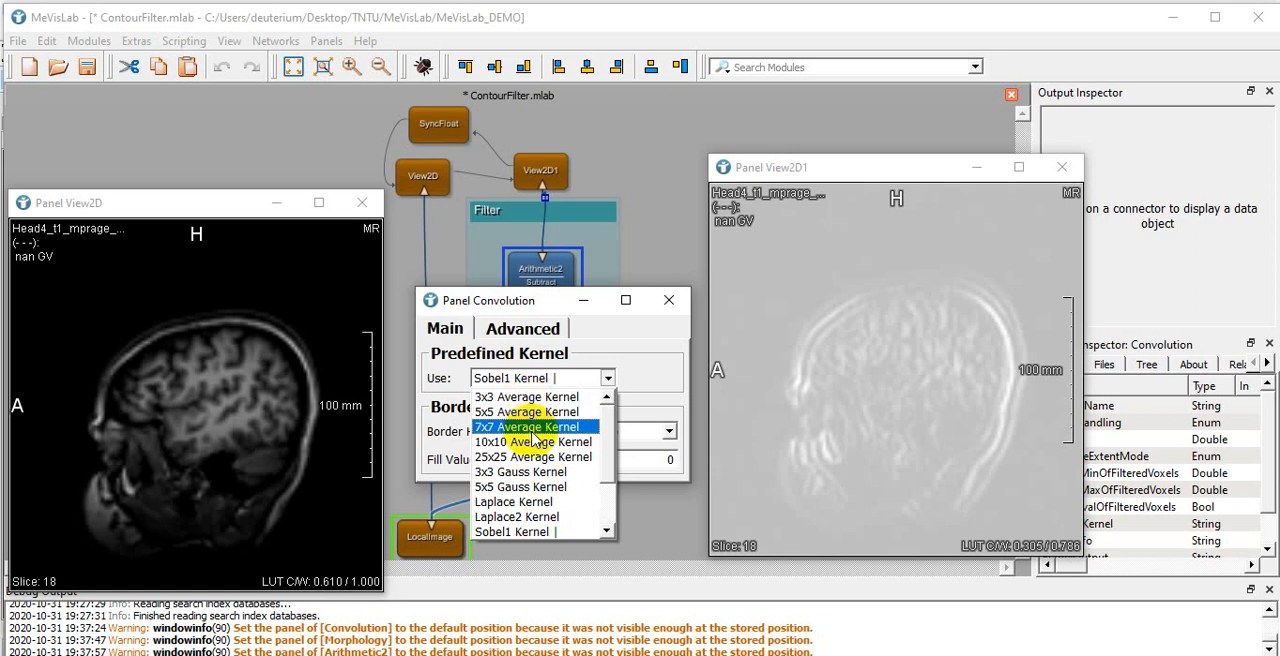
pyautogui.moveTo(532, 456)
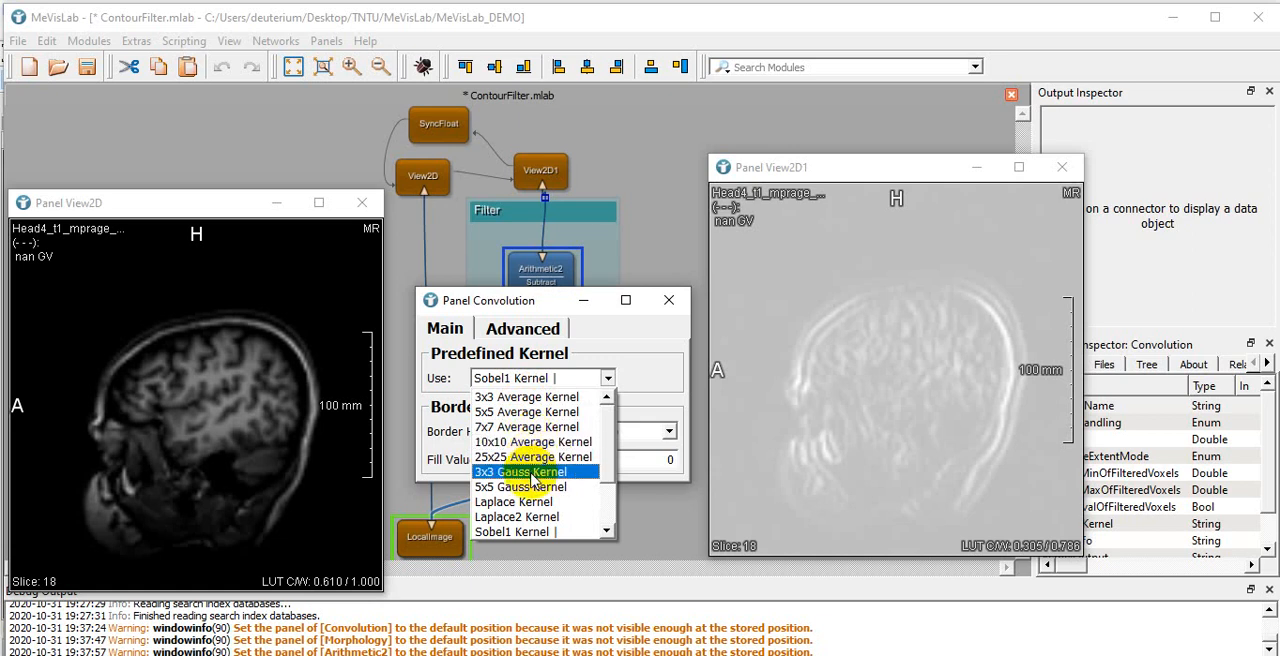
pyautogui.moveTo(520, 500)
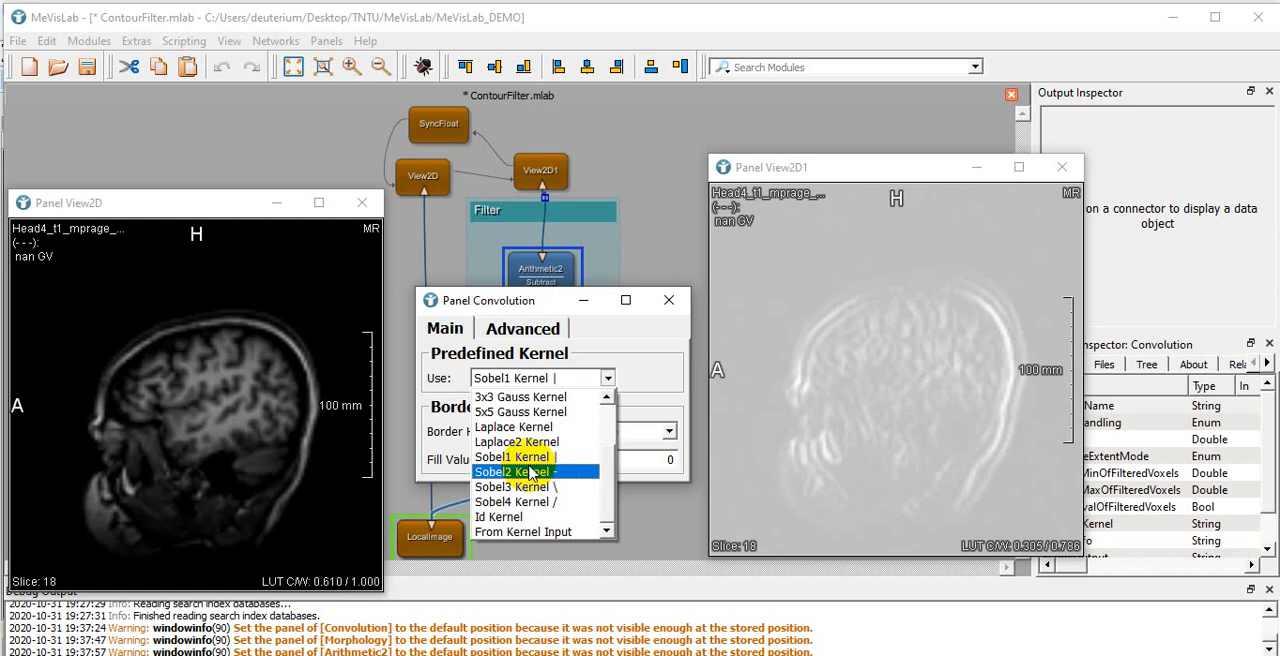
pyautogui.moveTo(524, 516)
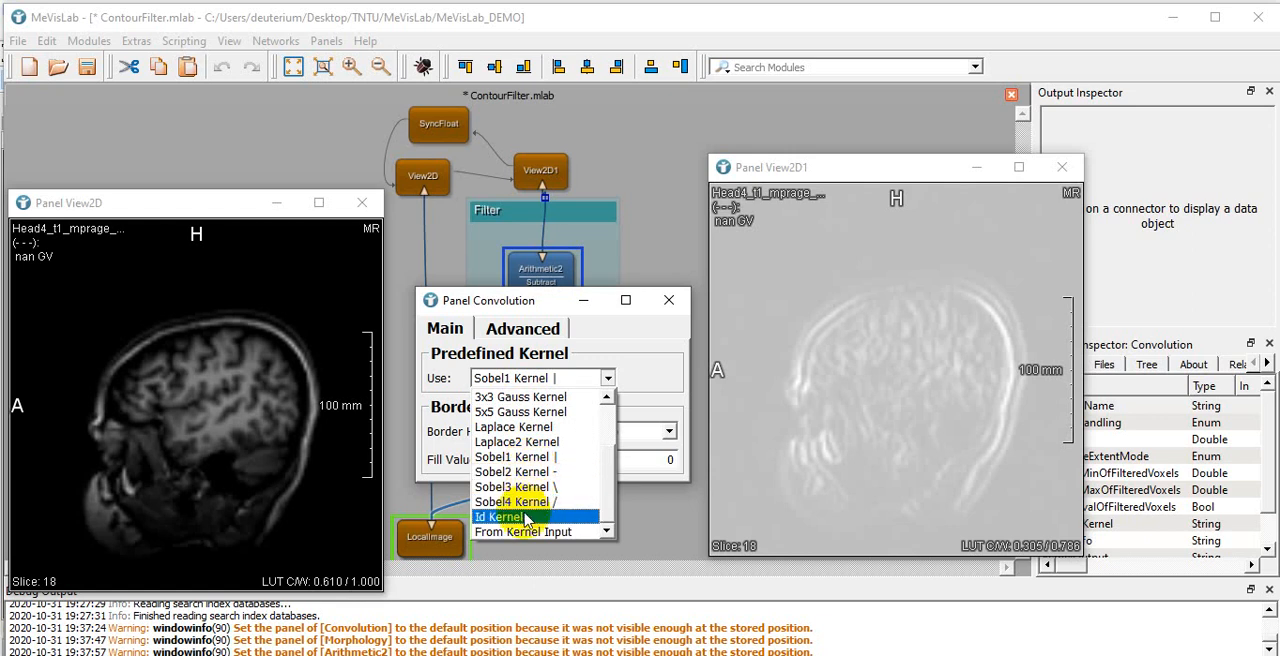
pyautogui.moveTo(516, 500)
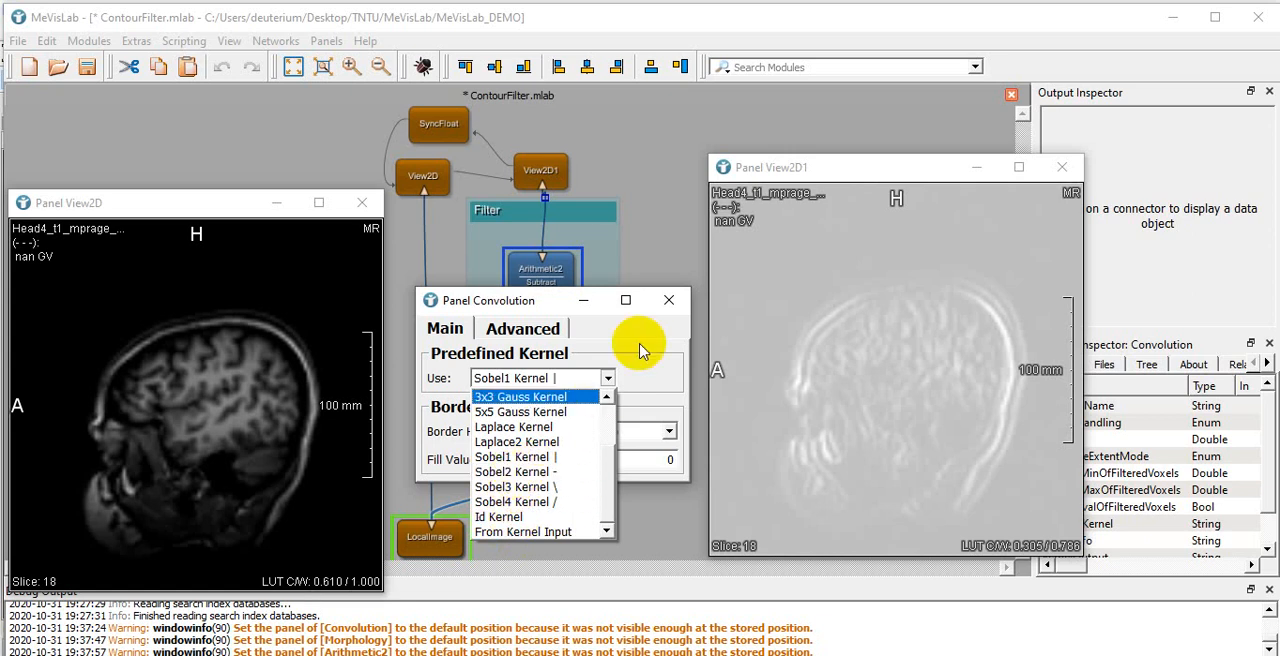
pyautogui.click(668, 300)
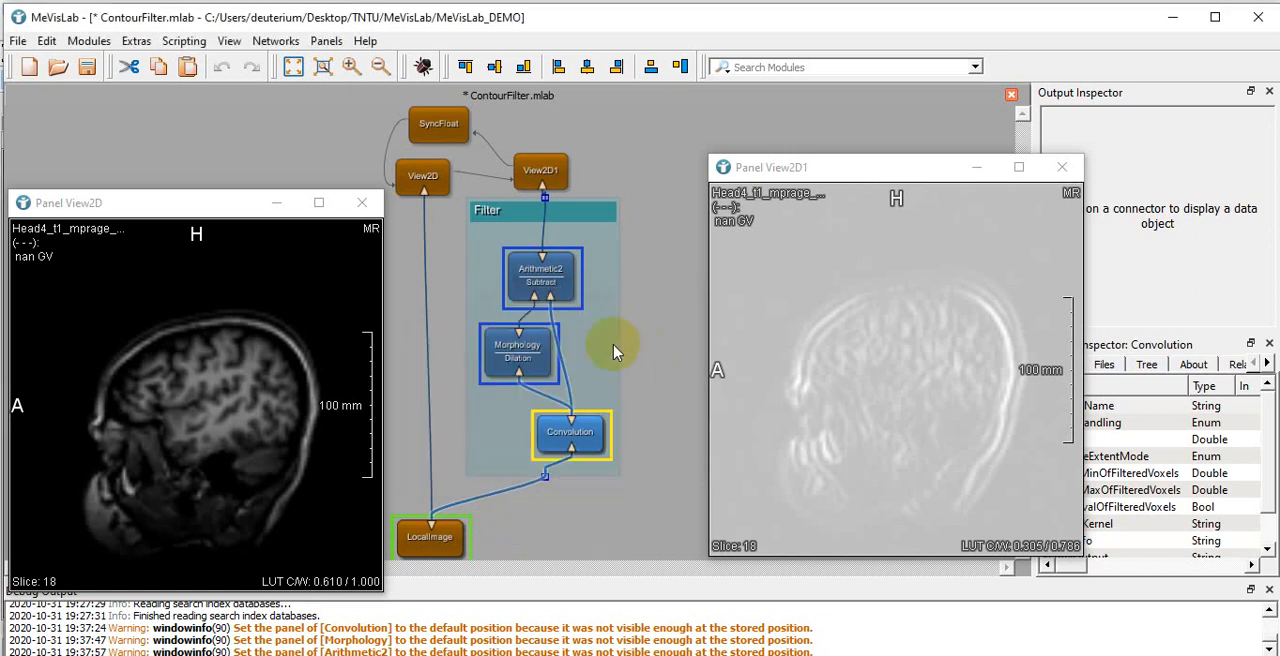
# Close the ContourFilter network, discarding its unsaved changes.
pyautogui.click(16, 40)
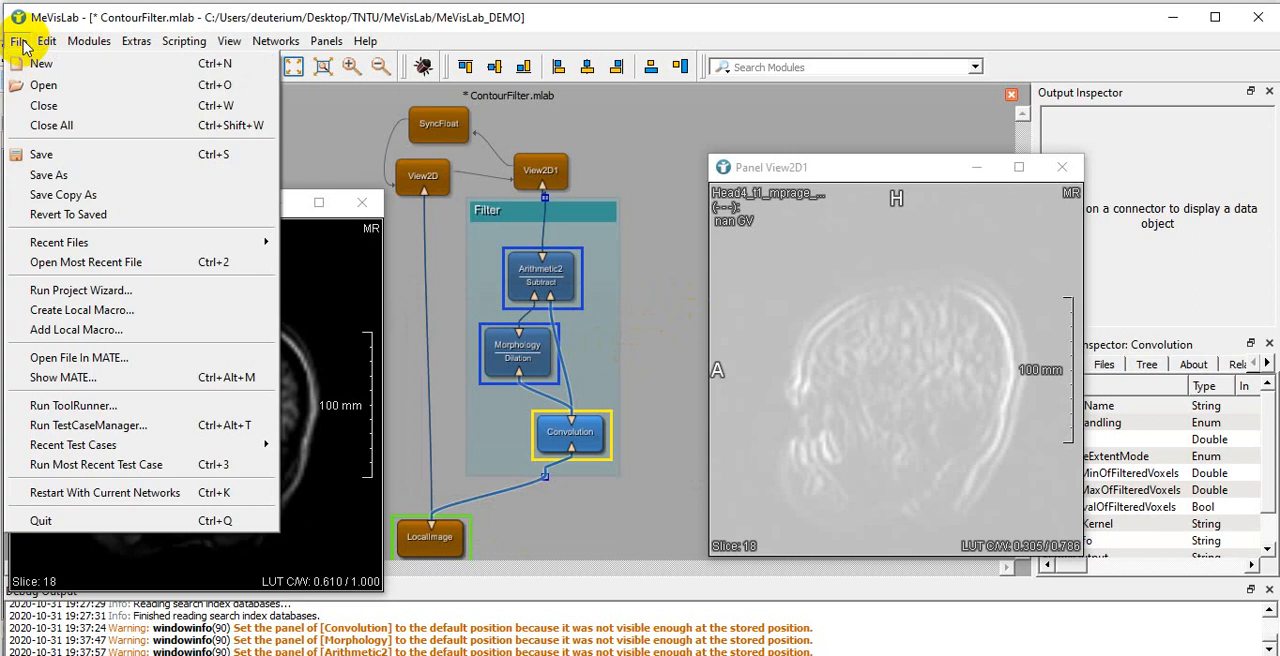
pyautogui.moveTo(42, 154)
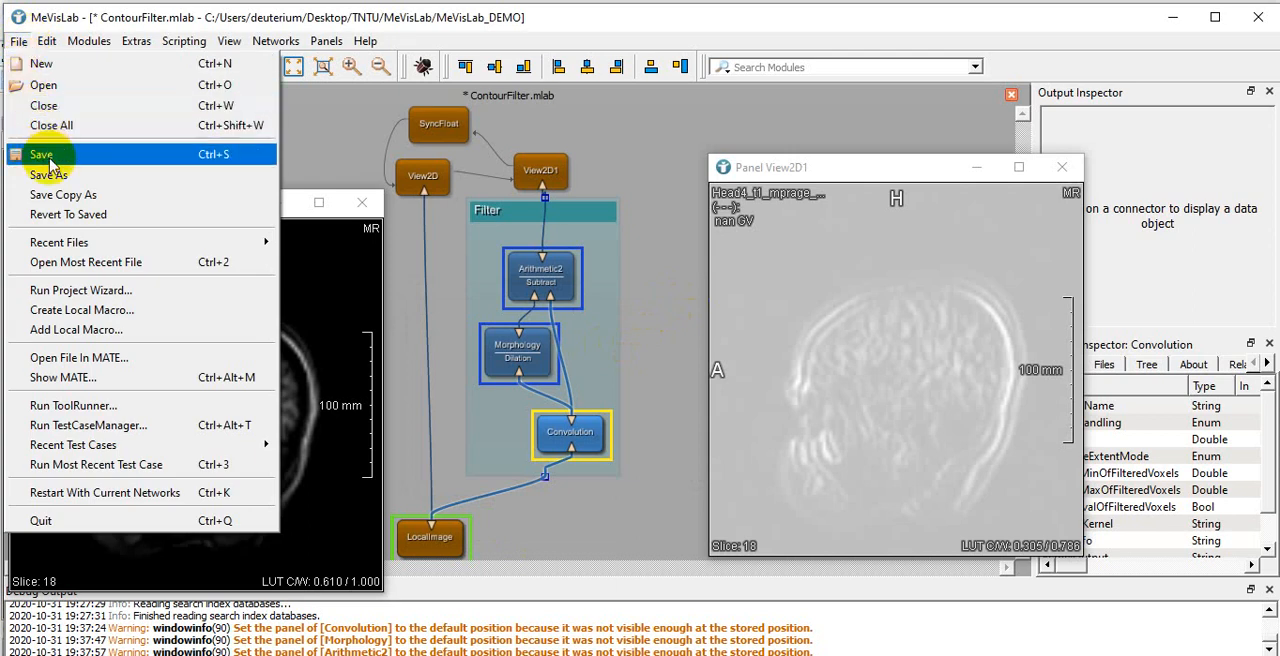
pyautogui.click(40, 152)
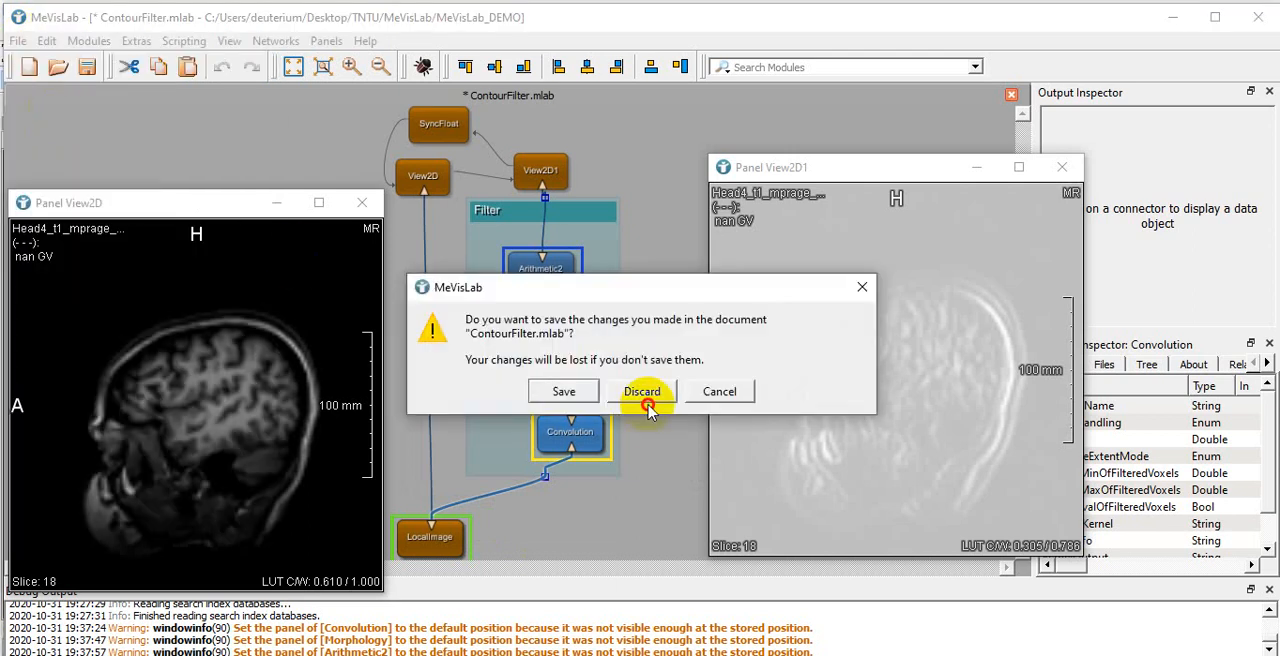
pyautogui.click(640, 392)
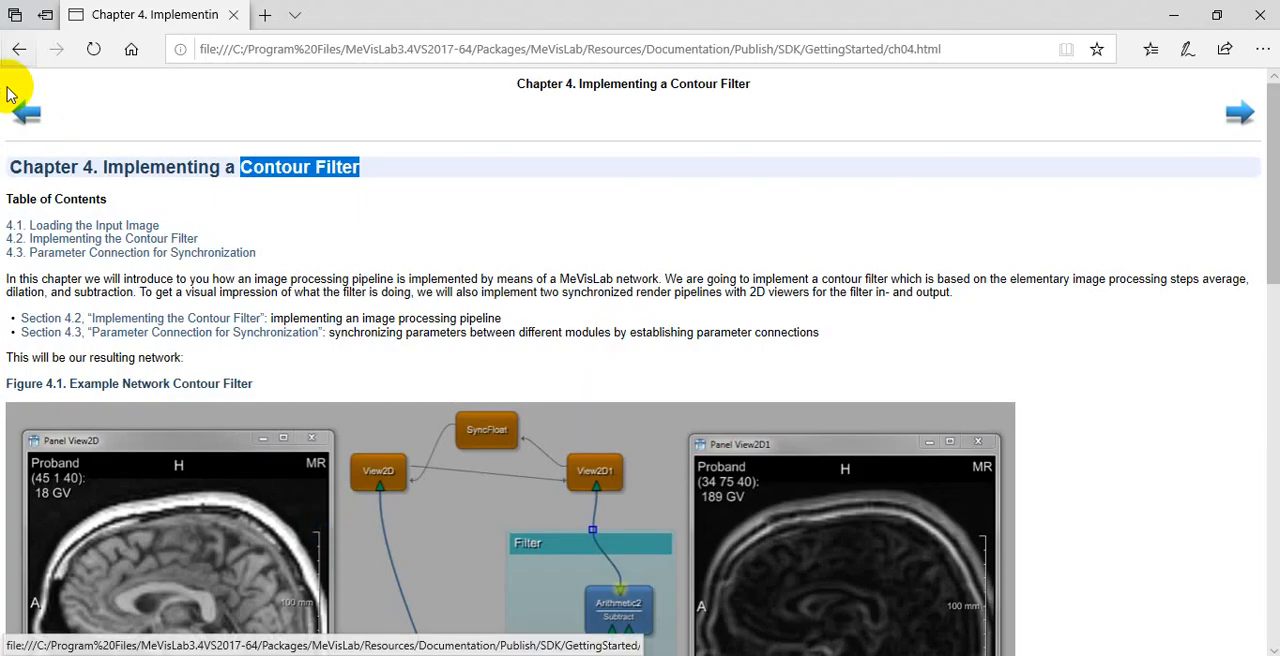
# Browse the Getting Started table of contents and the Region of Interest chapter pages.
pyautogui.click(18, 48)
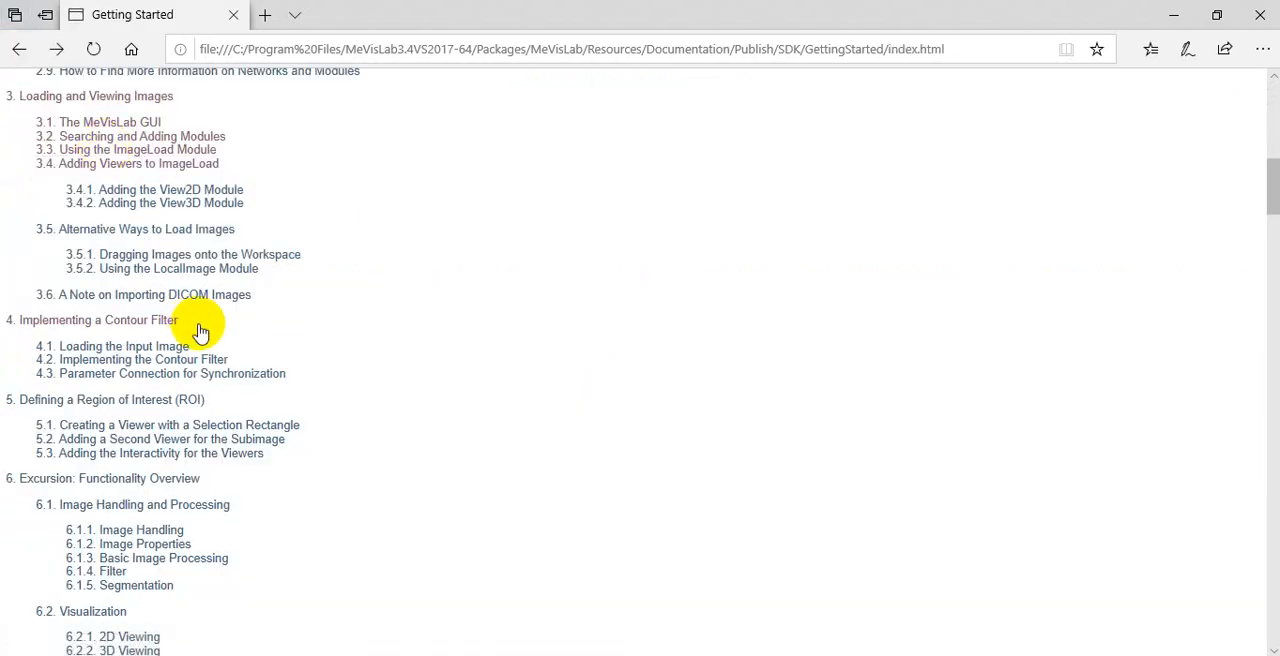
pyautogui.scroll(-3)
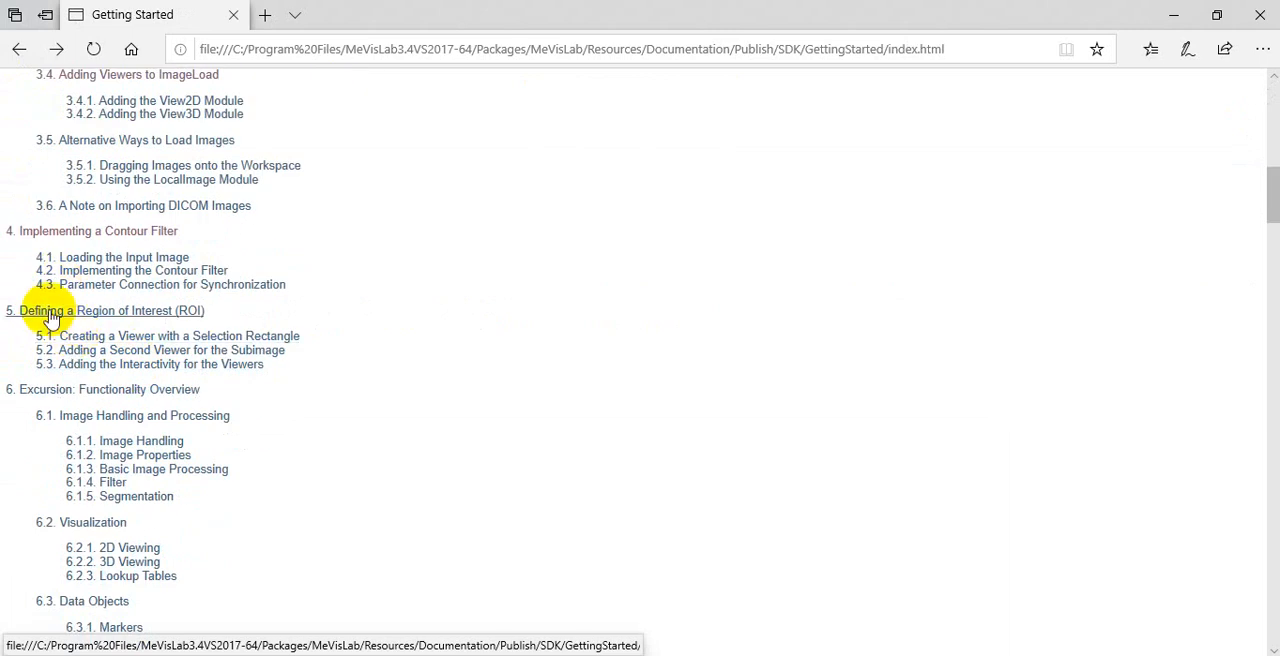
pyautogui.moveTo(16, 320)
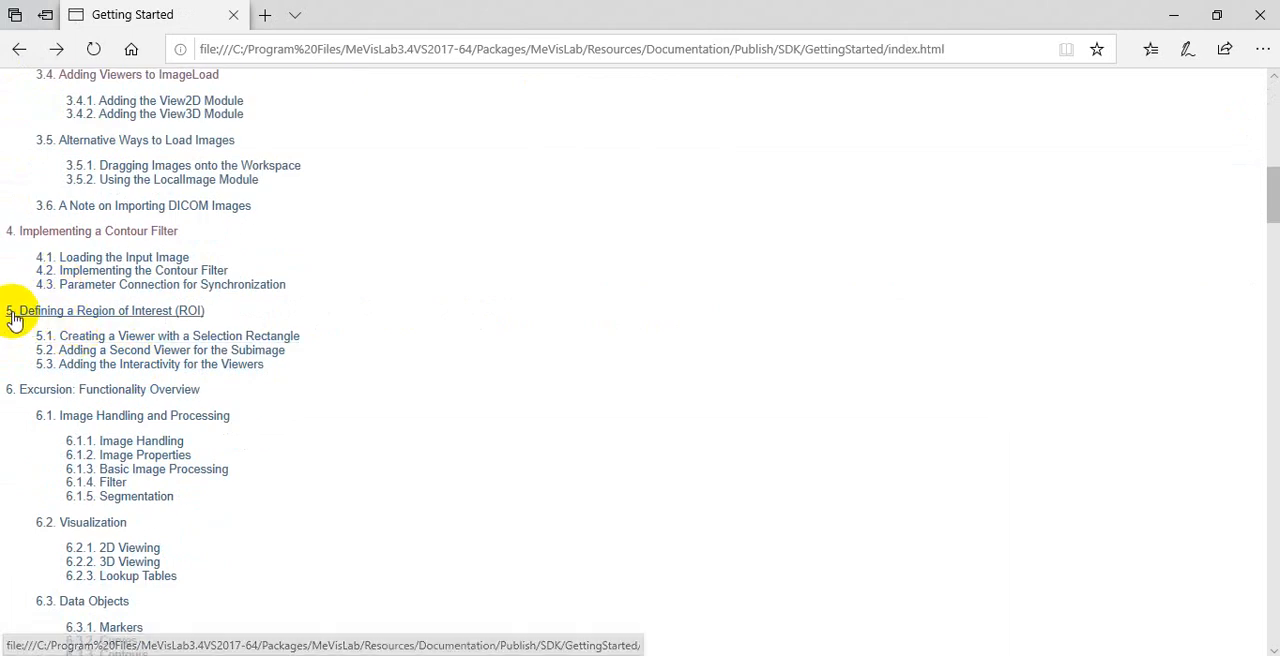
pyautogui.moveTo(20, 310)
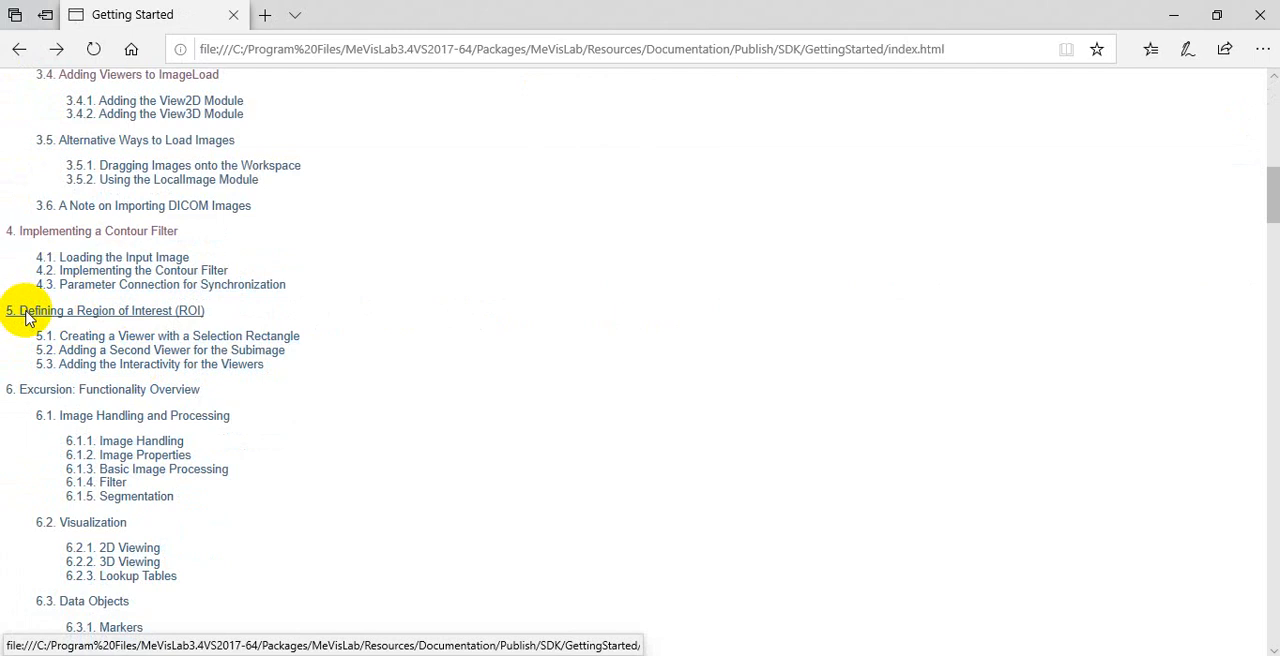
pyautogui.moveTo(40, 320)
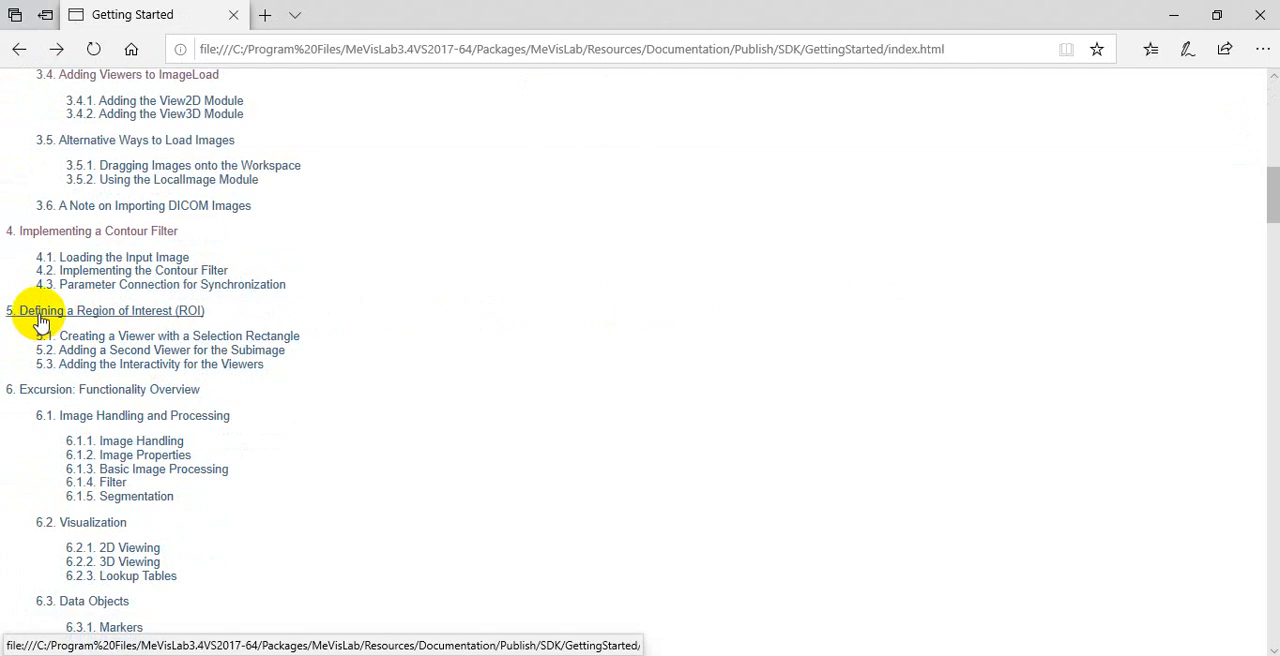
pyautogui.moveTo(168, 310)
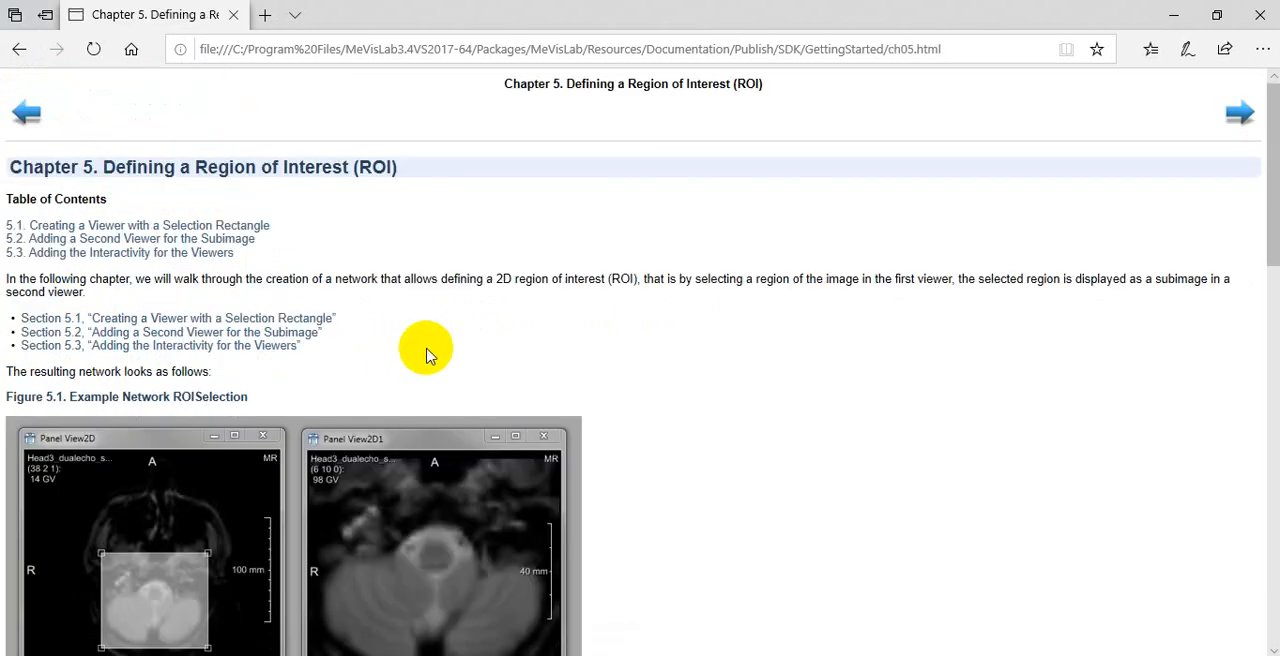
pyautogui.scroll(-3)
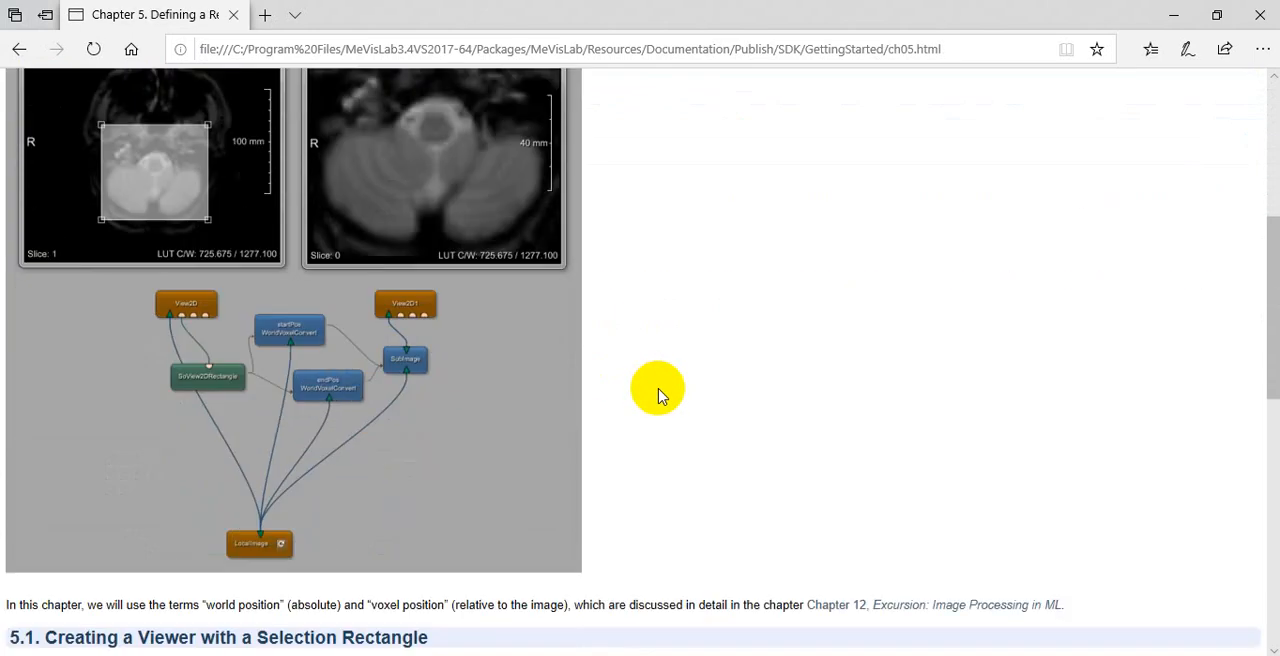
pyautogui.scroll(-3)
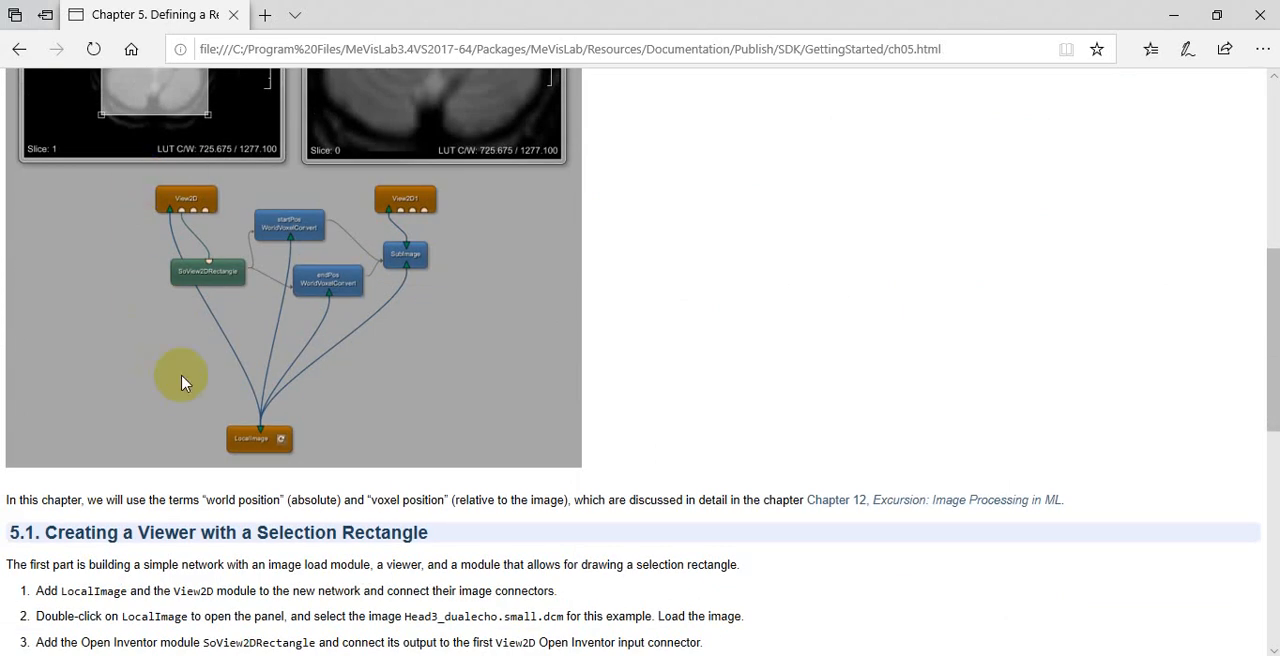
pyautogui.scroll(3)
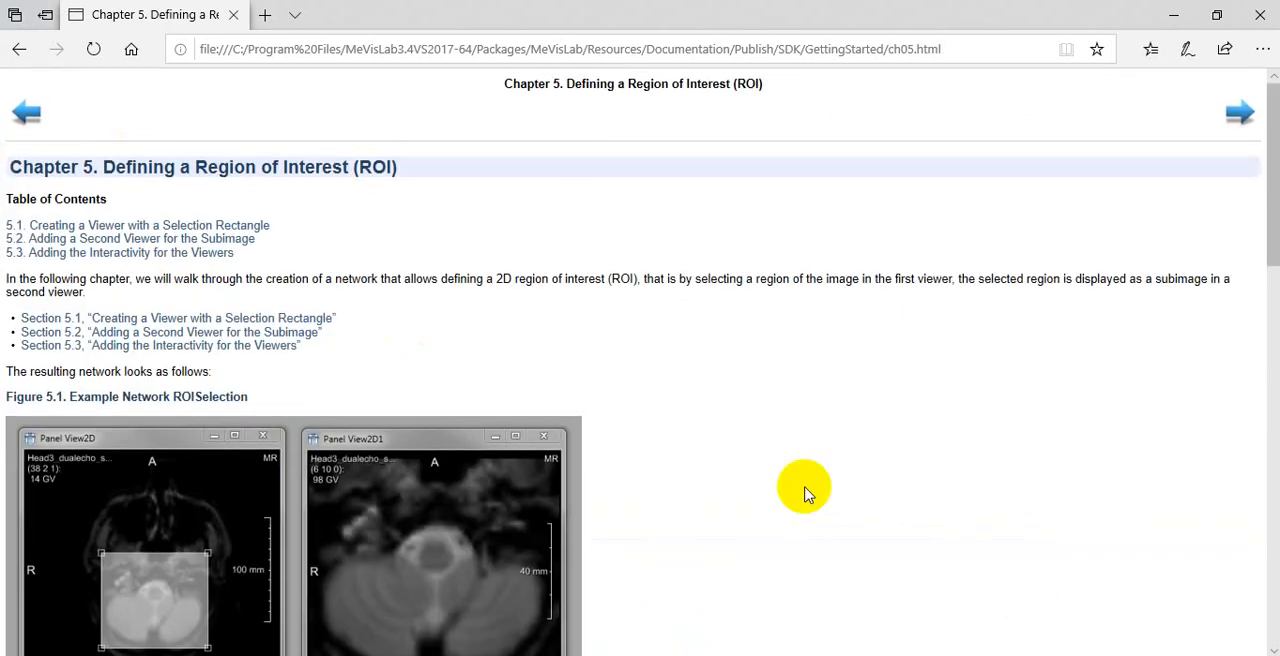
pyautogui.scroll(-3)
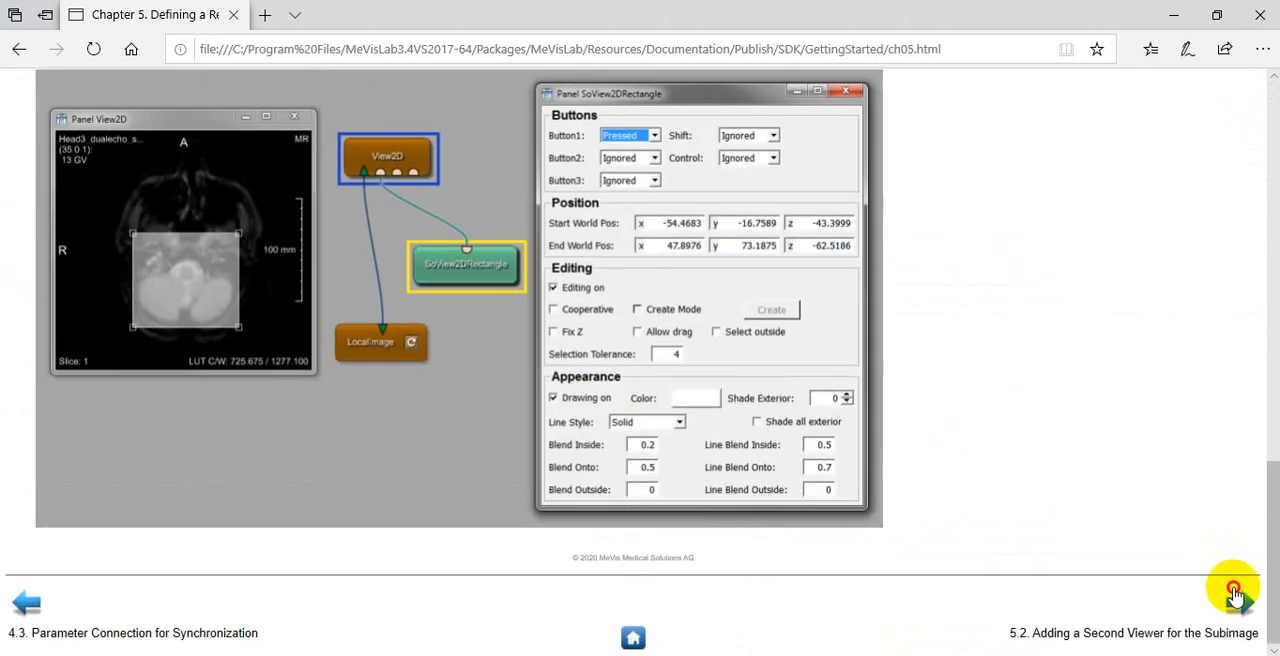
# Visit the second-viewer section, return to the chapter, and load RoiExample.mlab into MeVisLab.
pyautogui.click(1236, 600)
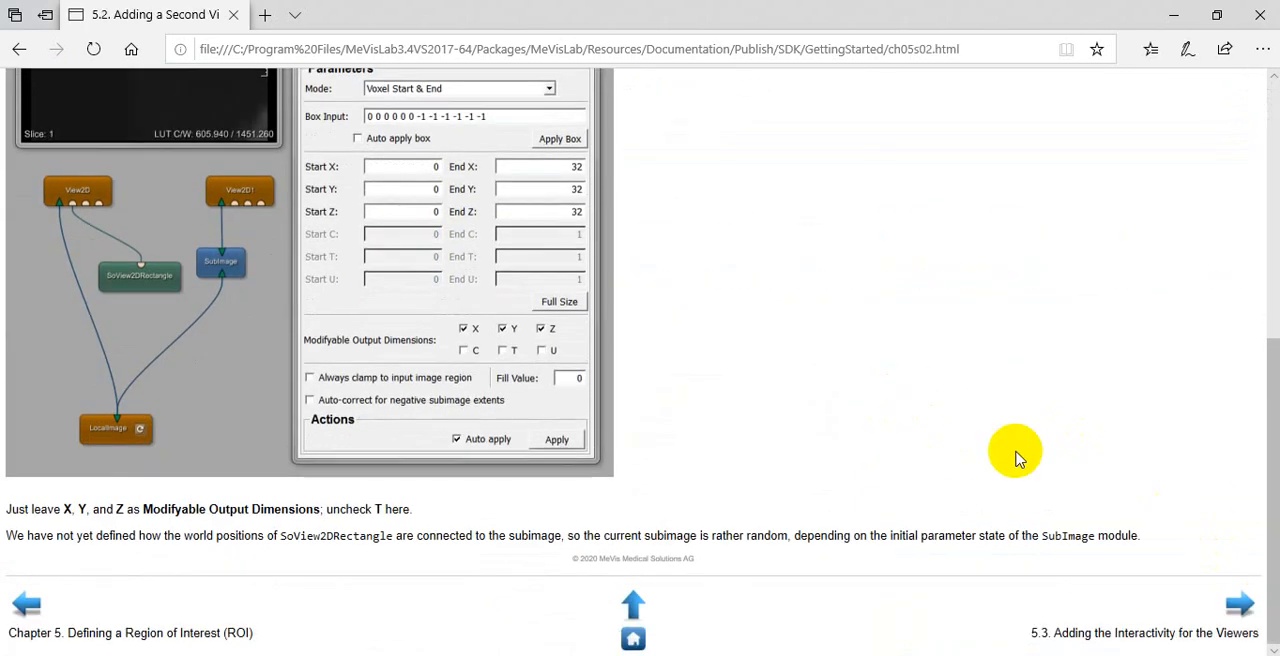
pyautogui.click(1238, 604)
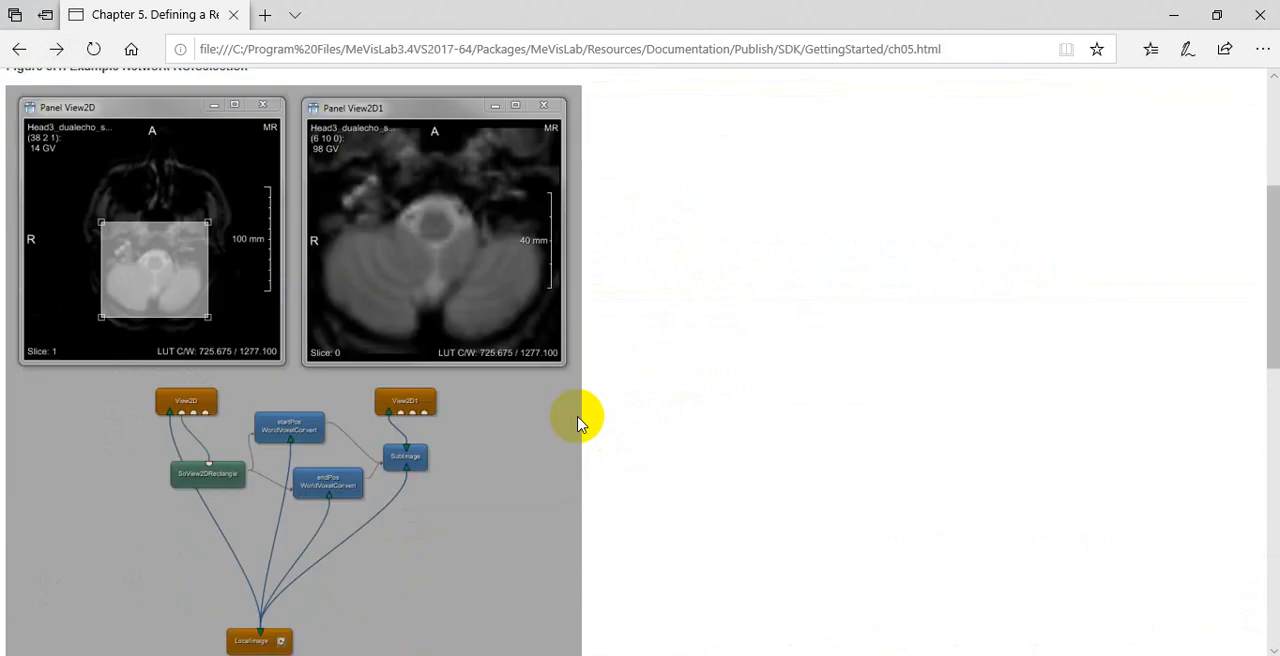
pyautogui.moveTo(150, 200)
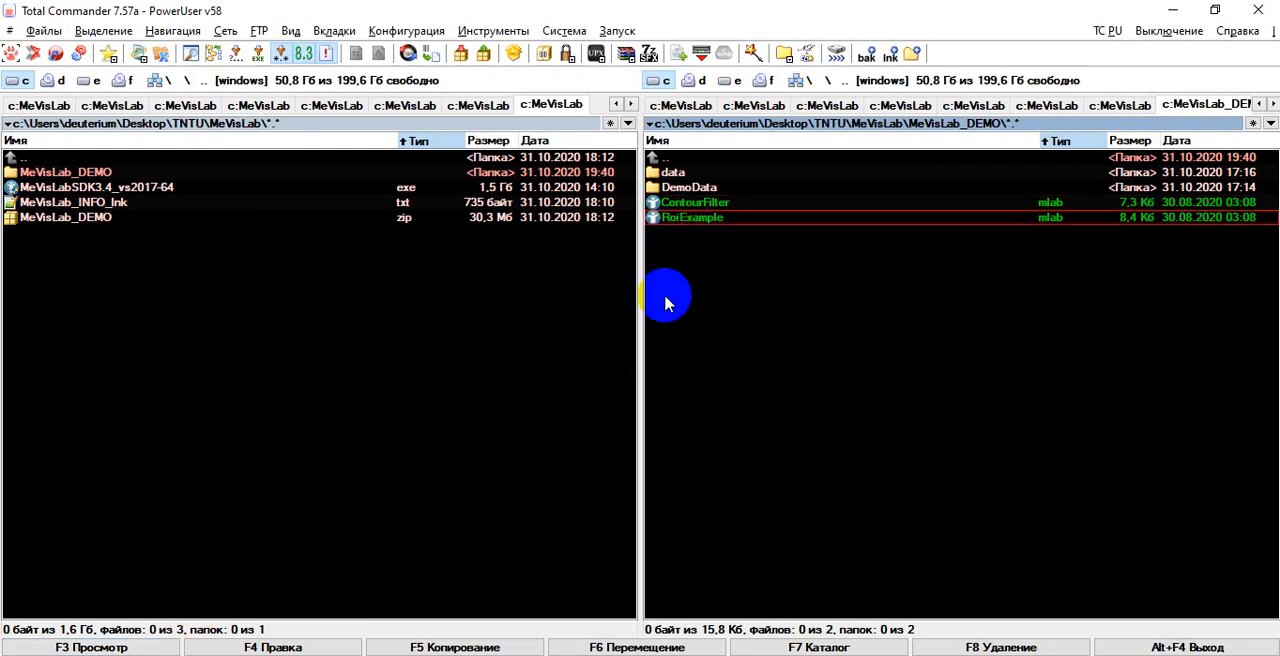
pyautogui.doubleClick(692, 216)
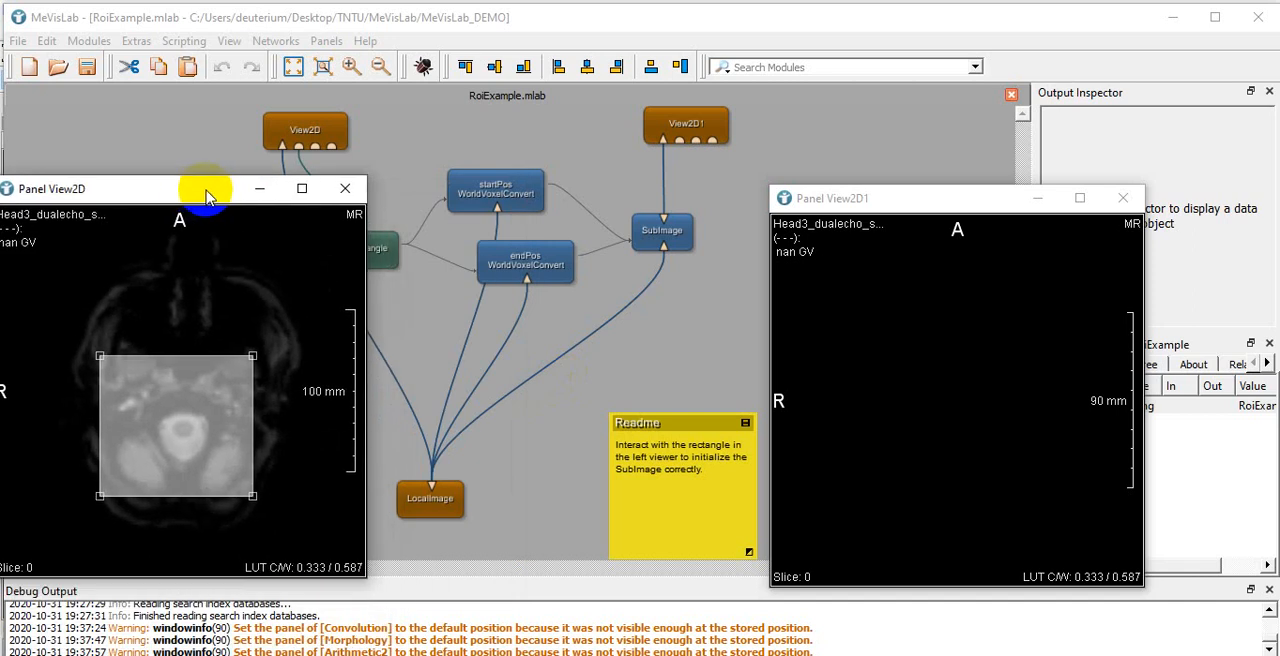
# Drag the selection rectangle across the brainstem and lower slice regions, updating the subimage viewer.
pyautogui.click(430, 498)
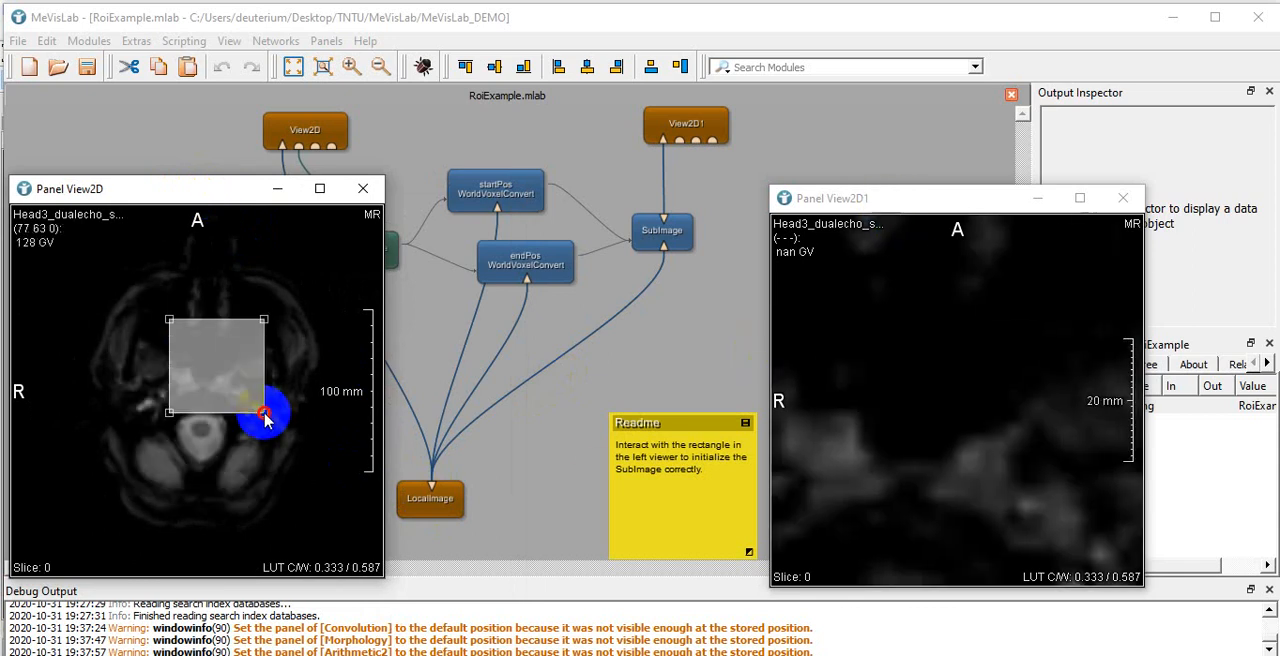
pyautogui.moveTo(264, 414); pyautogui.dragTo(238, 388)
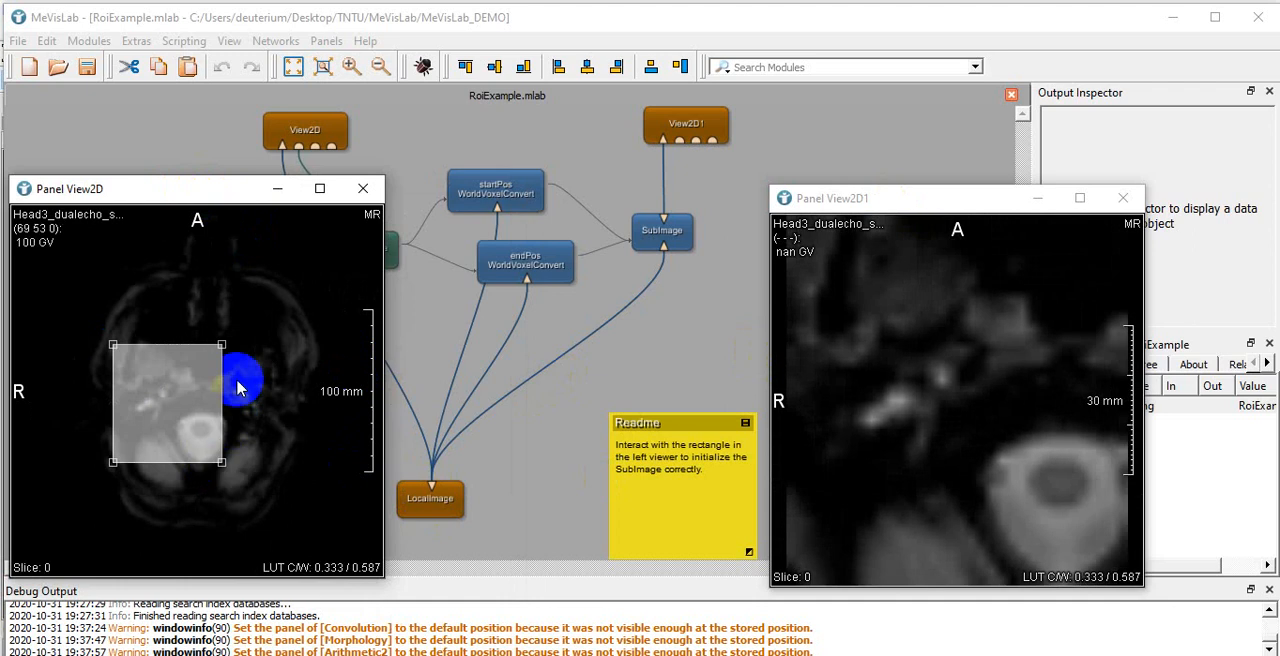
pyautogui.moveTo(240, 388); pyautogui.dragTo(260, 464)
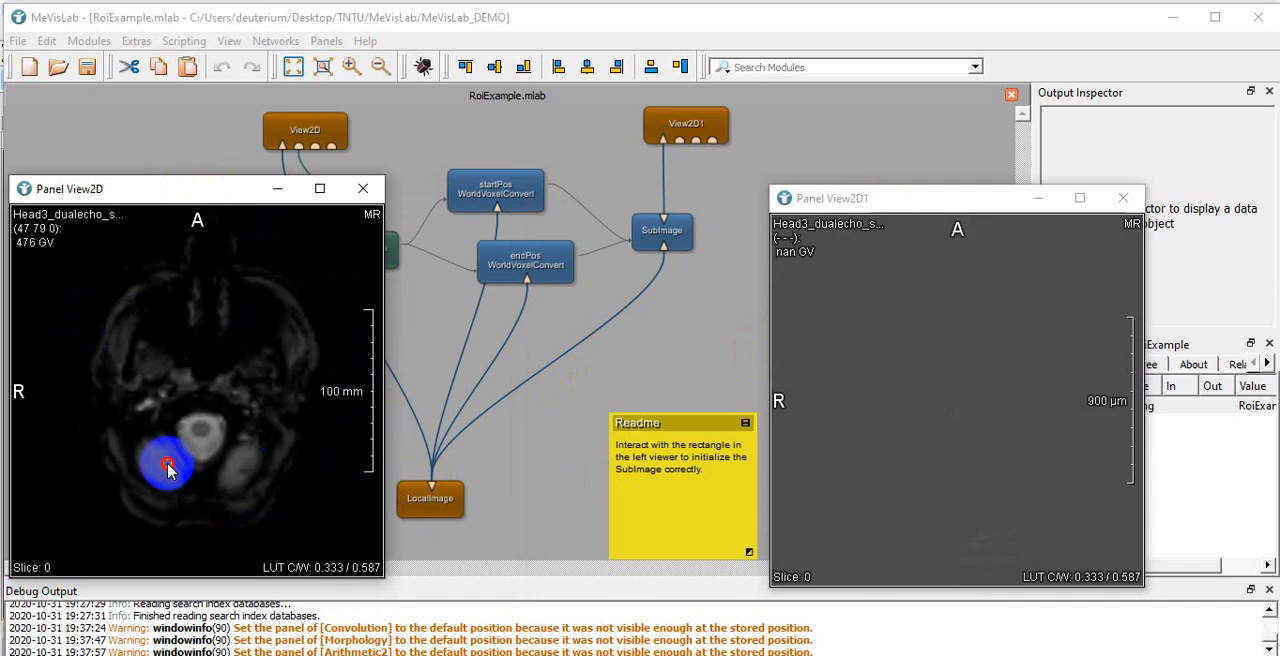
pyautogui.moveTo(168, 468); pyautogui.dragTo(248, 452)
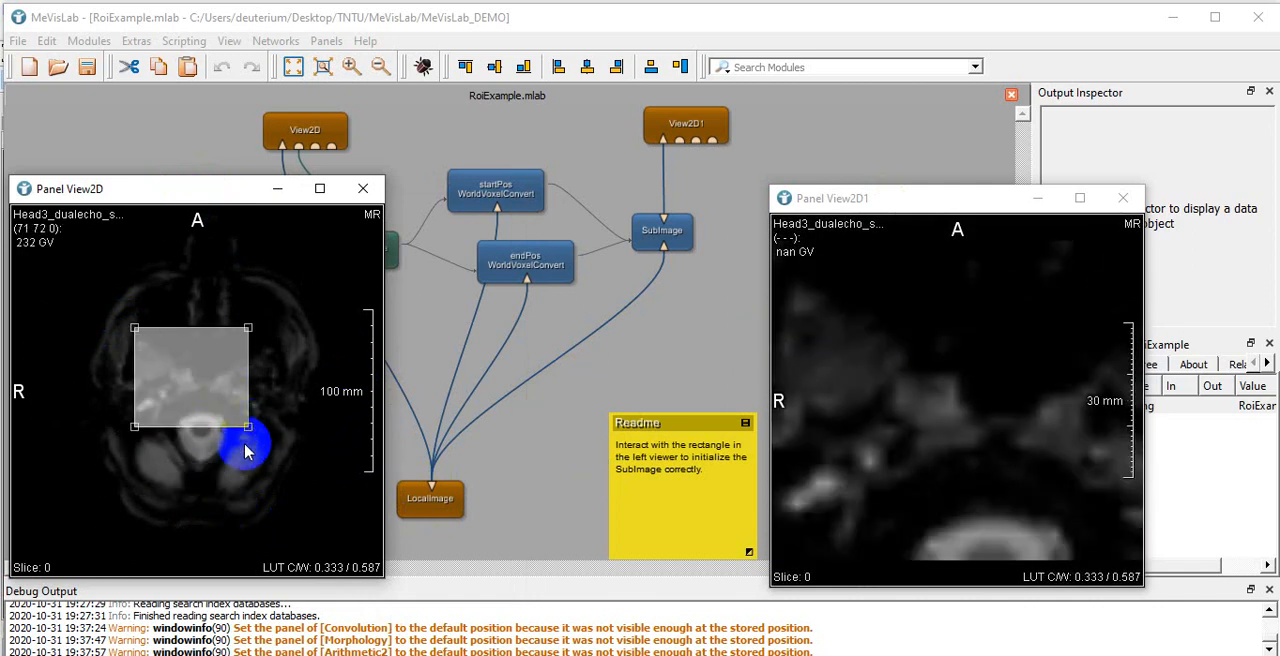
pyautogui.moveTo(248, 424); pyautogui.dragTo(270, 412)
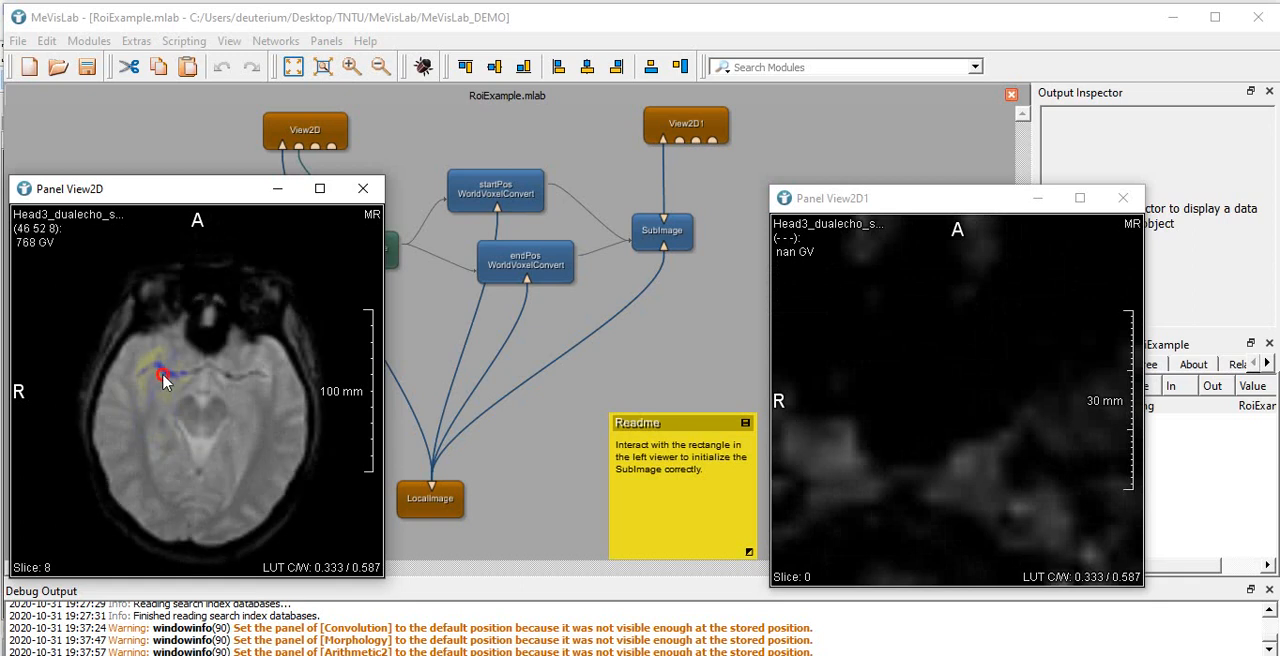
pyautogui.moveTo(164, 380); pyautogui.dragTo(230, 414)
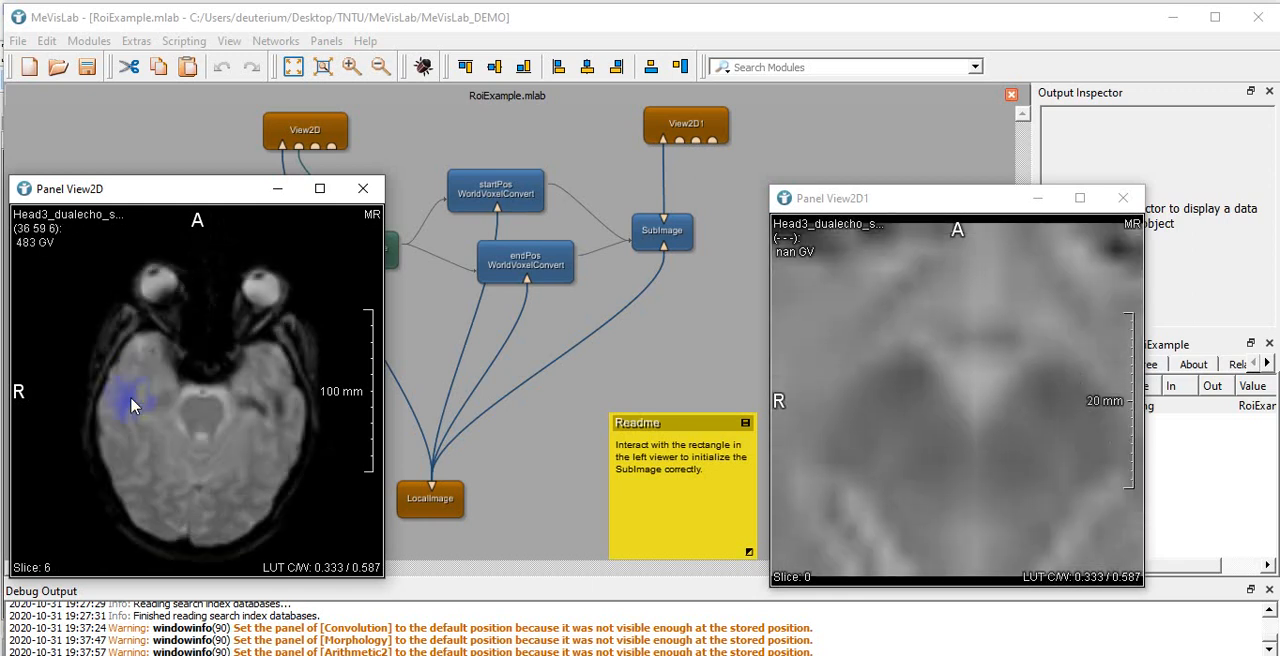
# Select each eye and the brain centre in turn, then begin closing the RoiExample network.
pyautogui.moveTo(136, 406); pyautogui.dragTo(220, 356)
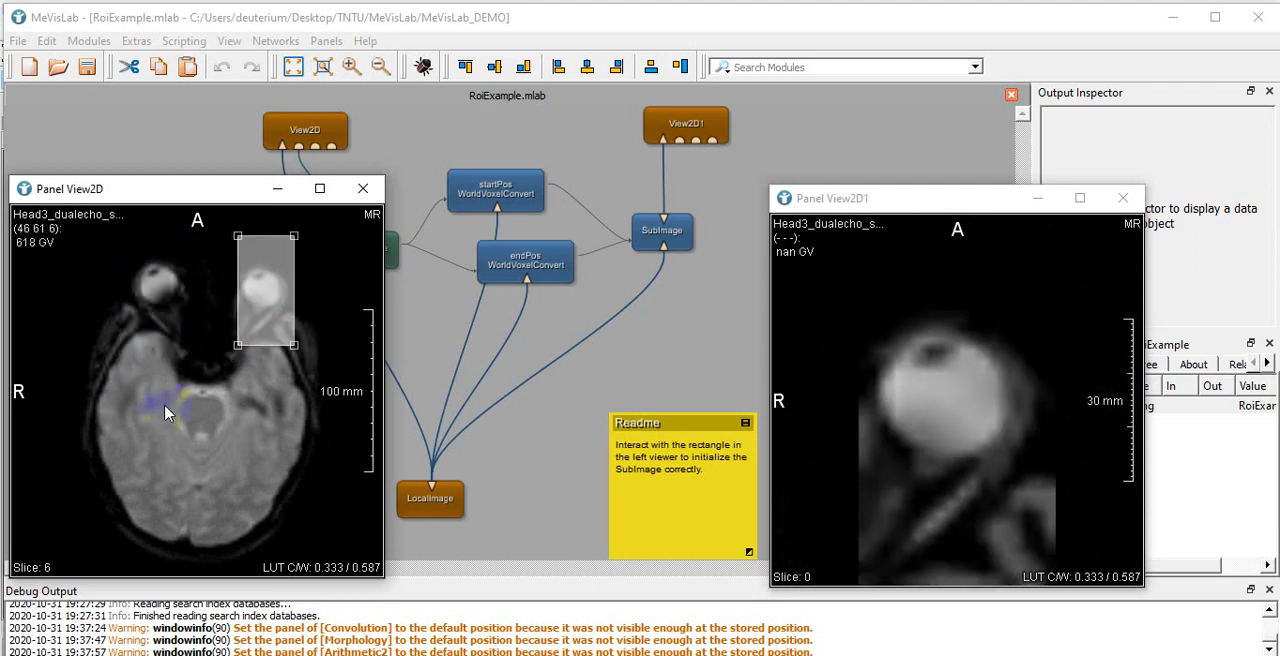
pyautogui.moveTo(164, 414); pyautogui.dragTo(136, 428)
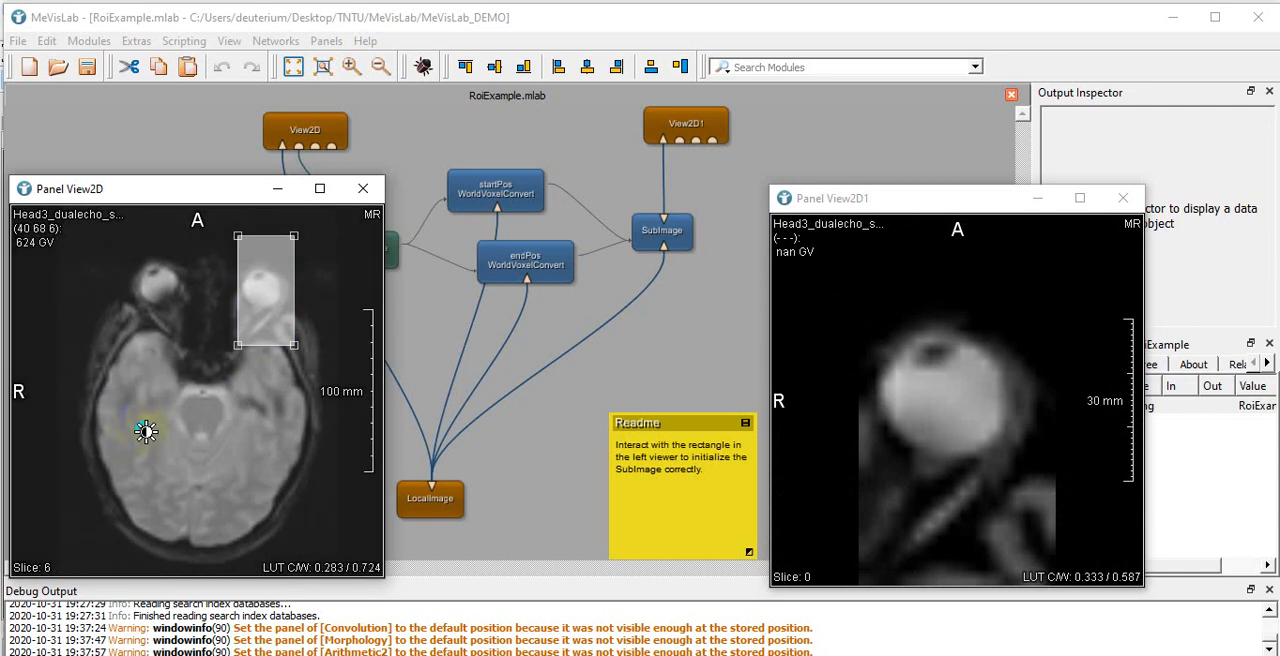
pyautogui.moveTo(264, 290); pyautogui.dragTo(168, 414)
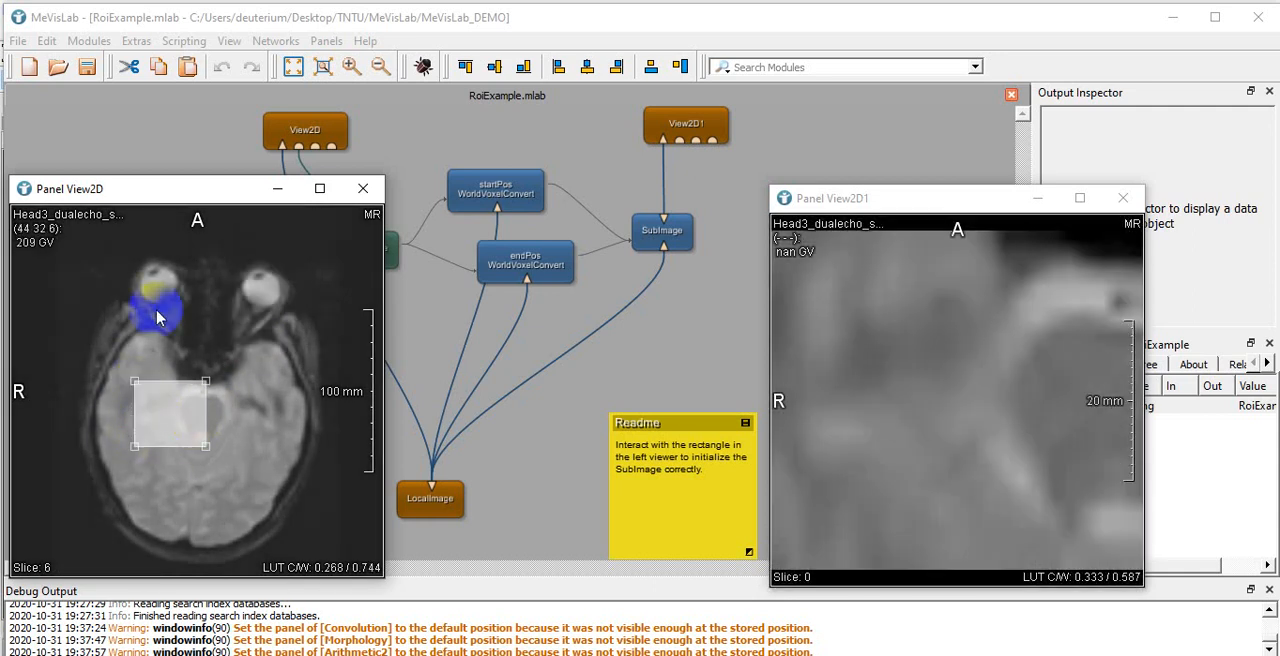
pyautogui.moveTo(168, 414); pyautogui.dragTo(168, 296)
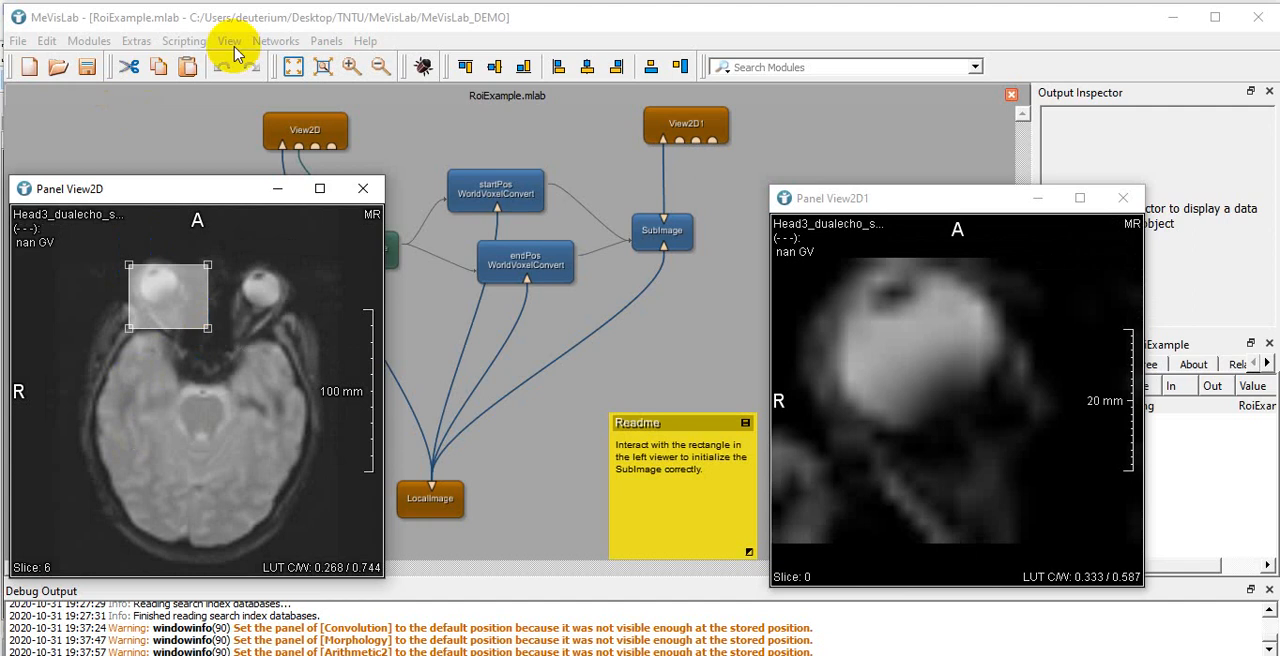
pyautogui.click(16, 40)
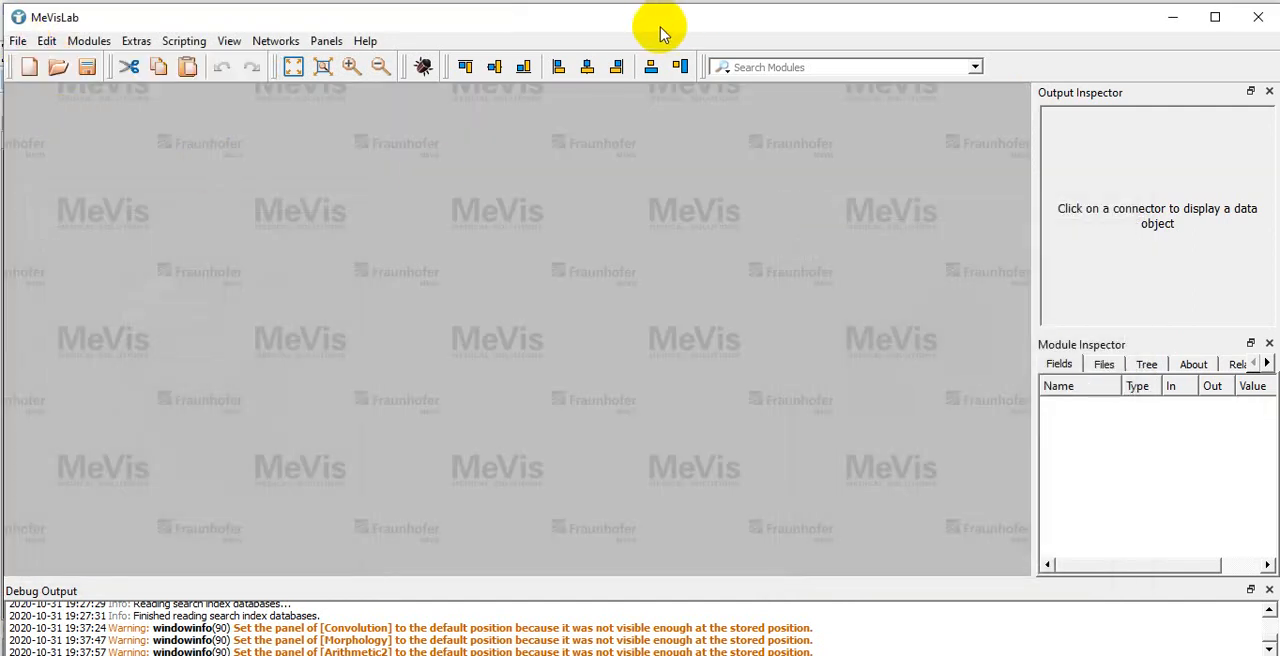
pyautogui.moveTo(728, 184)
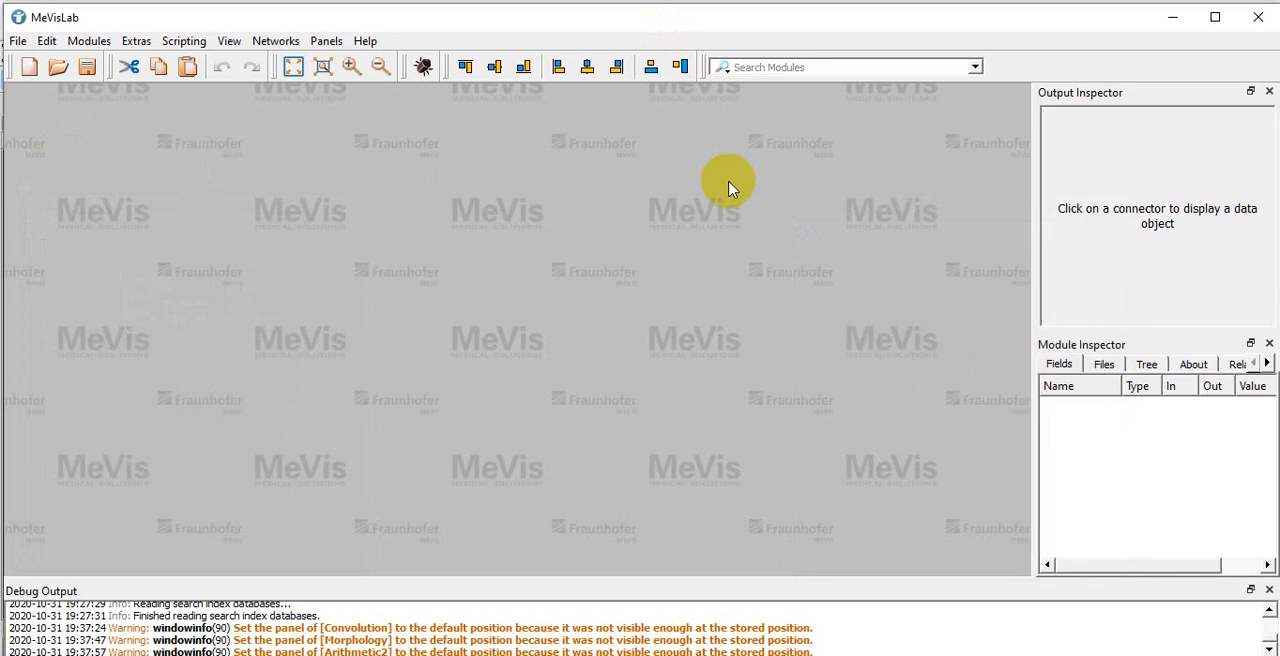
pyautogui.moveTo(740, 218)
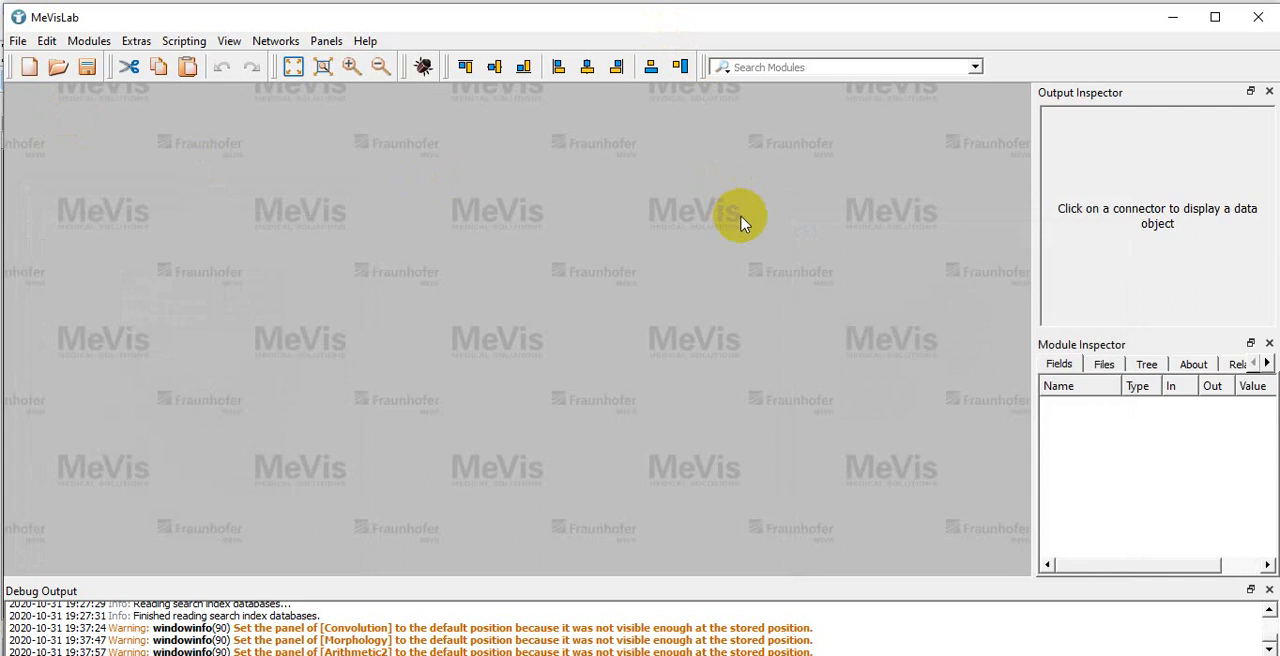